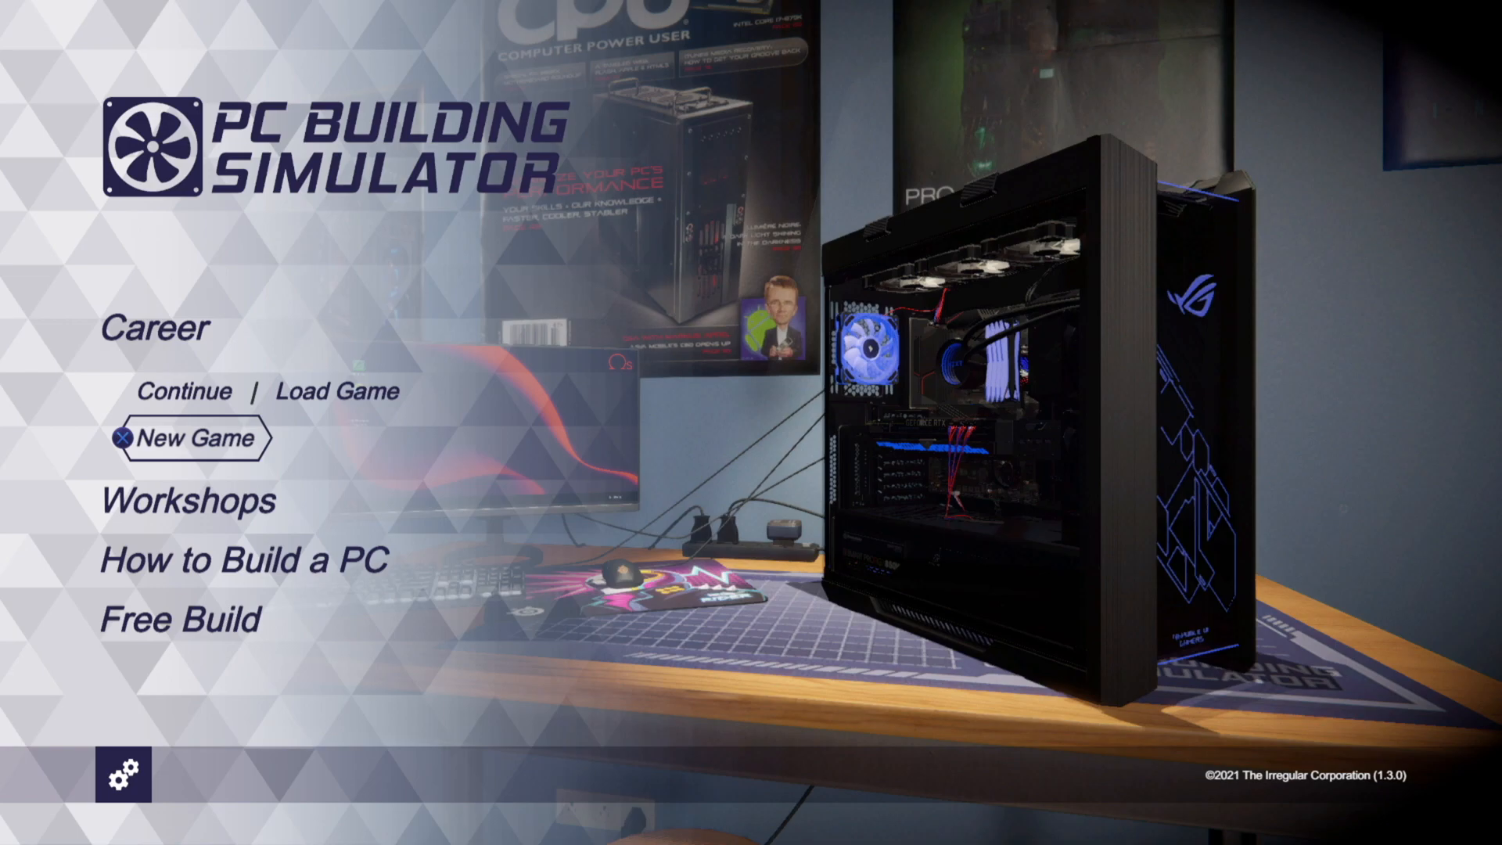
Start a new career in the standard PC Building Simulator workshop, overwriting the autosave
{"action": "left_click", "coordinate": [197, 439]}
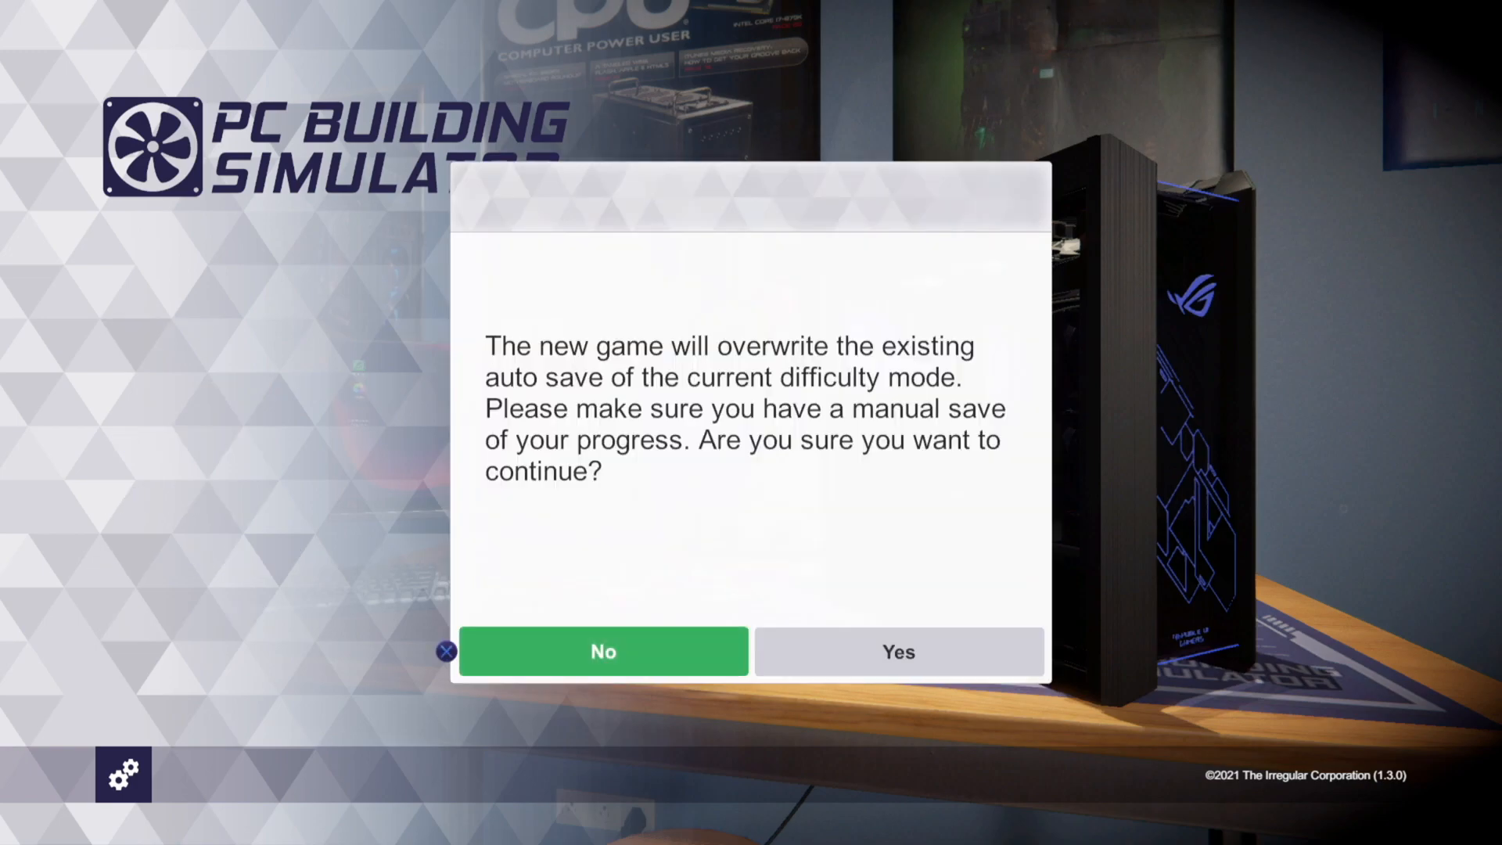
{"action": "left_click", "coordinate": [898, 652]}
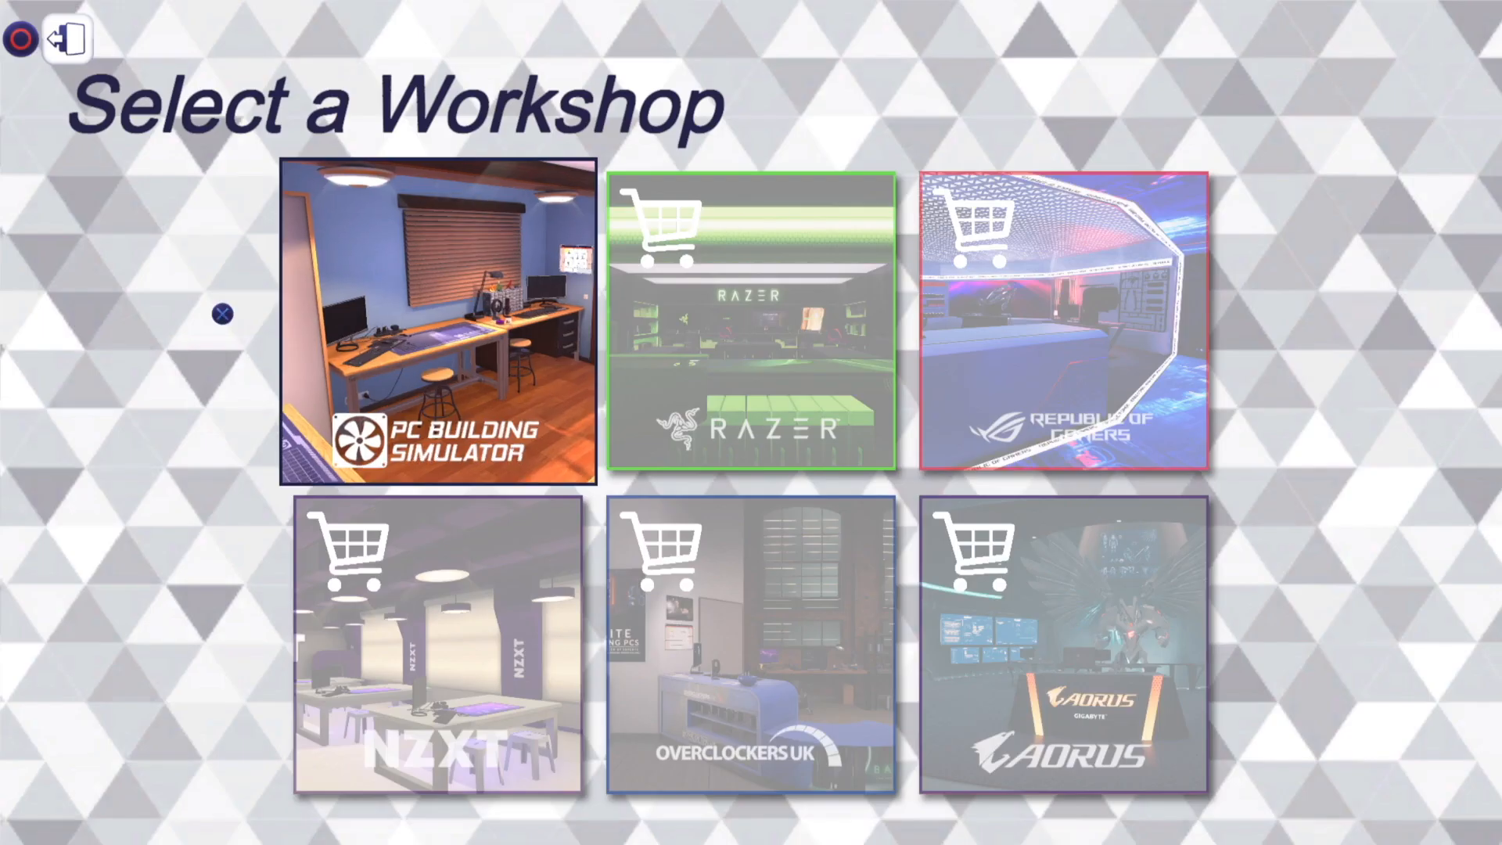
{"action": "left_click", "coordinate": [432, 325]}
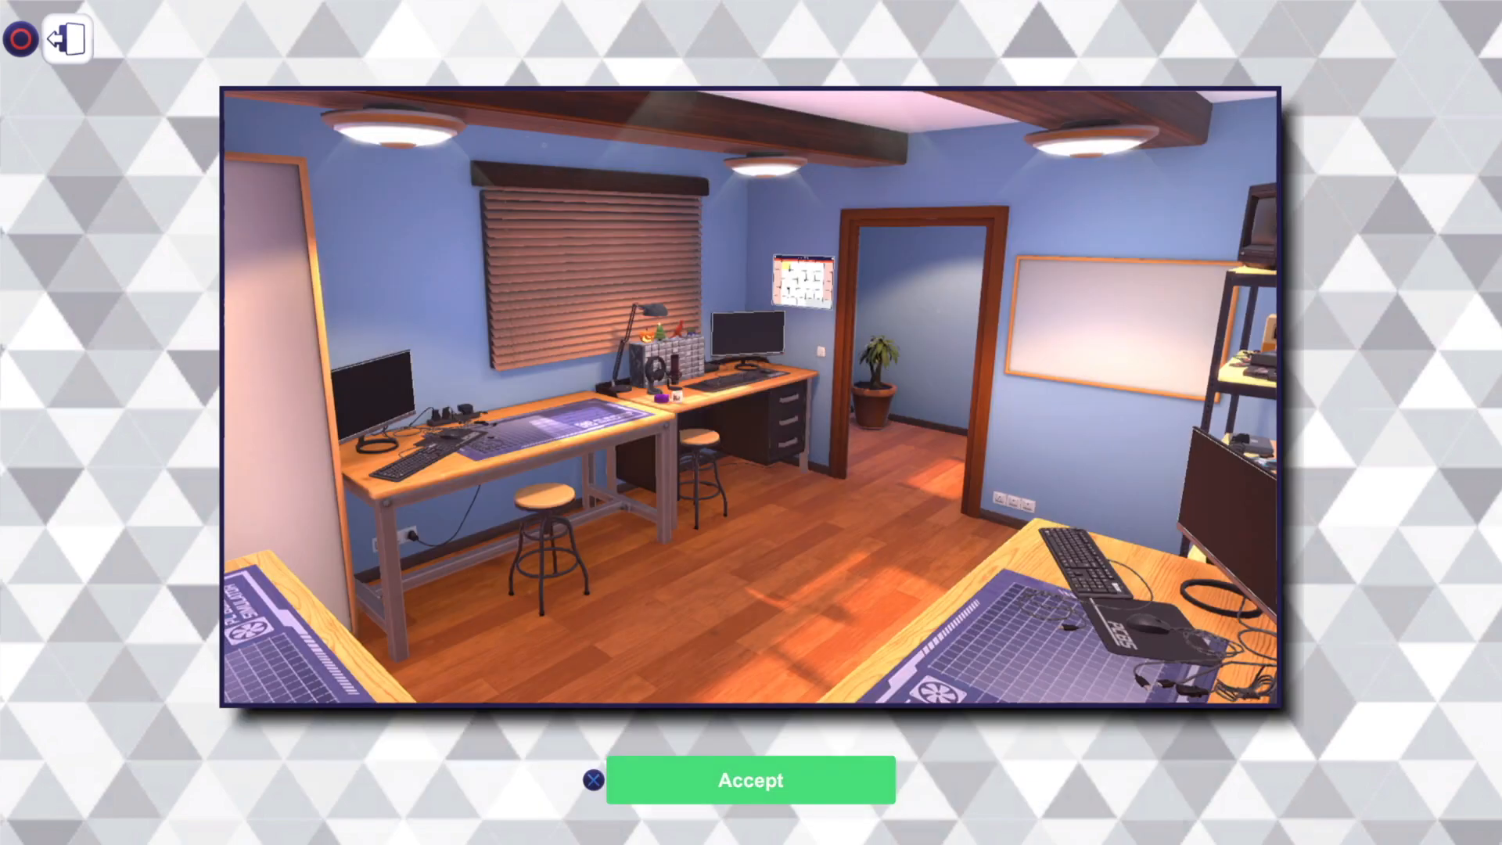
{"action": "left_click", "coordinate": [750, 780]}
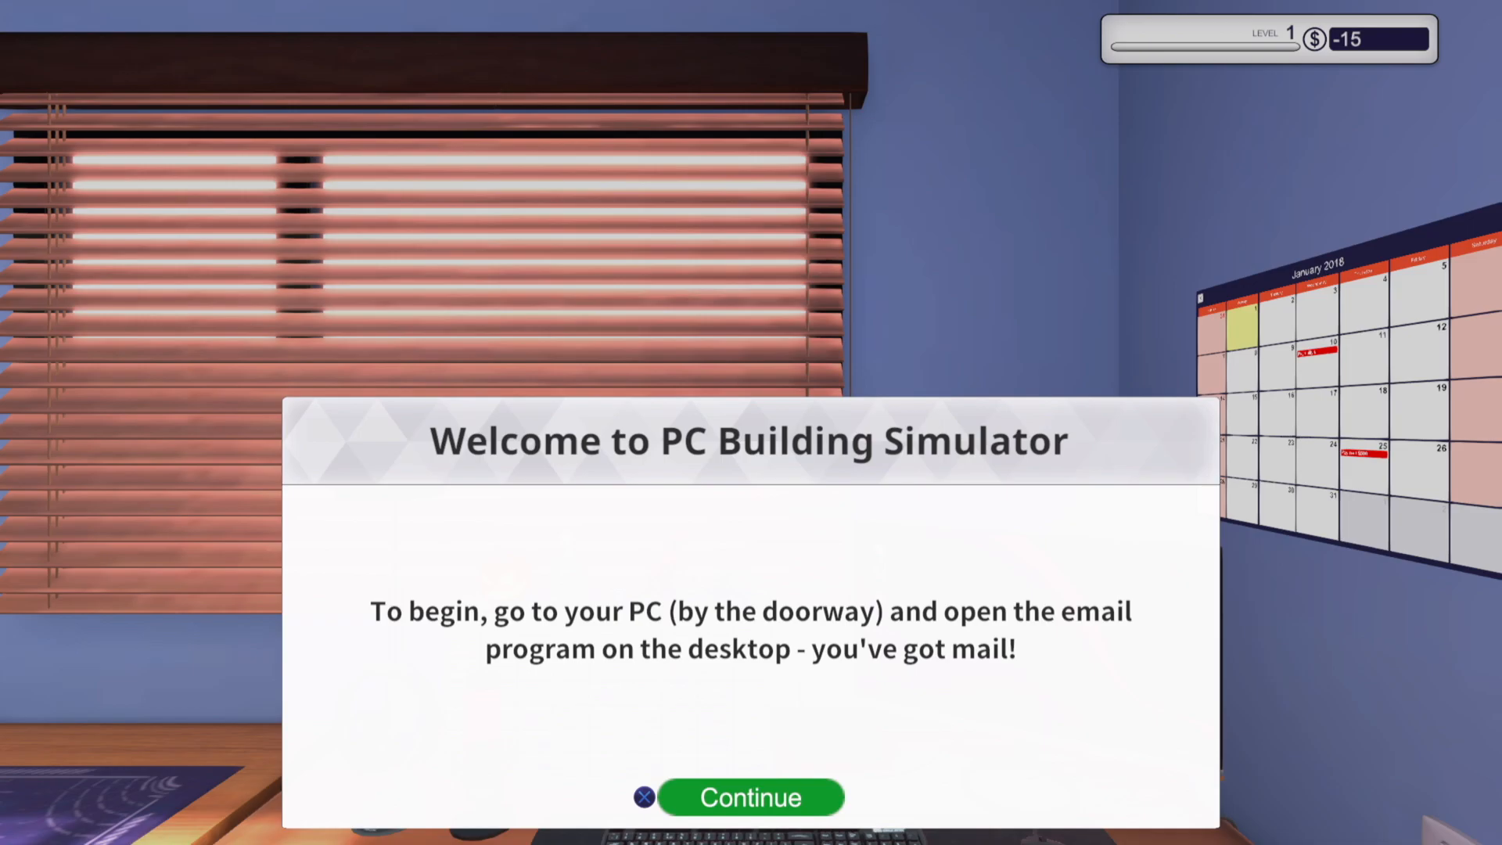
Dismiss the welcome message, then read Uncle Tim's welcome e-mail to the end
{"action": "left_click", "coordinate": [749, 796]}
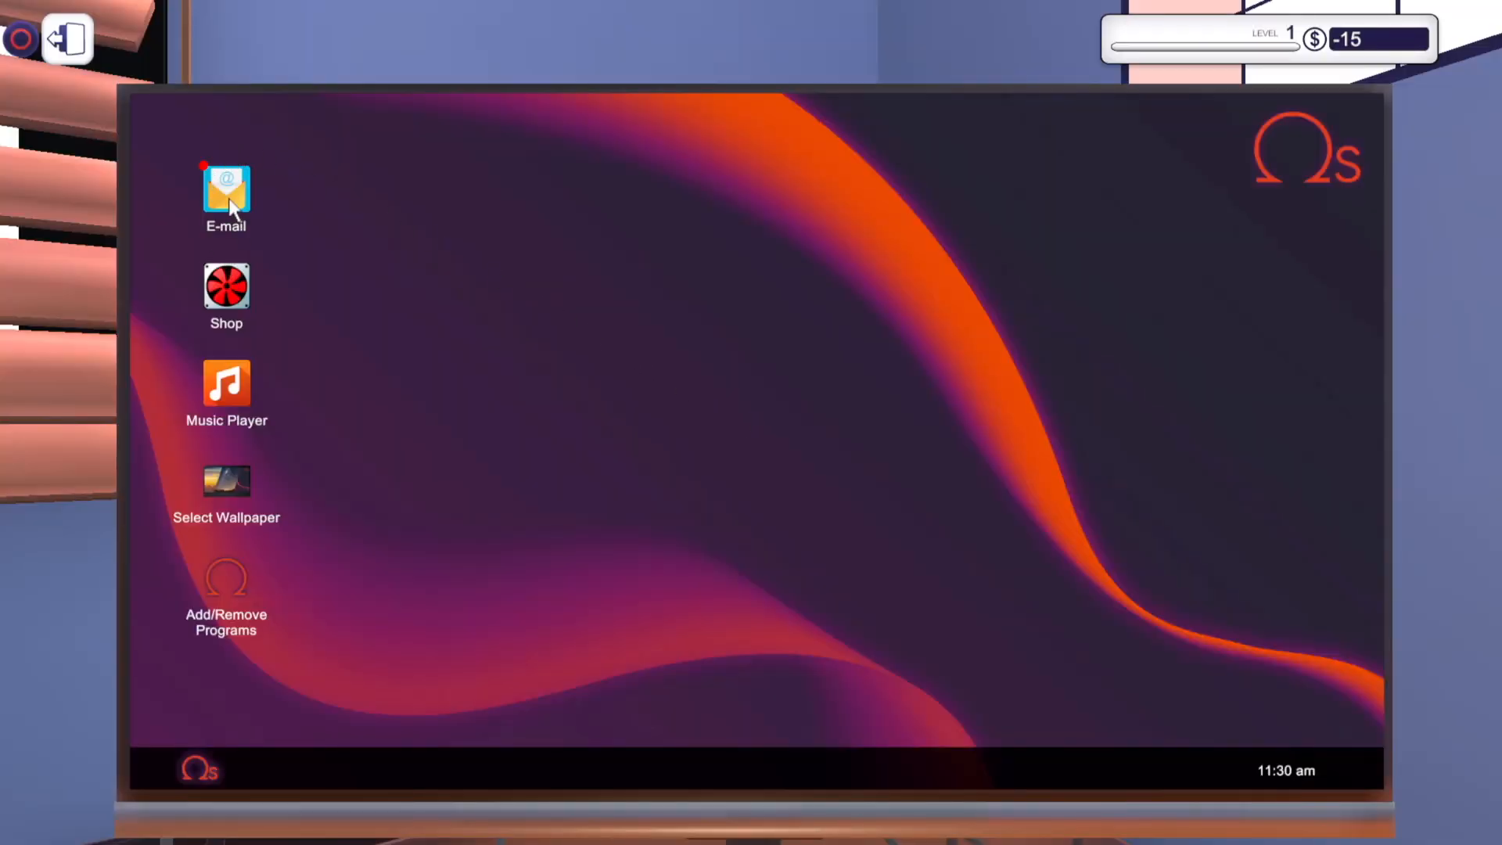
{"action": "left_click", "coordinate": [226, 189]}
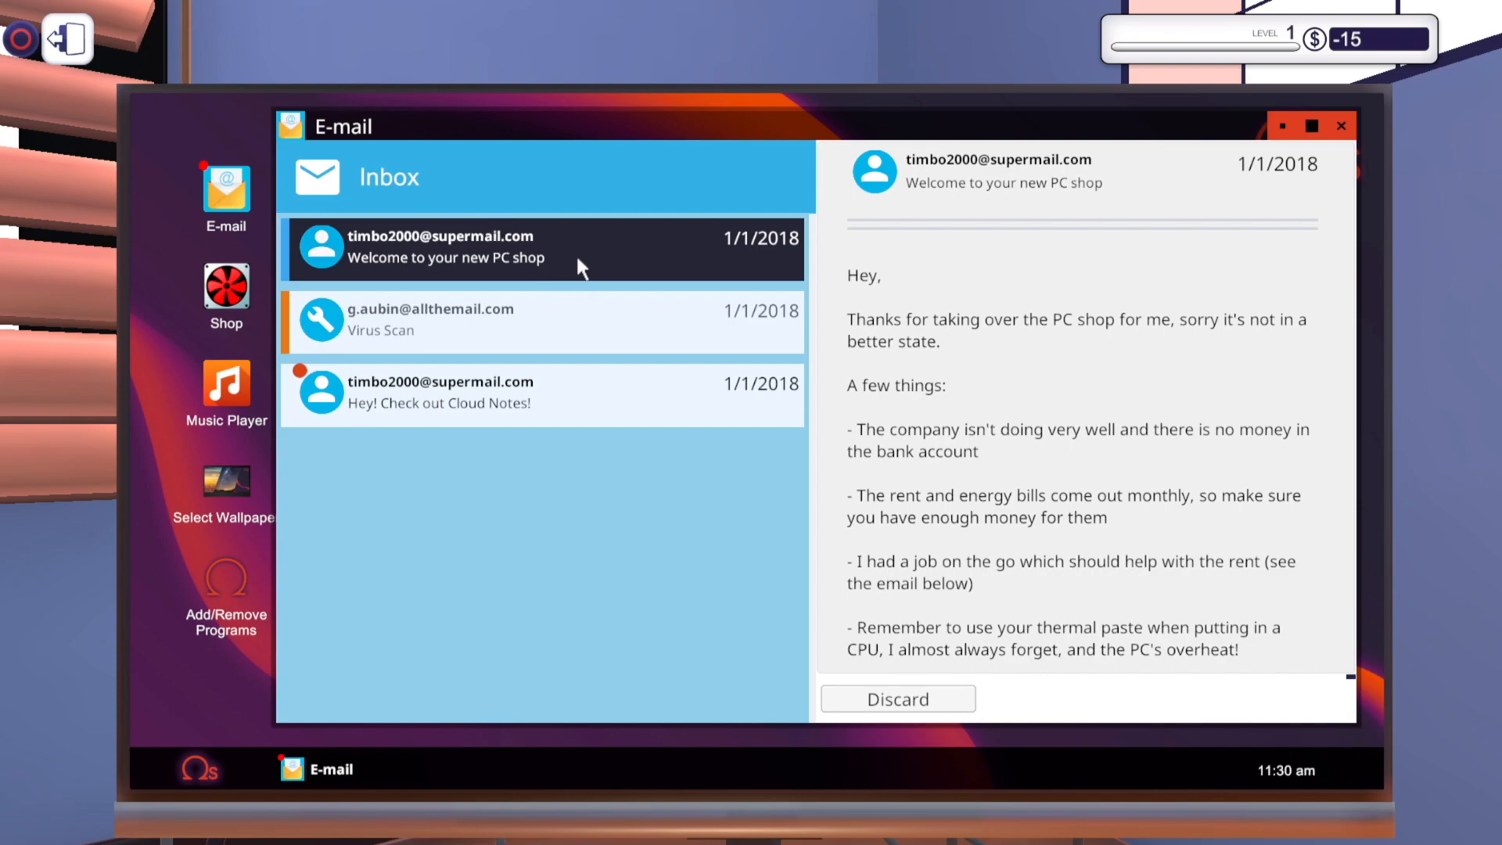
{"action": "mouse_move", "coordinate": [1002, 261]}
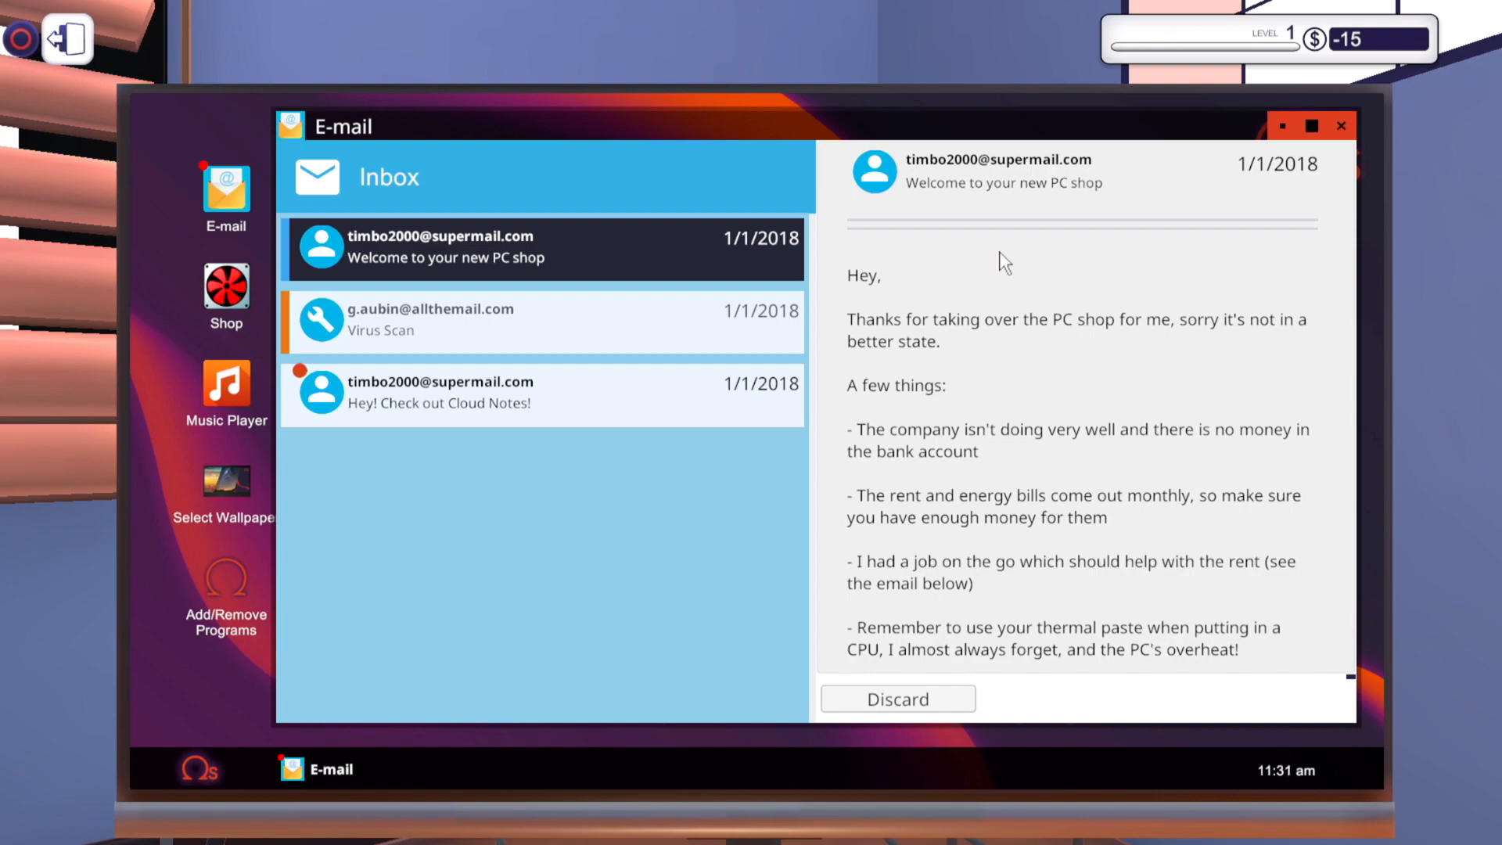
{"action": "mouse_move", "coordinate": [1263, 88]}
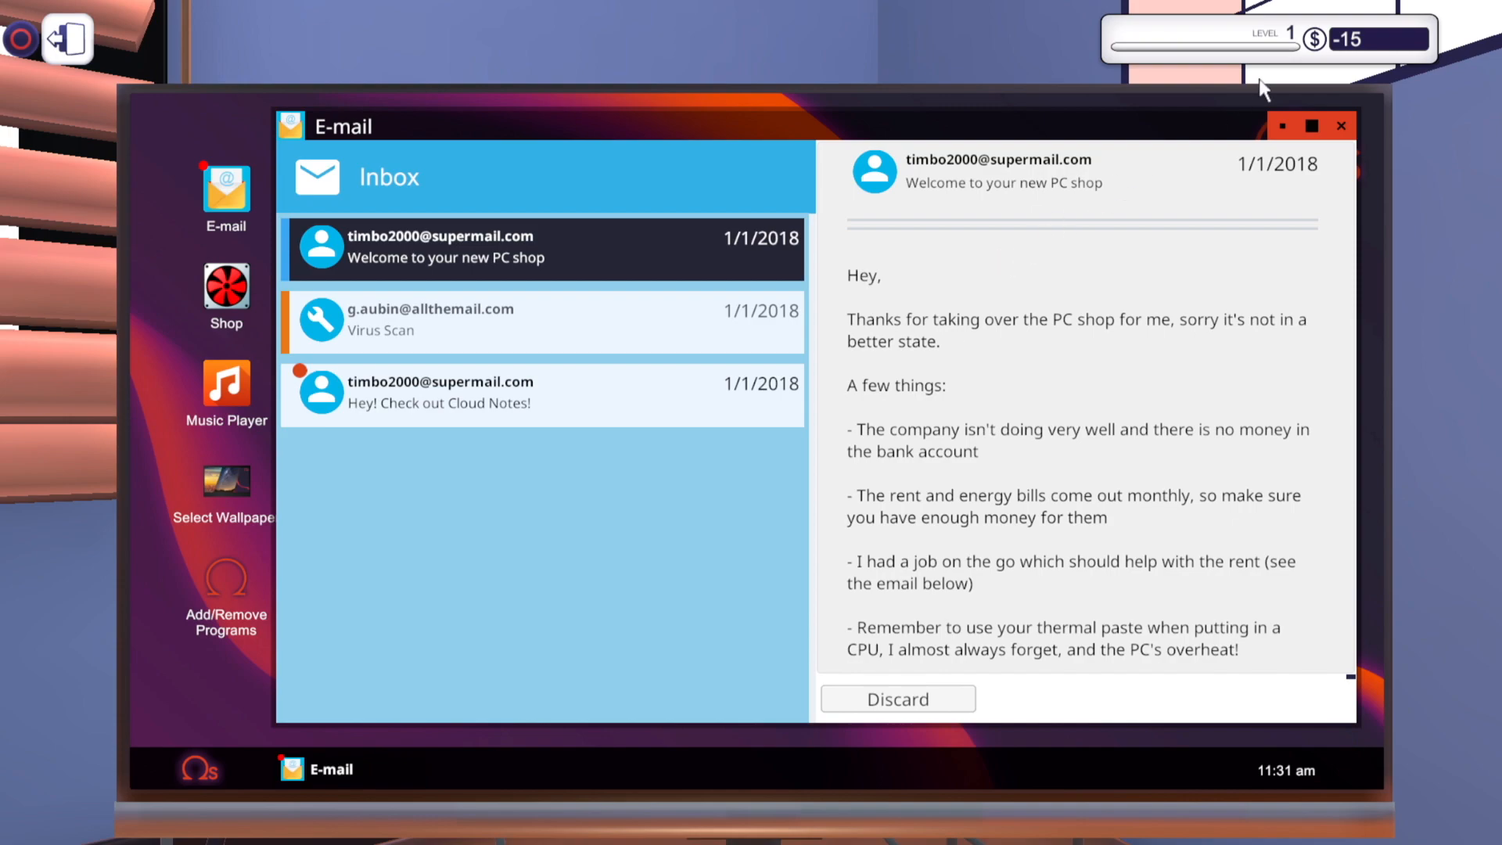
{"action": "mouse_move", "coordinate": [905, 555]}
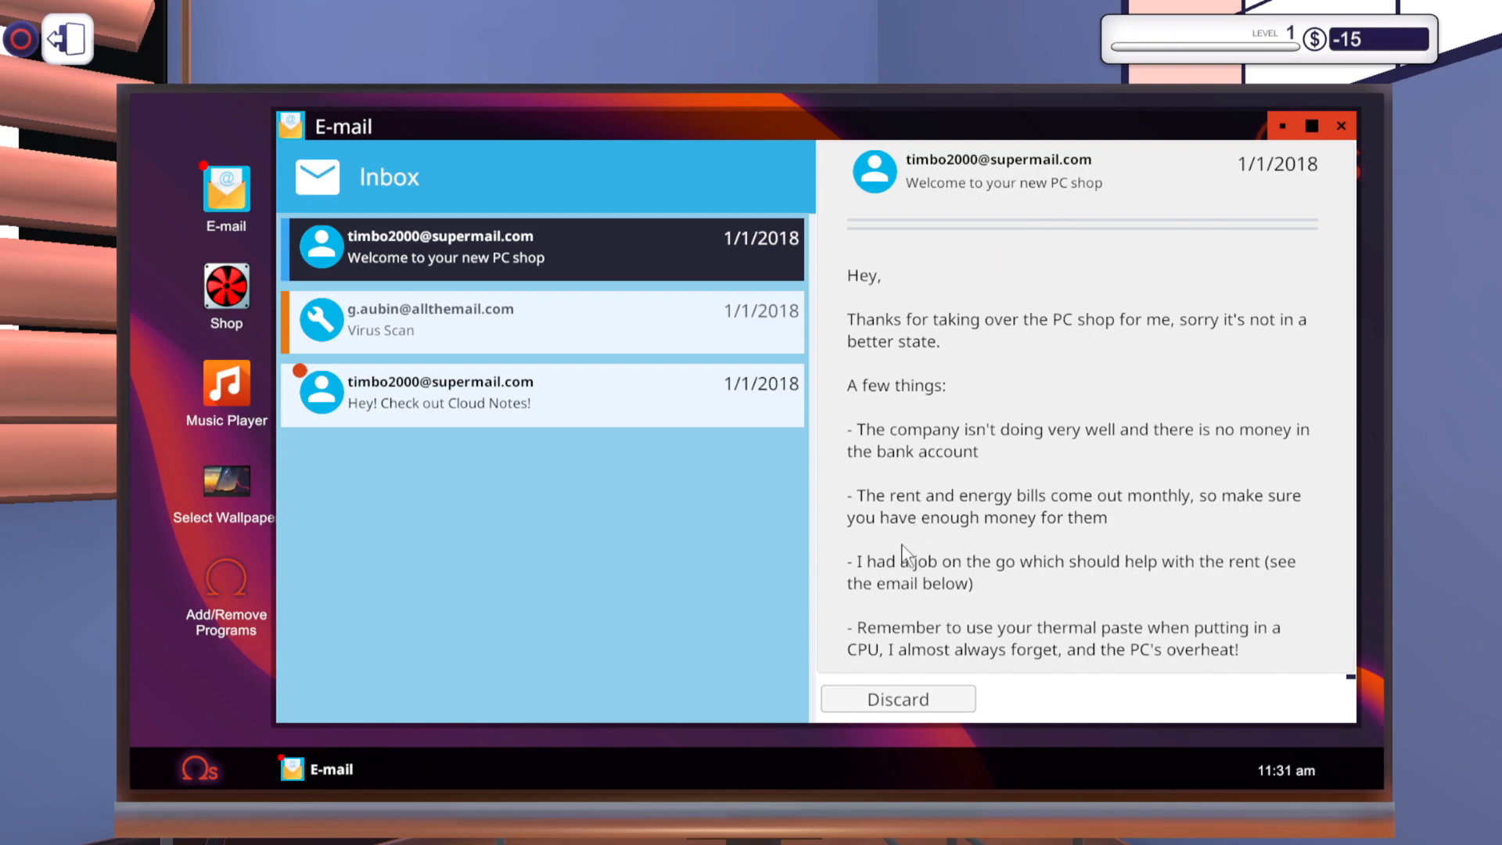
{"action": "scroll", "scroll_direction": "down", "scroll_amount": 3}
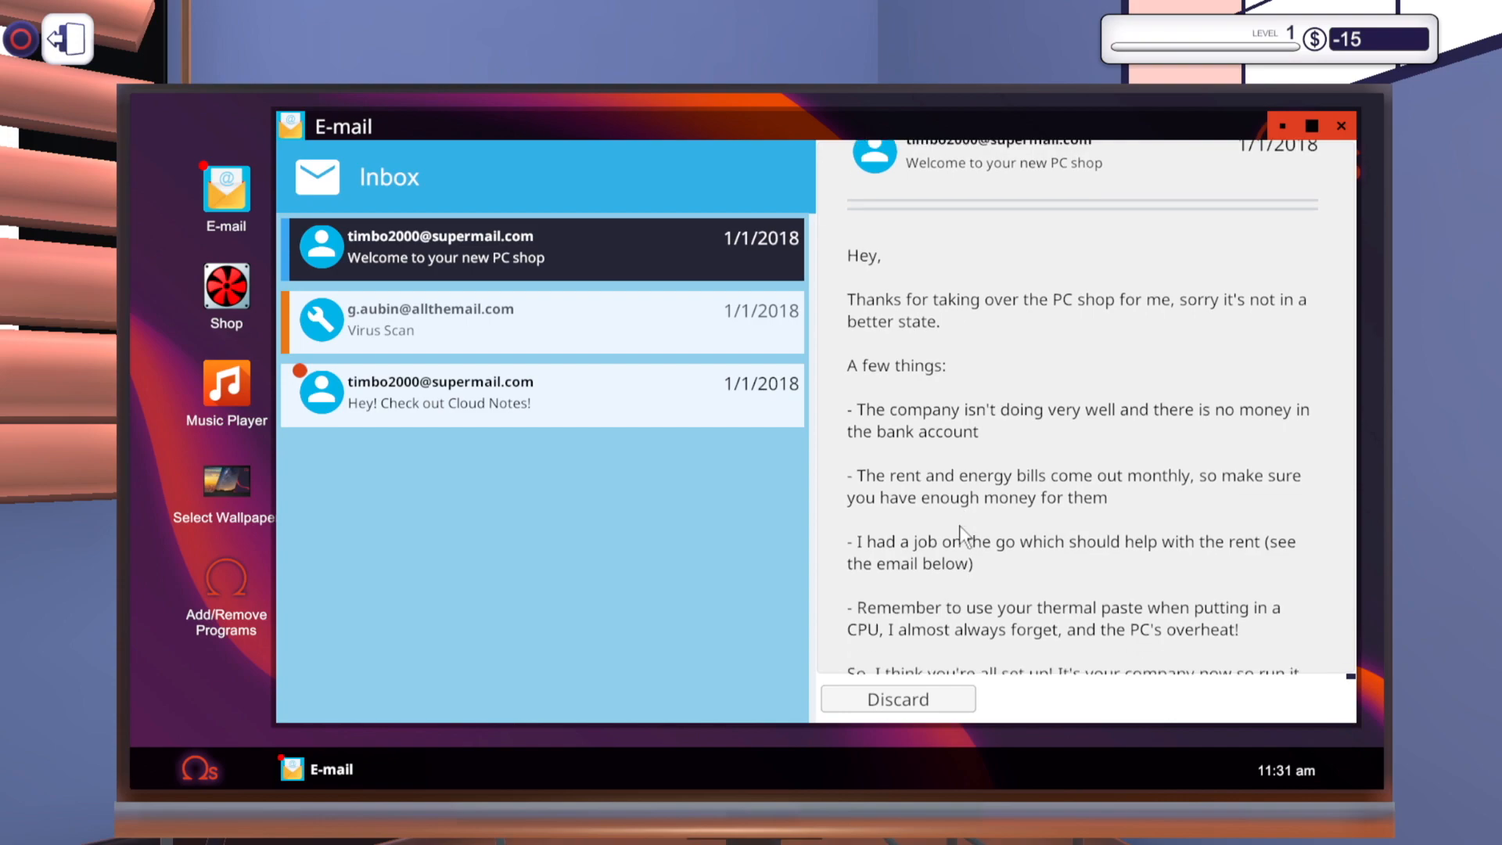
{"action": "scroll", "scroll_direction": "down", "scroll_amount": 3}
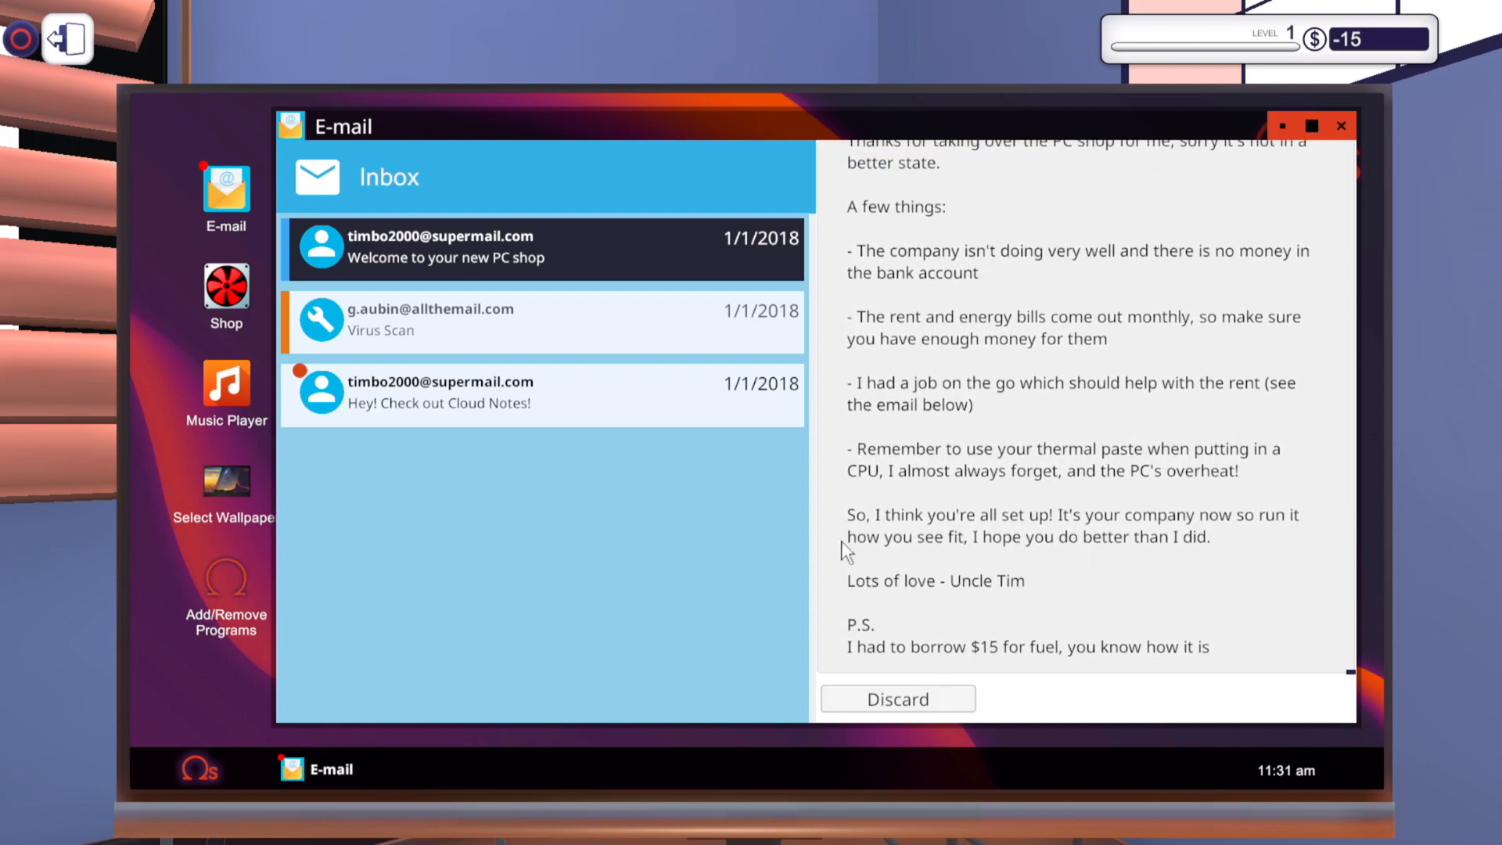
{"action": "mouse_move", "coordinate": [1126, 695]}
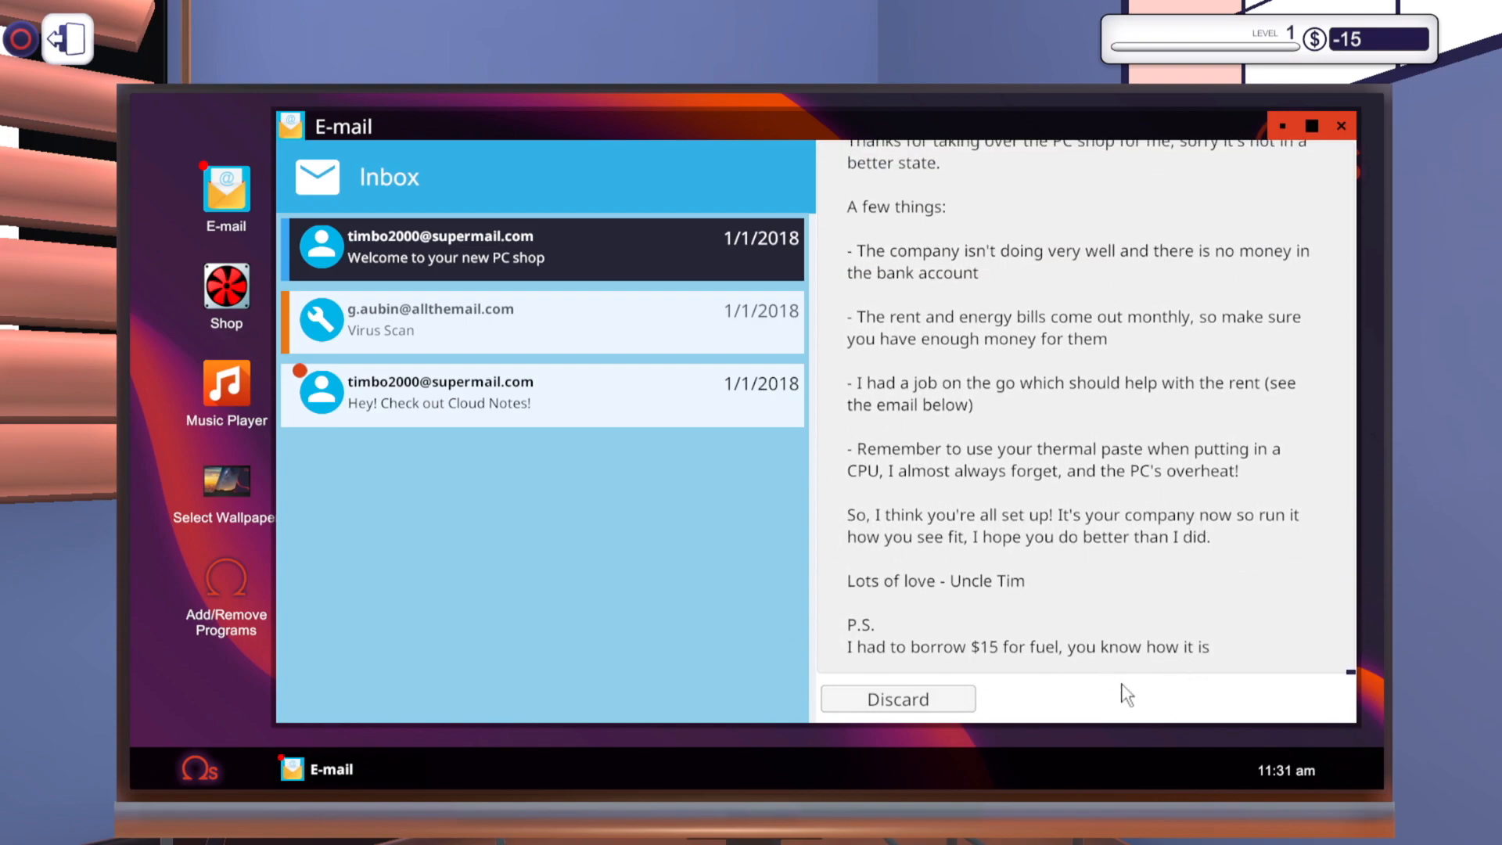
{"action": "mouse_move", "coordinate": [488, 330]}
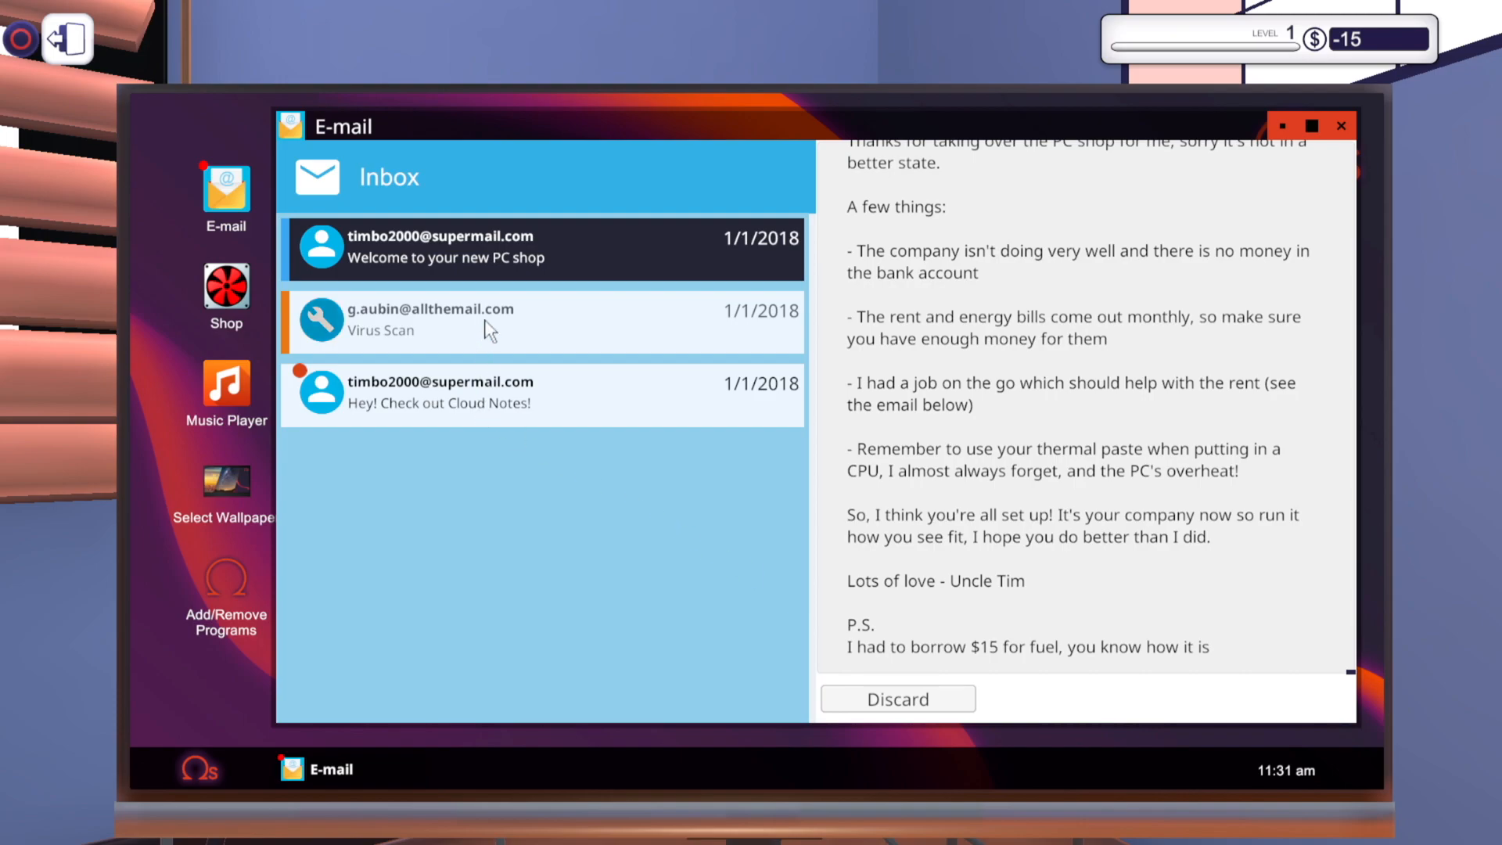
Read Gary's Virus Scan job e-mail with its $100 labour fee
{"action": "left_click", "coordinate": [431, 323]}
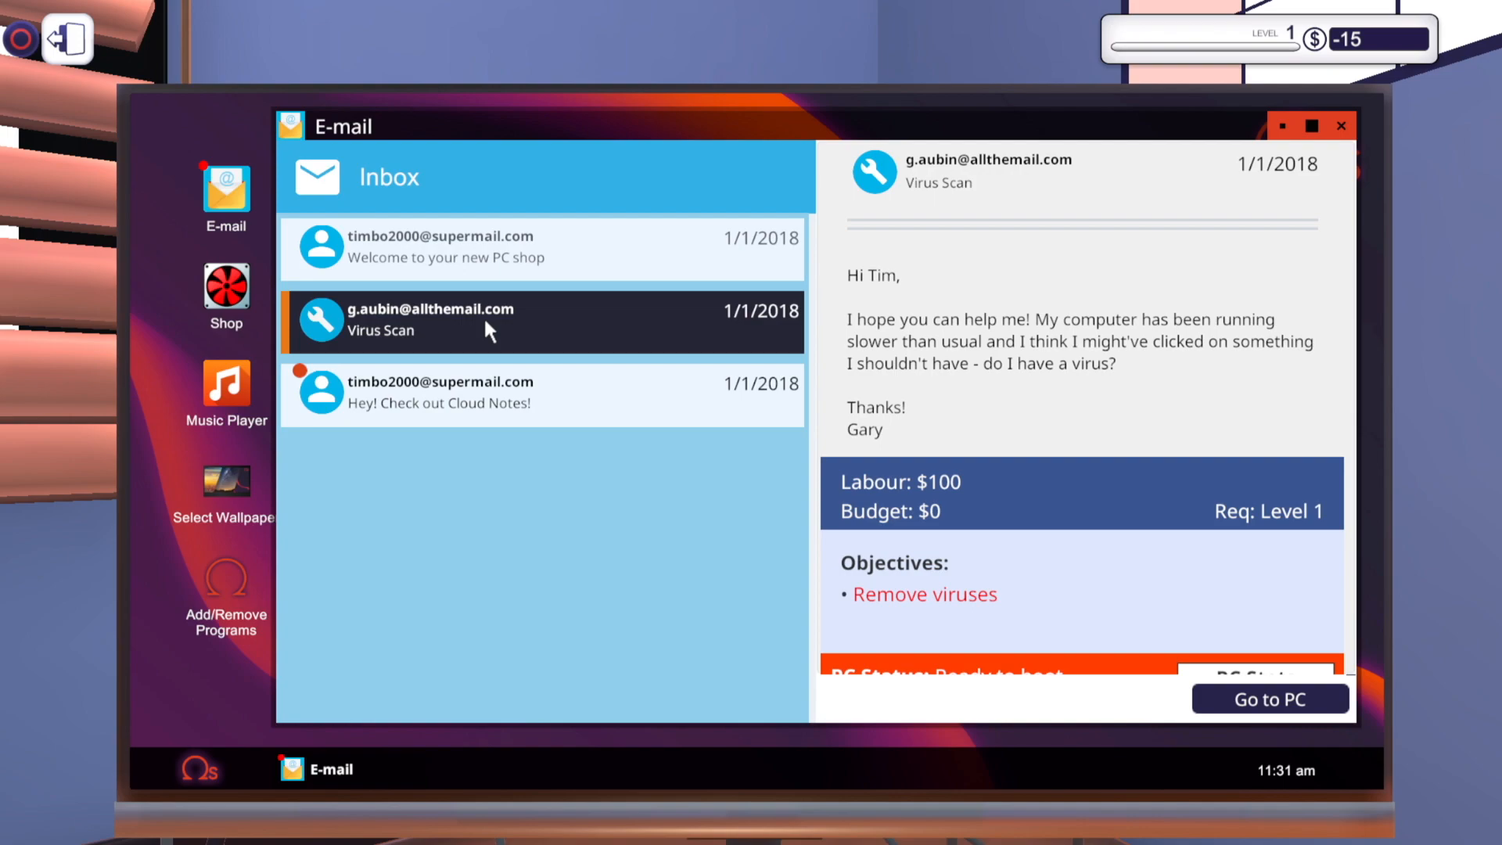
{"action": "mouse_move", "coordinate": [1118, 431]}
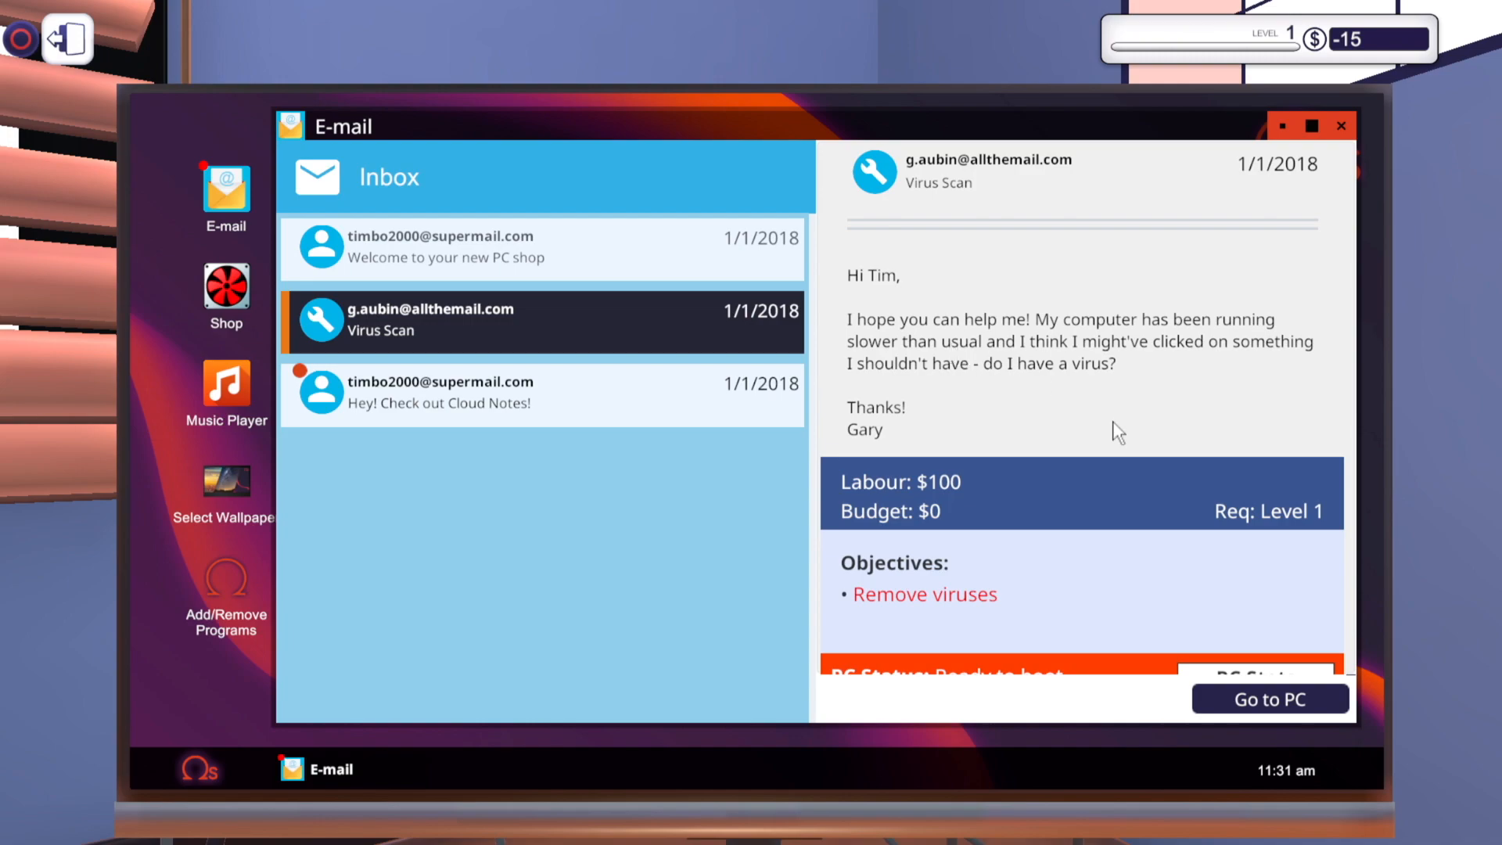
{"action": "mouse_move", "coordinate": [1108, 394]}
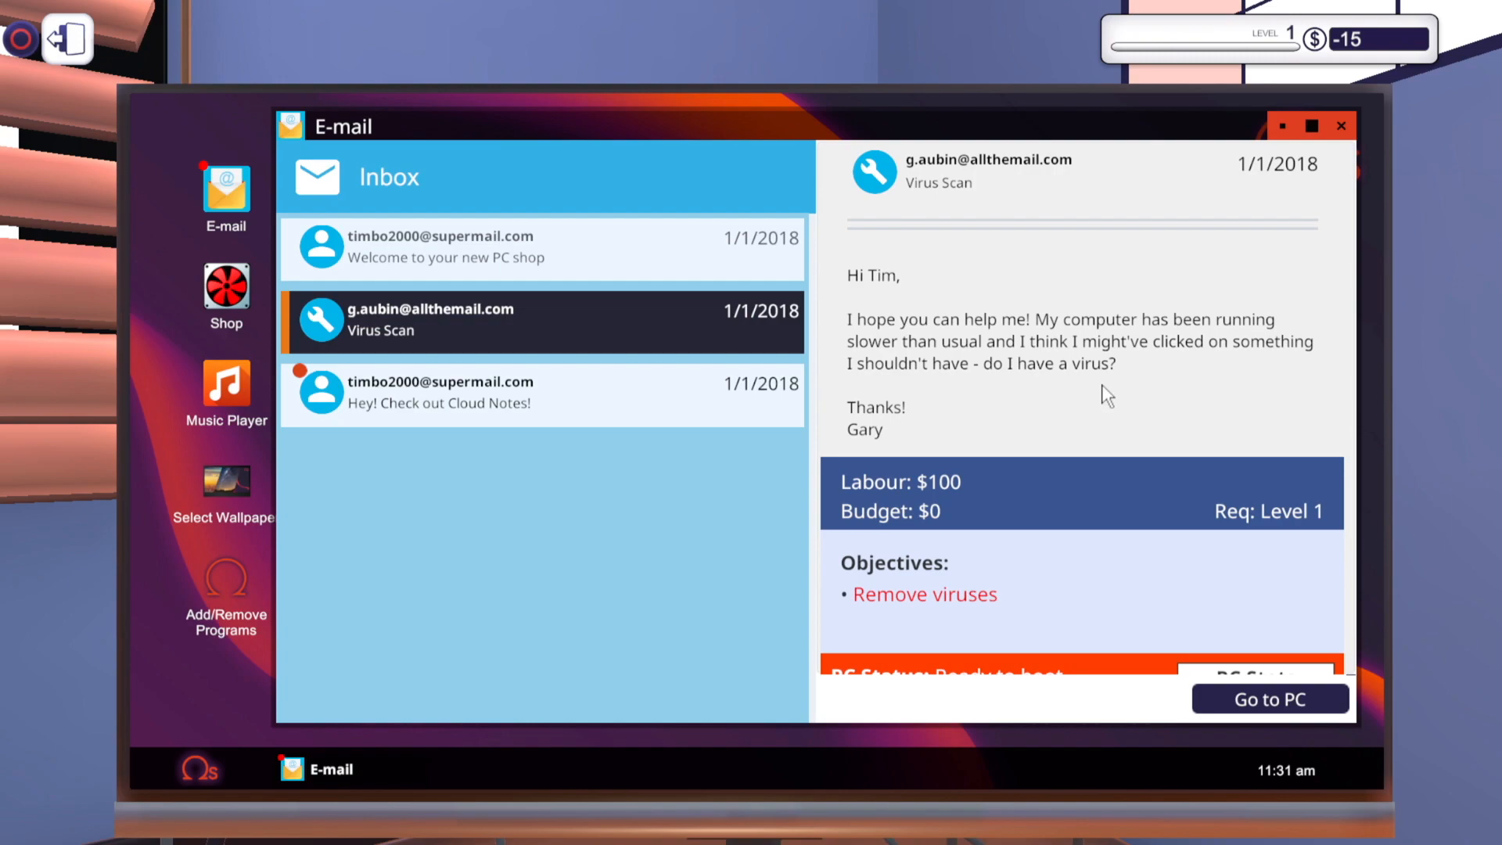
{"action": "mouse_move", "coordinate": [924, 437]}
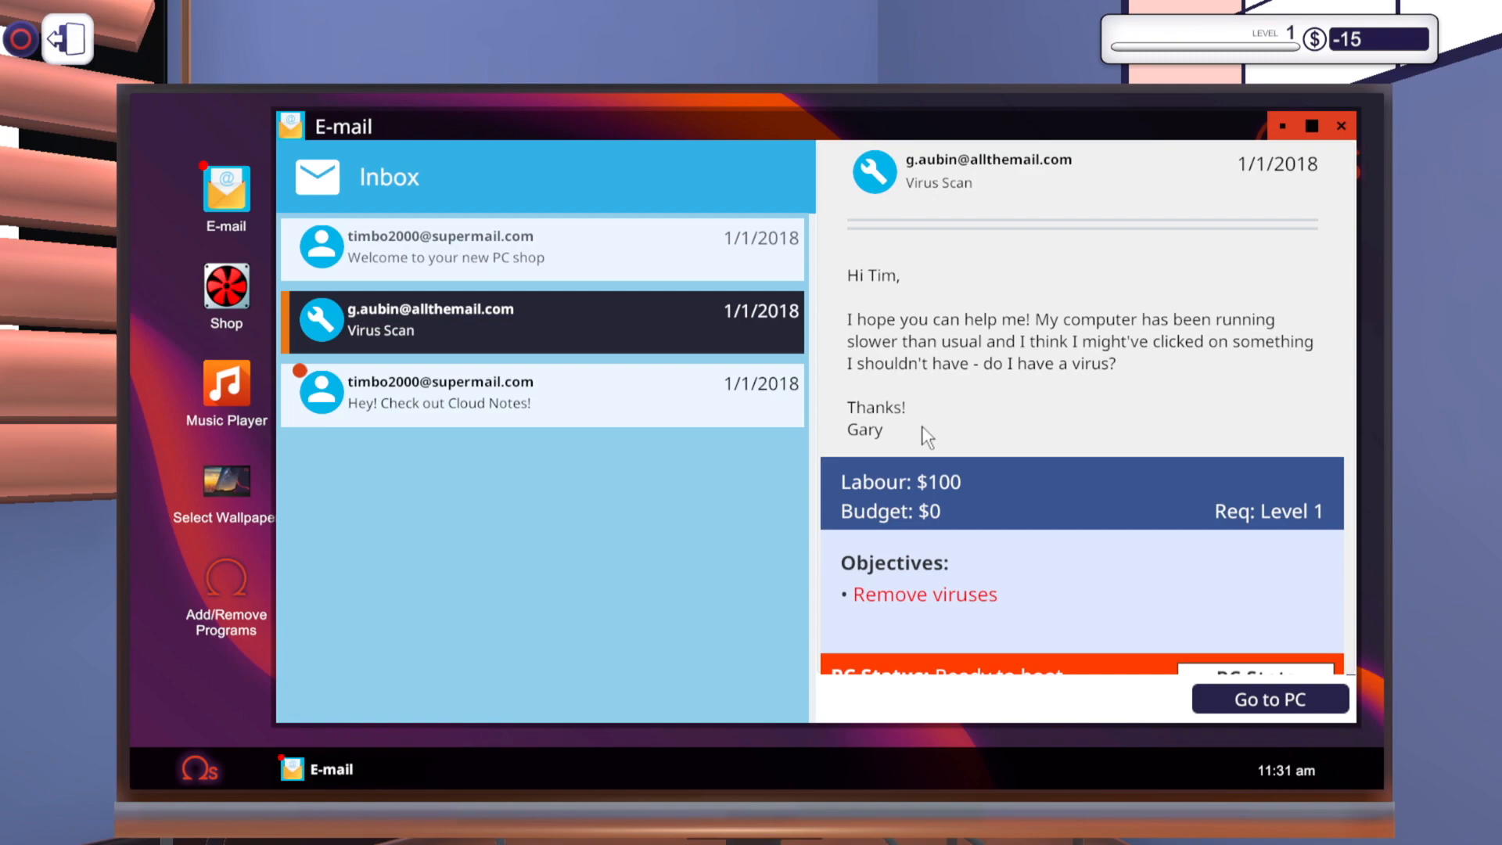
{"action": "mouse_move", "coordinate": [992, 500]}
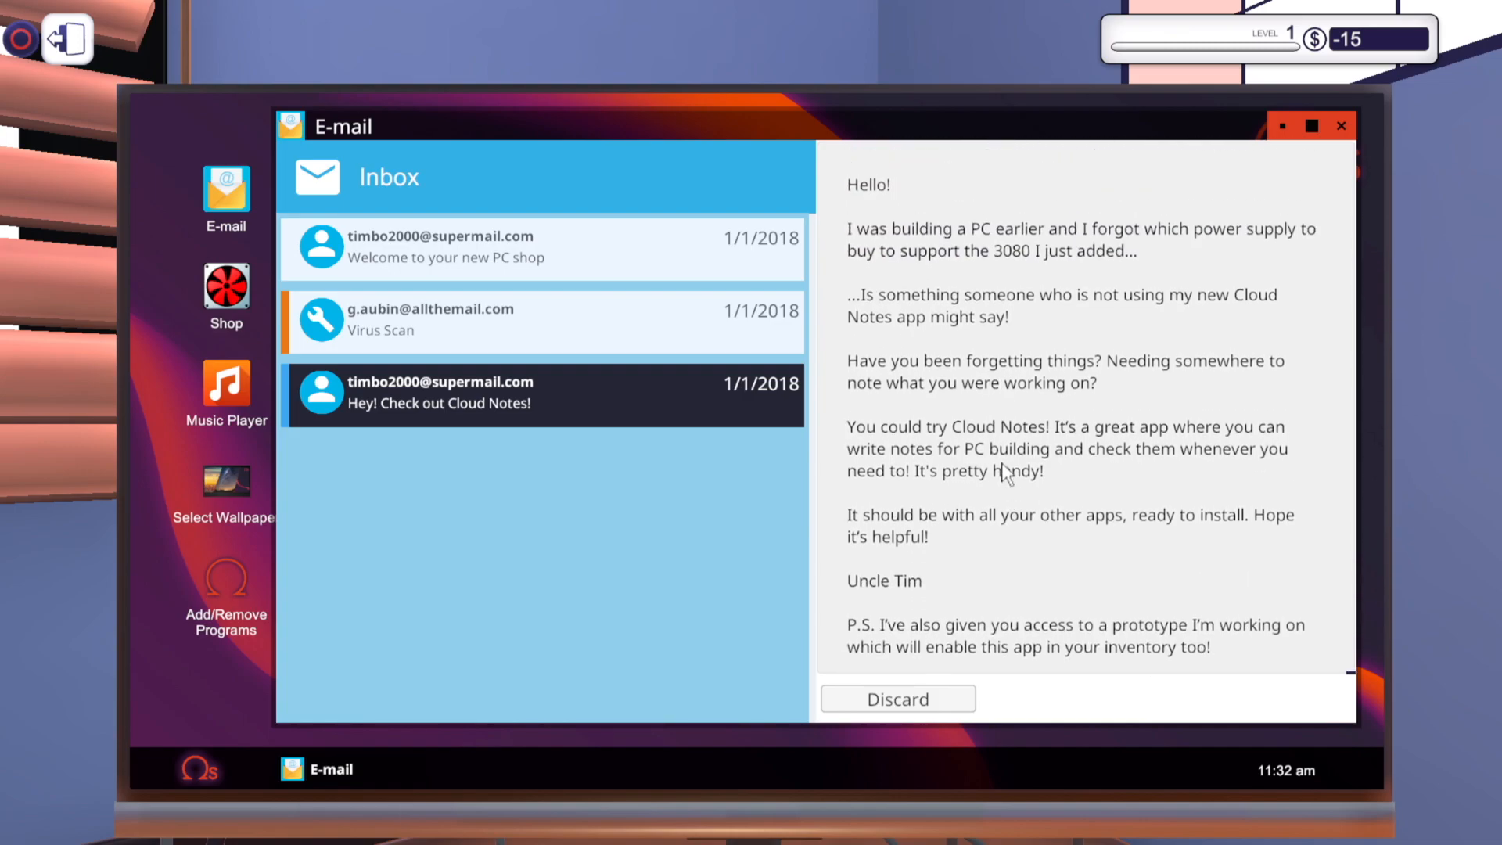
{"action": "mouse_move", "coordinate": [951, 682]}
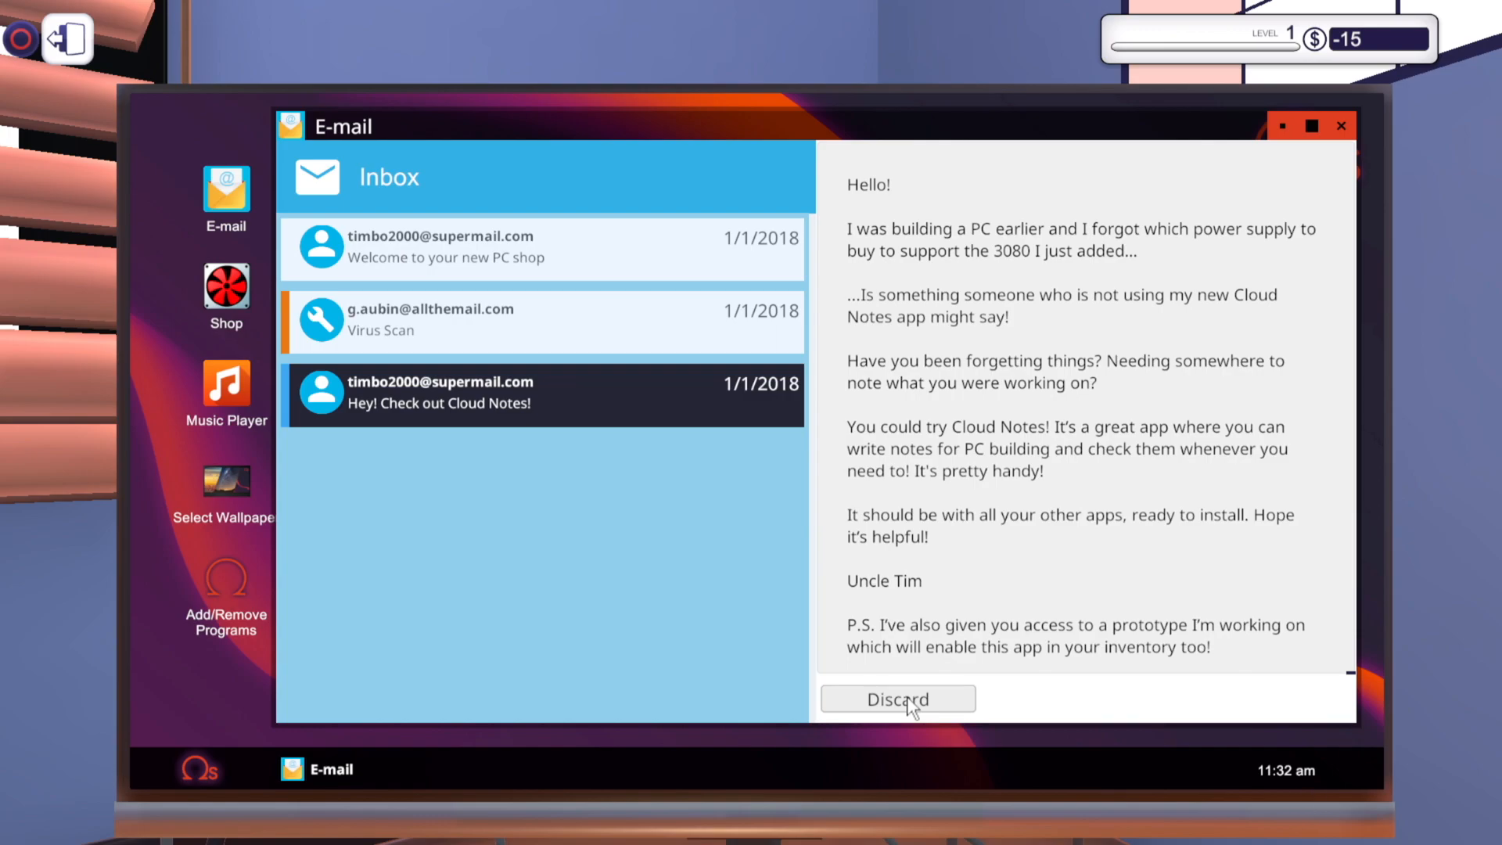
Discard the Cloud Notes and welcome e-mails and bring the Virus Scan PC to the bench
{"action": "left_click", "coordinate": [896, 697]}
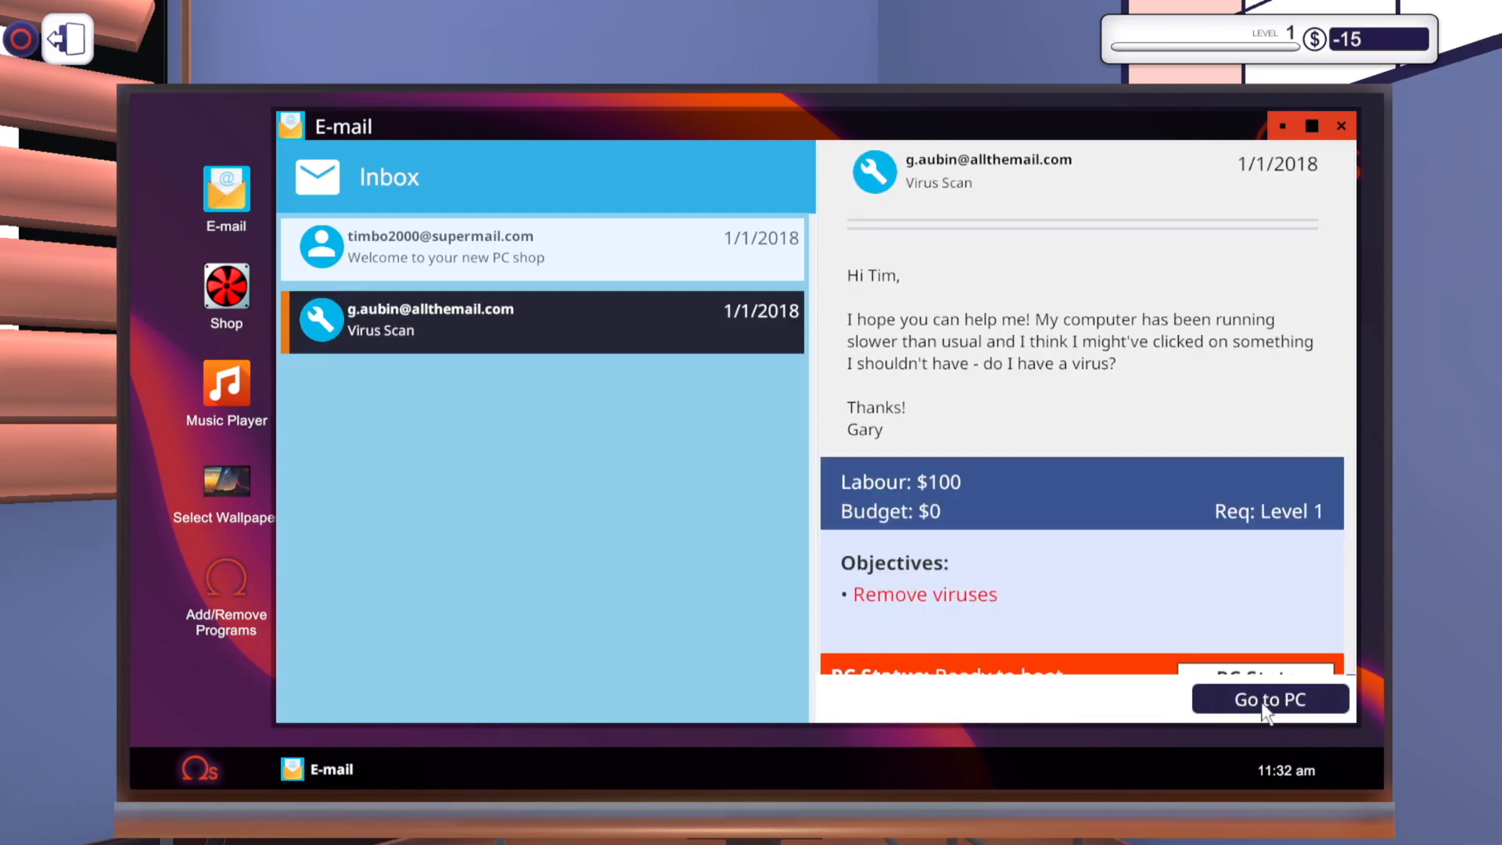
{"action": "left_click", "coordinate": [431, 249]}
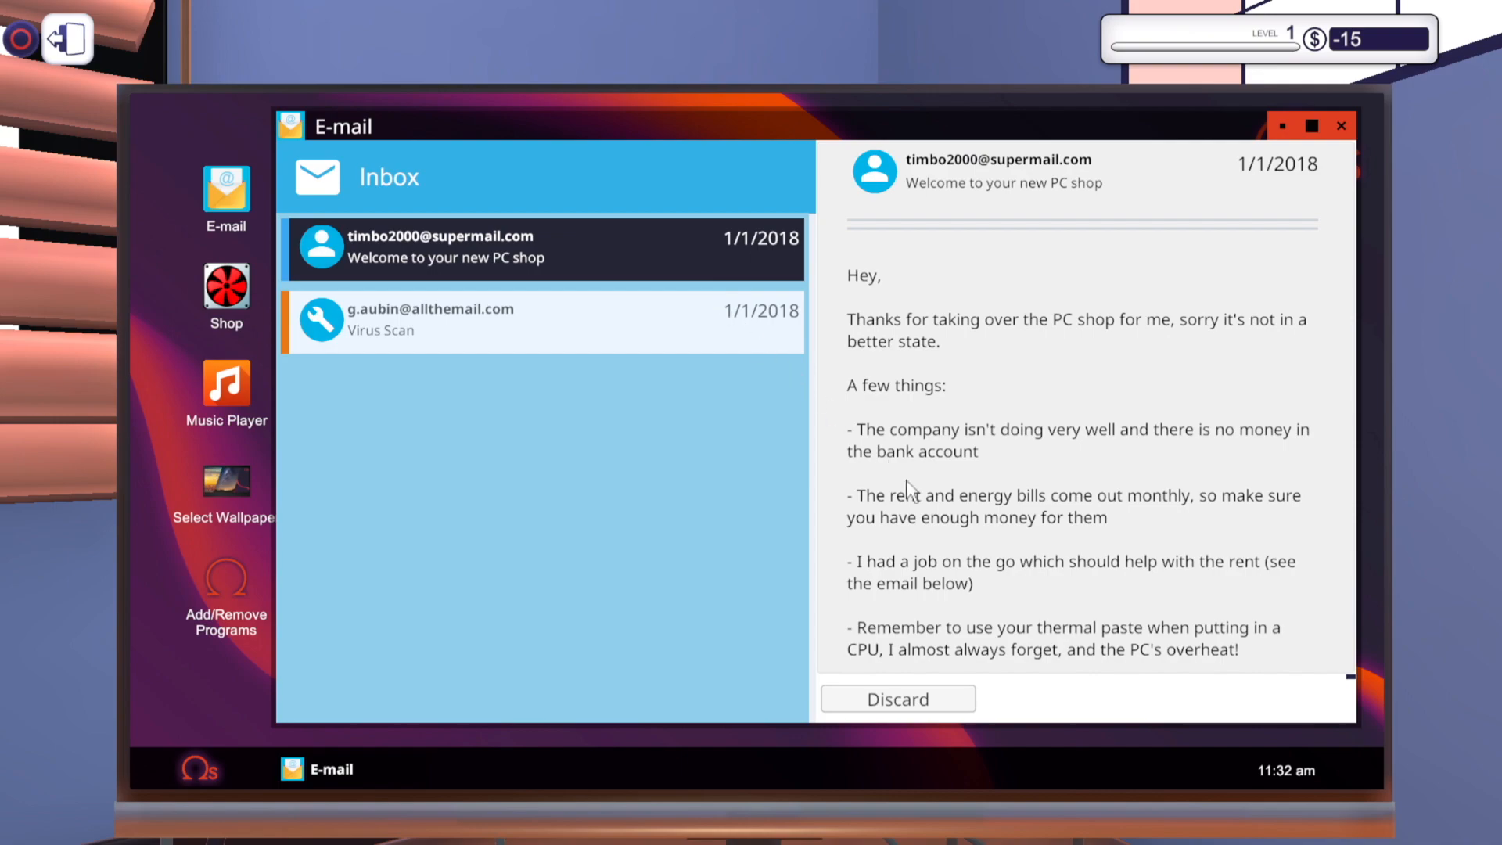
{"action": "left_click", "coordinate": [897, 699]}
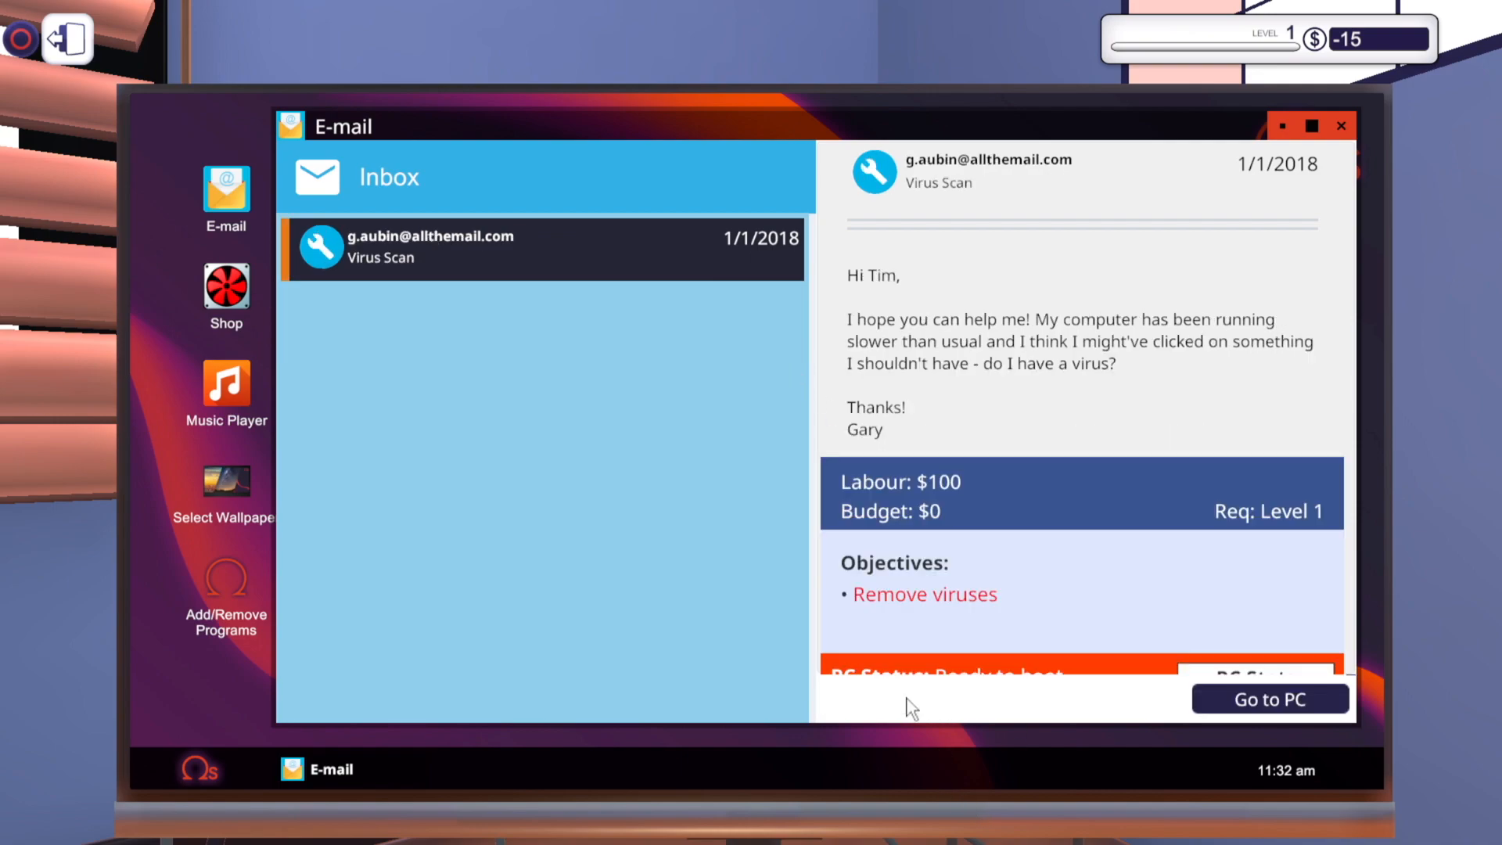
{"action": "left_click", "coordinate": [1269, 699]}
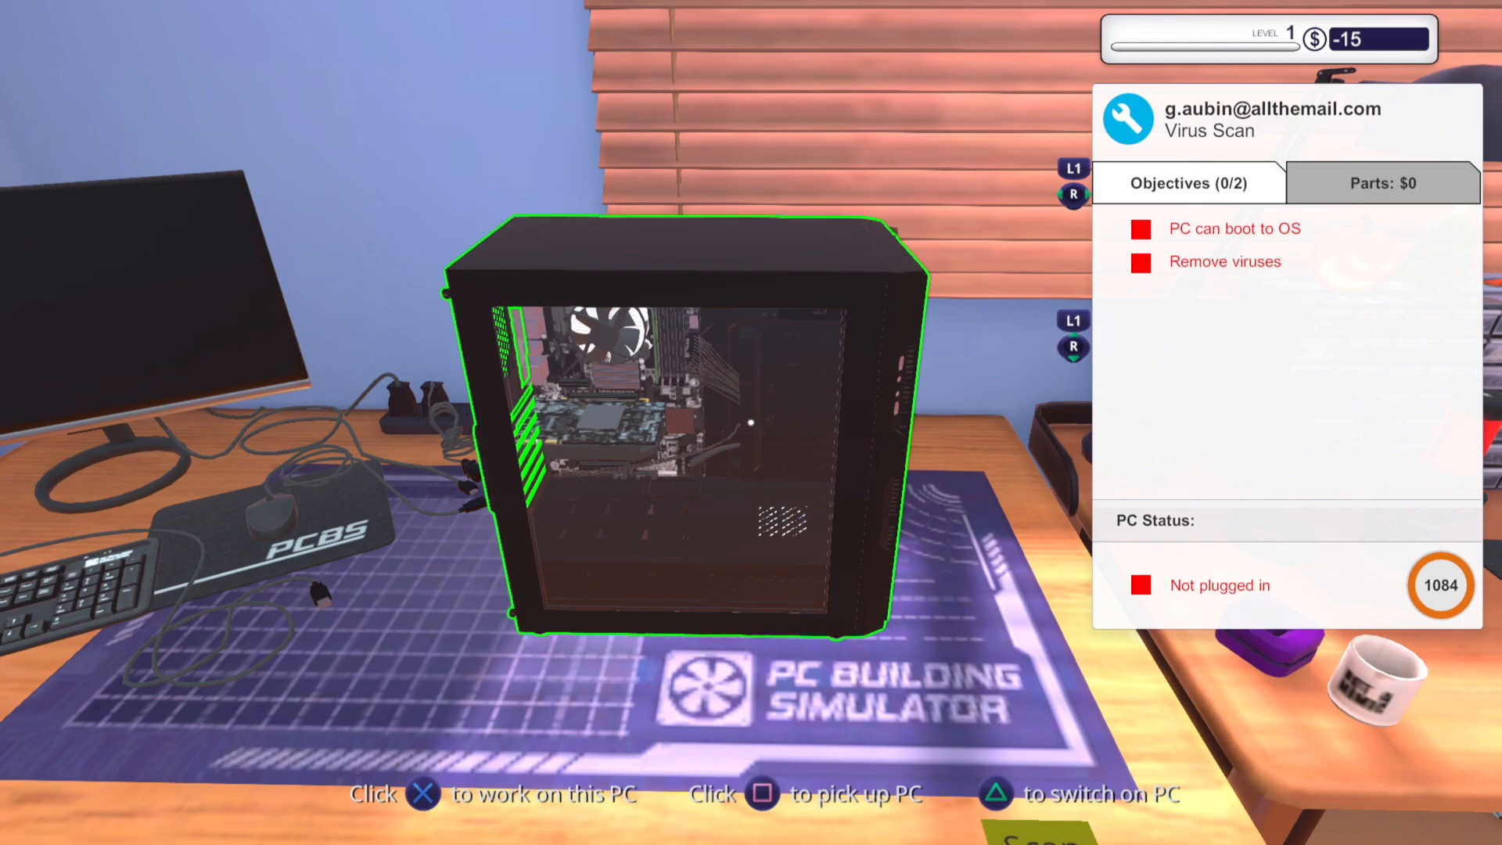
{"action": "left_click", "coordinate": [419, 794]}
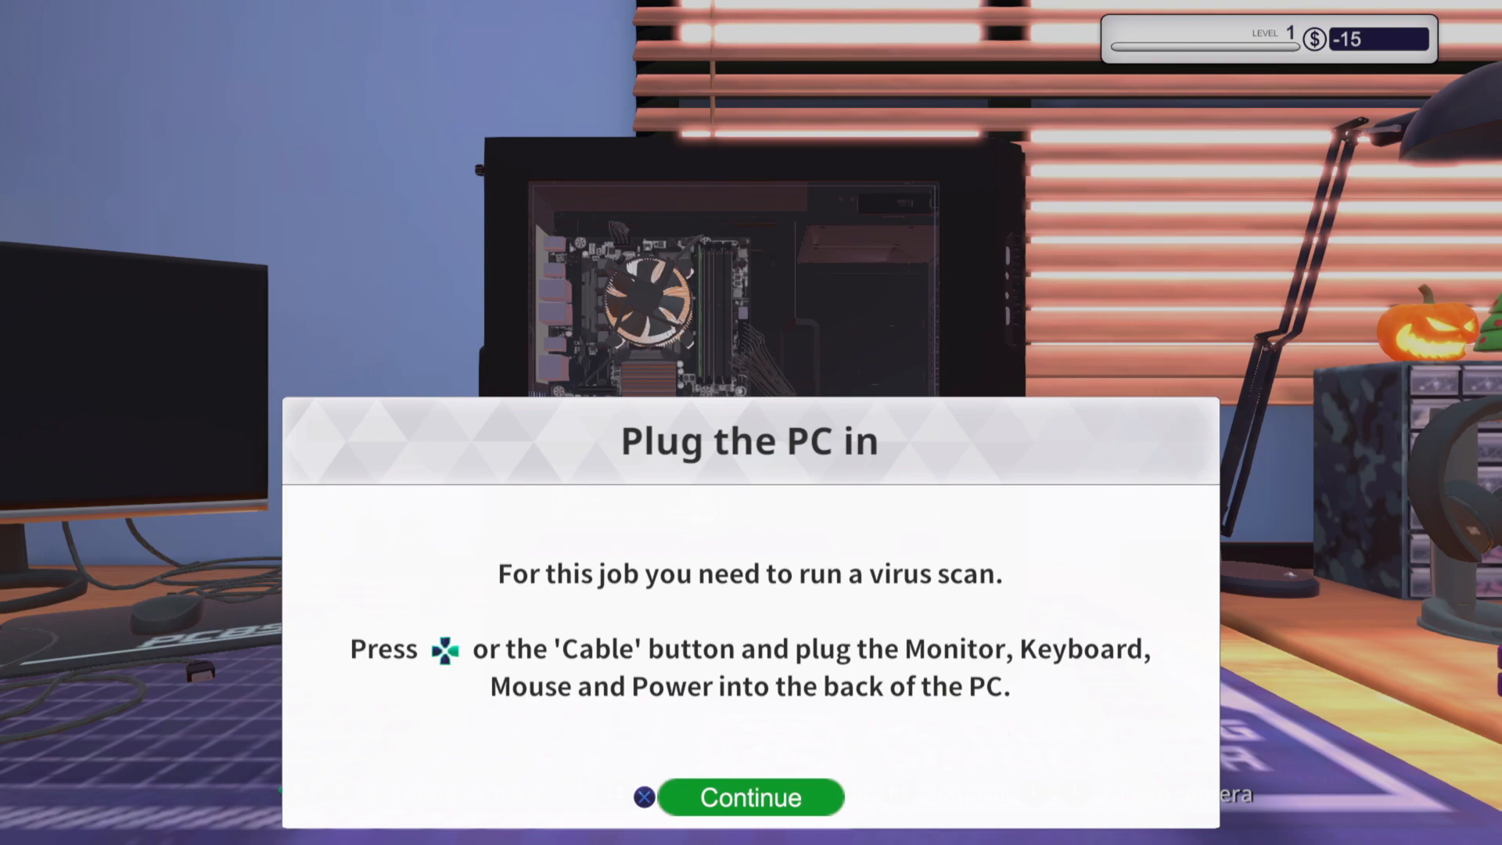
Dismiss the plugging-in instructions to start work on the Virus Scan PC
{"action": "left_click", "coordinate": [750, 796]}
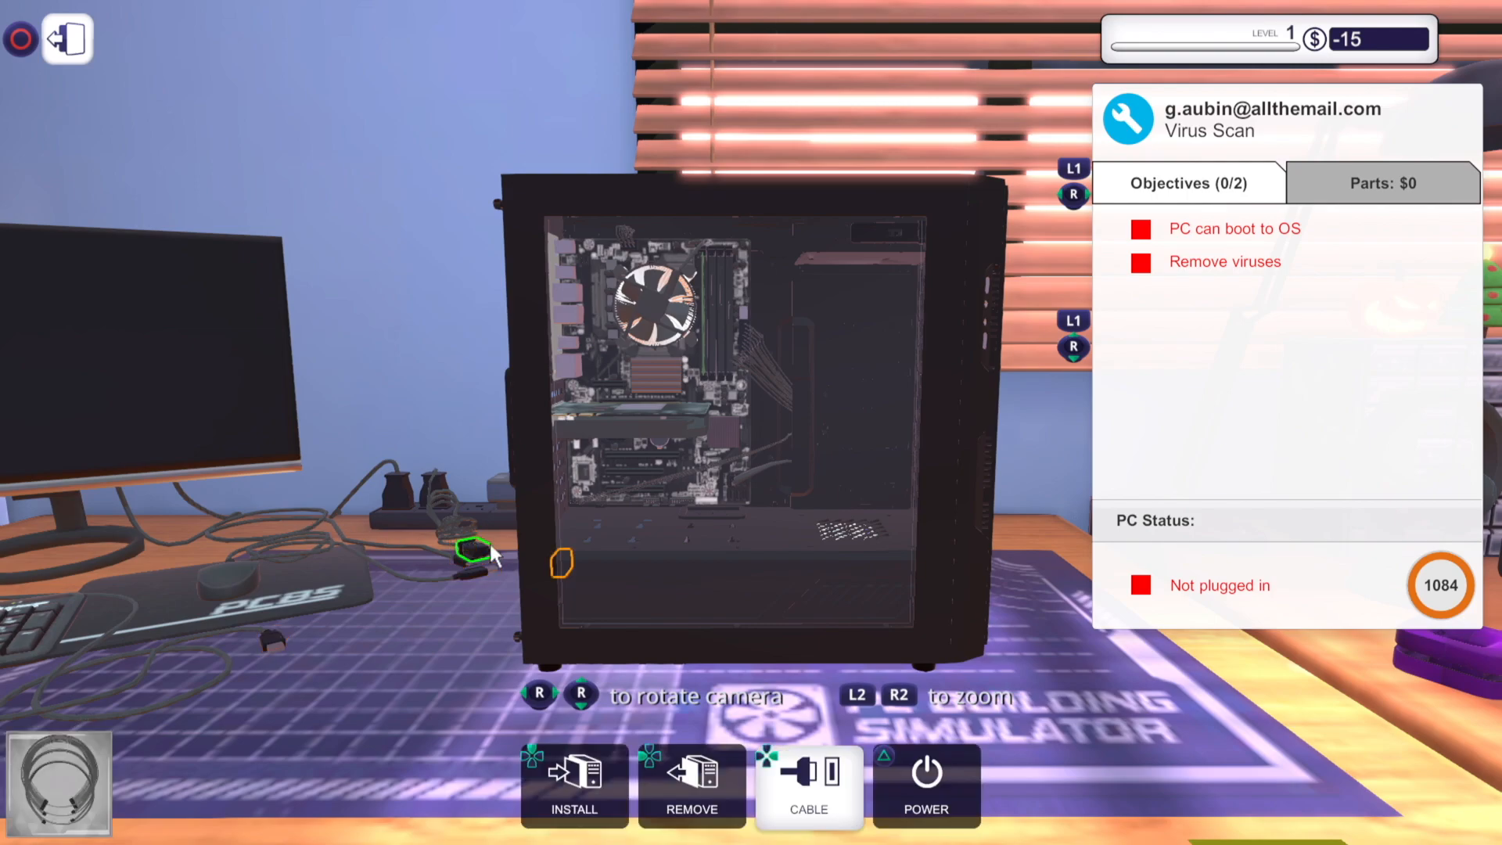
{"action": "mouse_move", "coordinate": [562, 563]}
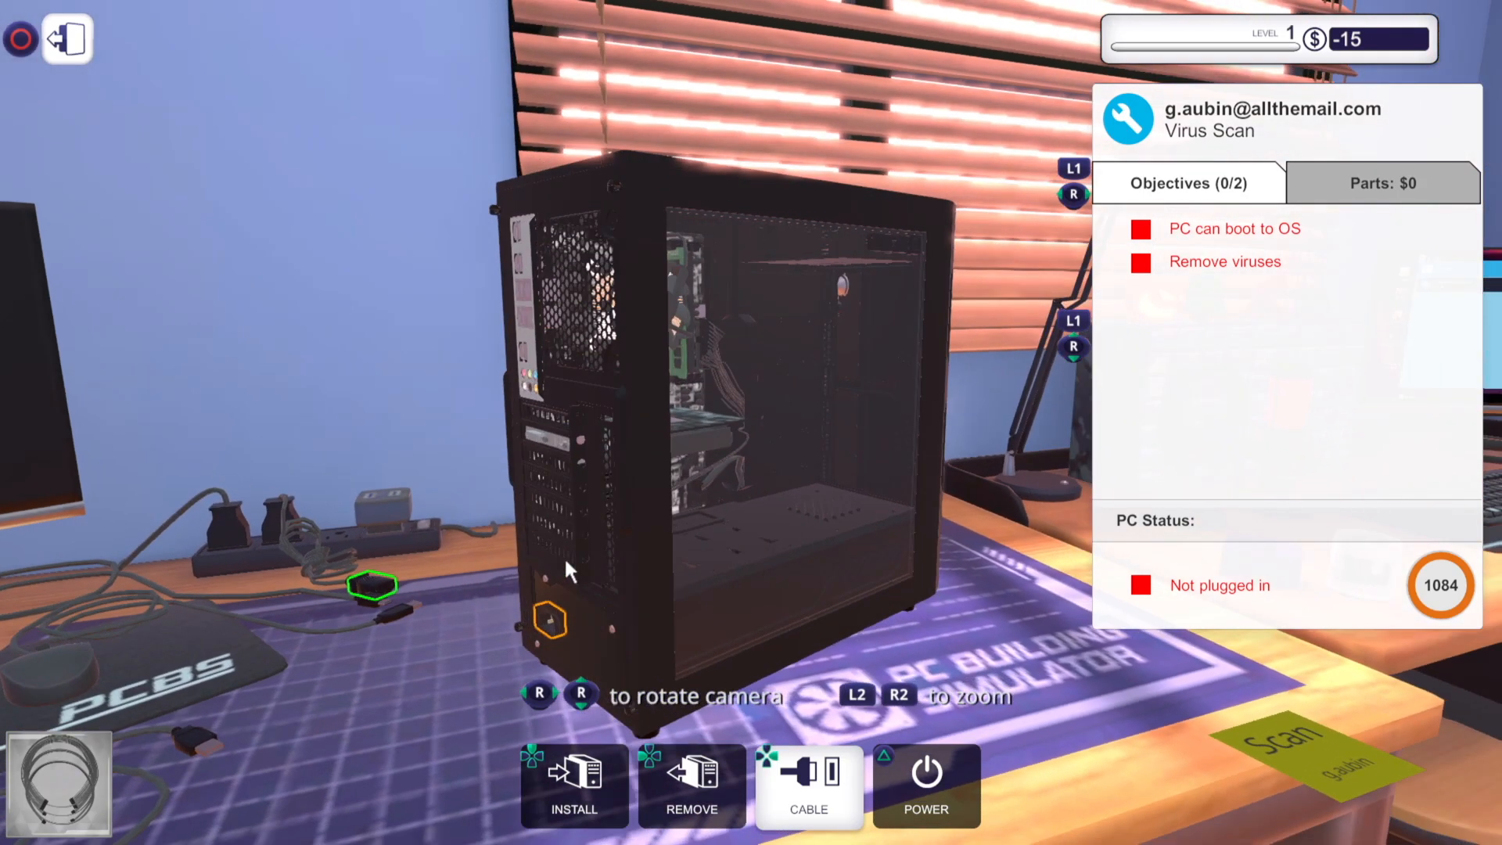
{"action": "mouse_move", "coordinate": [442, 623]}
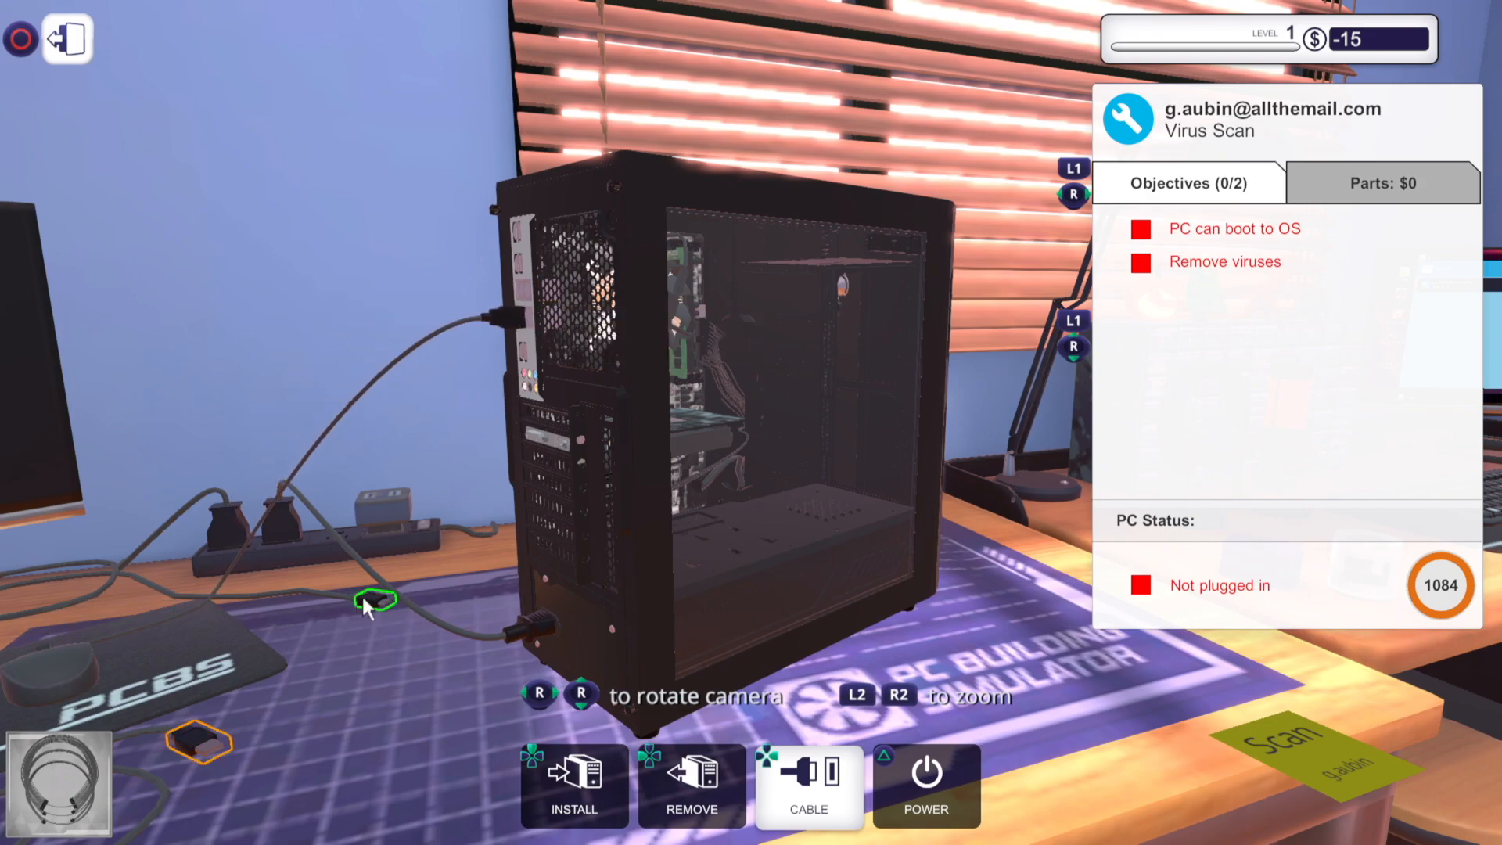
{"action": "mouse_move", "coordinate": [555, 445]}
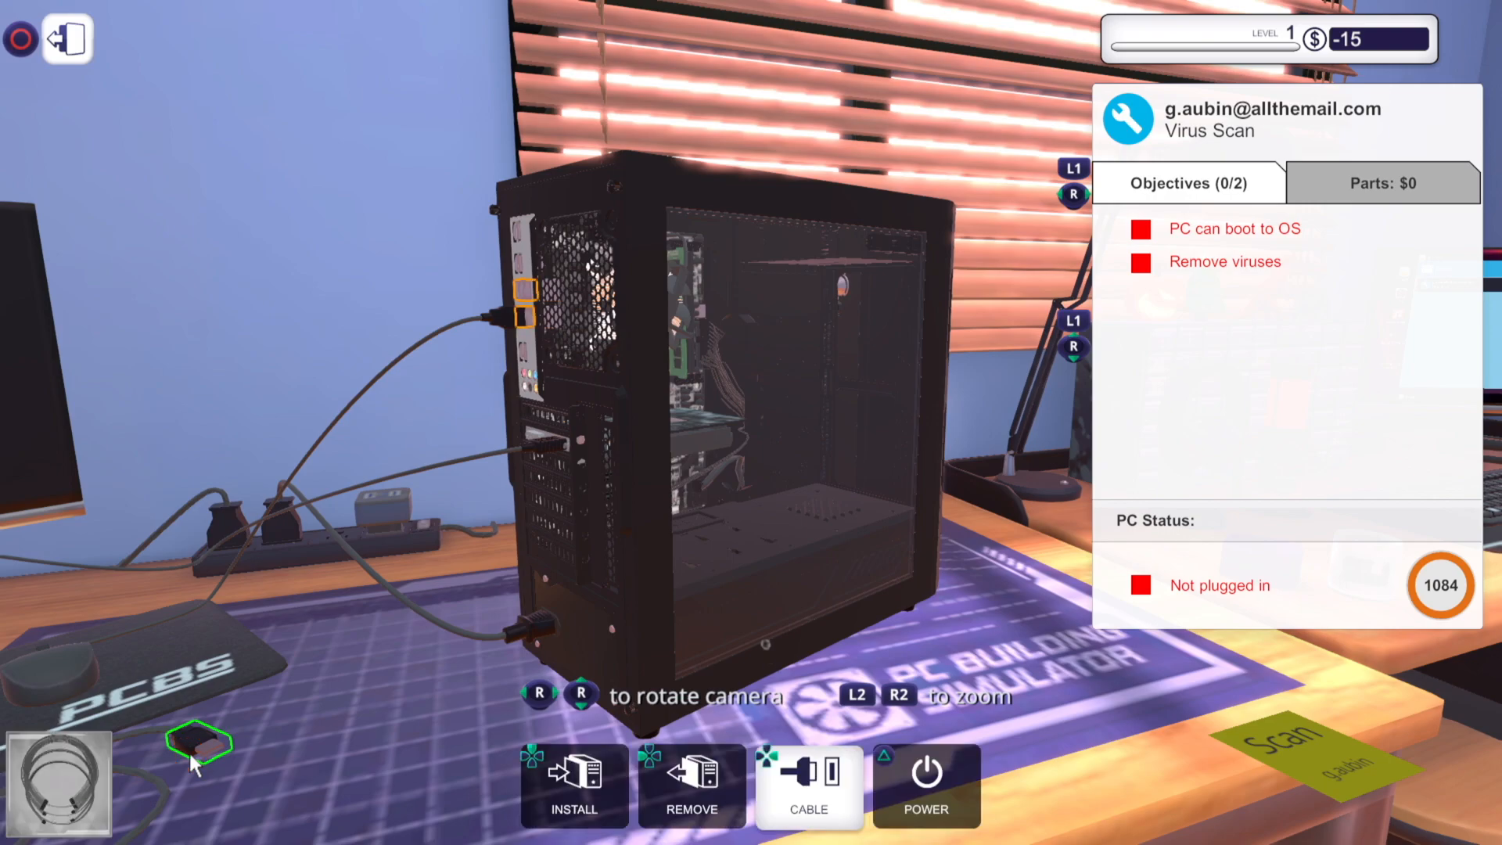
{"action": "mouse_move", "coordinate": [525, 319]}
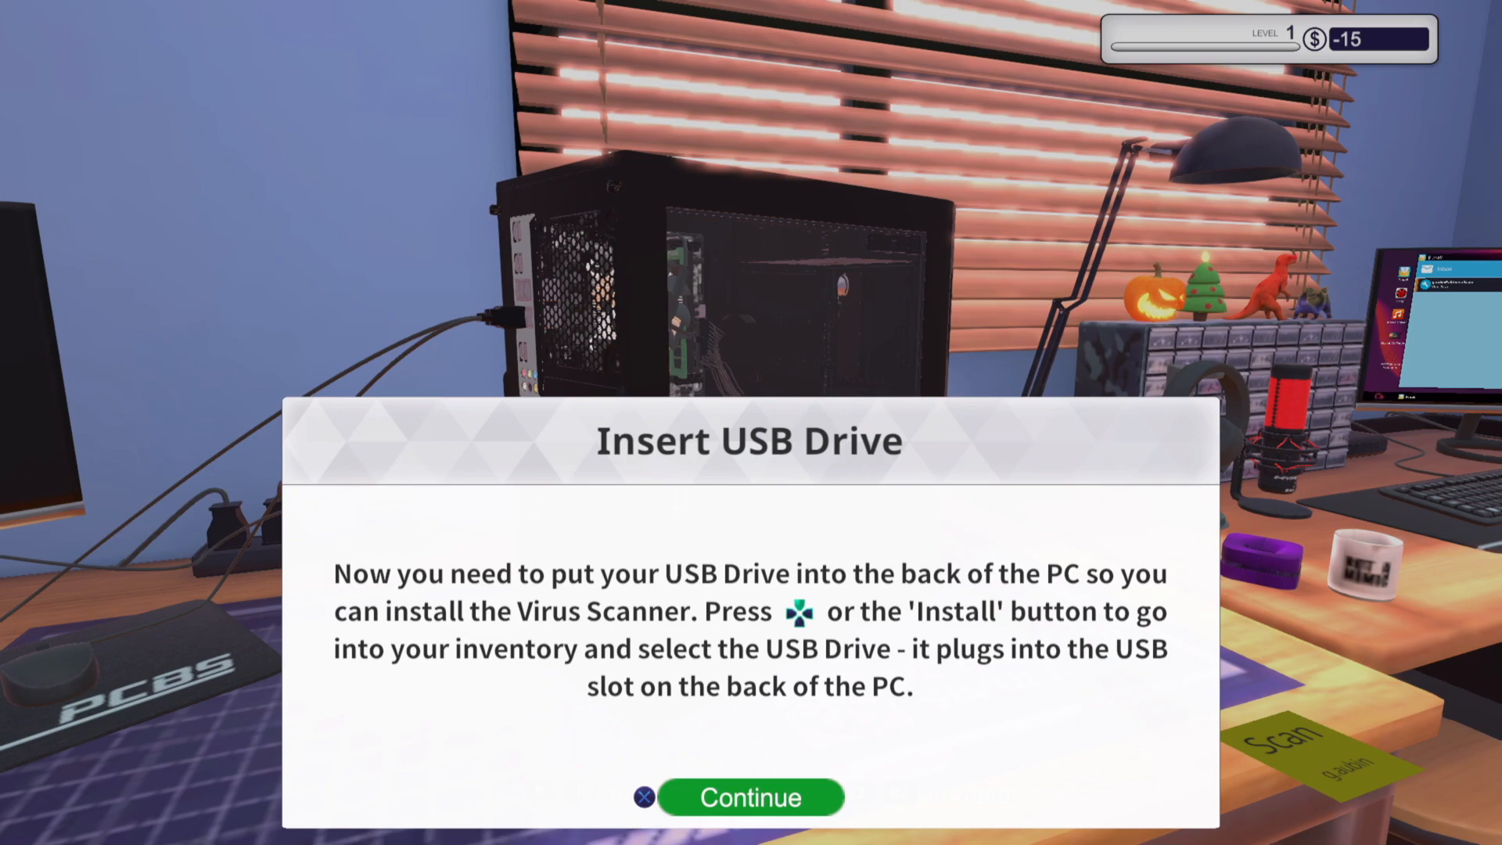
Dismiss the USB drive tip and plug the USB stick into the case
{"action": "left_click", "coordinate": [750, 796]}
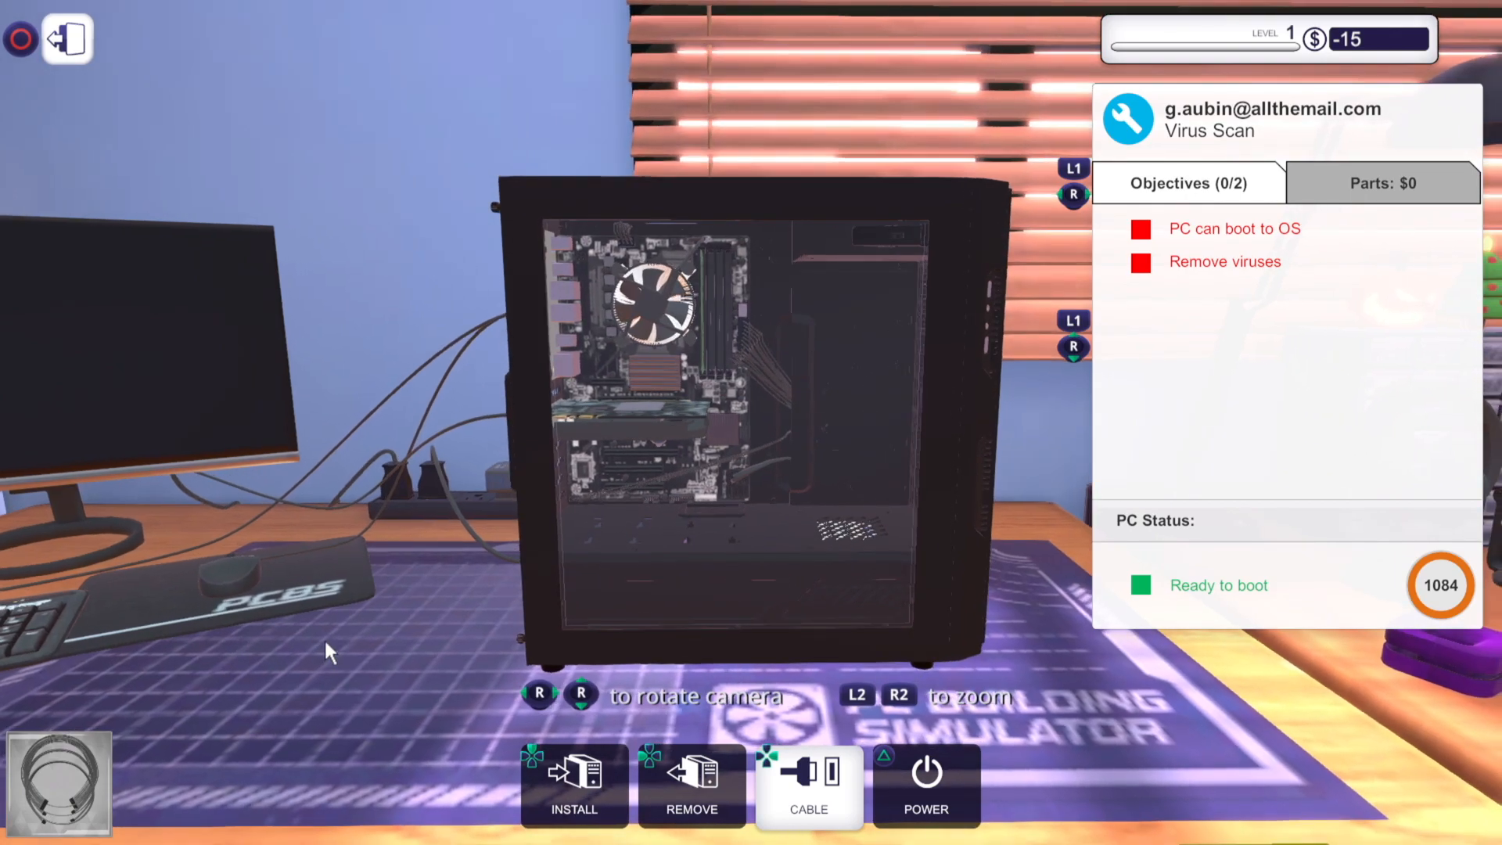
{"action": "left_click", "coordinate": [573, 786]}
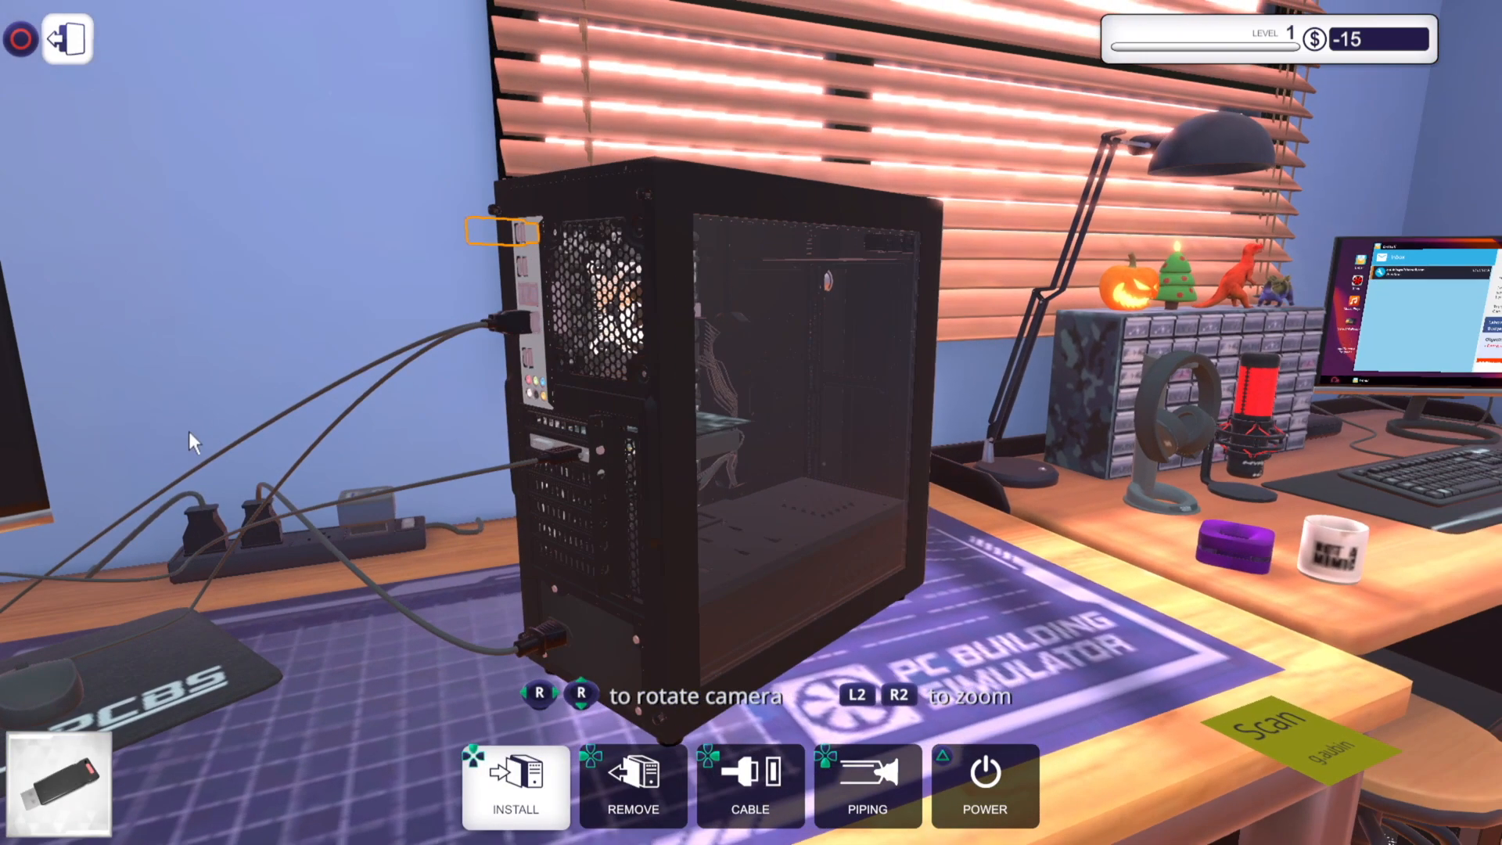
{"action": "left_click", "coordinate": [498, 232]}
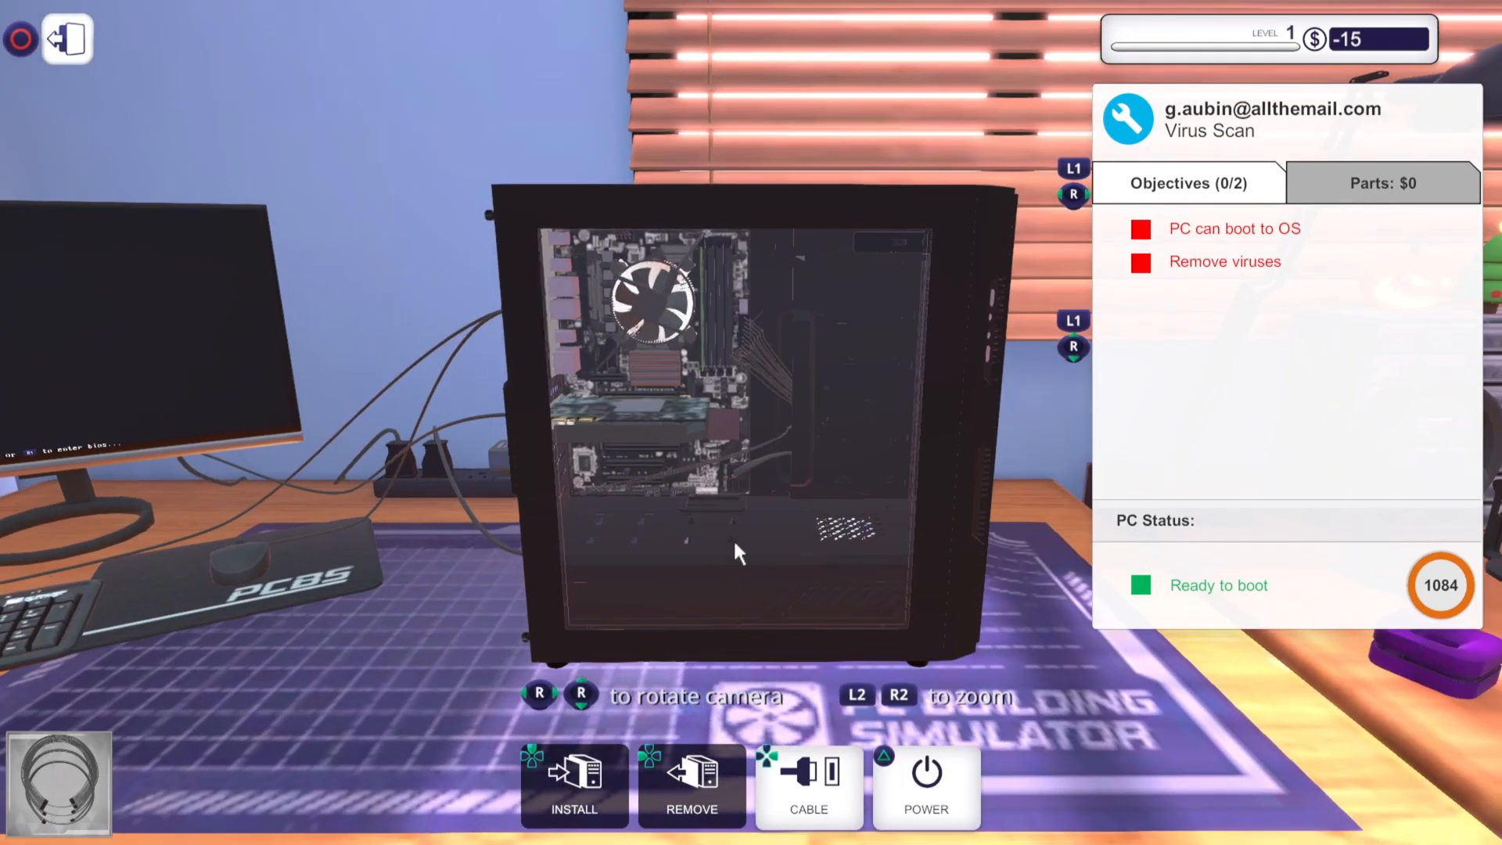
{"action": "mouse_move", "coordinate": [650, 428]}
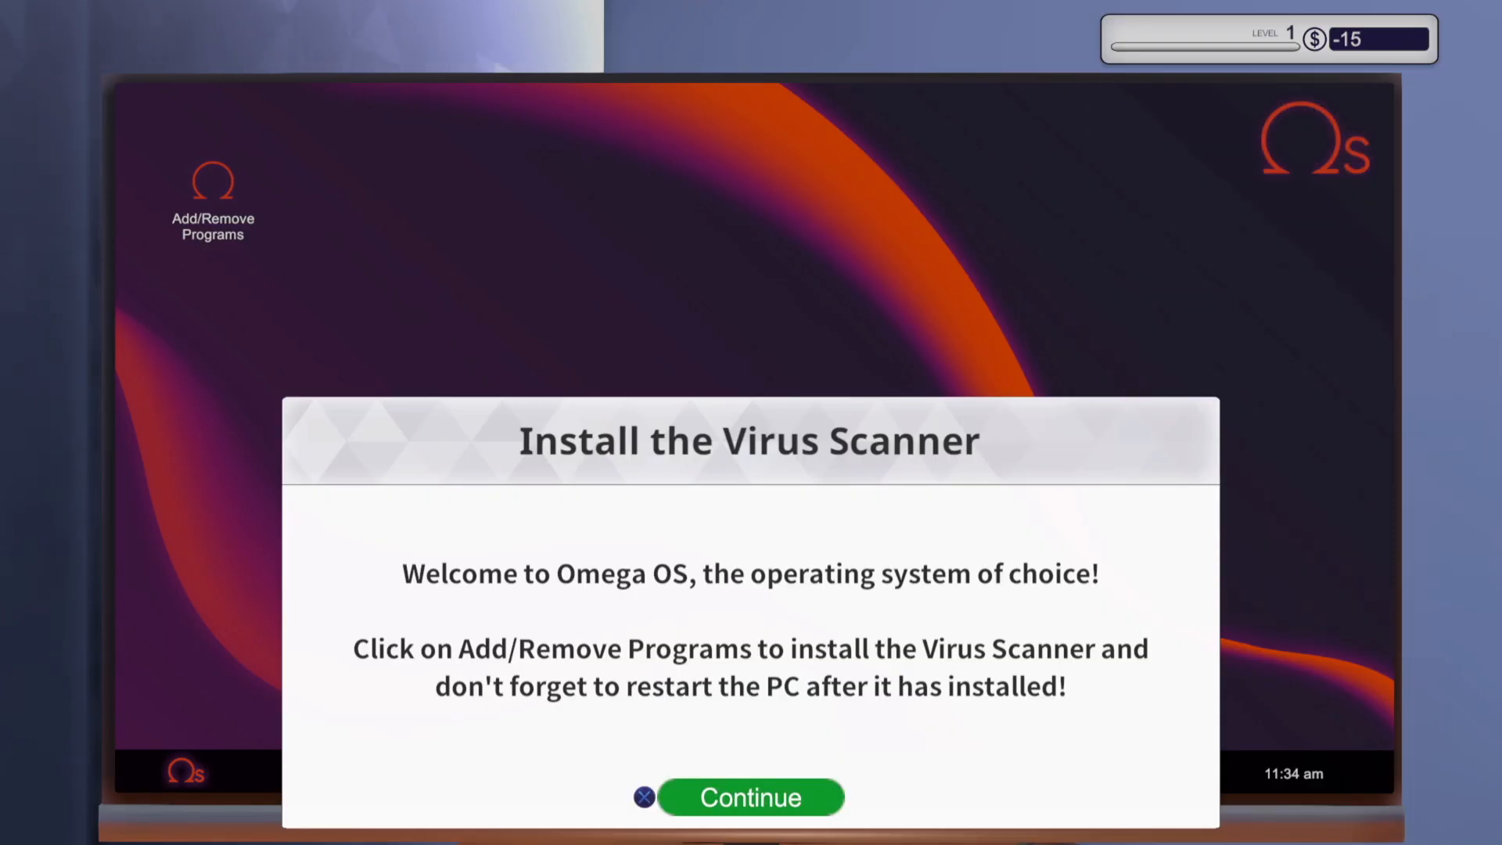
Install the Virus Scanner through Add/Remove Programs and restart the PC
{"action": "left_click", "coordinate": [751, 797]}
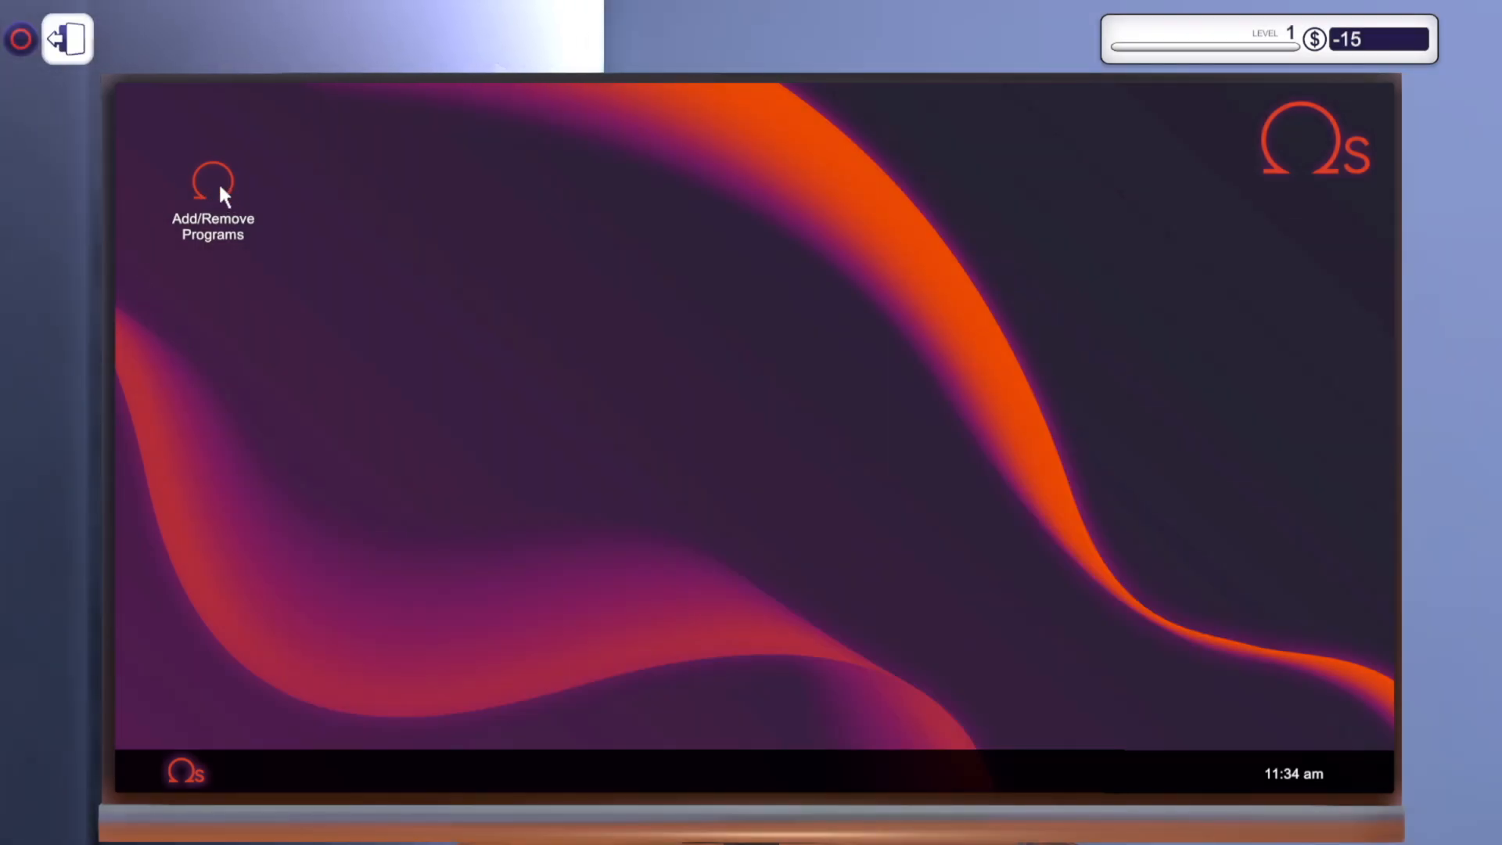
{"action": "double_click", "coordinate": [212, 183]}
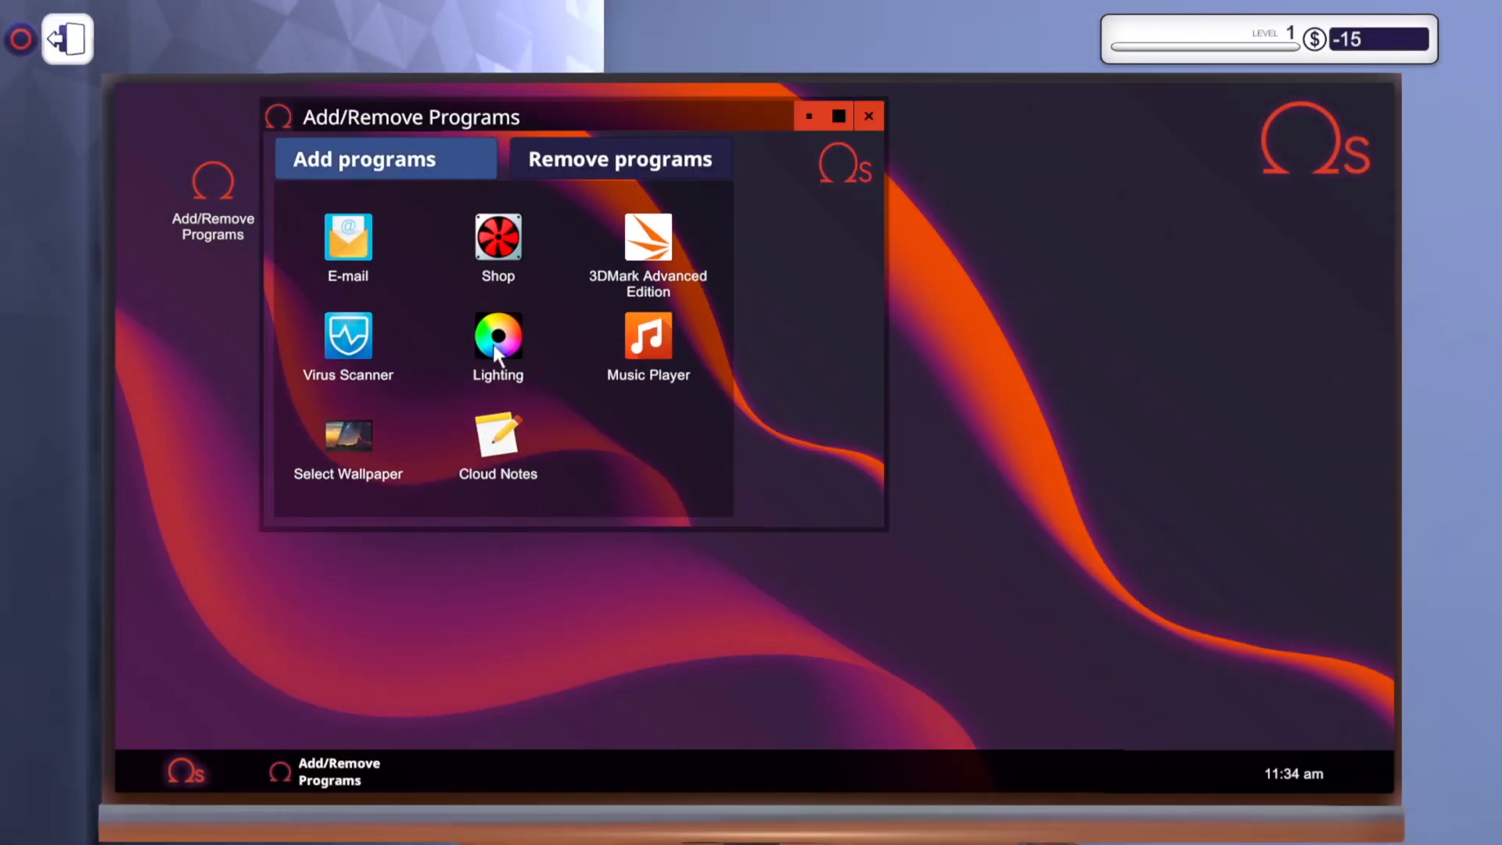
{"action": "mouse_move", "coordinate": [347, 345]}
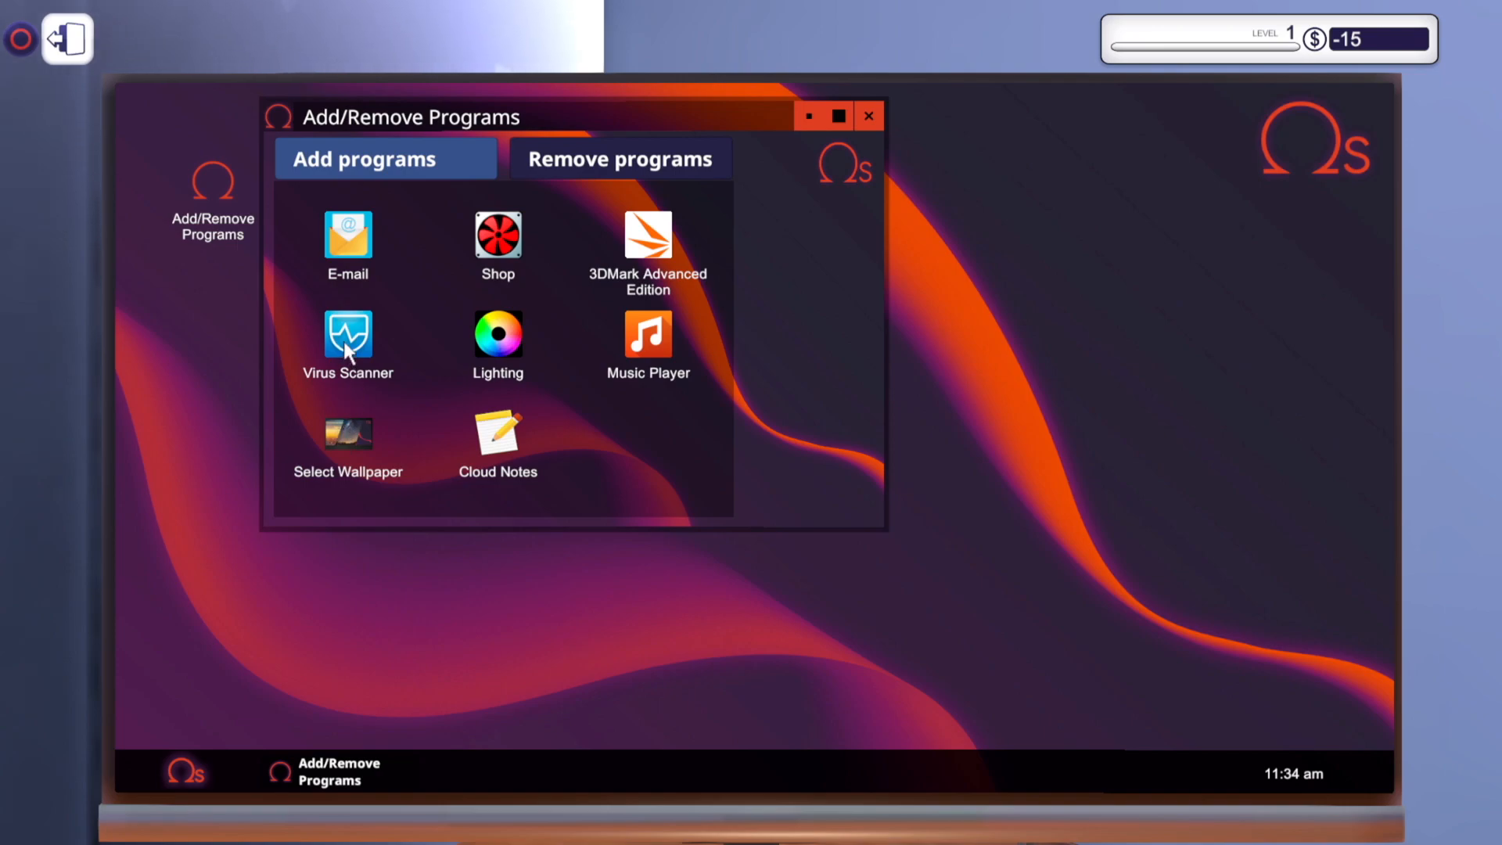
{"action": "mouse_move", "coordinate": [671, 347]}
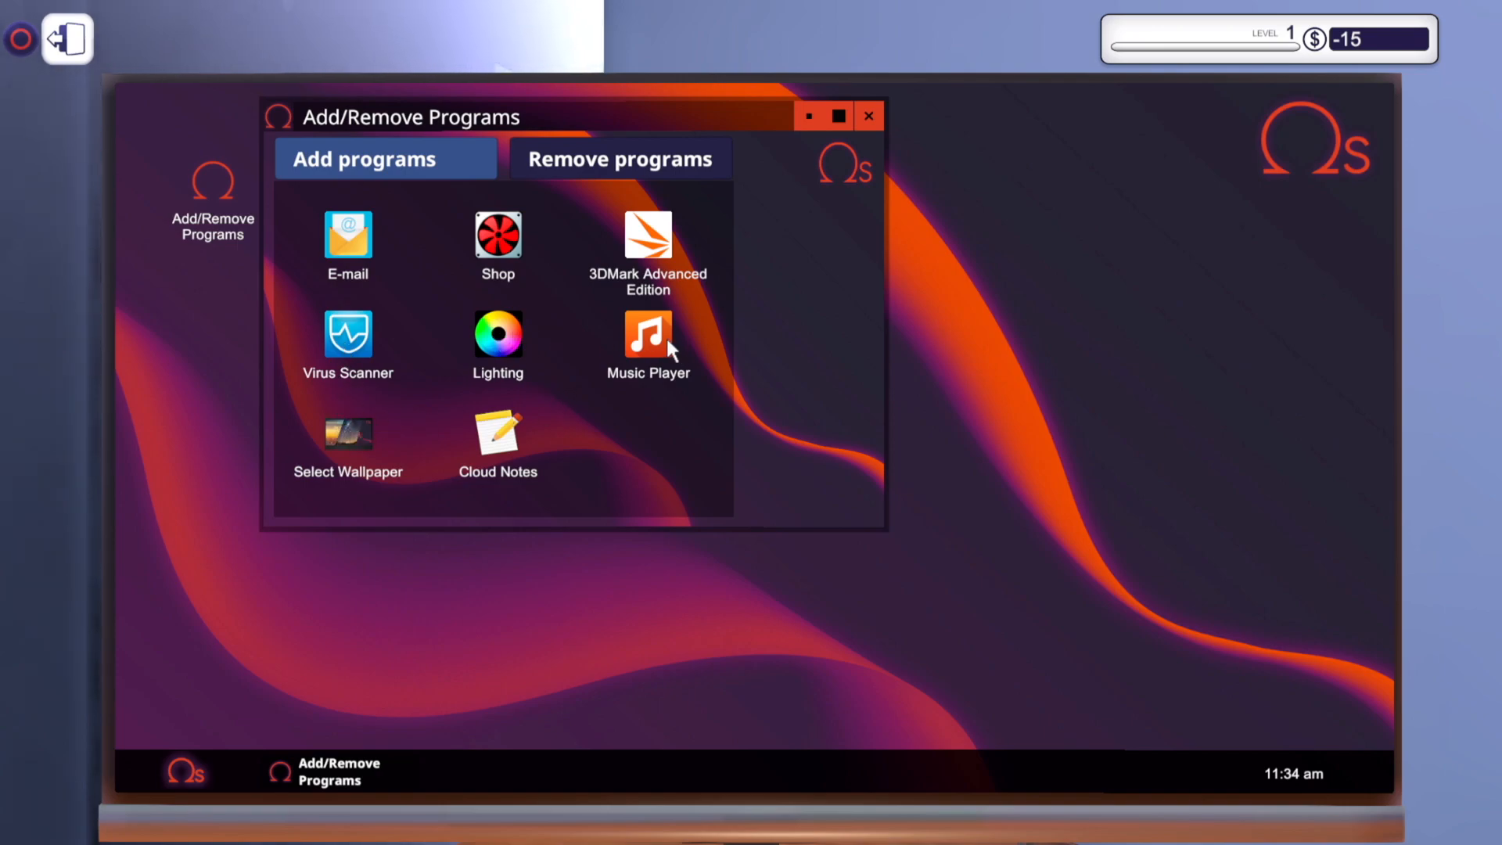
{"action": "mouse_move", "coordinate": [537, 238]}
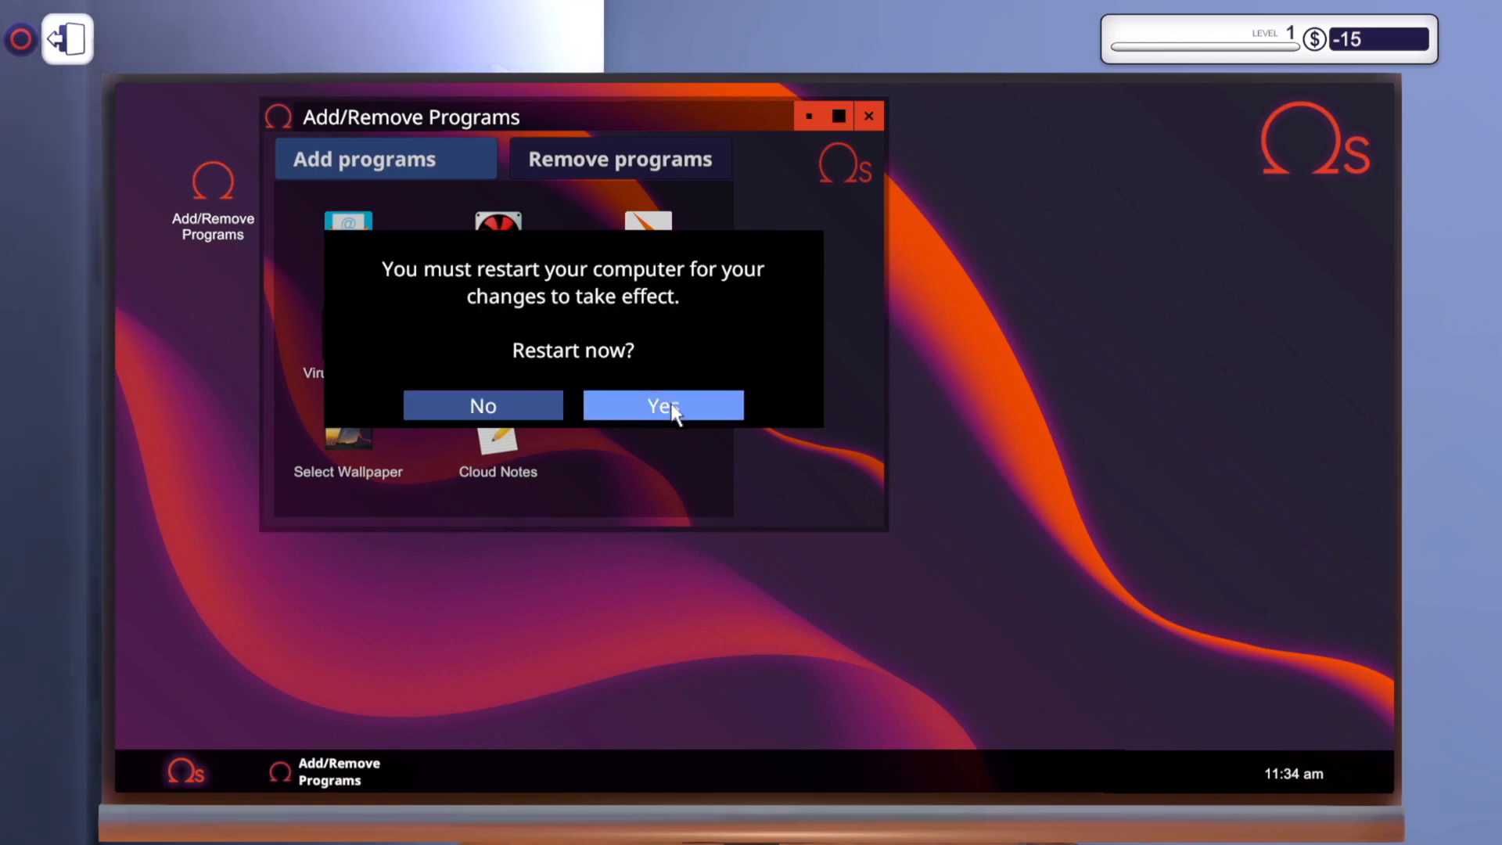
{"action": "left_click", "coordinate": [662, 405]}
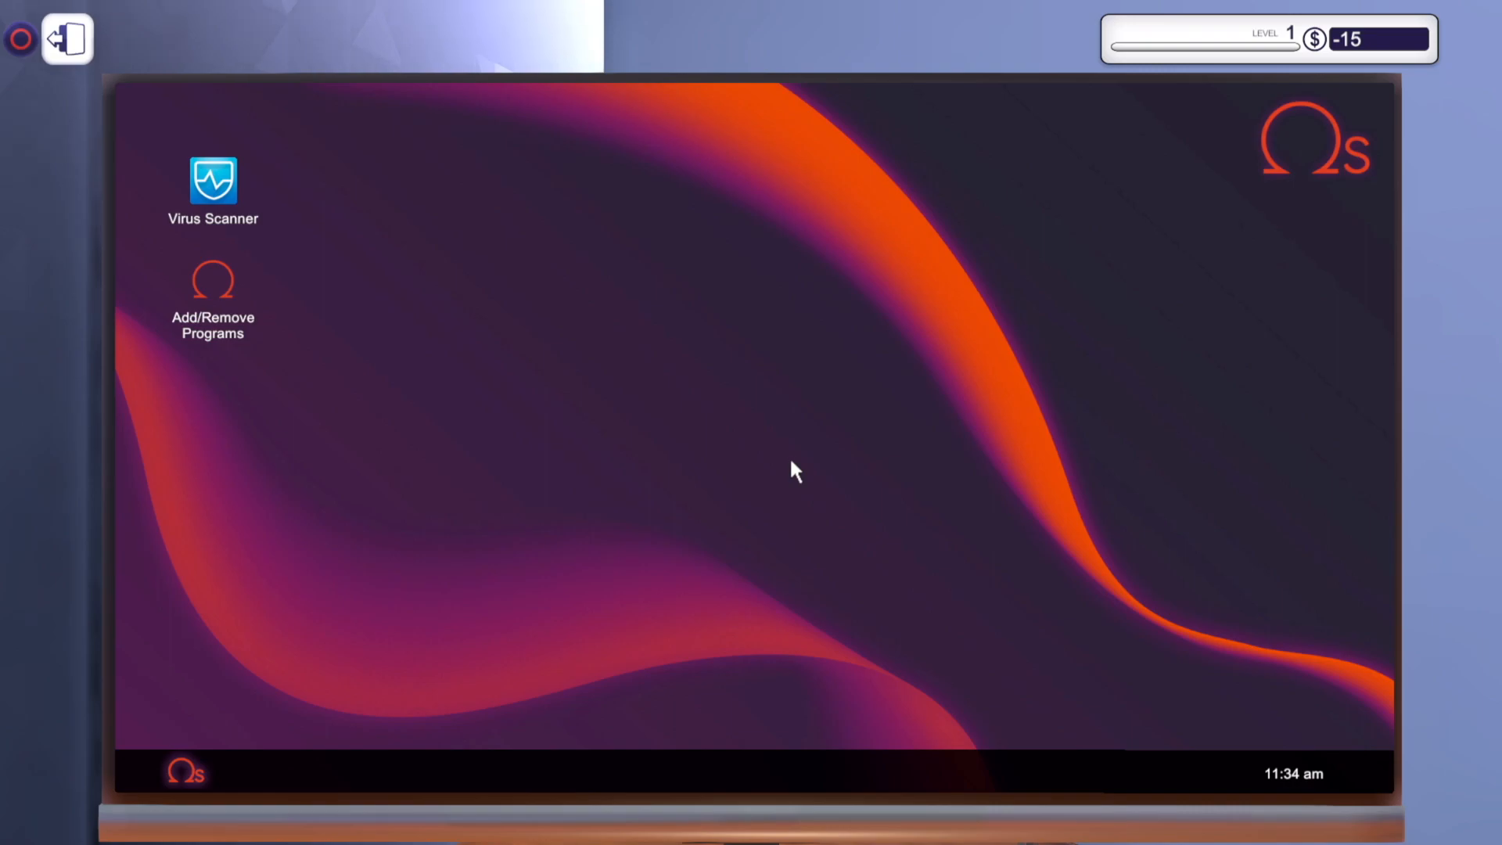
{"action": "mouse_move", "coordinate": [172, 243]}
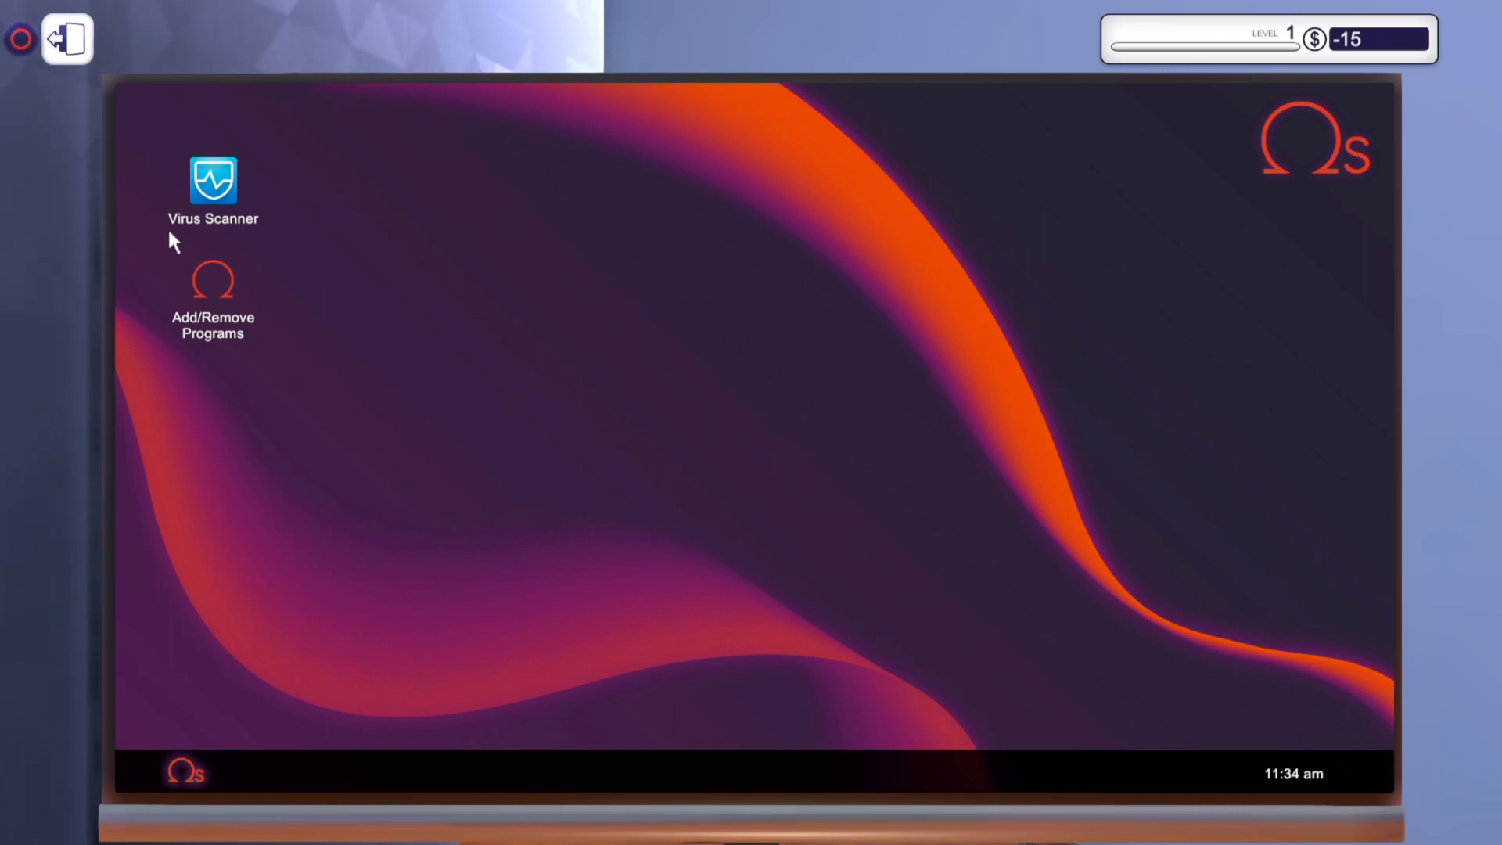
{"action": "mouse_move", "coordinate": [350, 374]}
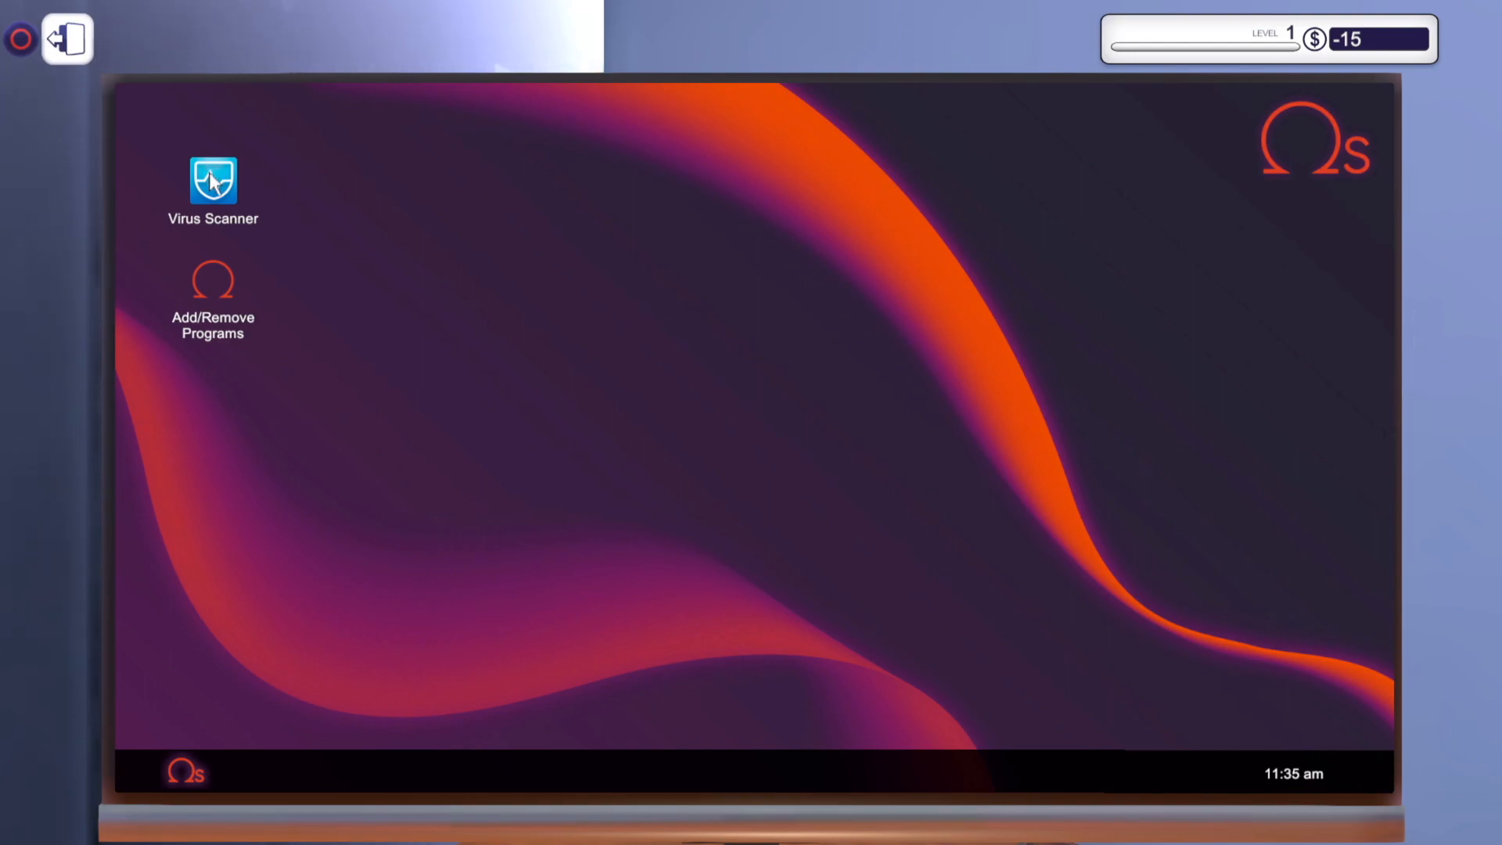
Clean all 504 infected files with the Virus Scanner and return the PC to the corridor
{"action": "double_click", "coordinate": [212, 181]}
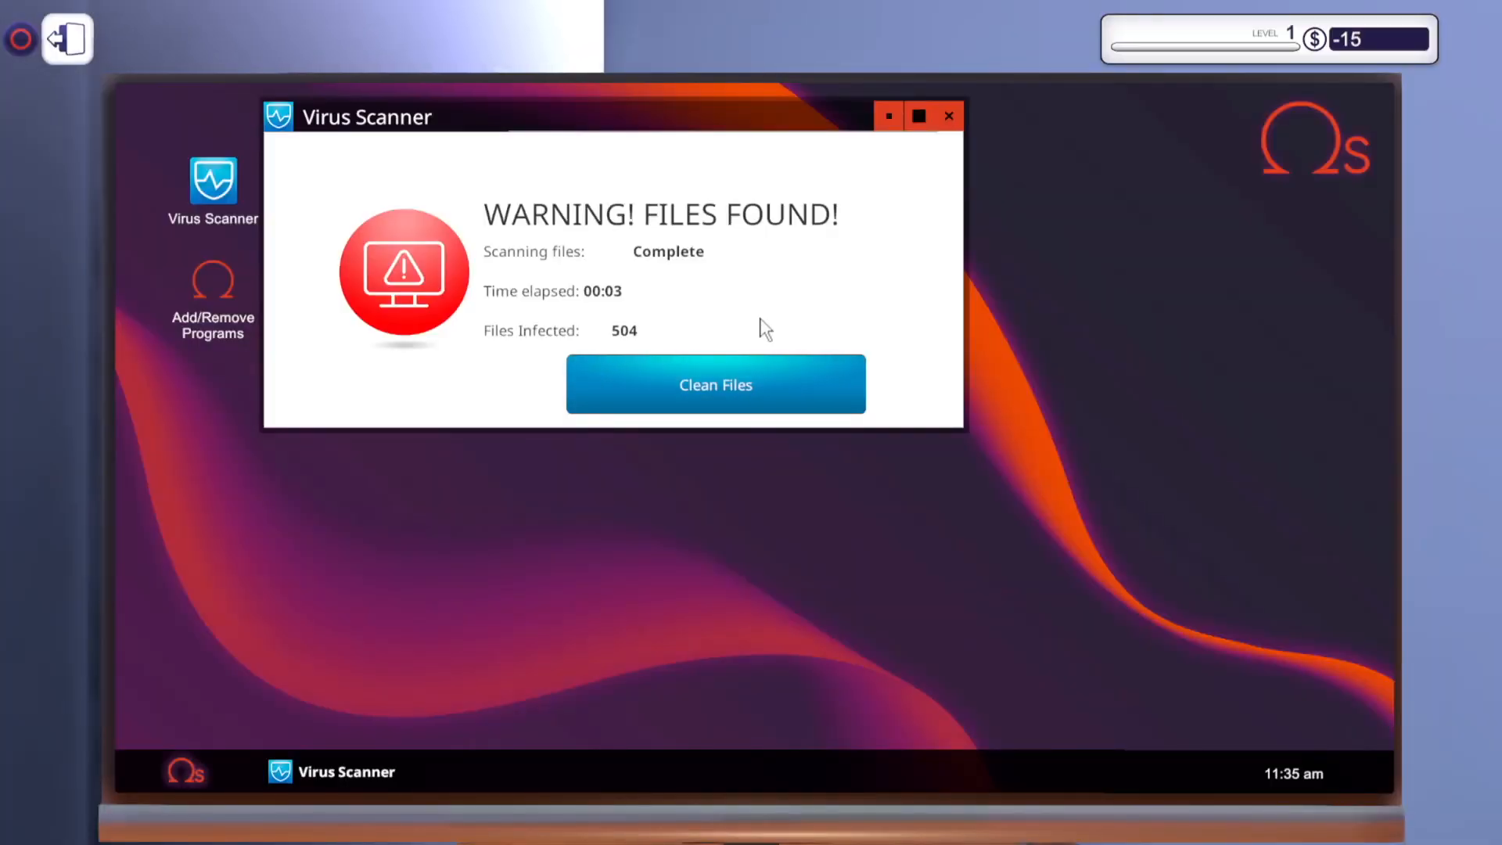
{"action": "mouse_move", "coordinate": [343, 401]}
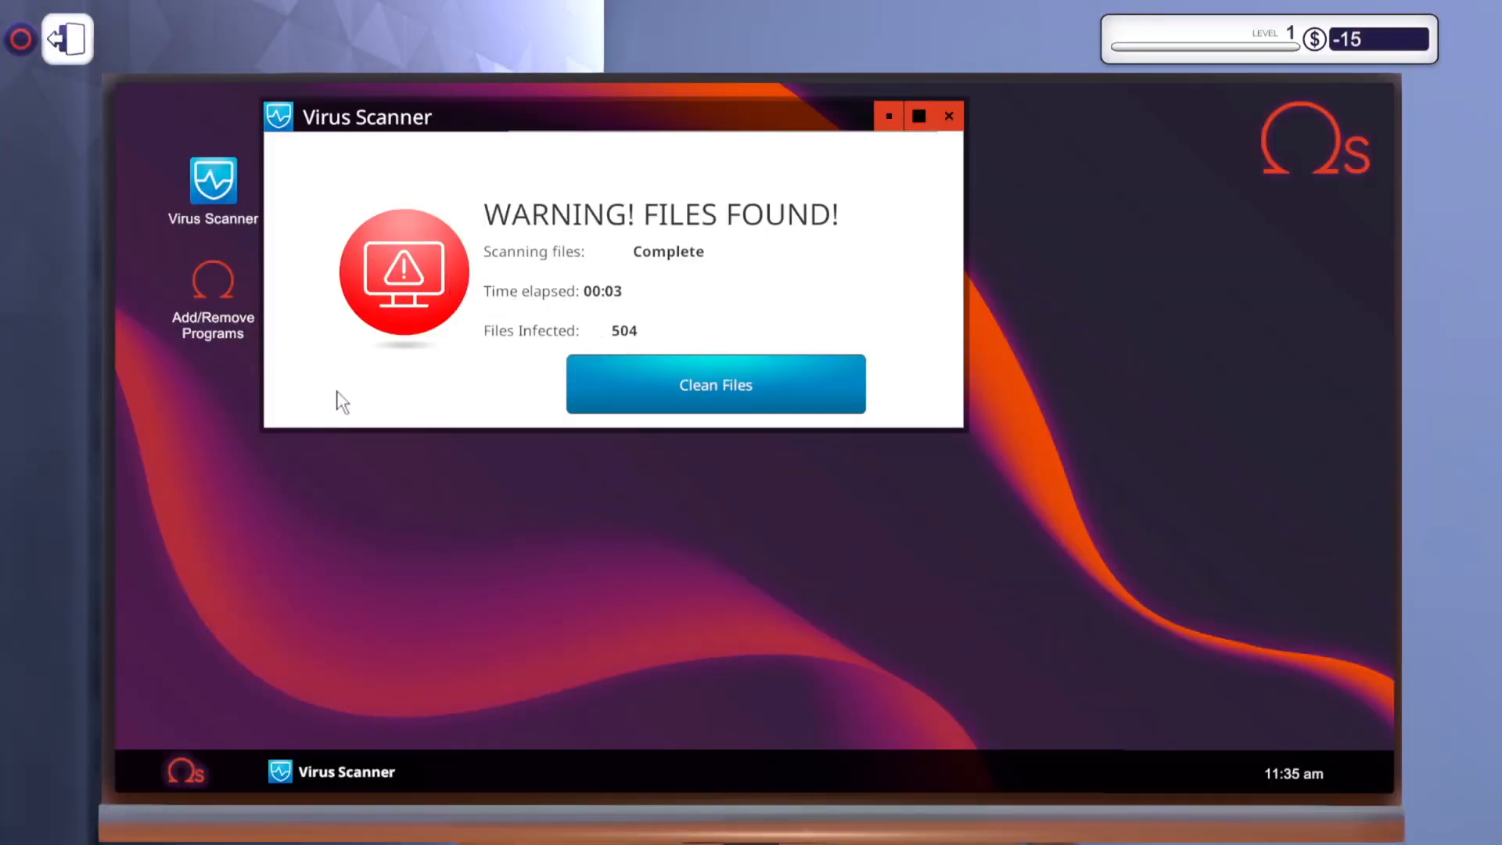
{"action": "mouse_move", "coordinate": [588, 362]}
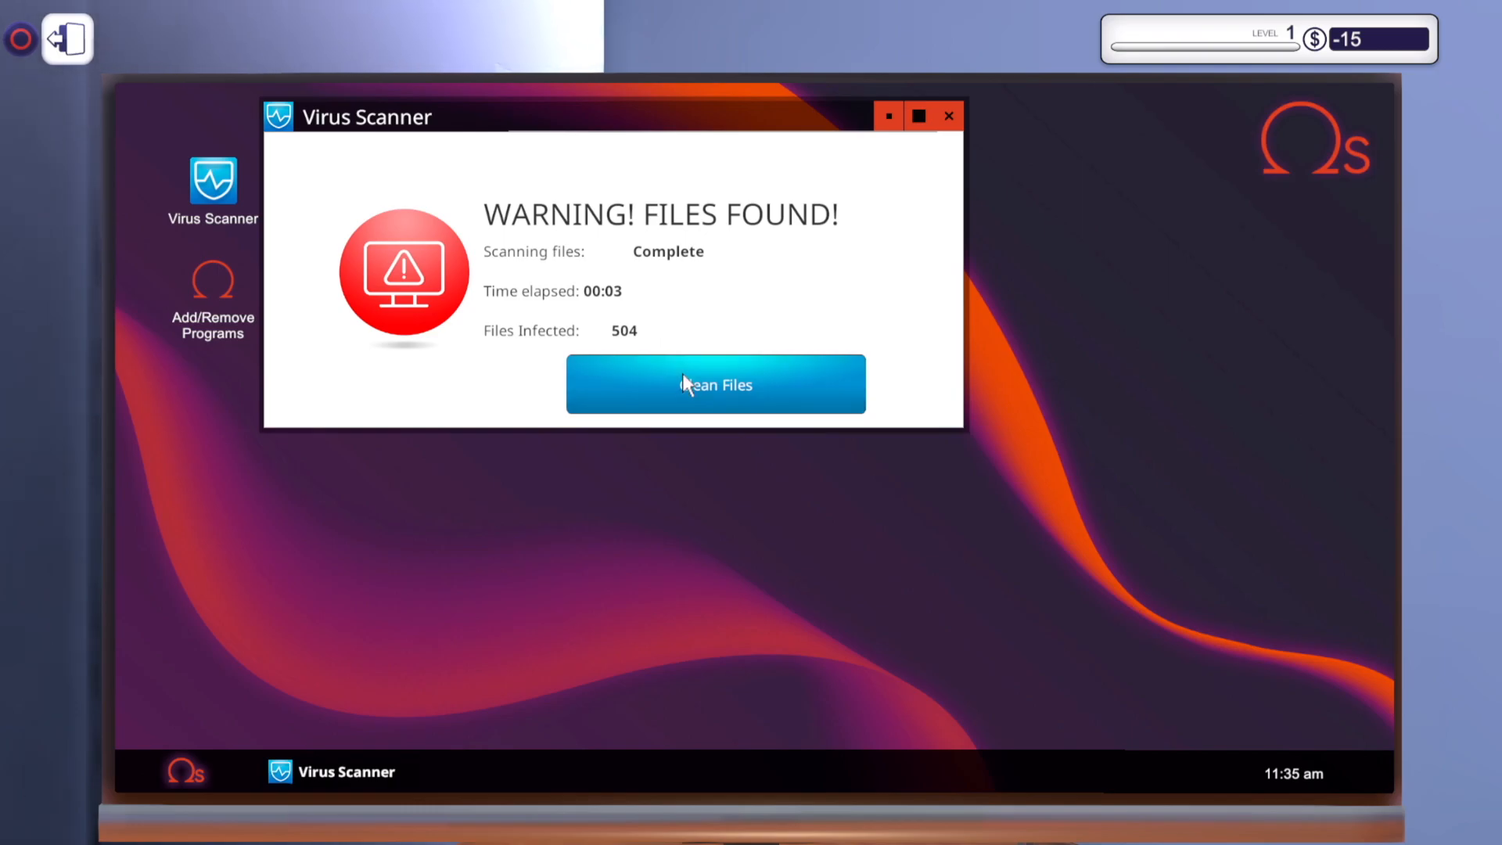
{"action": "left_click", "coordinate": [715, 383]}
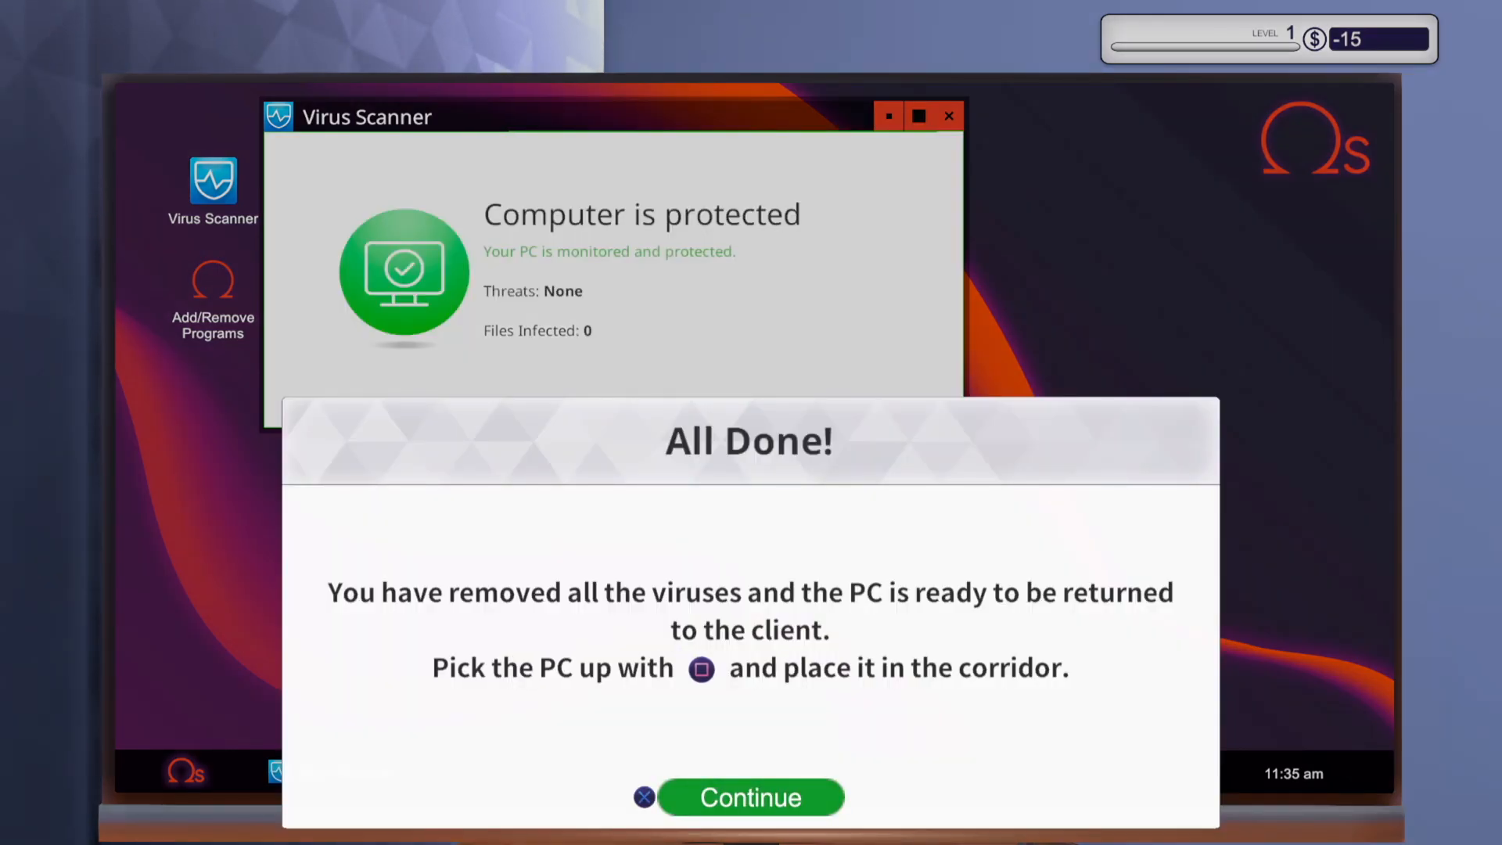
{"action": "left_click", "coordinate": [751, 797]}
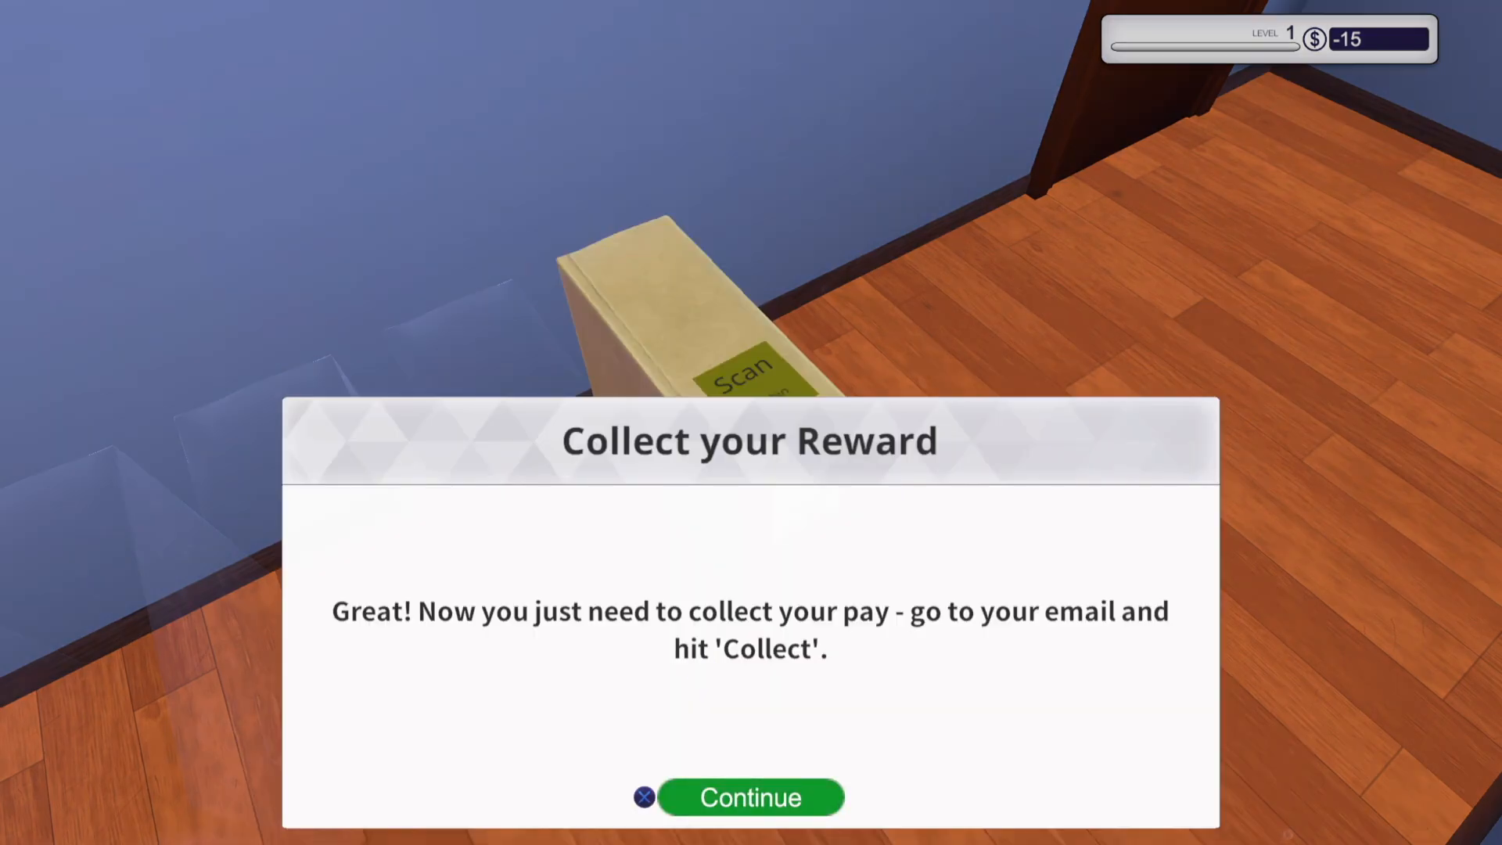
{"action": "left_click", "coordinate": [751, 797]}
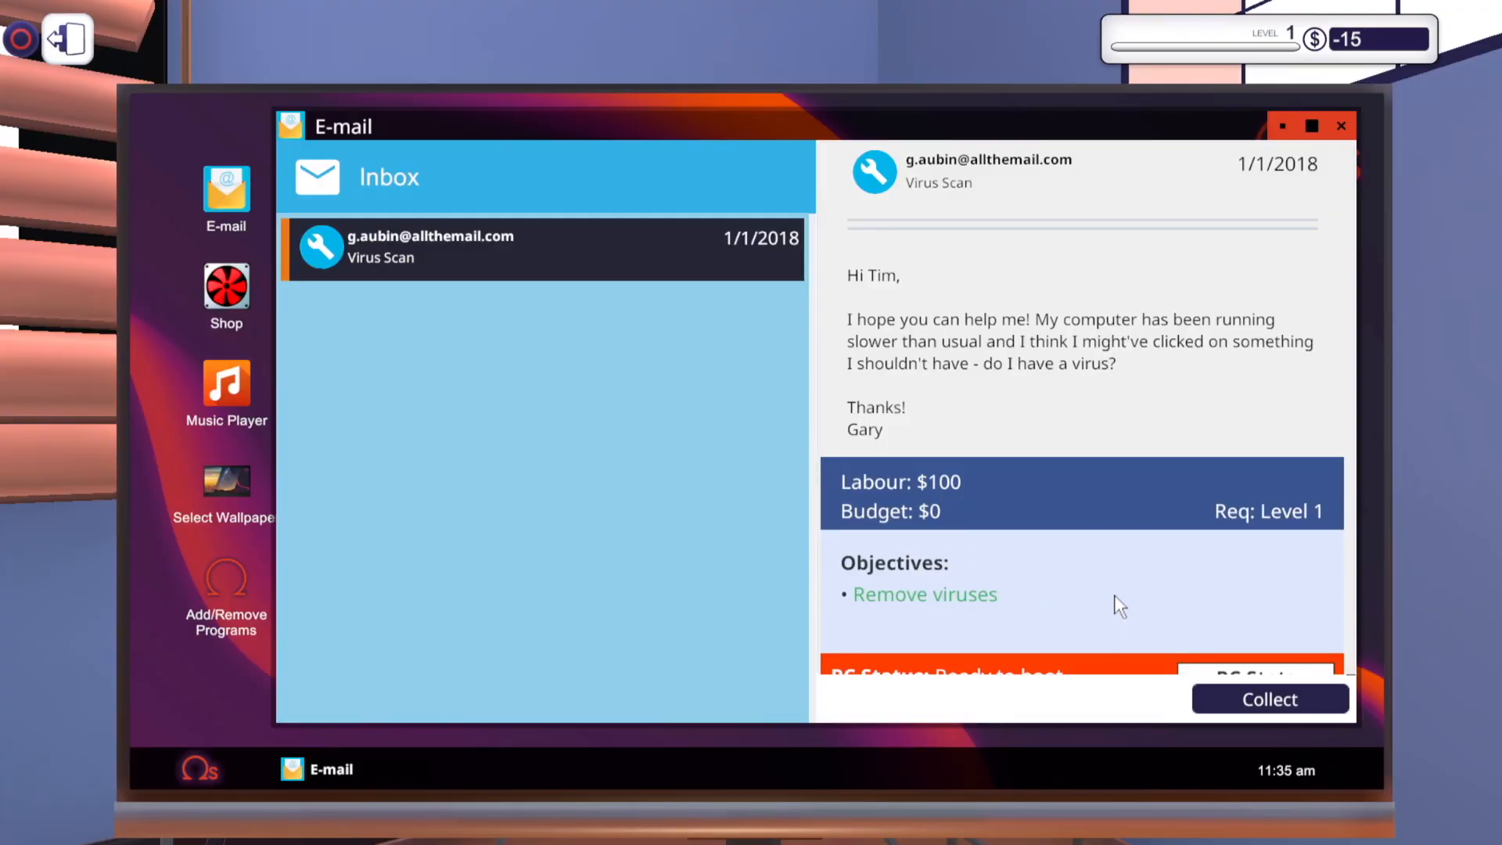
{"action": "mouse_move", "coordinate": [1275, 739]}
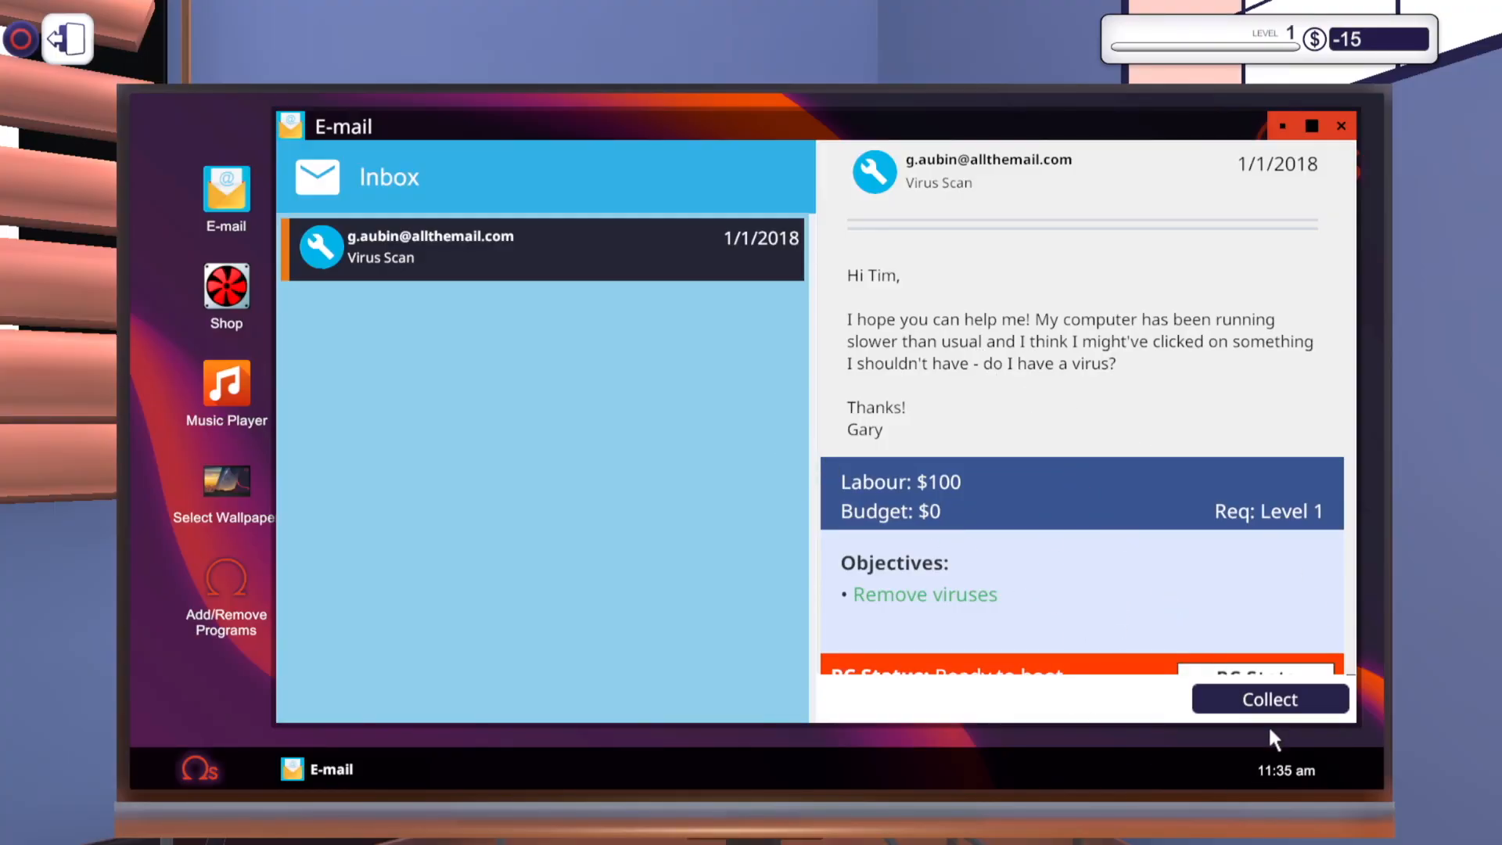
Collect Gary's $100 Virus Scan payment, bringing the balance to $85
{"action": "left_click", "coordinate": [1268, 699]}
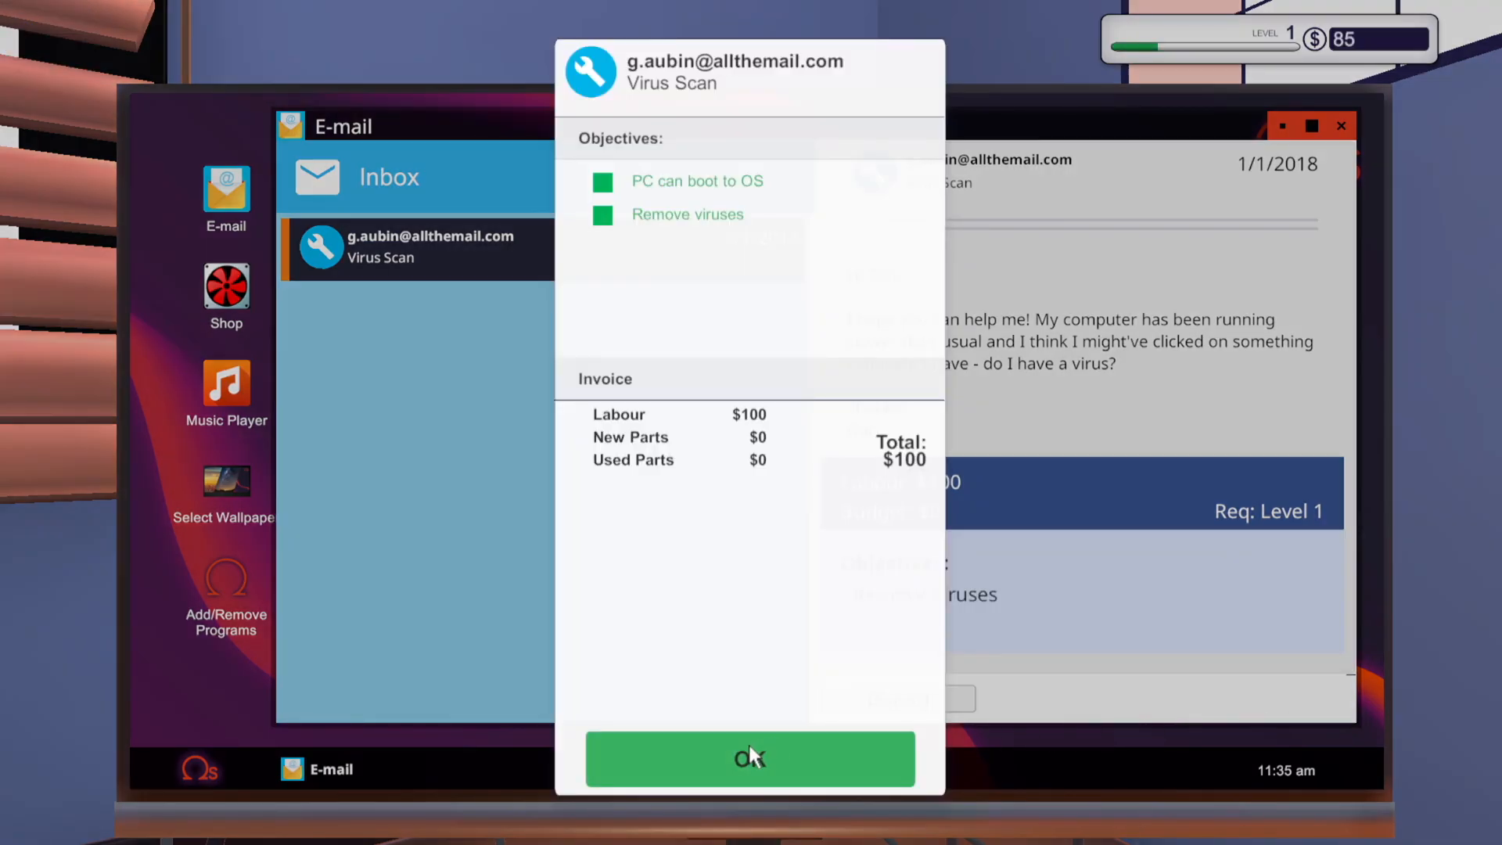
{"action": "left_click", "coordinate": [749, 758]}
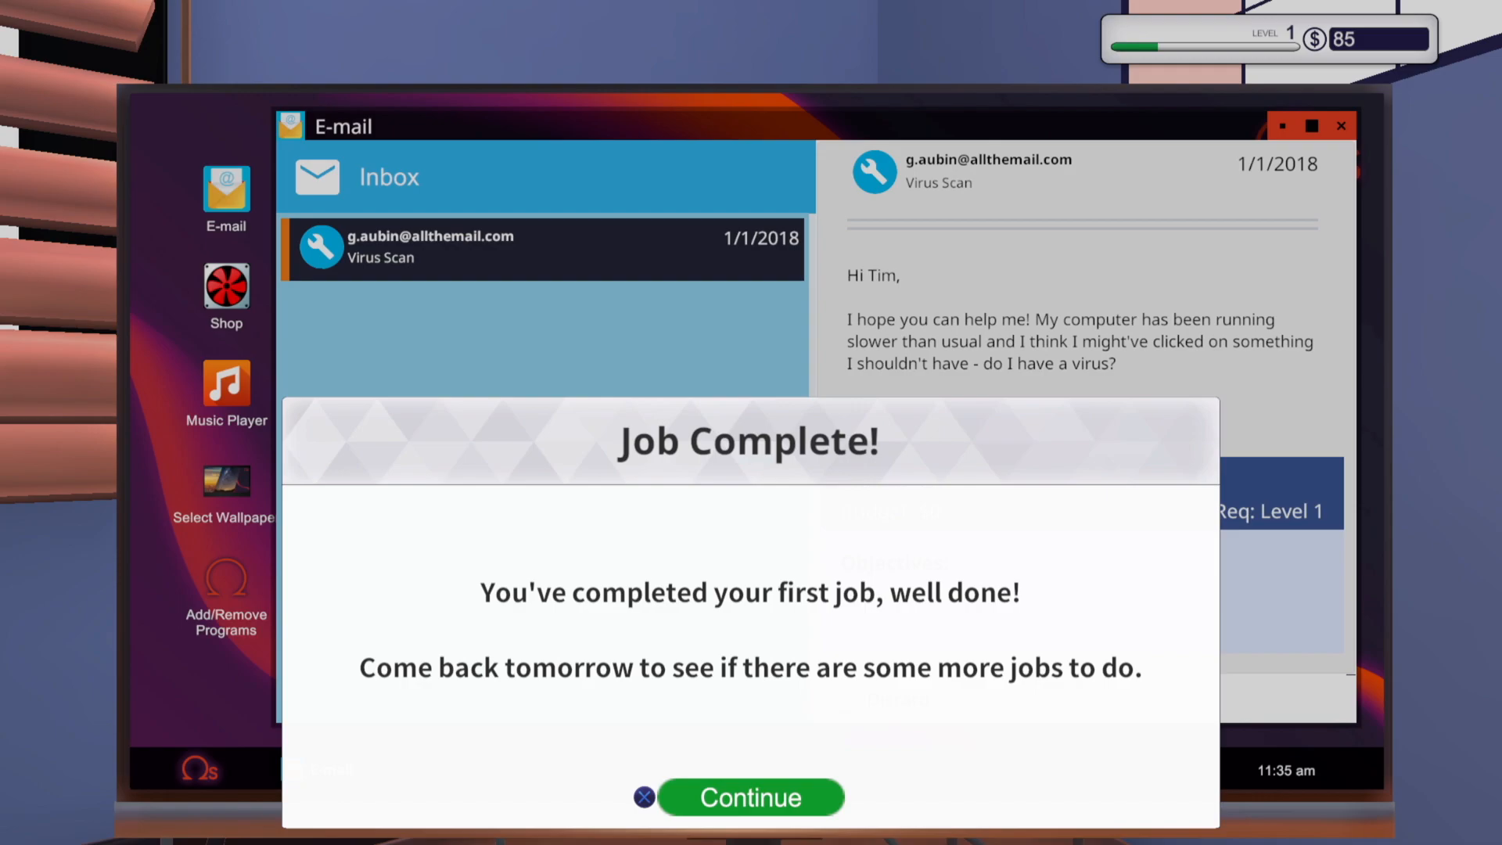
{"action": "left_click", "coordinate": [750, 797]}
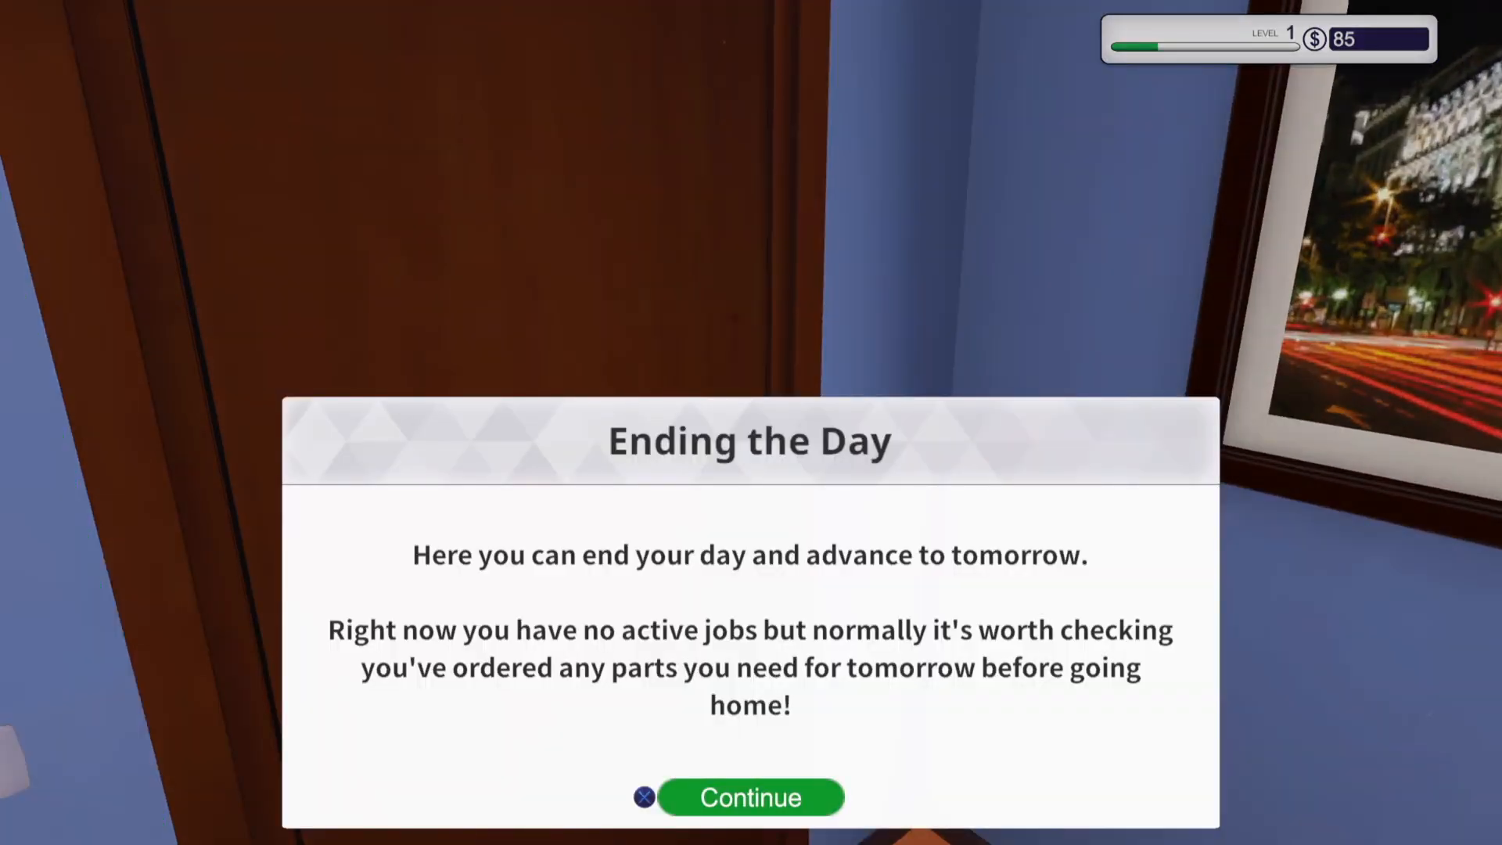
Dismiss the Ending the Day tip and end the day on the calendar
{"action": "left_click", "coordinate": [751, 796]}
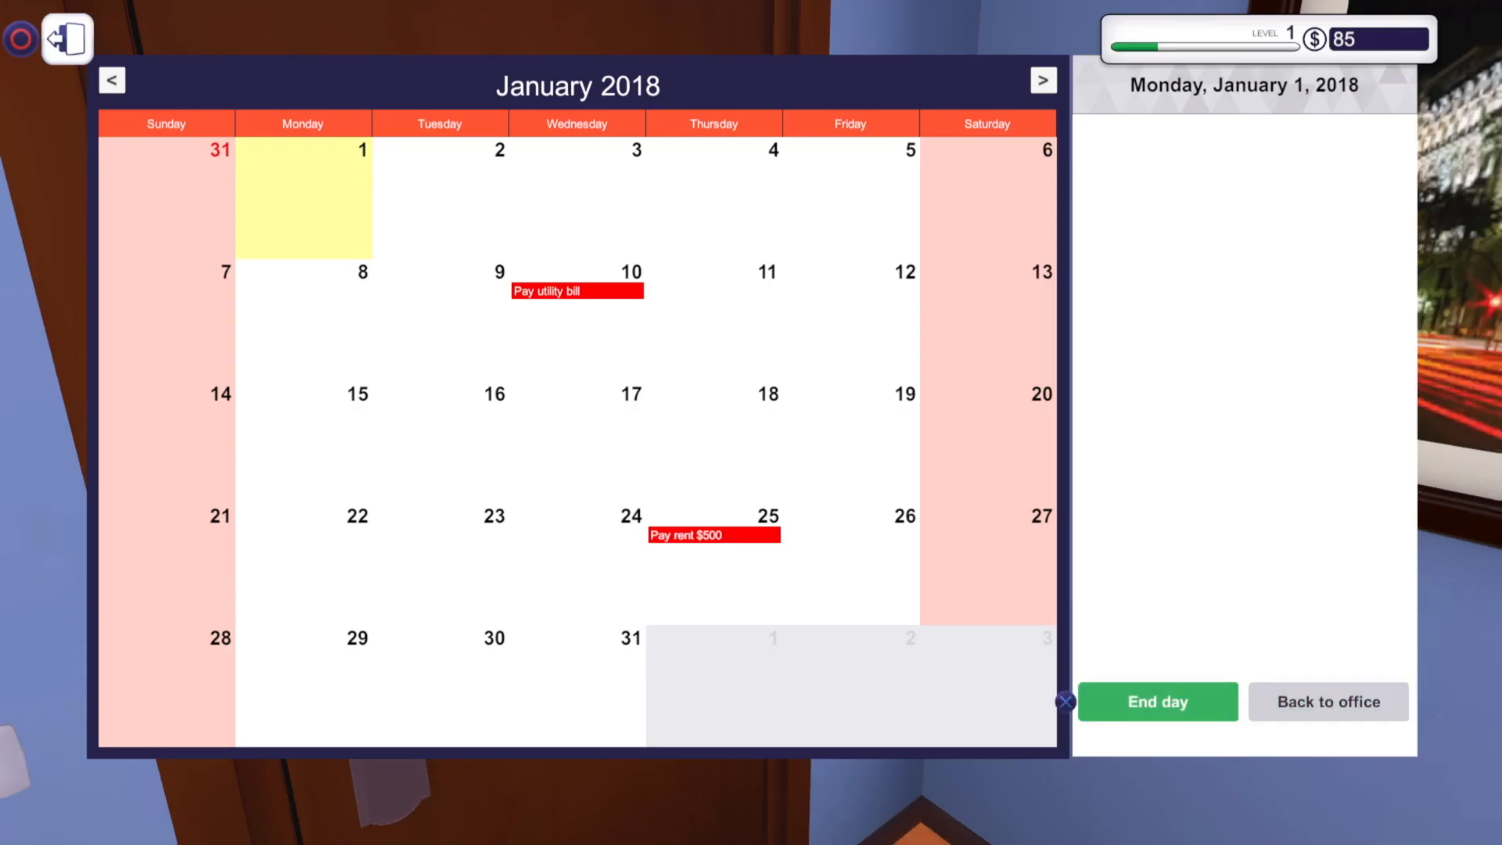
{"action": "left_click", "coordinate": [1157, 701]}
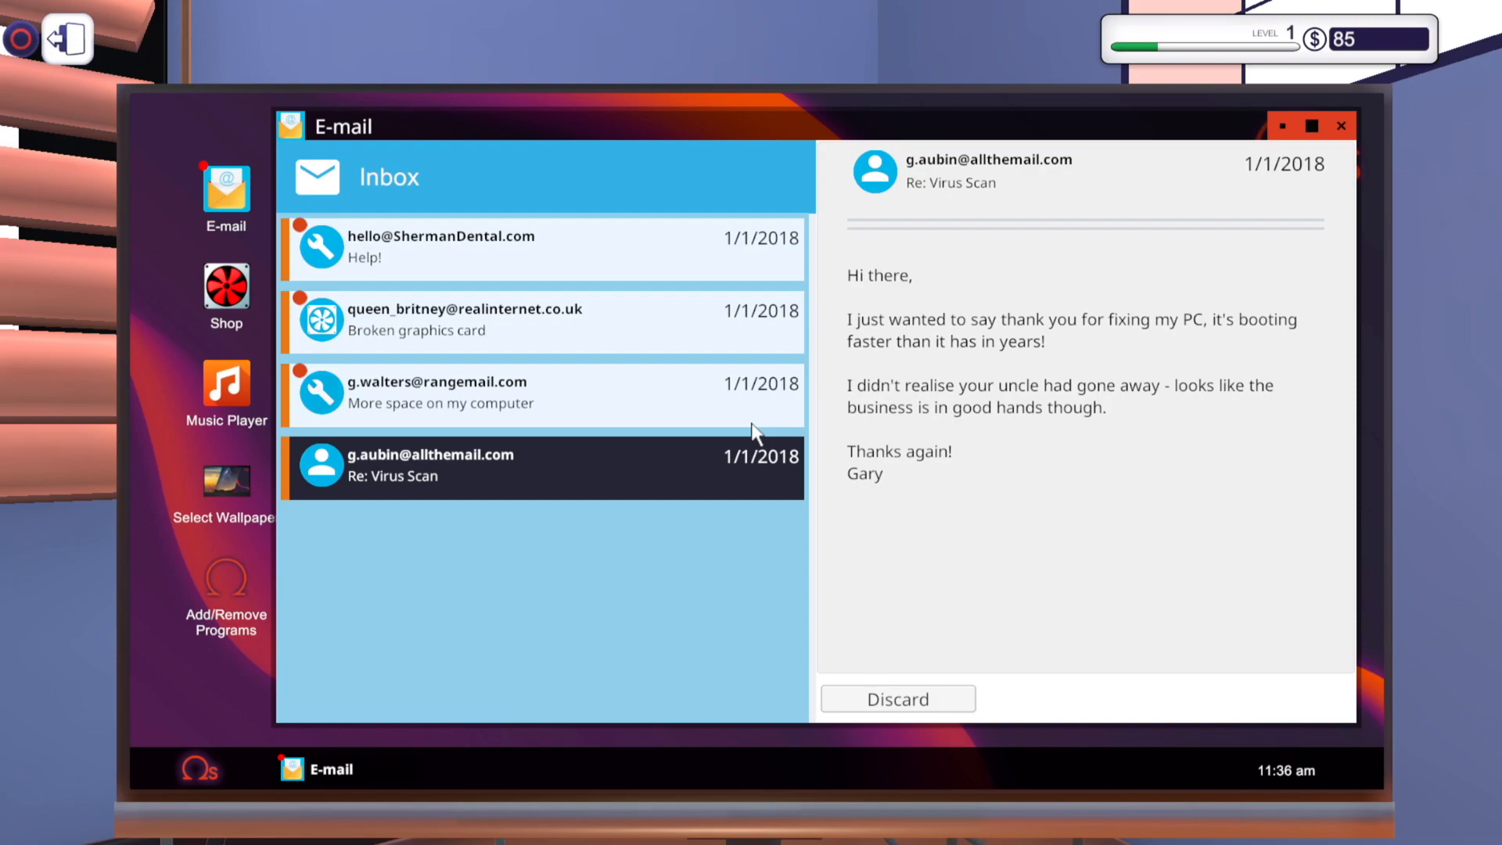
{"action": "mouse_move", "coordinate": [791, 512]}
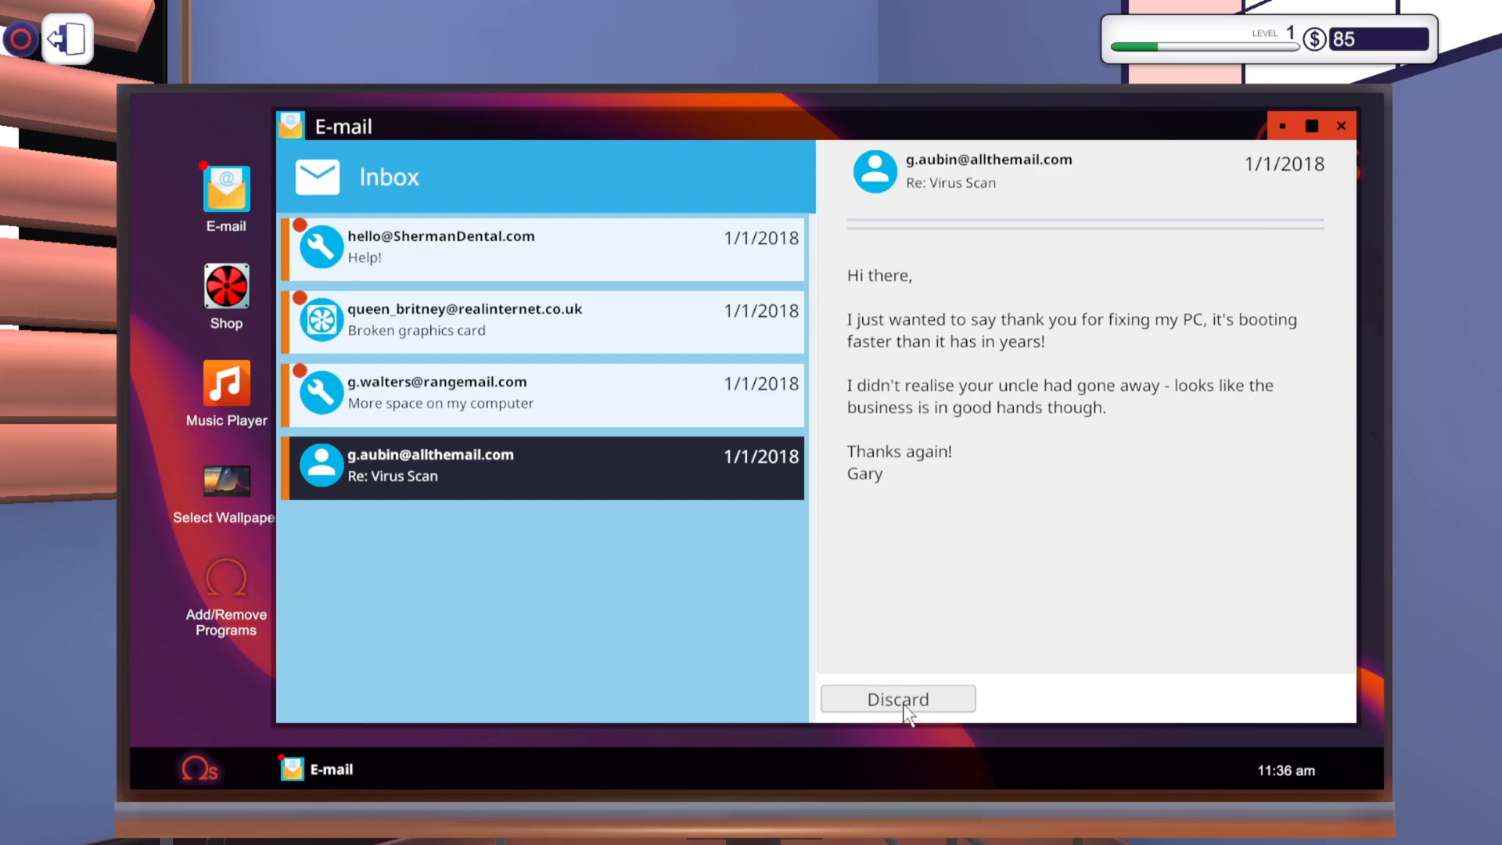
Discard the thank-you e-mail and accept g.walters' 500GB HDD install job
{"action": "left_click", "coordinate": [896, 697]}
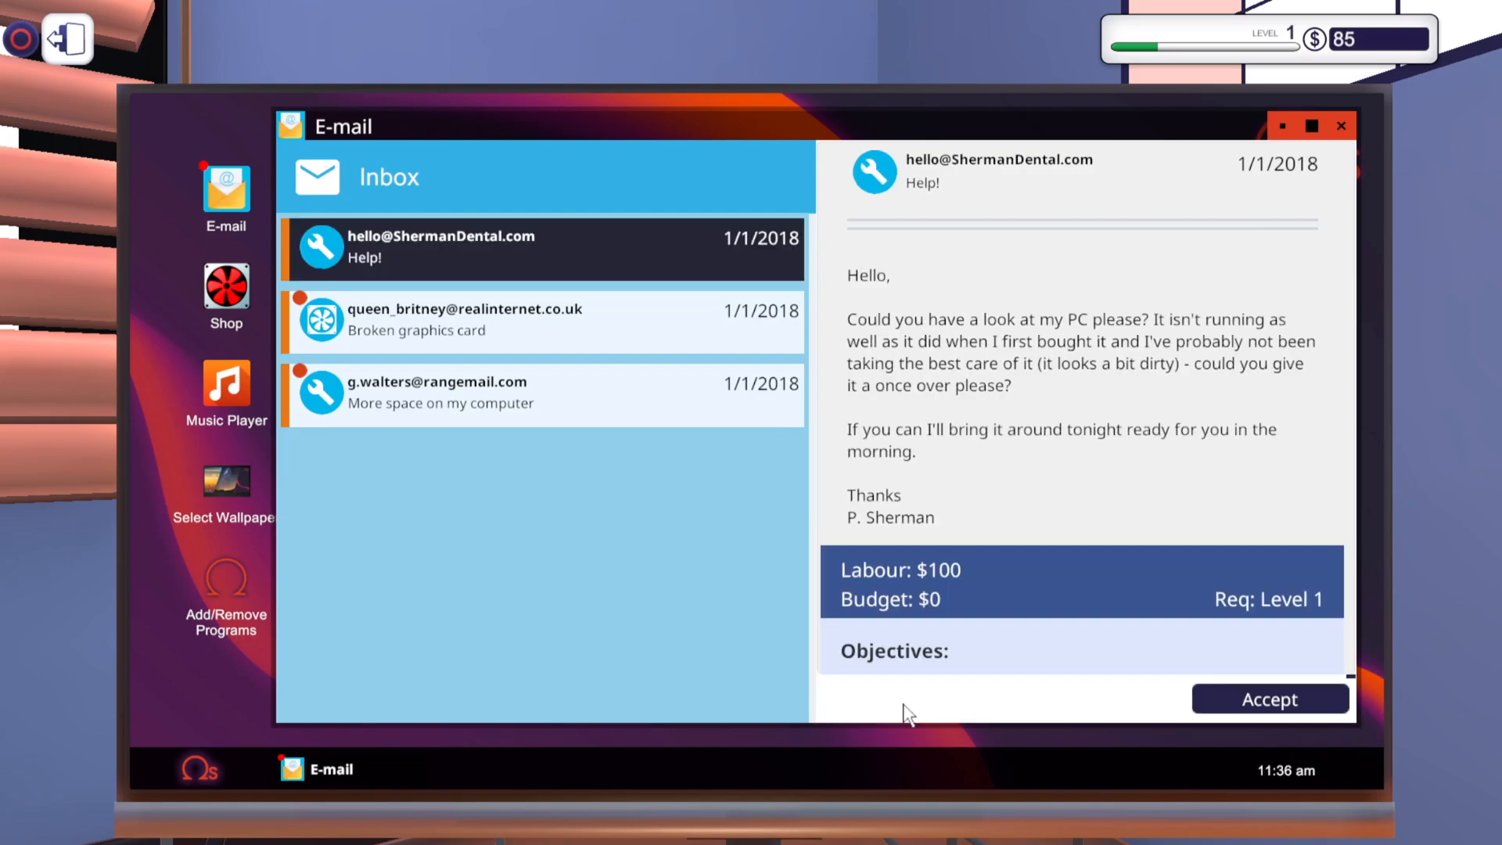
{"action": "mouse_move", "coordinate": [726, 396]}
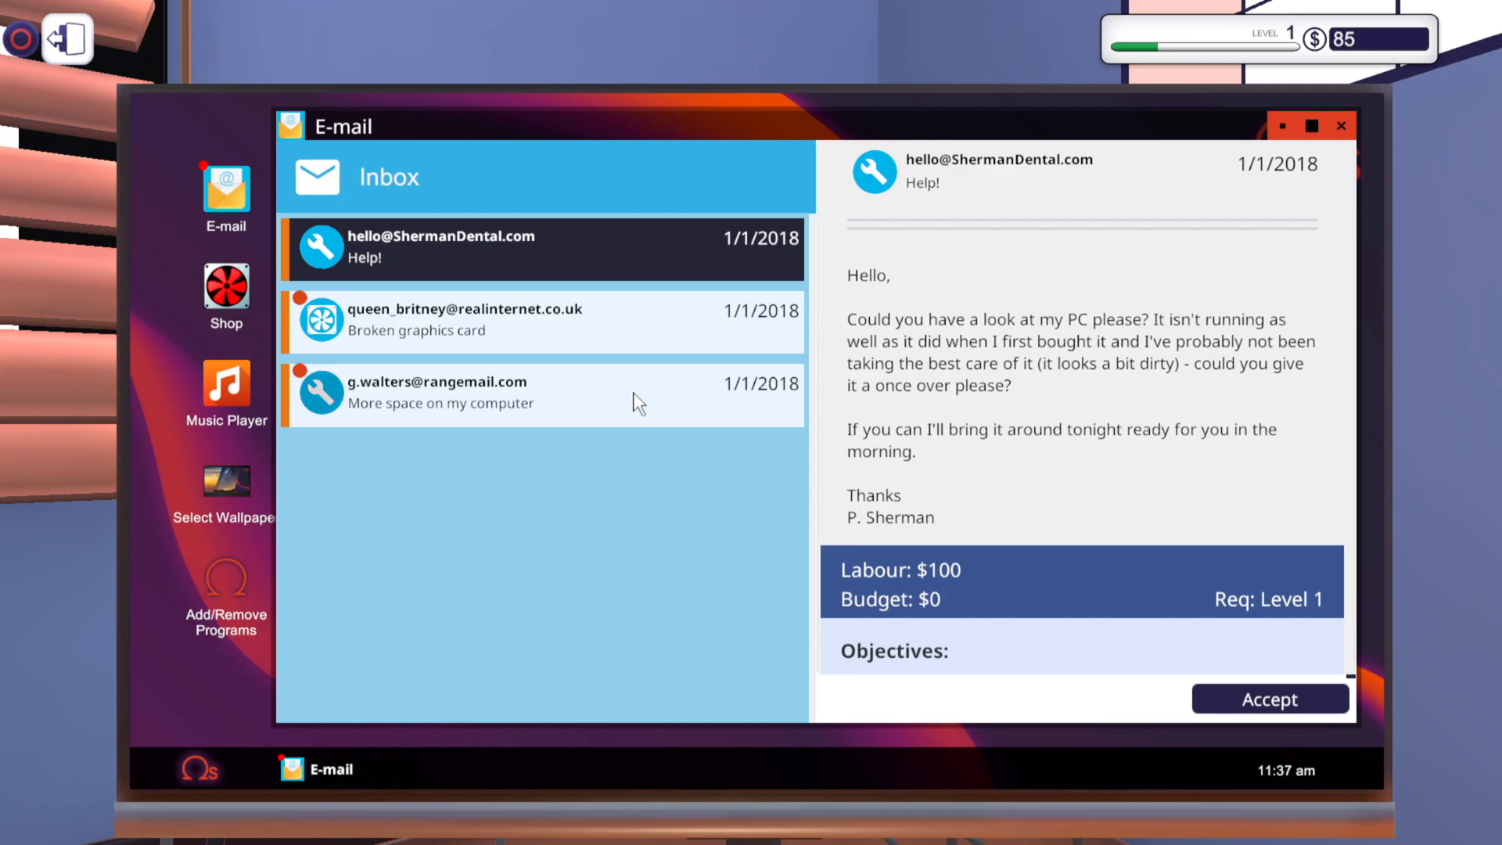
{"action": "left_click", "coordinate": [541, 393]}
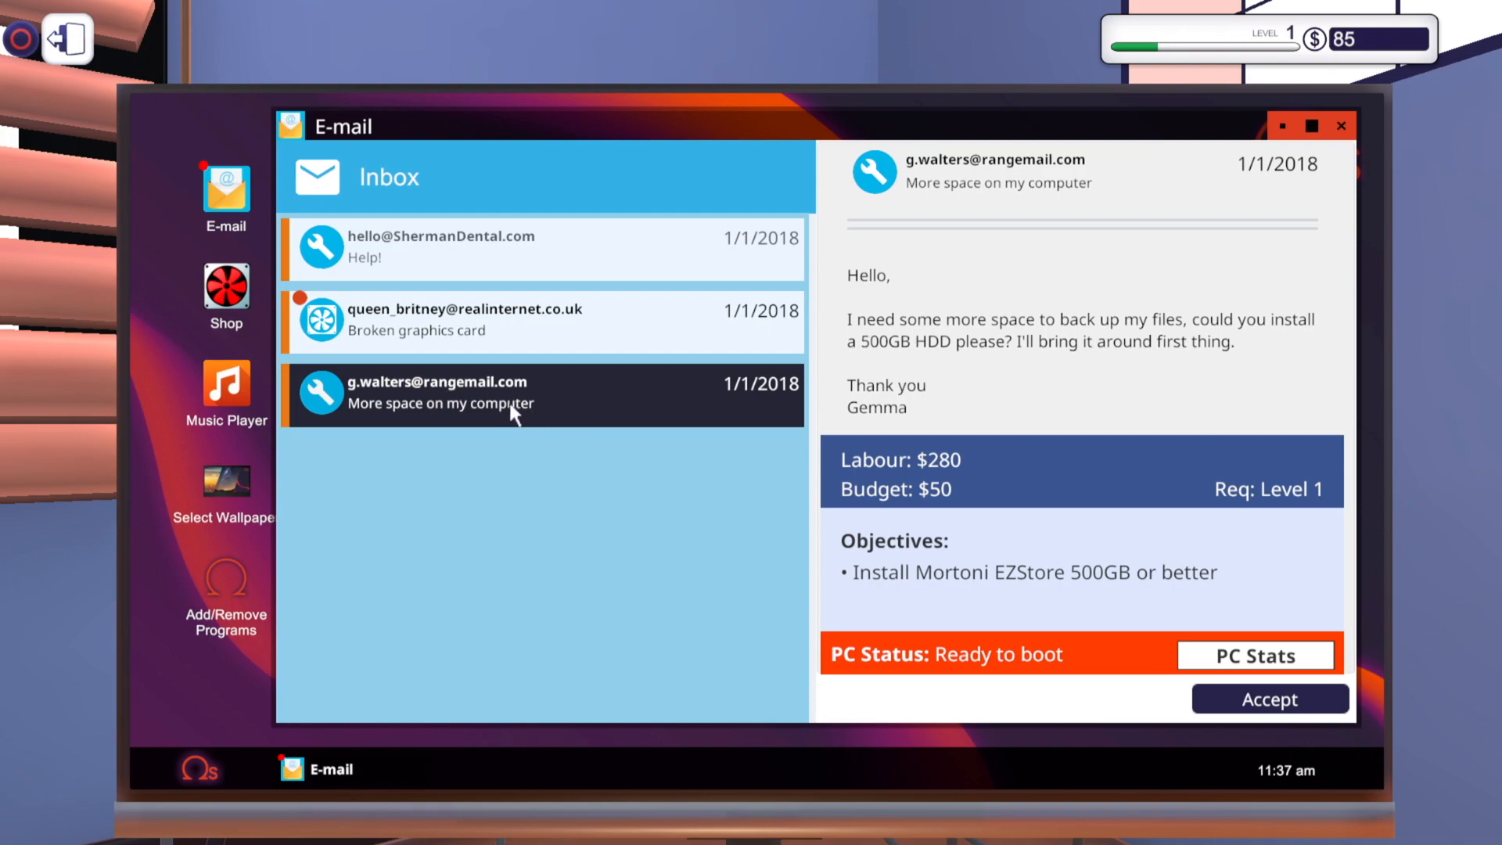
{"action": "mouse_move", "coordinate": [1044, 397]}
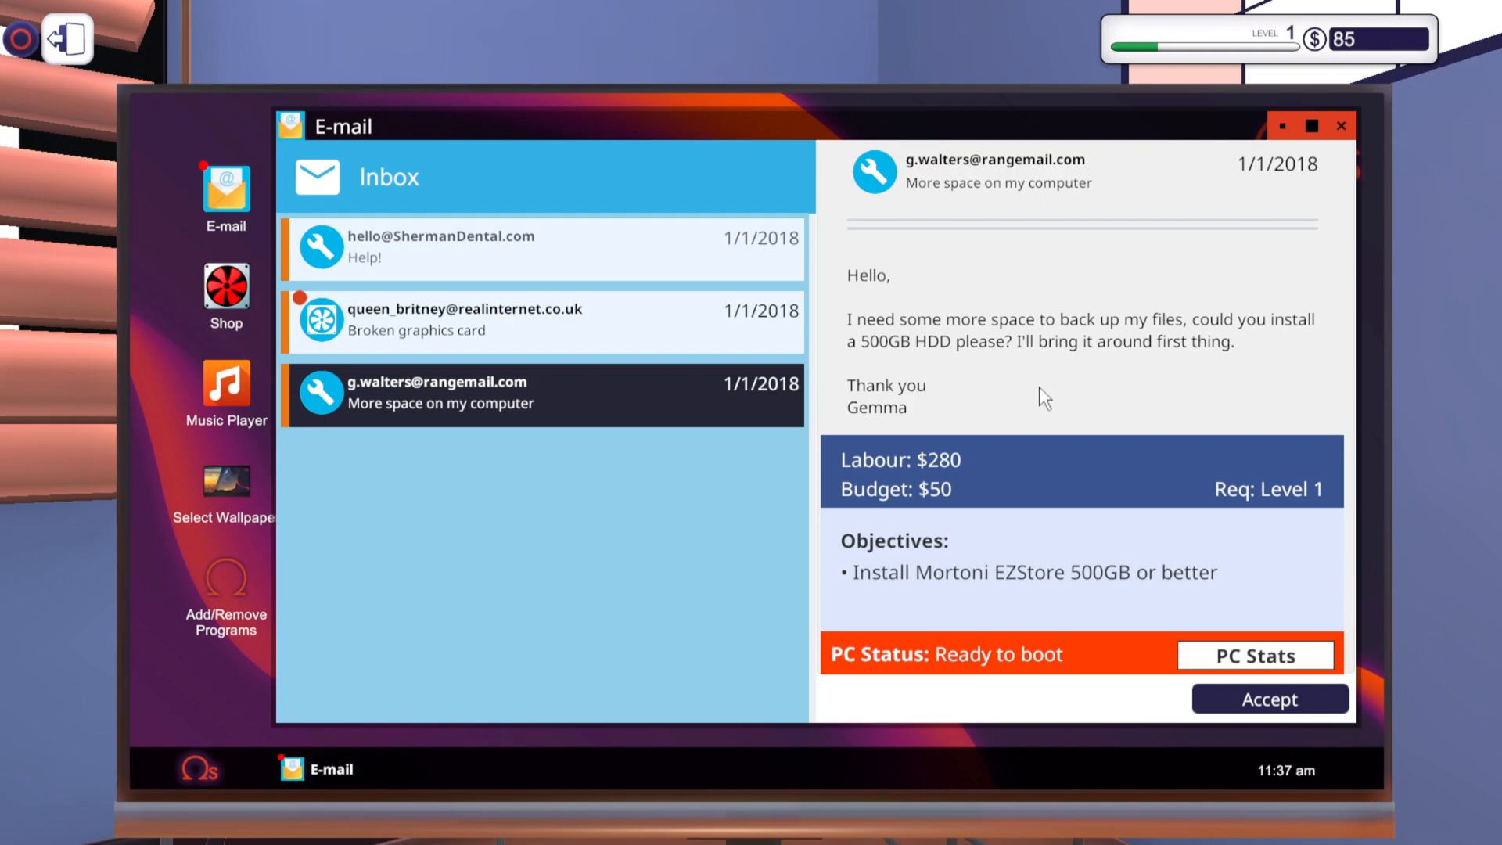
{"action": "mouse_move", "coordinate": [1024, 581]}
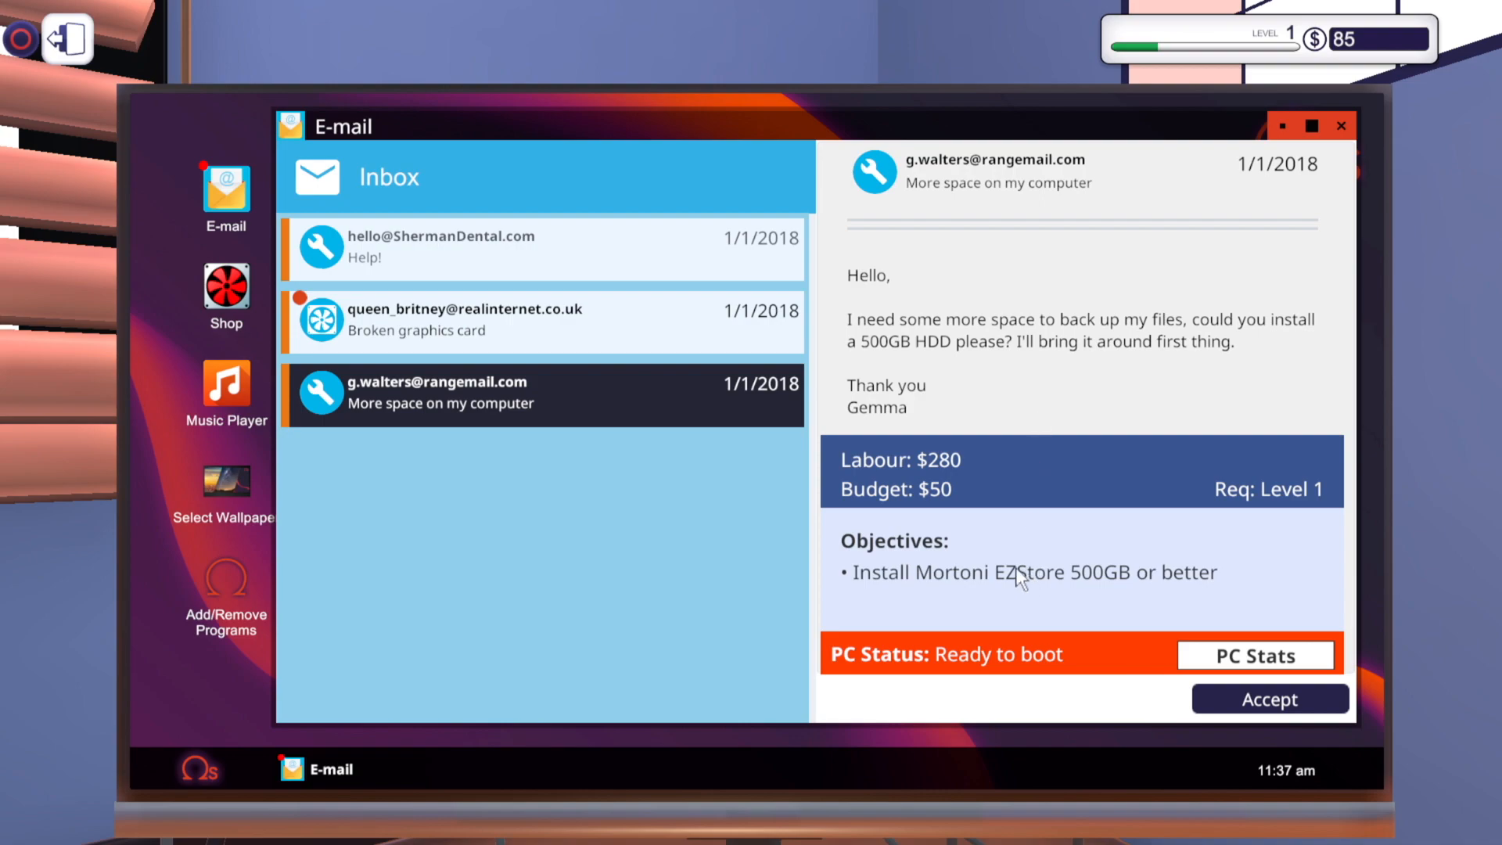
{"action": "mouse_move", "coordinate": [889, 610]}
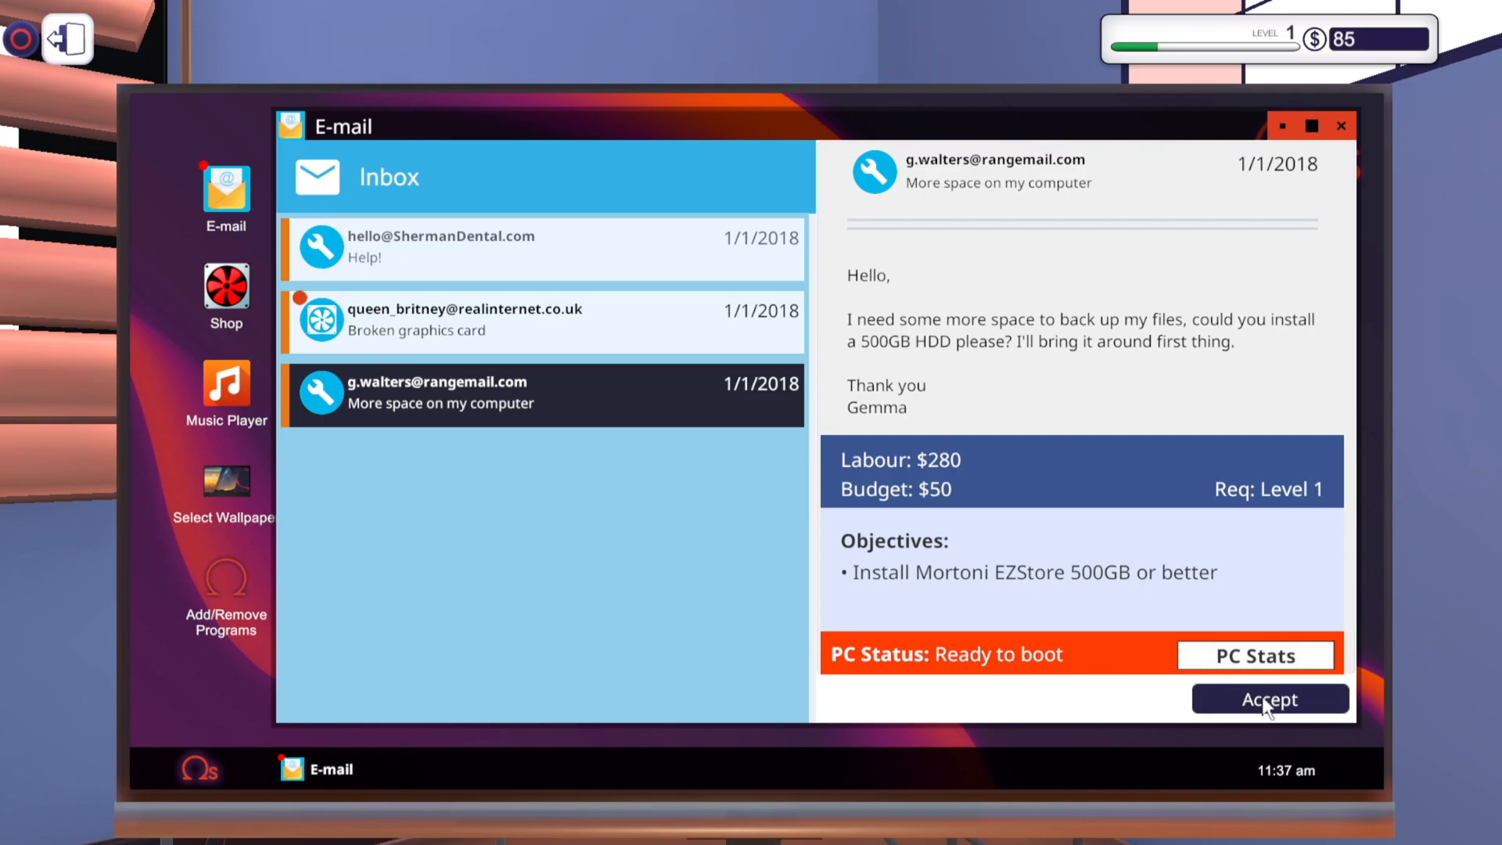
{"action": "left_click", "coordinate": [1268, 697]}
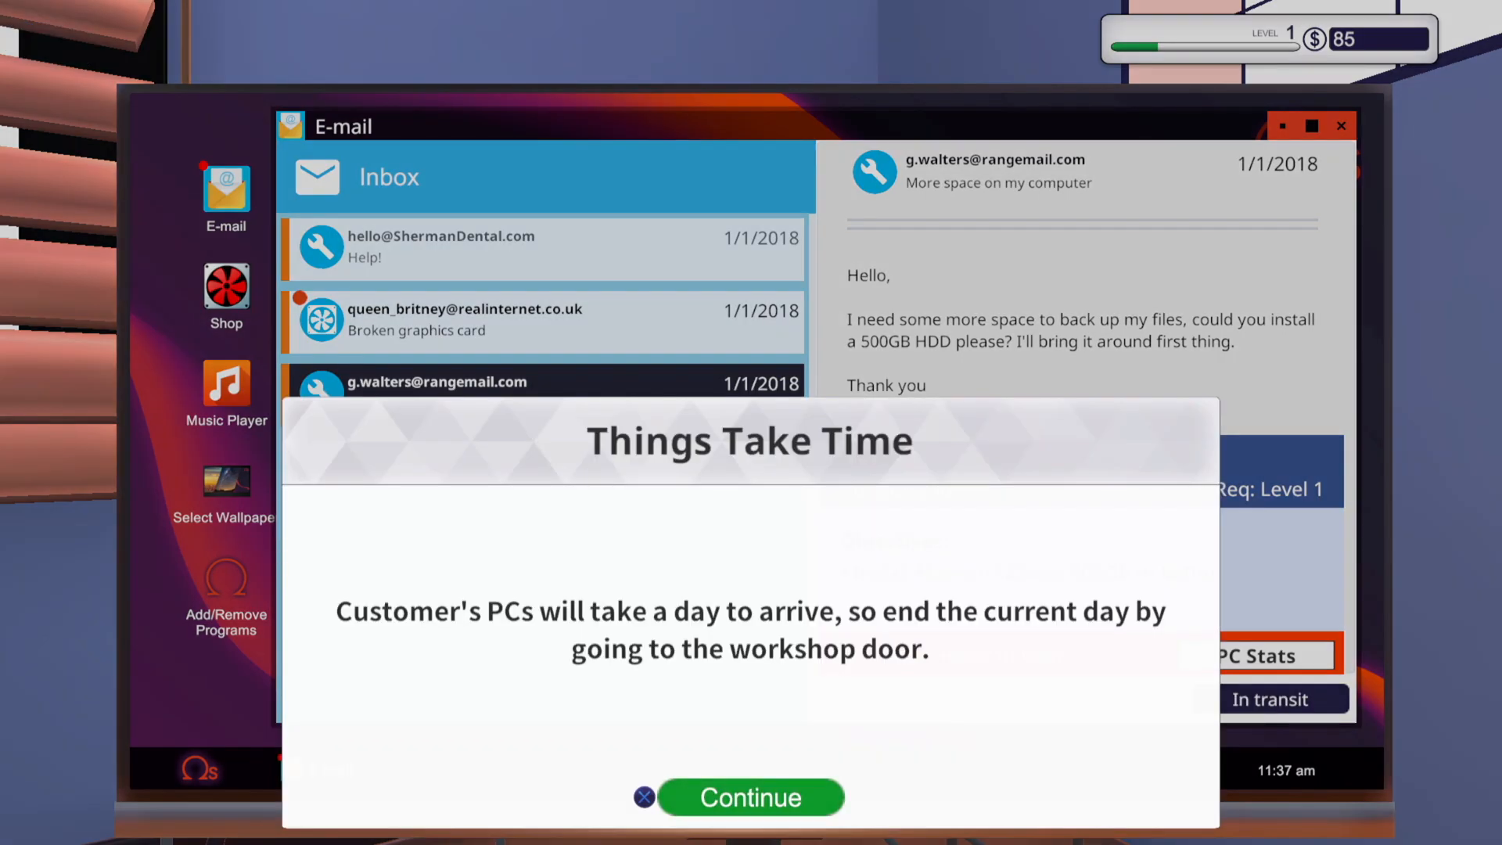
{"action": "left_click", "coordinate": [750, 797]}
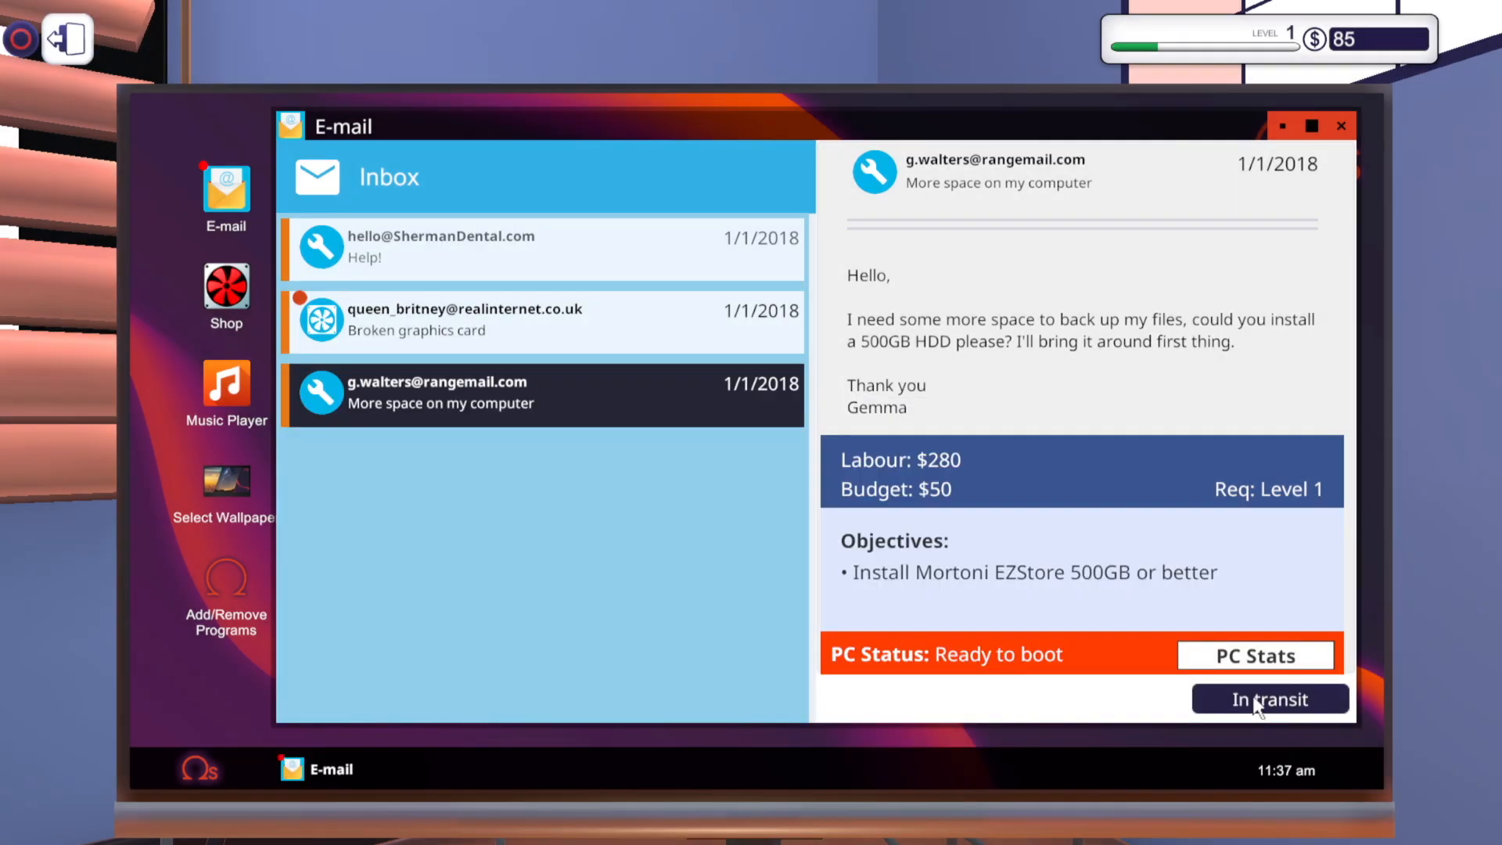
{"action": "mouse_move", "coordinate": [520, 520]}
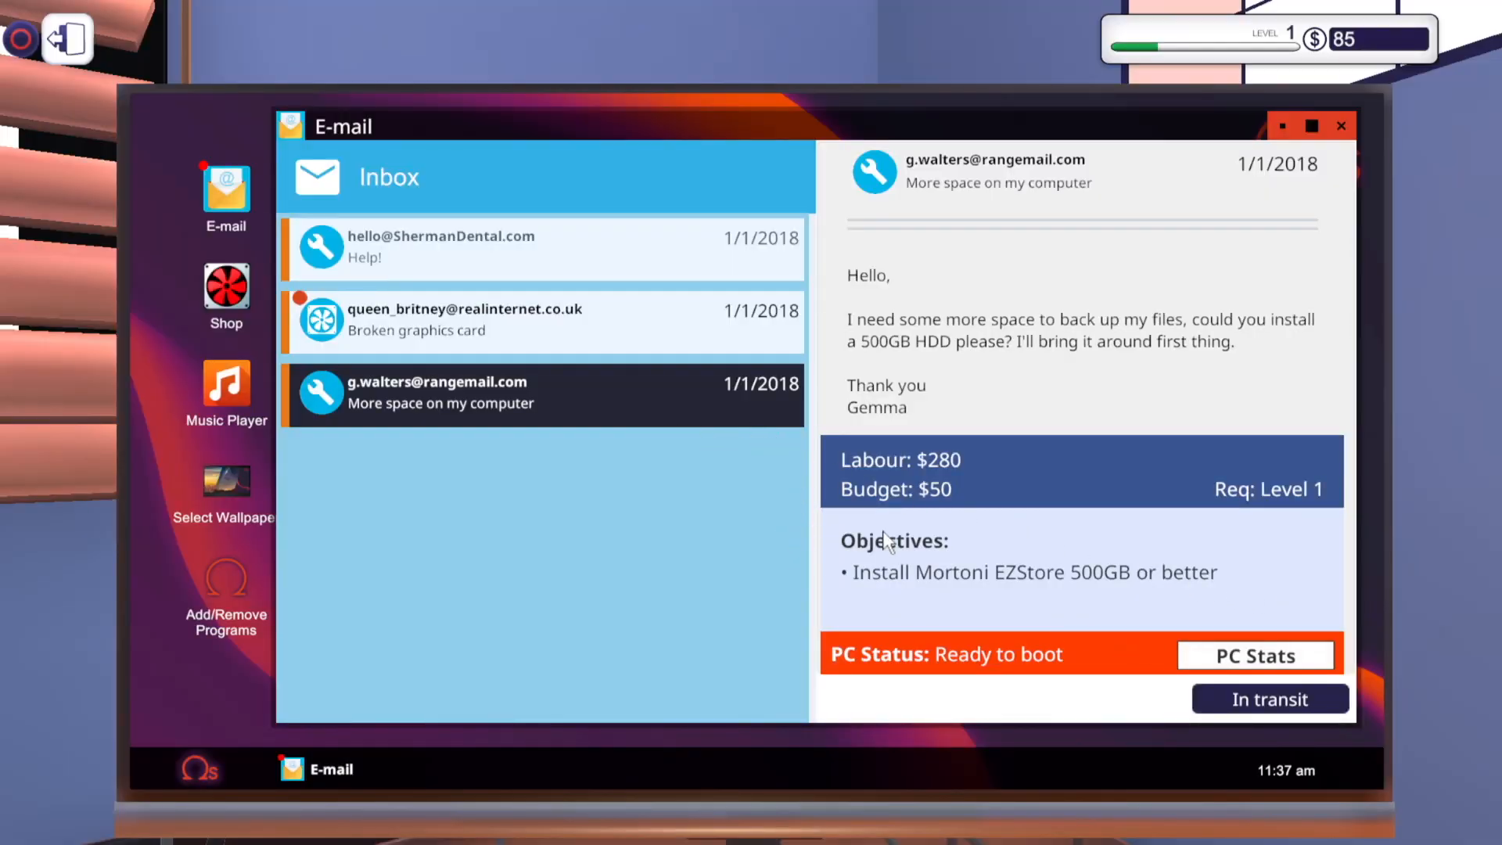
{"action": "mouse_move", "coordinate": [215, 407]}
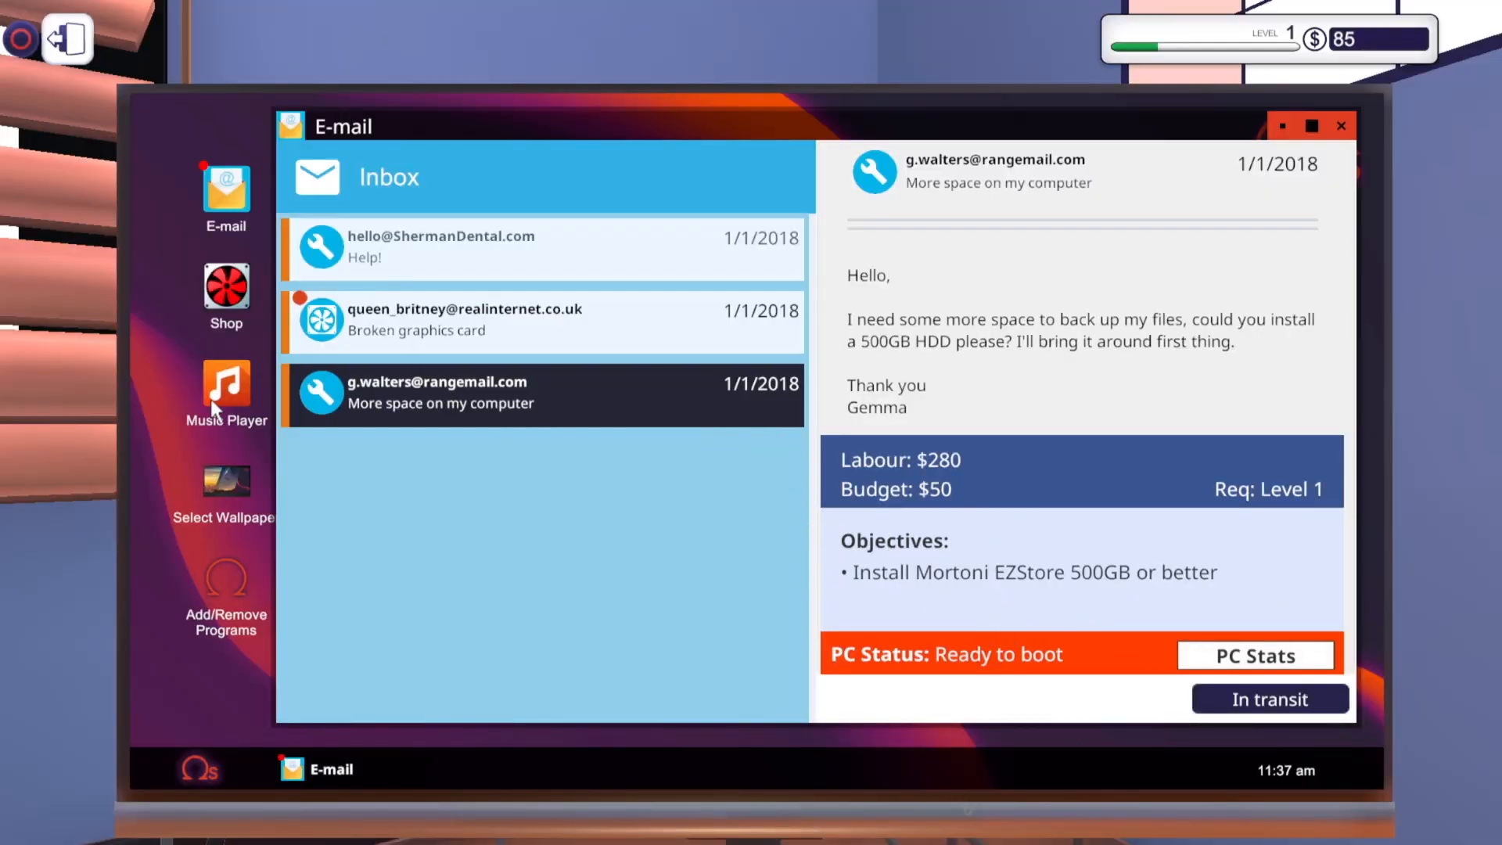
{"action": "mouse_move", "coordinate": [227, 304]}
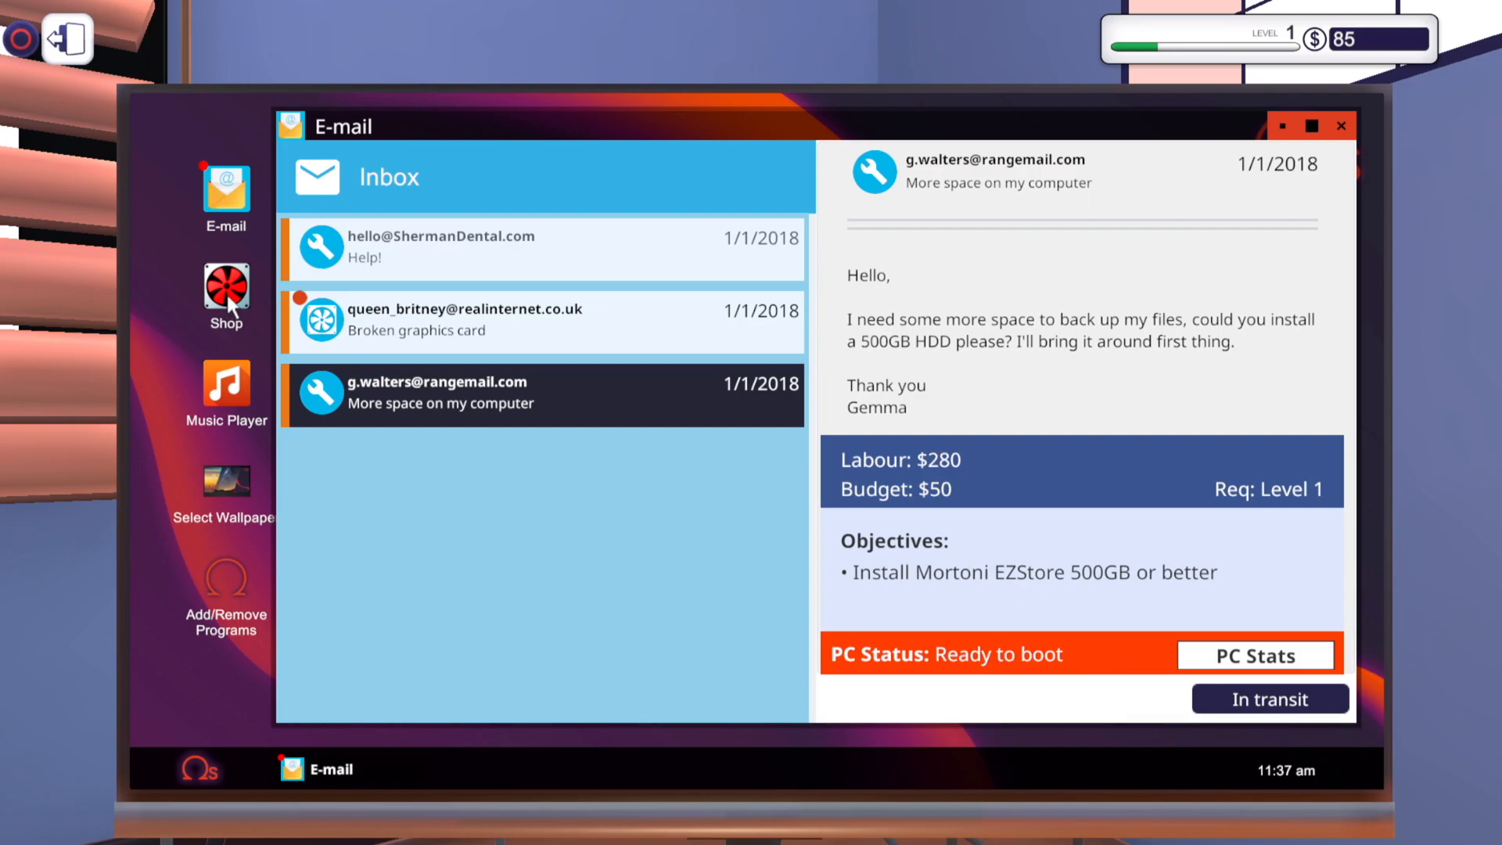
Add the Mortoni EZStore 500GB drive from the shop's Storage listings to the cart
{"action": "left_click", "coordinate": [226, 287]}
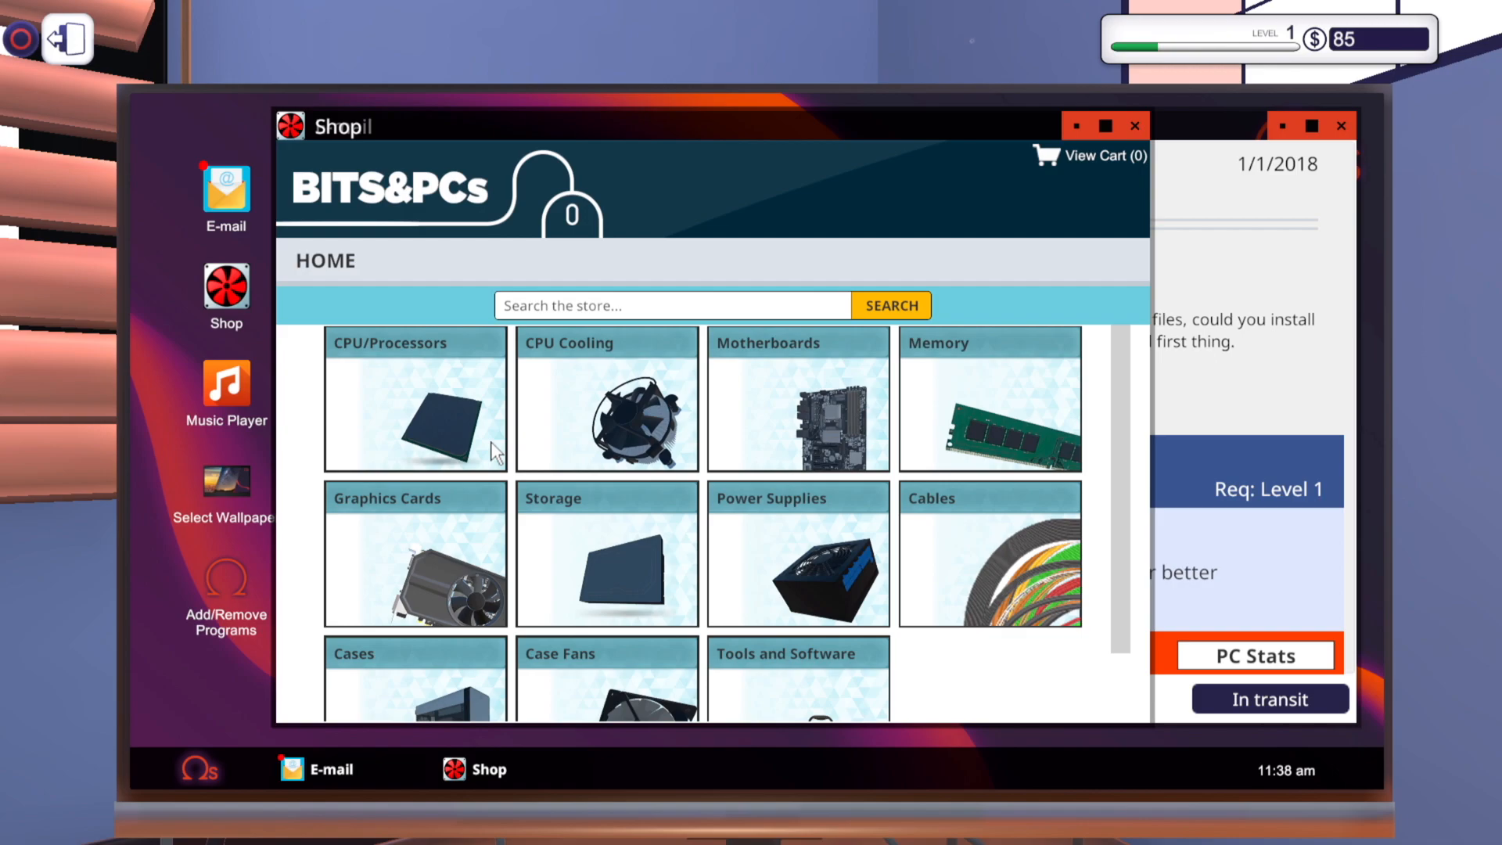
{"action": "mouse_move", "coordinate": [688, 525]}
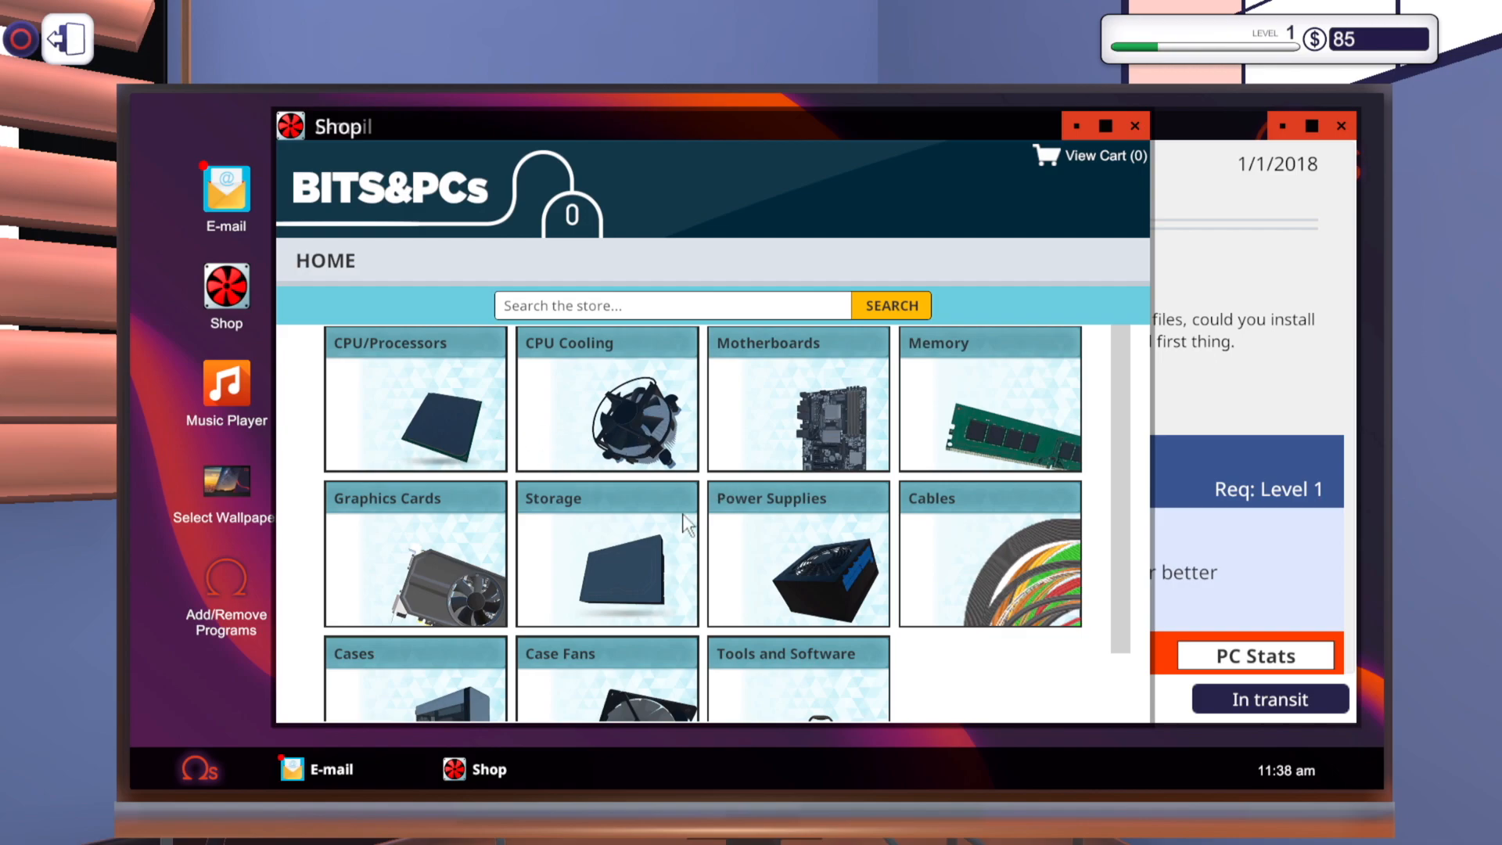
{"action": "scroll", "scroll_direction": "down", "scroll_amount": 3}
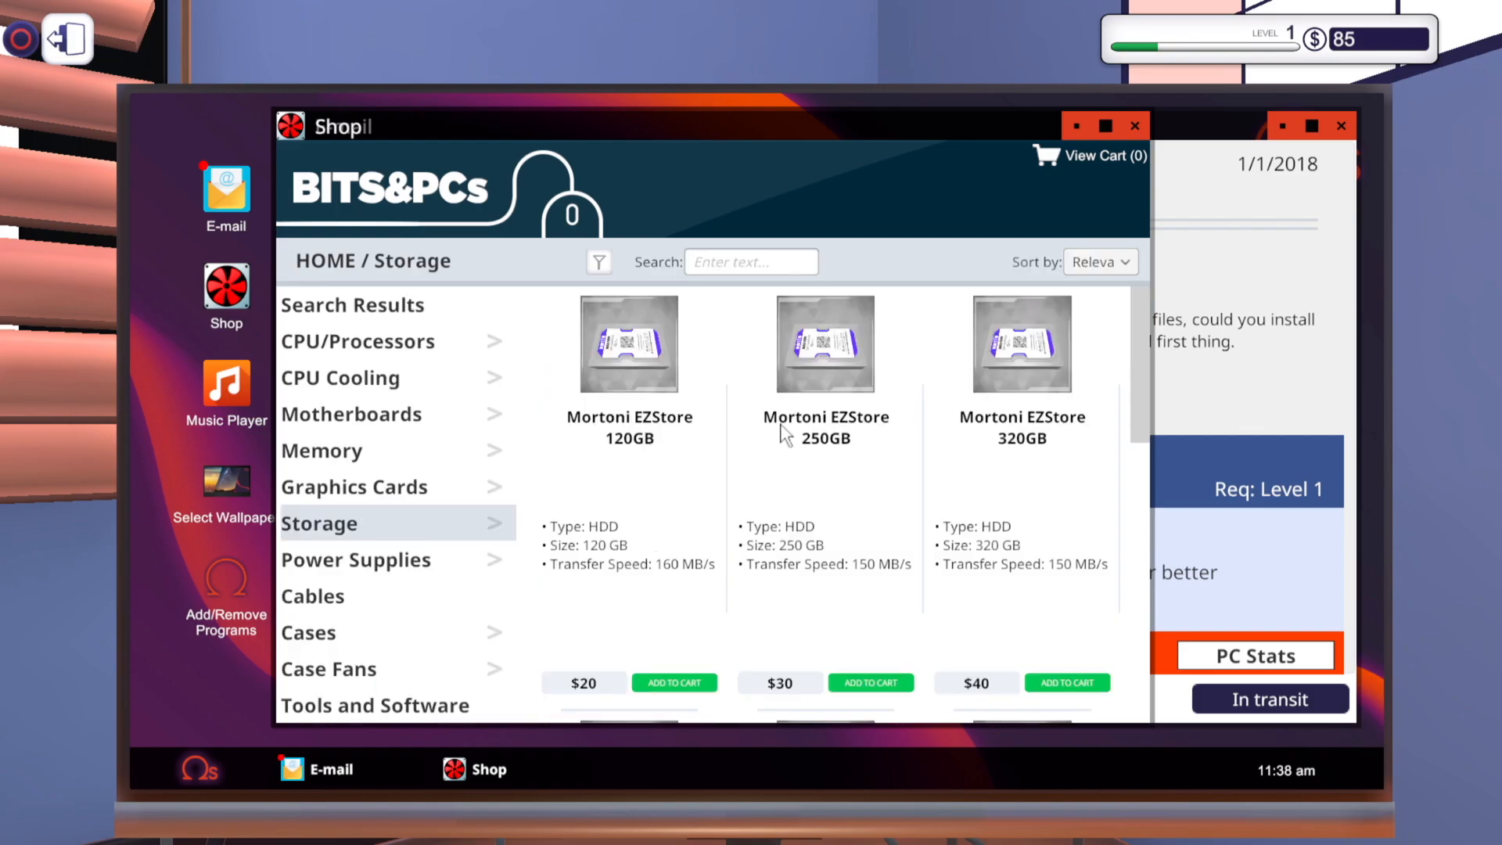
{"action": "scroll", "scroll_direction": "down", "scroll_amount": 3}
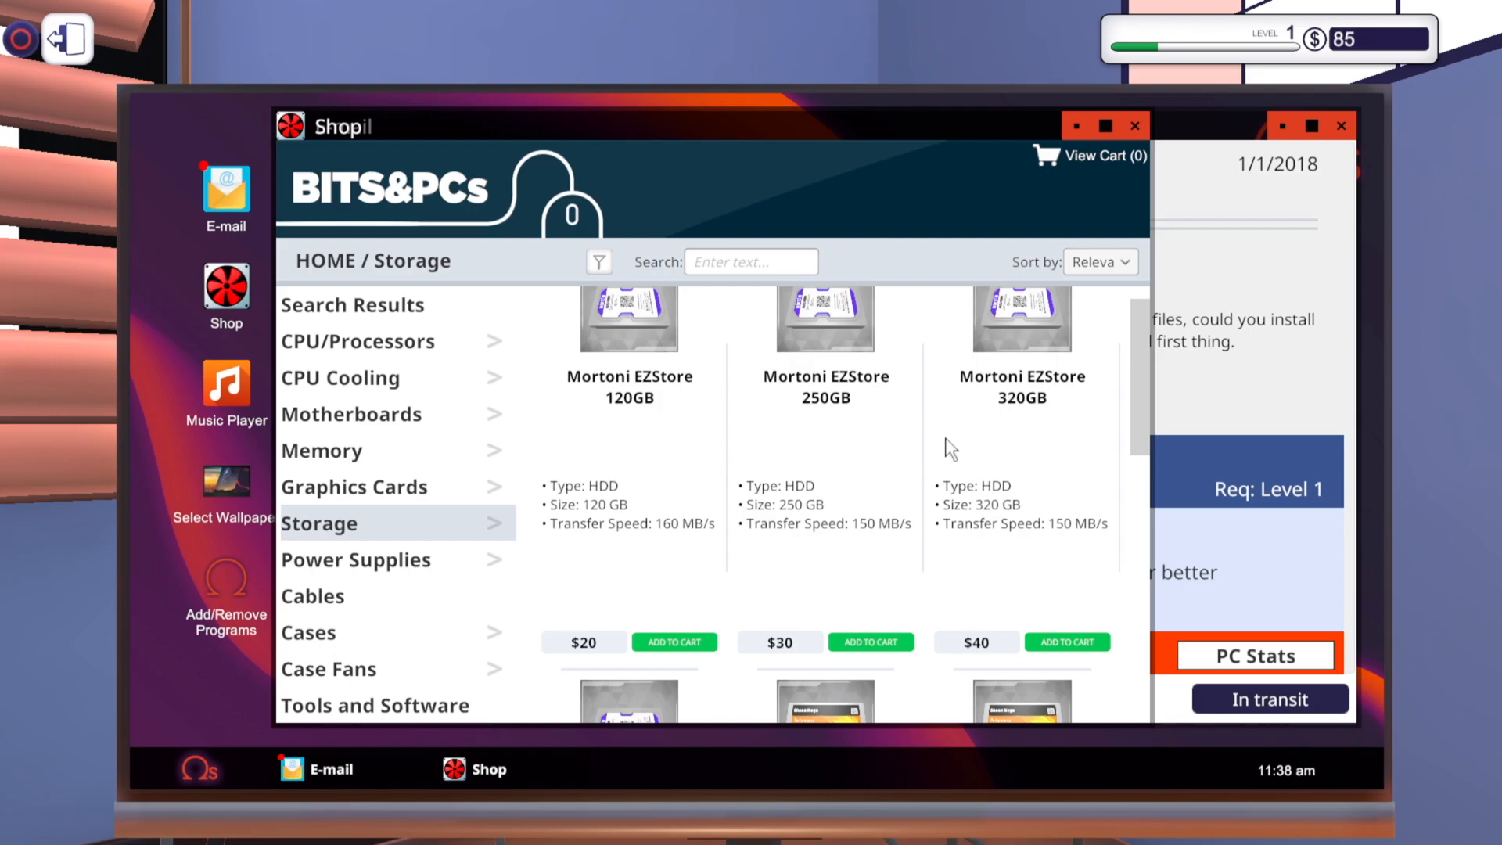
{"action": "scroll", "scroll_direction": "down", "scroll_amount": 3}
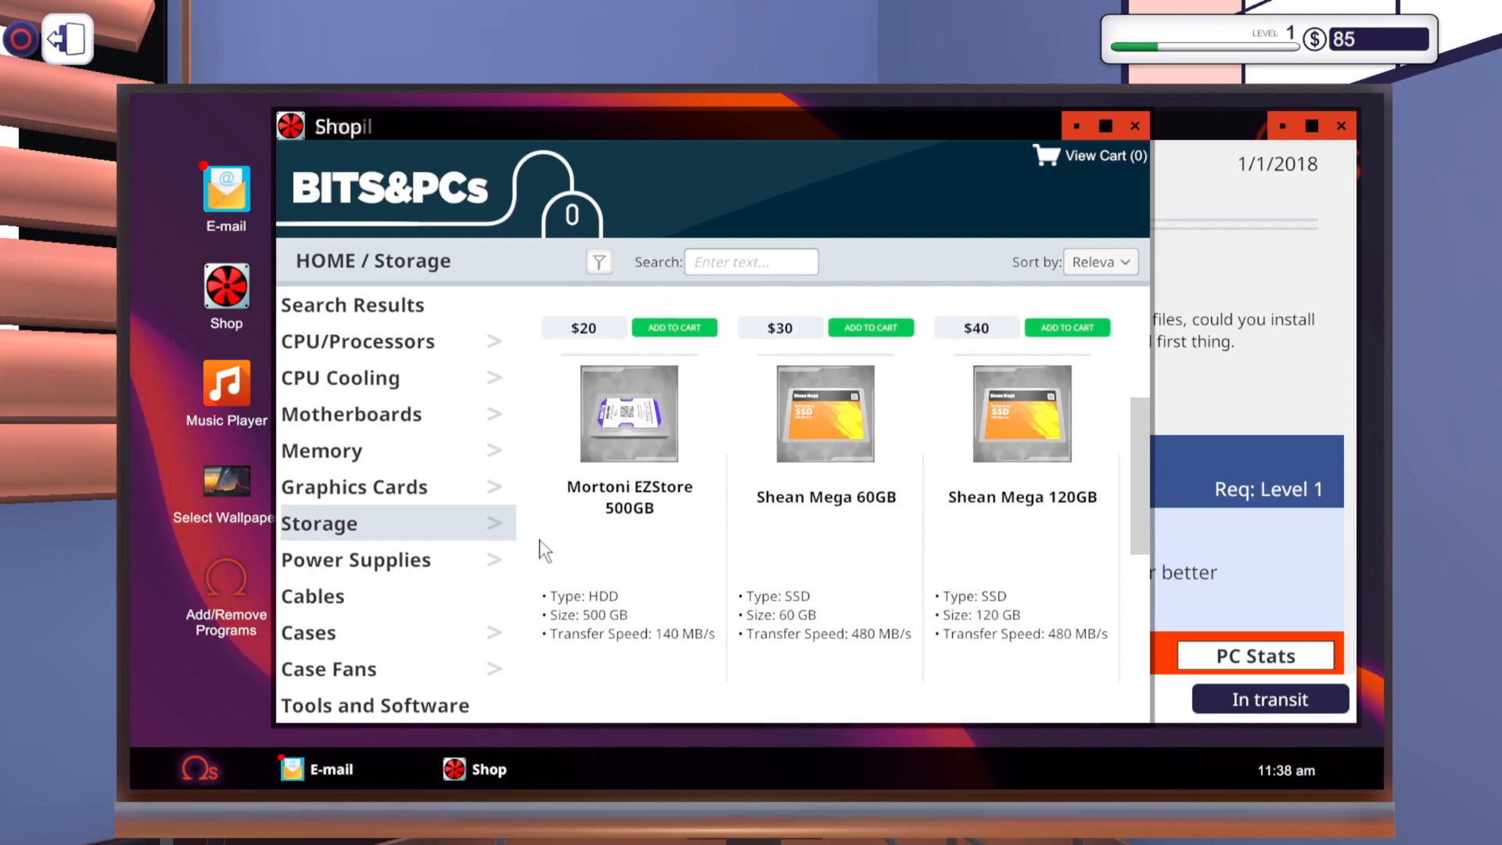
{"action": "scroll", "scroll_direction": "down", "scroll_amount": 3}
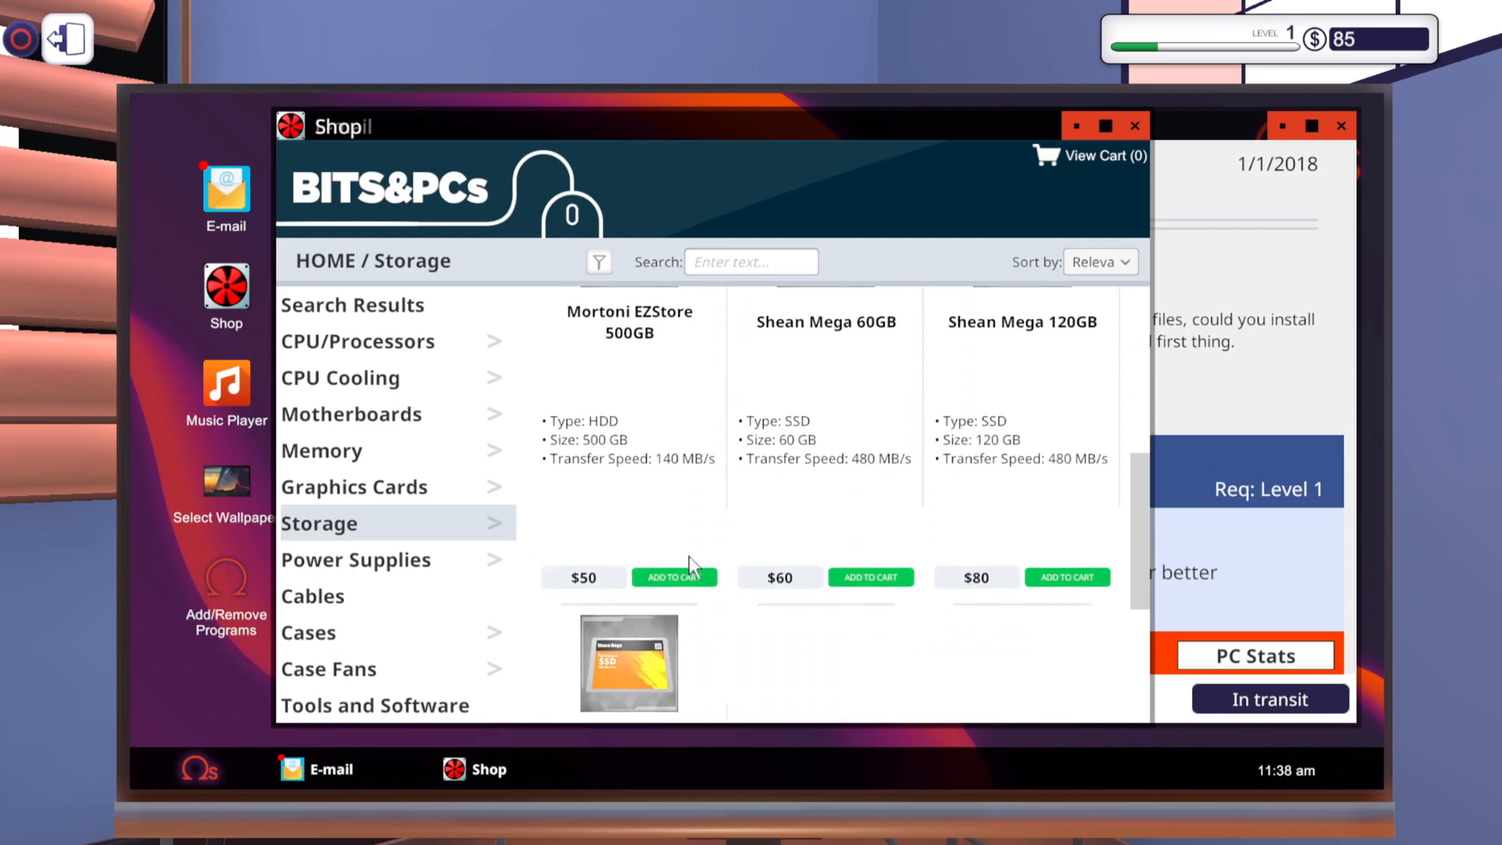
{"action": "left_click", "coordinate": [674, 577]}
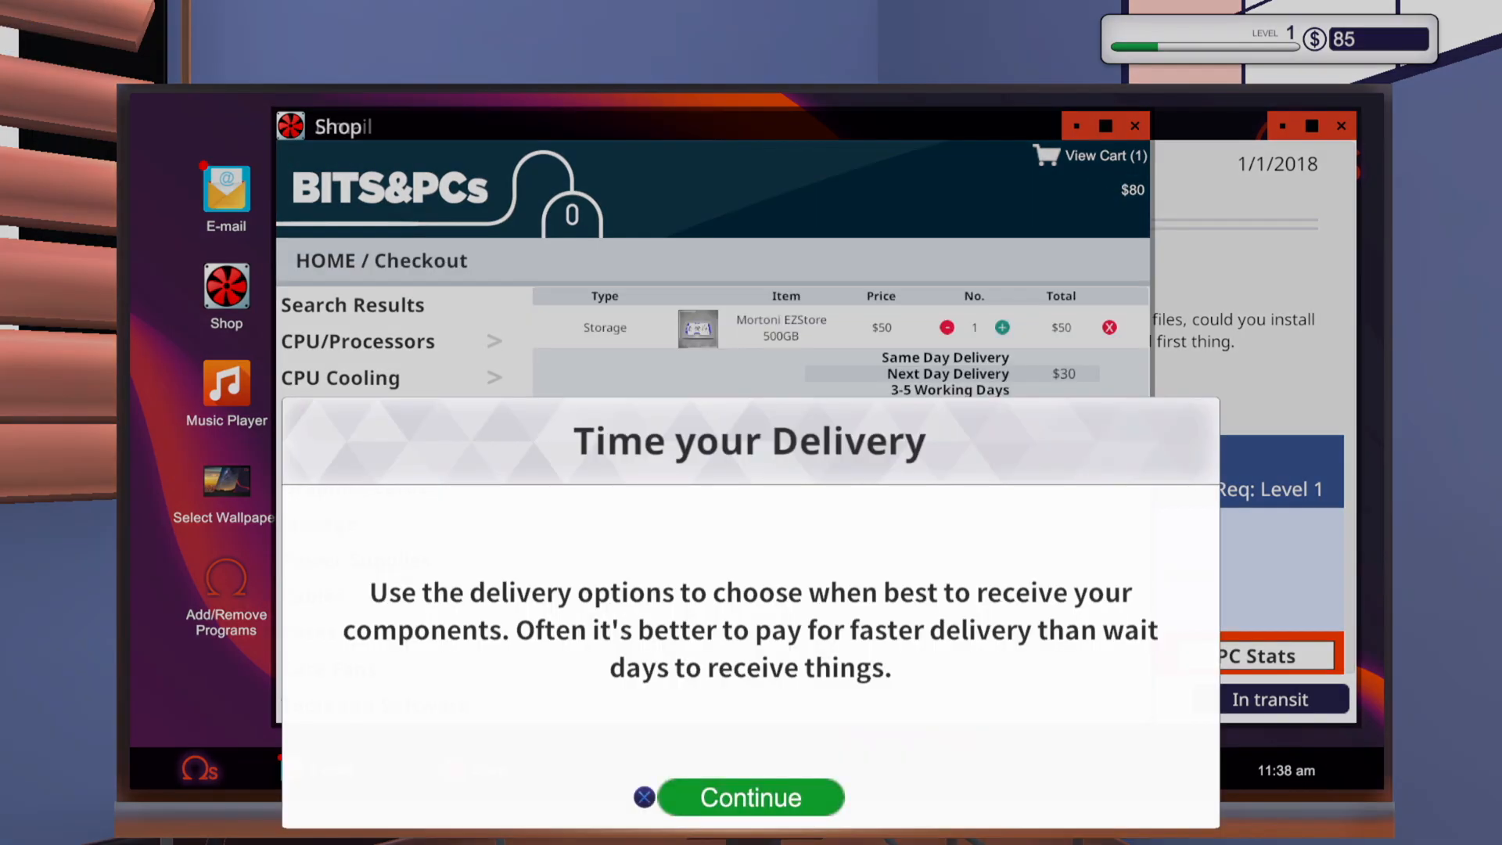
Dismiss the delivery tip and choose Next Day Delivery ($30) after comparing options
{"action": "left_click", "coordinate": [751, 796]}
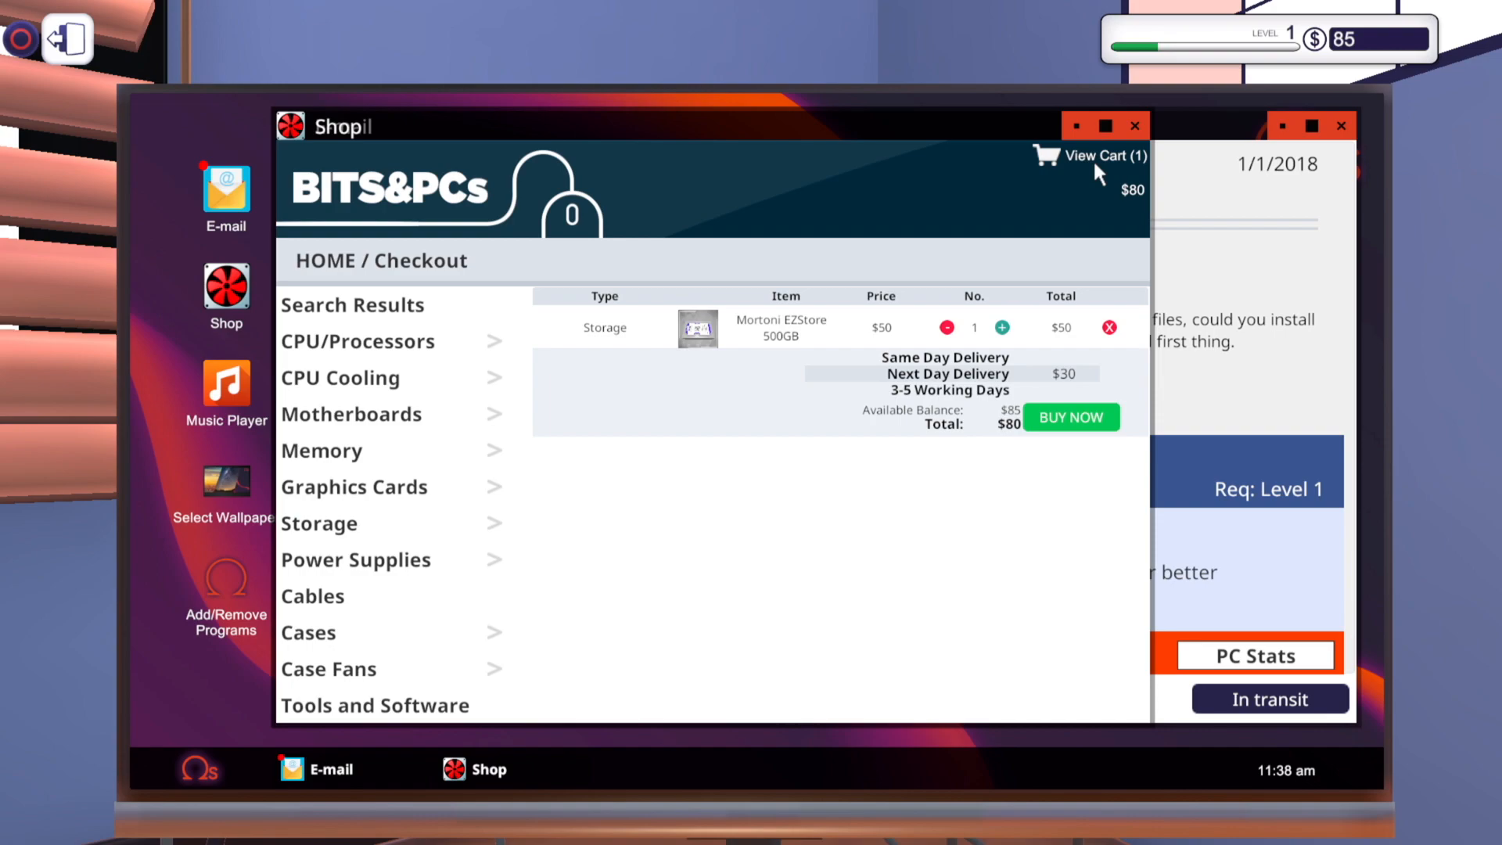
{"action": "mouse_move", "coordinate": [998, 345]}
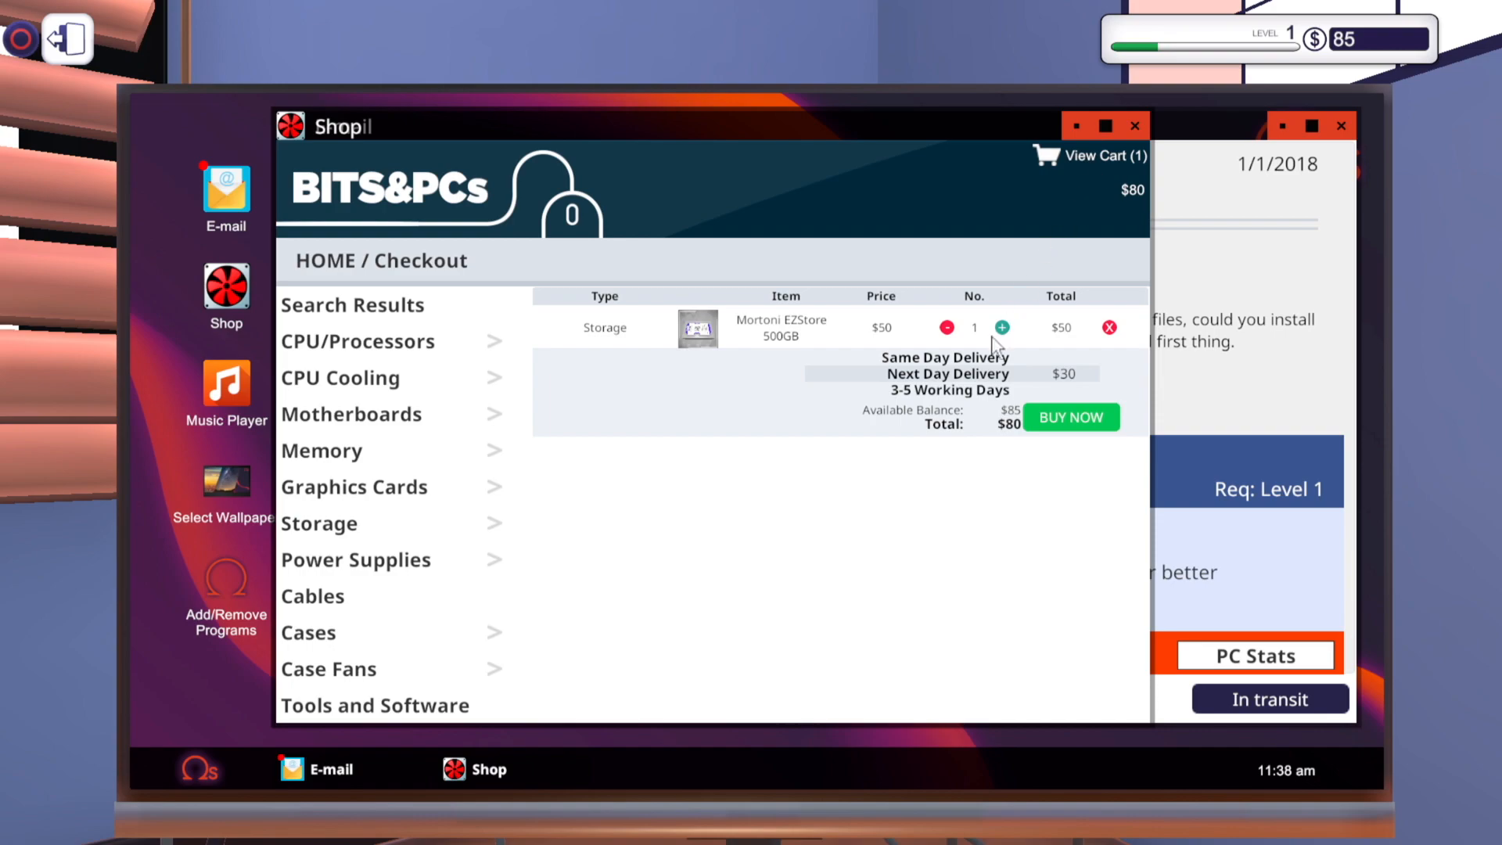
{"action": "mouse_move", "coordinate": [976, 405]}
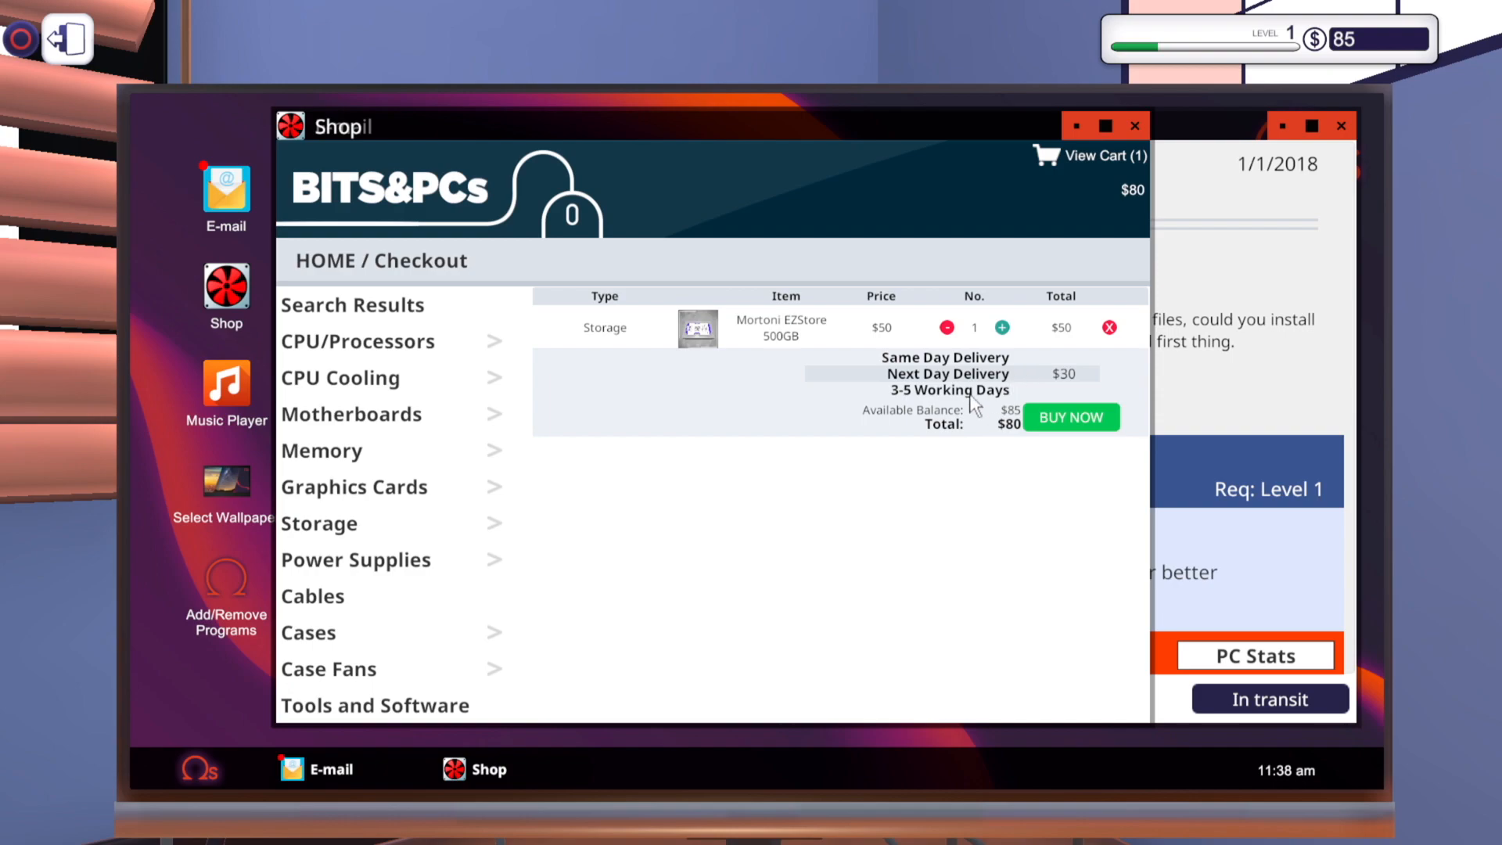
{"action": "left_click", "coordinate": [949, 390]}
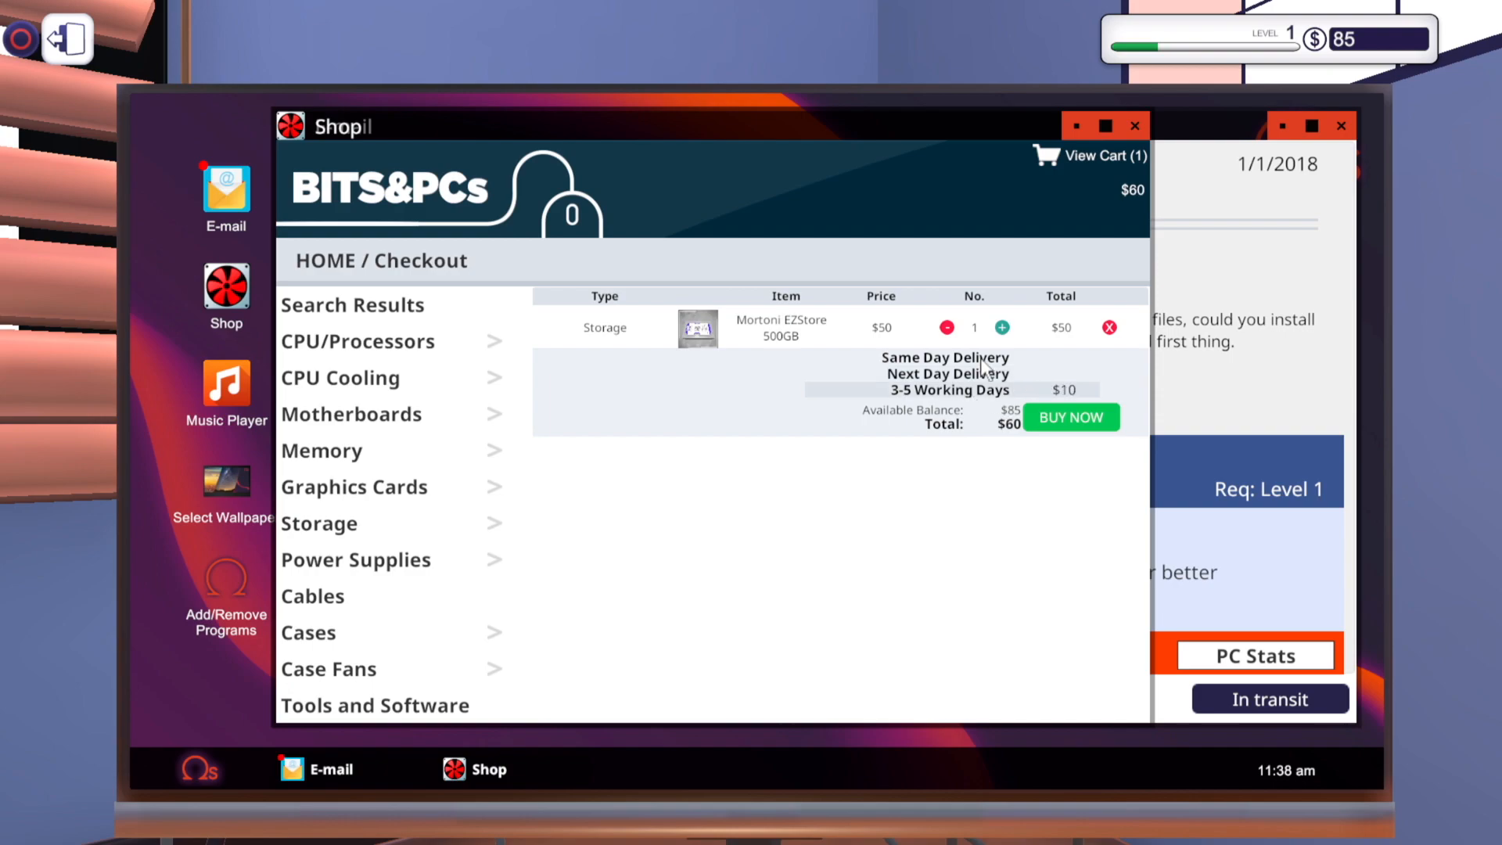
{"action": "left_click", "coordinate": [944, 358]}
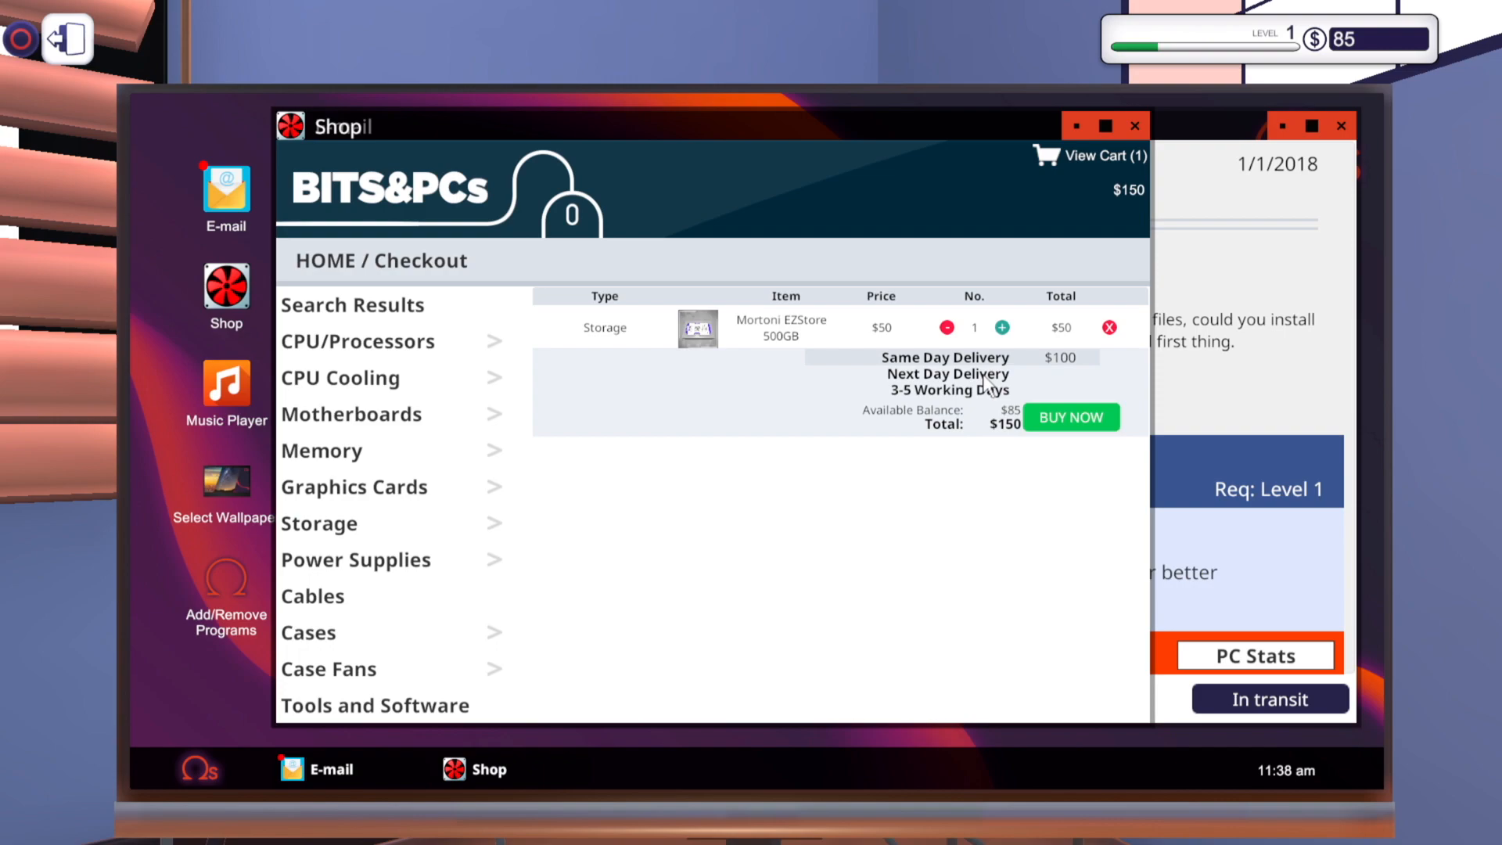
{"action": "left_click", "coordinate": [948, 374]}
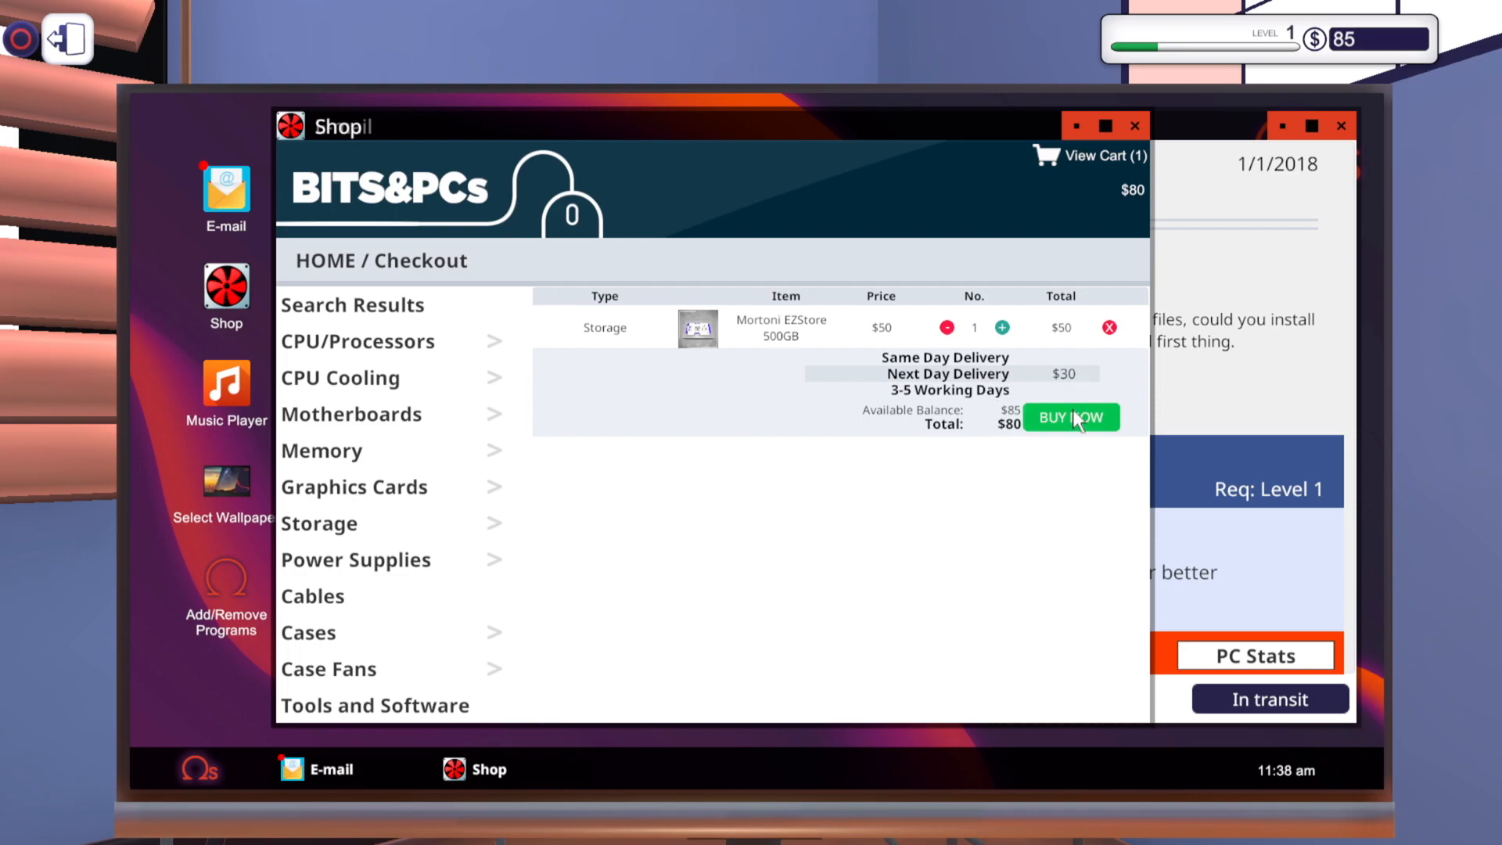
{"action": "mouse_move", "coordinate": [1217, 515]}
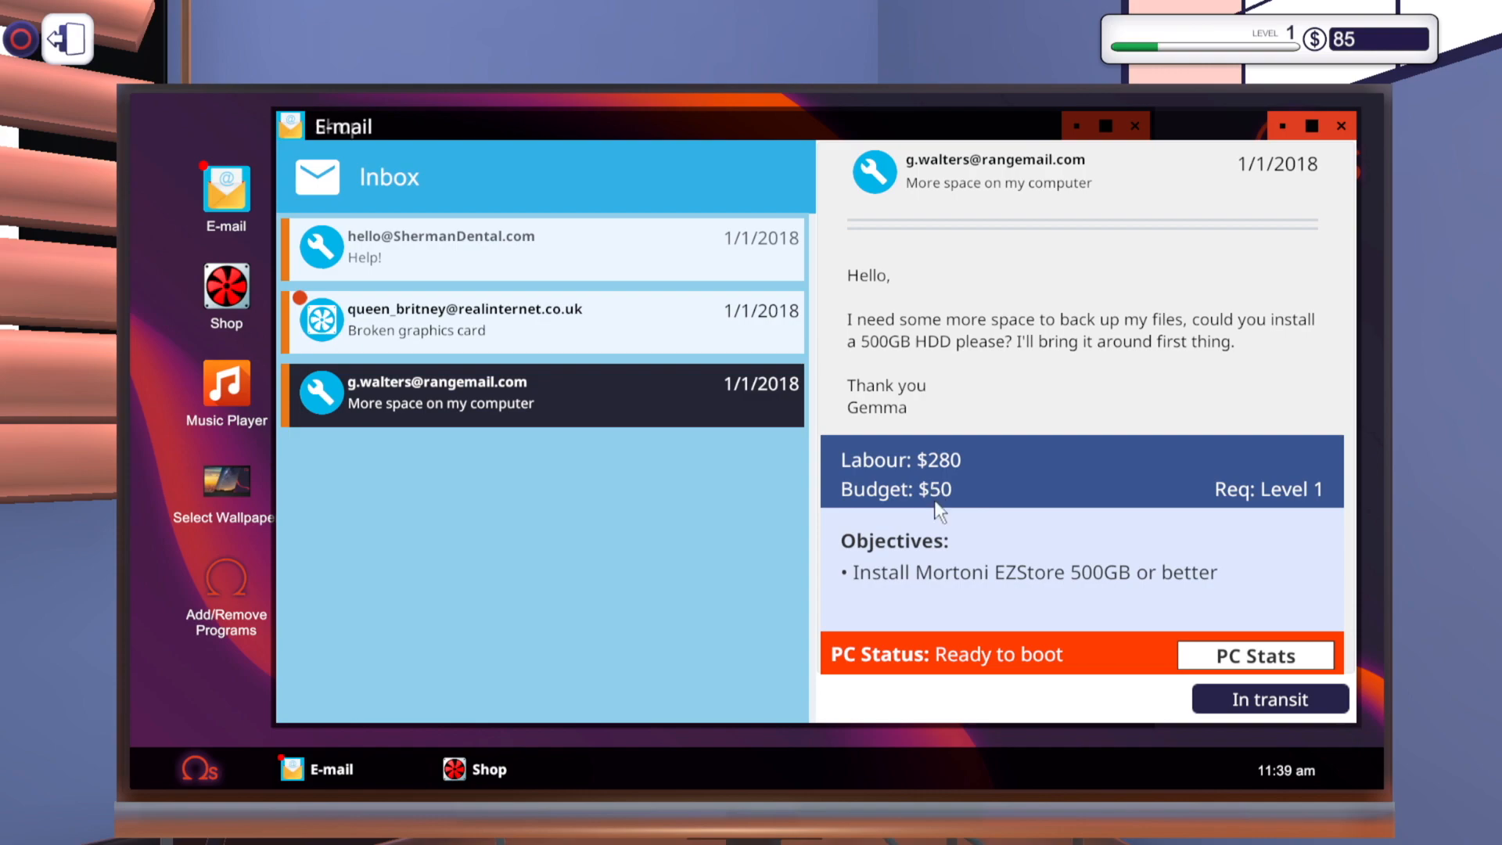
{"action": "mouse_move", "coordinate": [915, 479]}
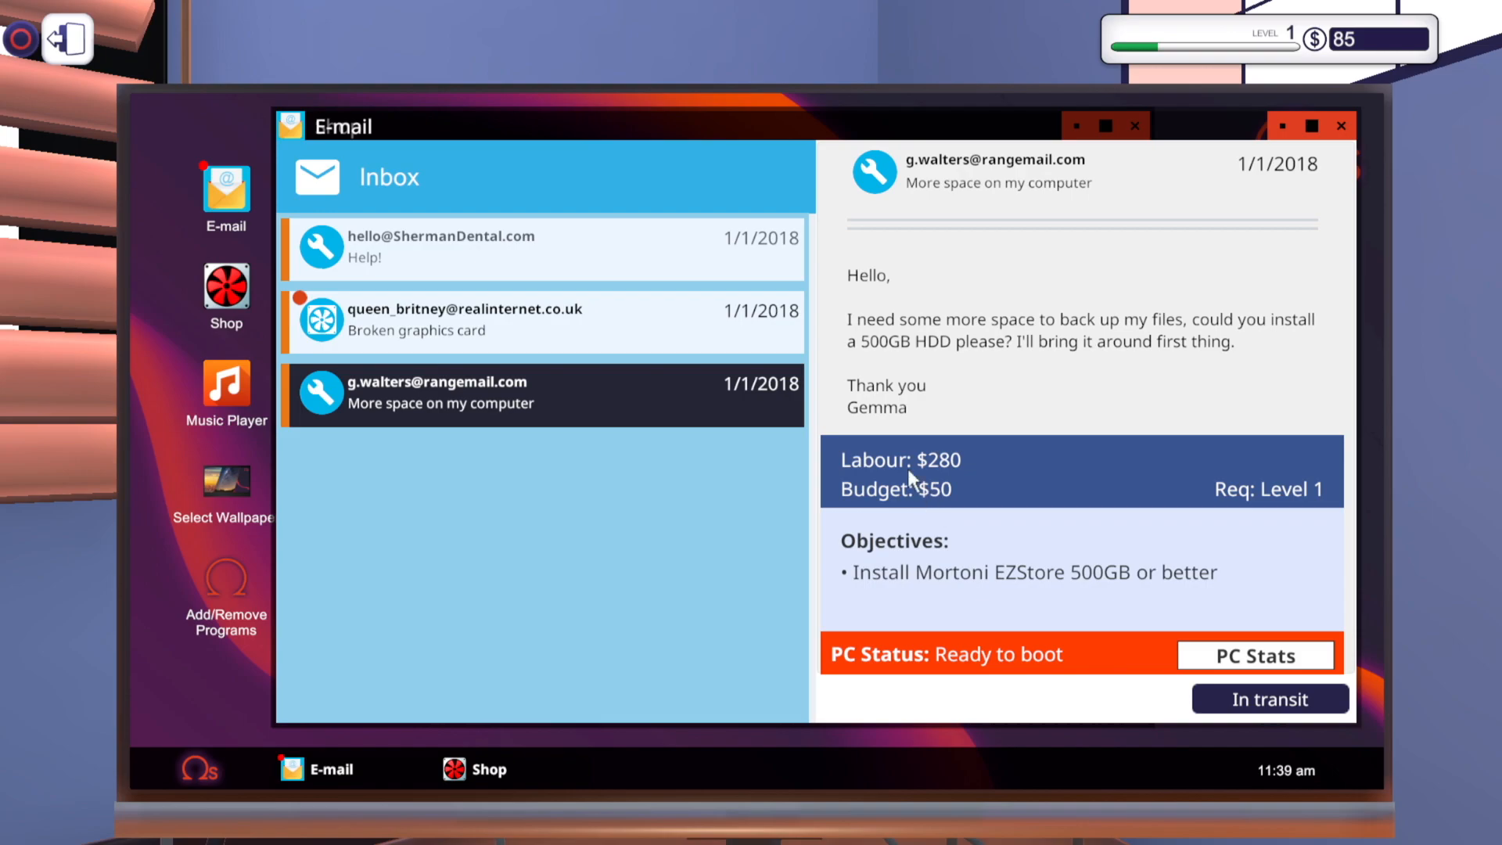
Open queen_britney's Broken graphics card e-mail and accept the GTX 970 replacement job
{"action": "left_click", "coordinate": [541, 321]}
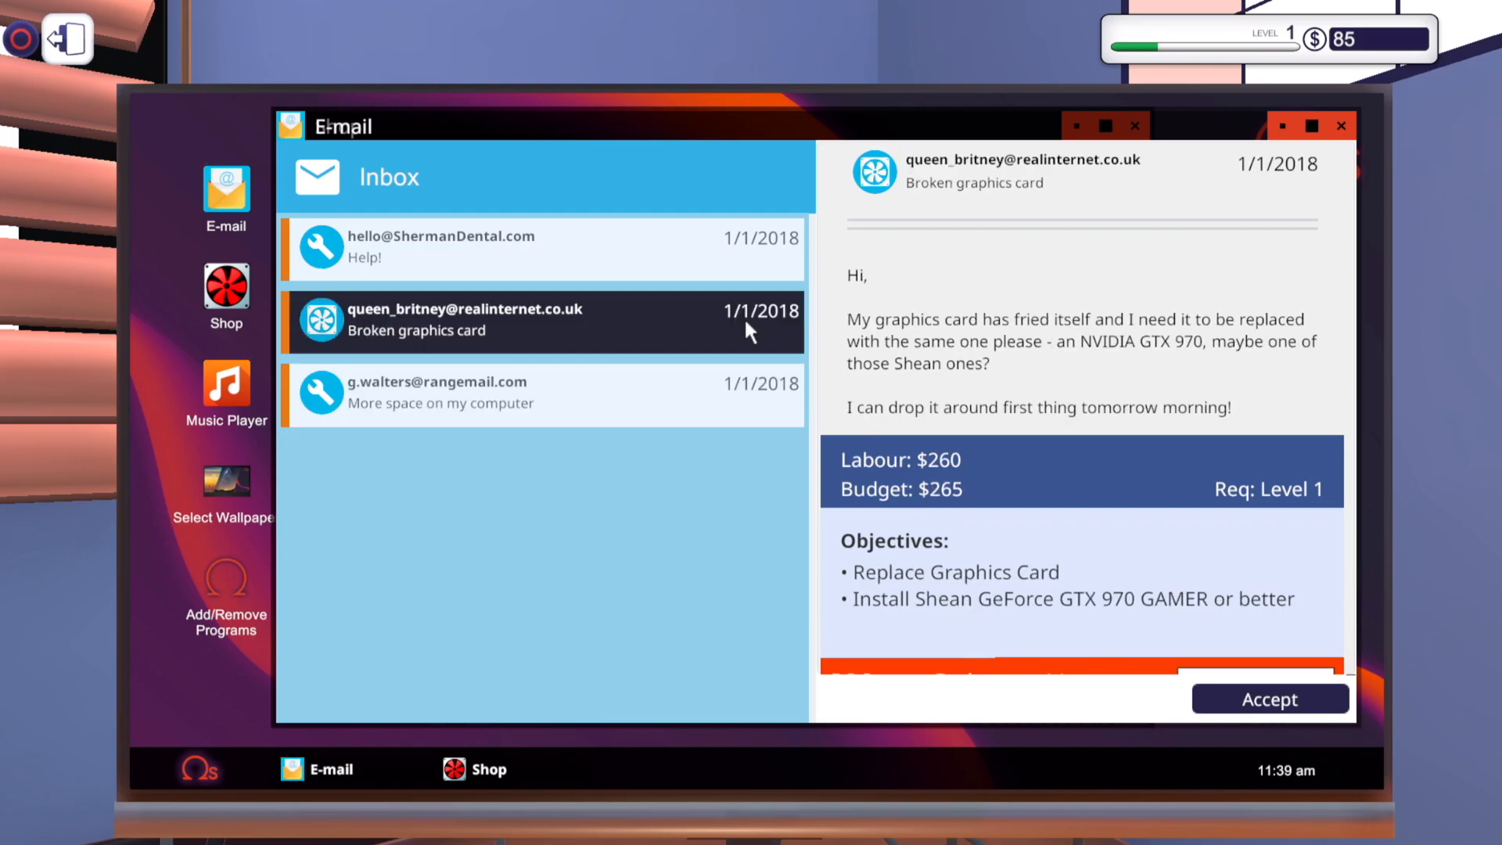
{"action": "mouse_move", "coordinate": [635, 327]}
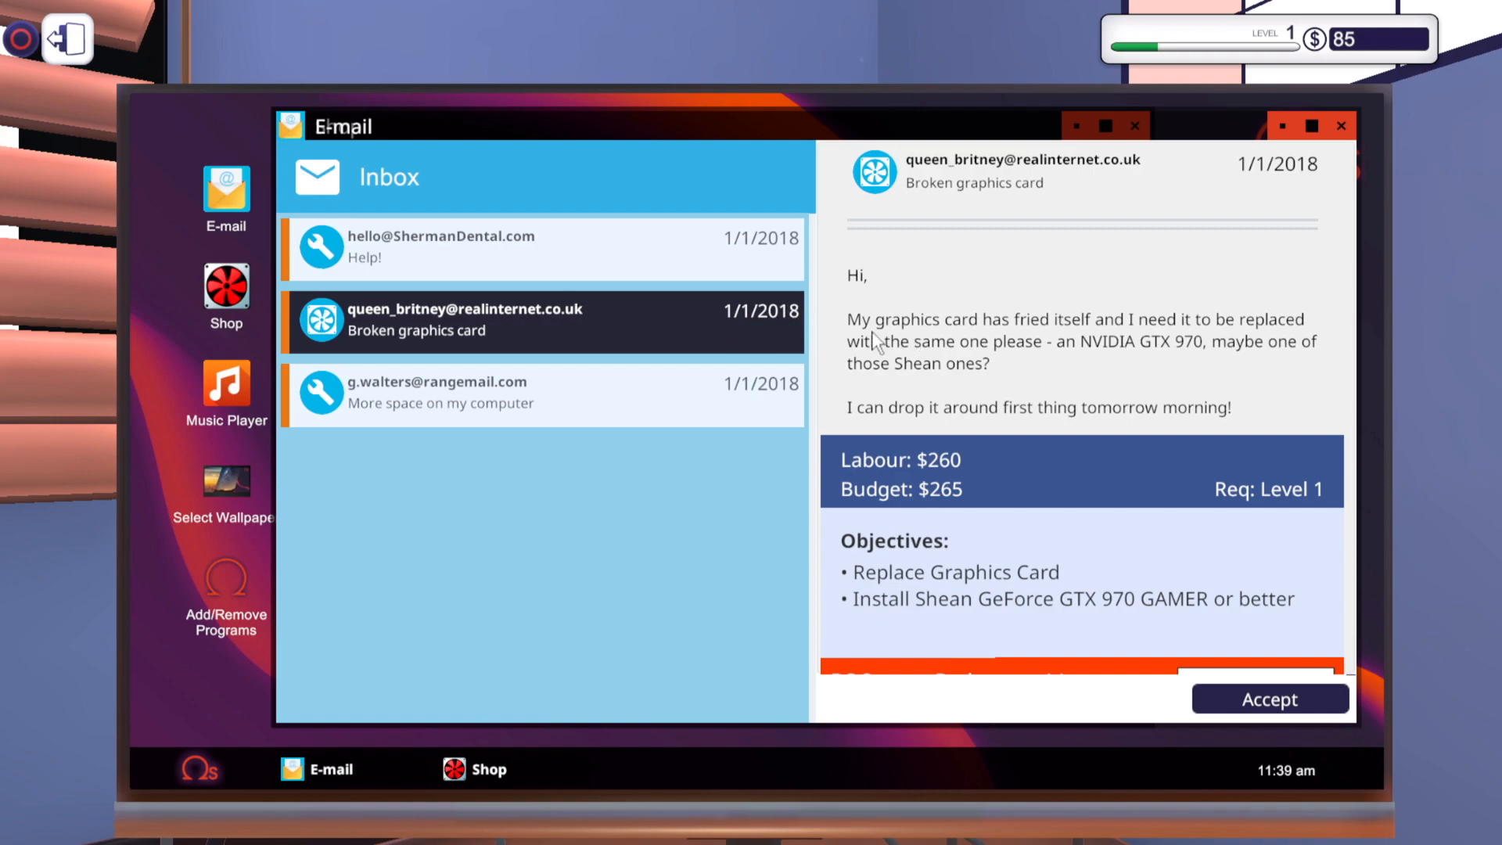
{"action": "mouse_move", "coordinate": [996, 363]}
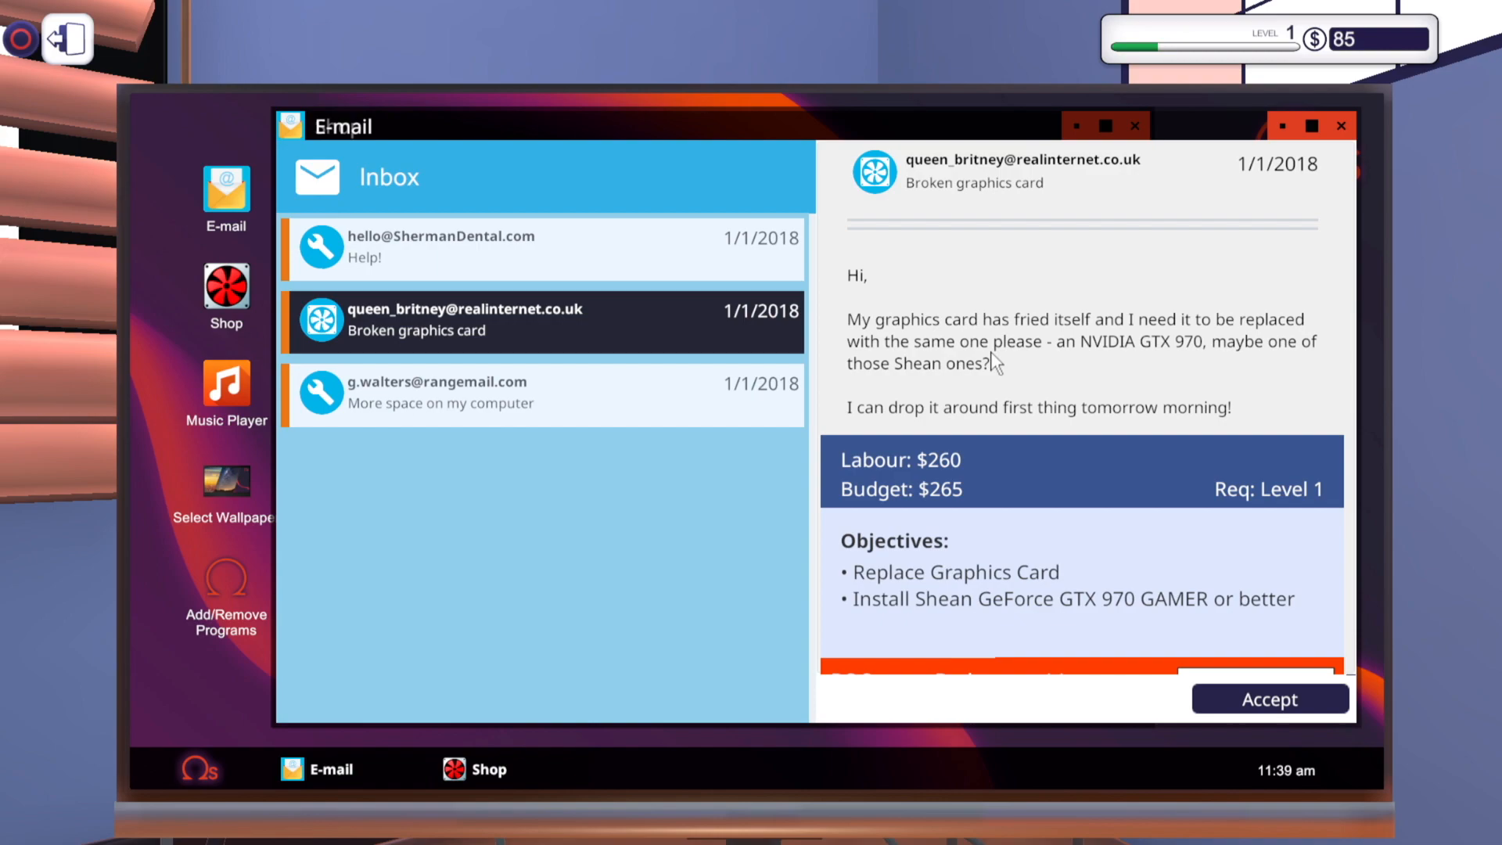
{"action": "mouse_move", "coordinate": [925, 402]}
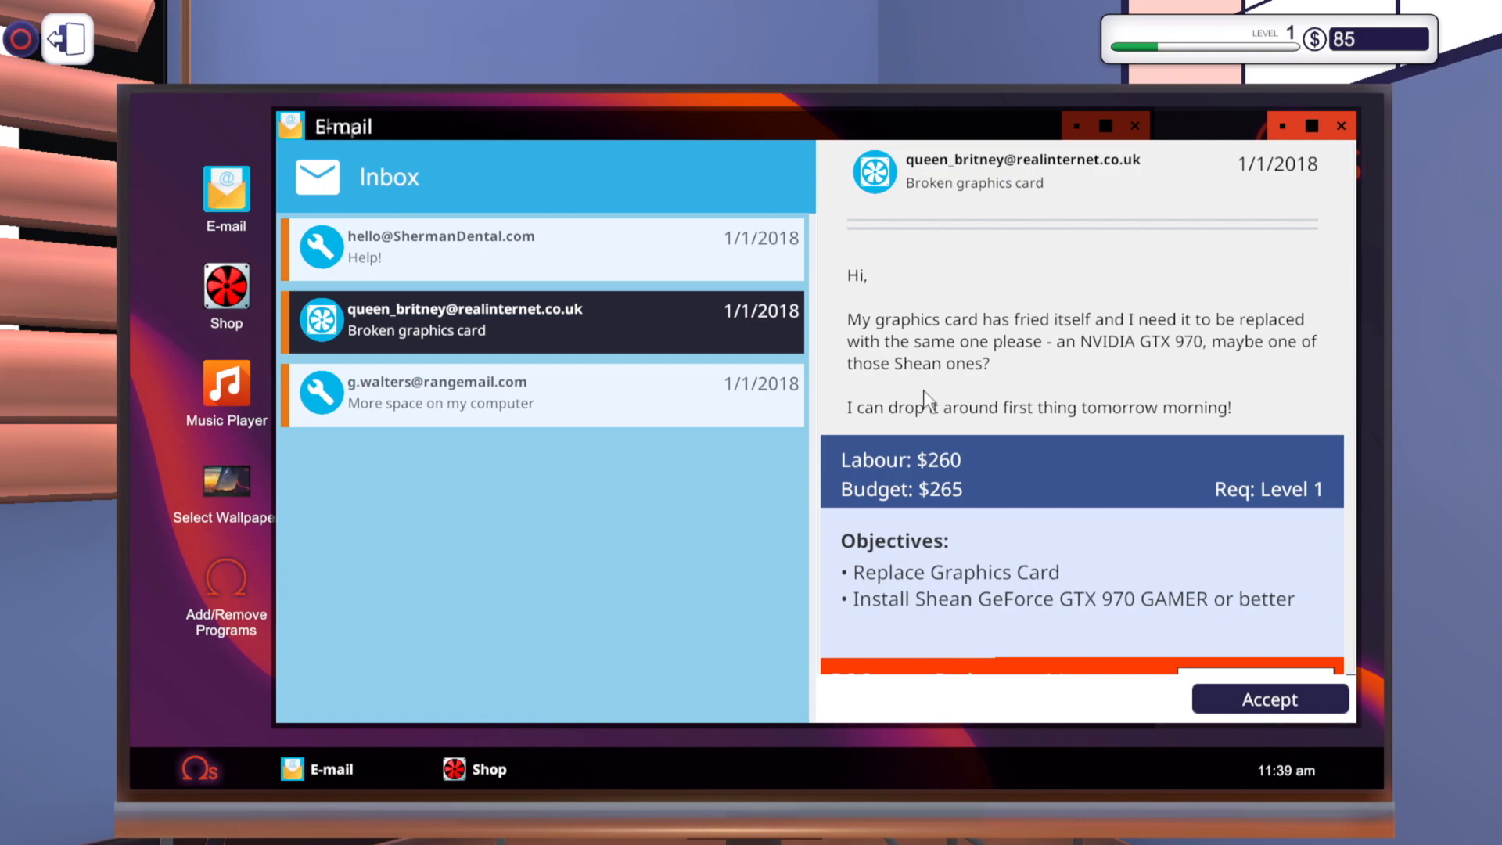
{"action": "mouse_move", "coordinate": [1025, 439]}
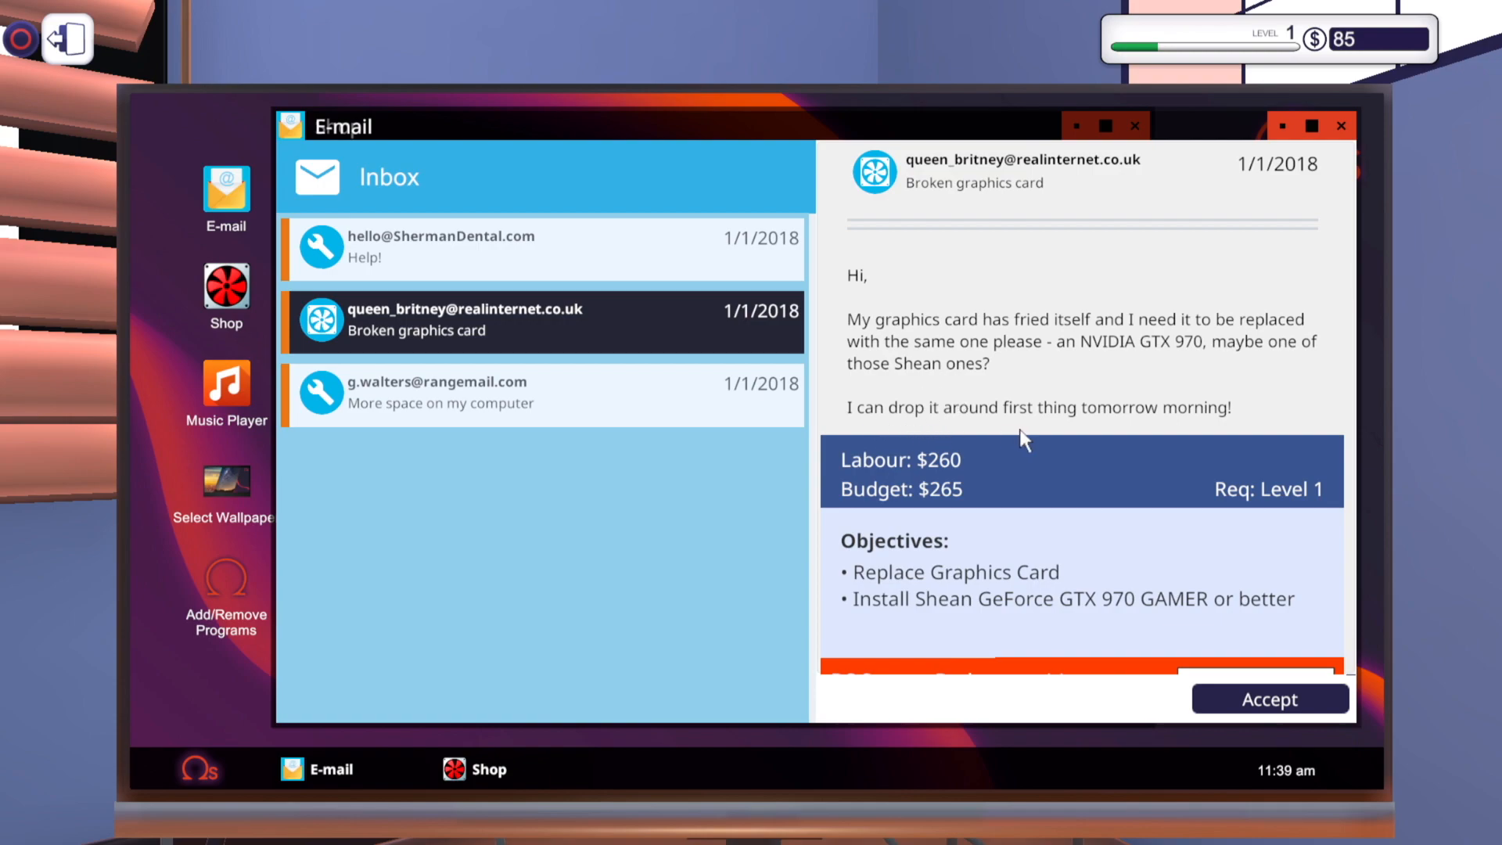
{"action": "left_click", "coordinate": [1269, 699]}
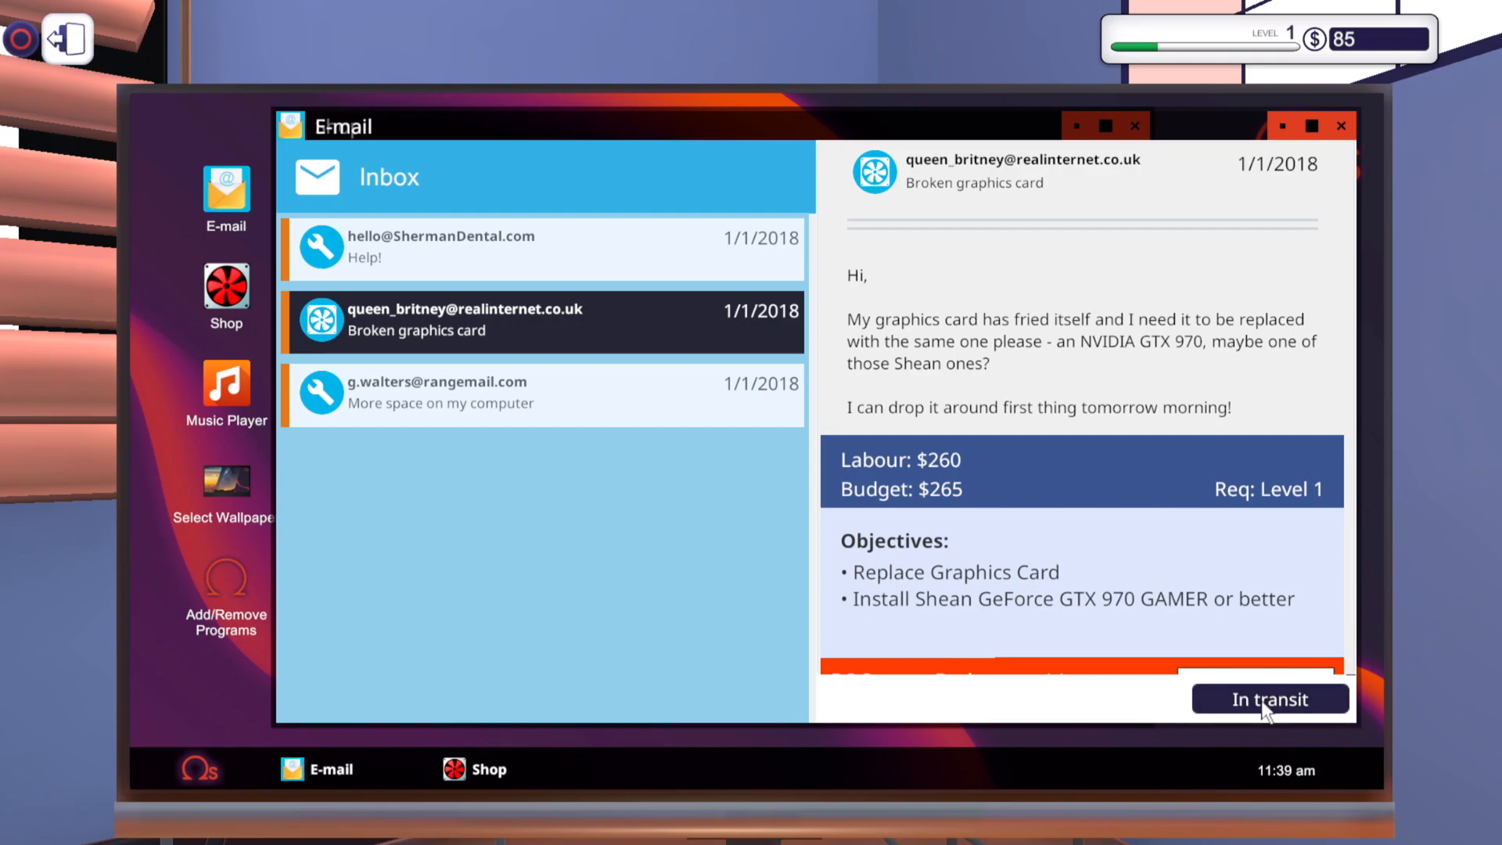
{"action": "mouse_move", "coordinate": [1057, 663]}
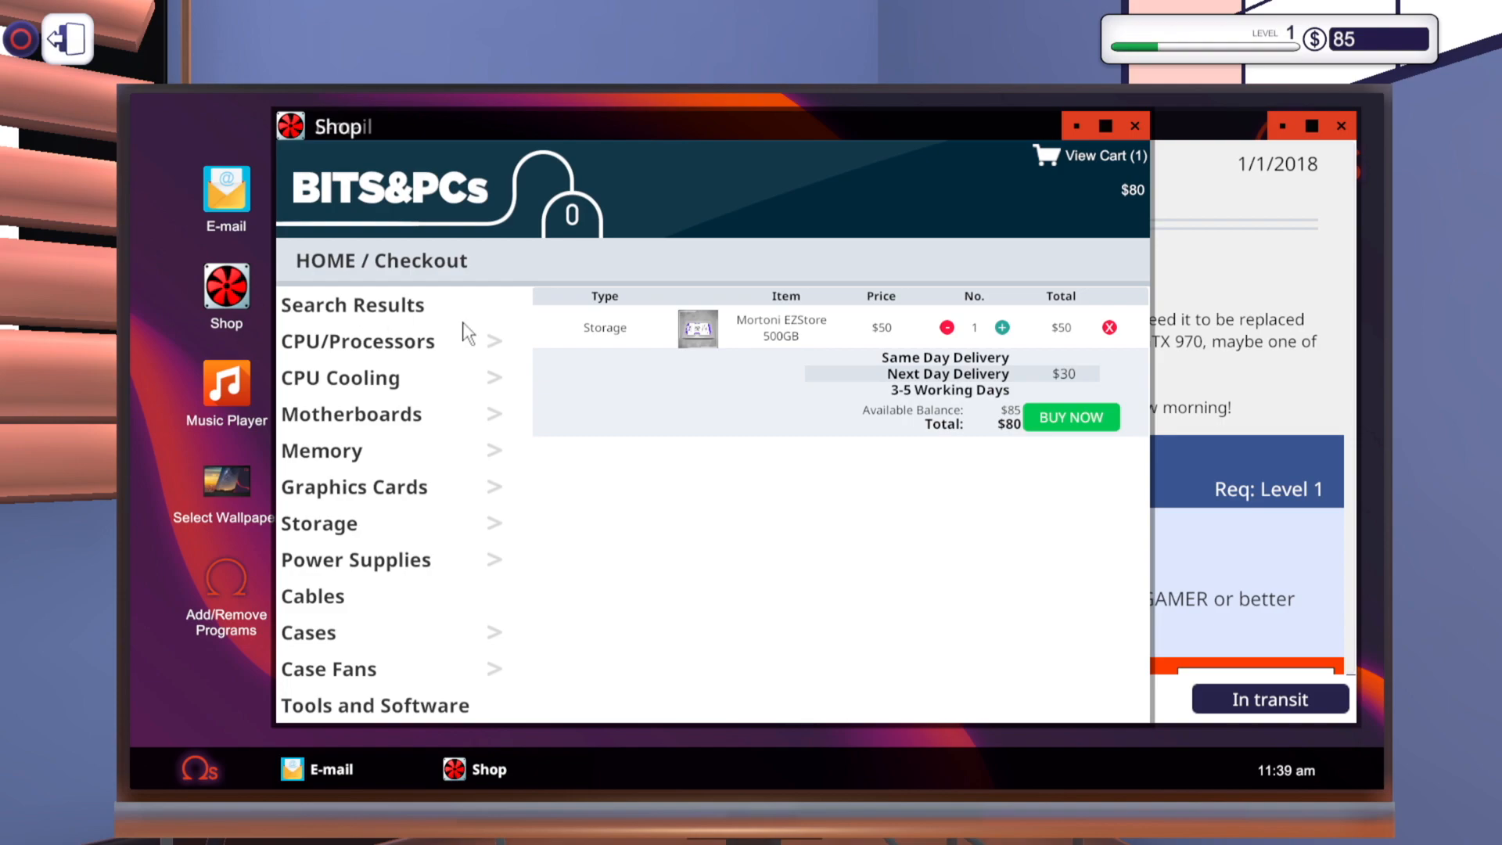
{"action": "mouse_move", "coordinate": [1067, 389]}
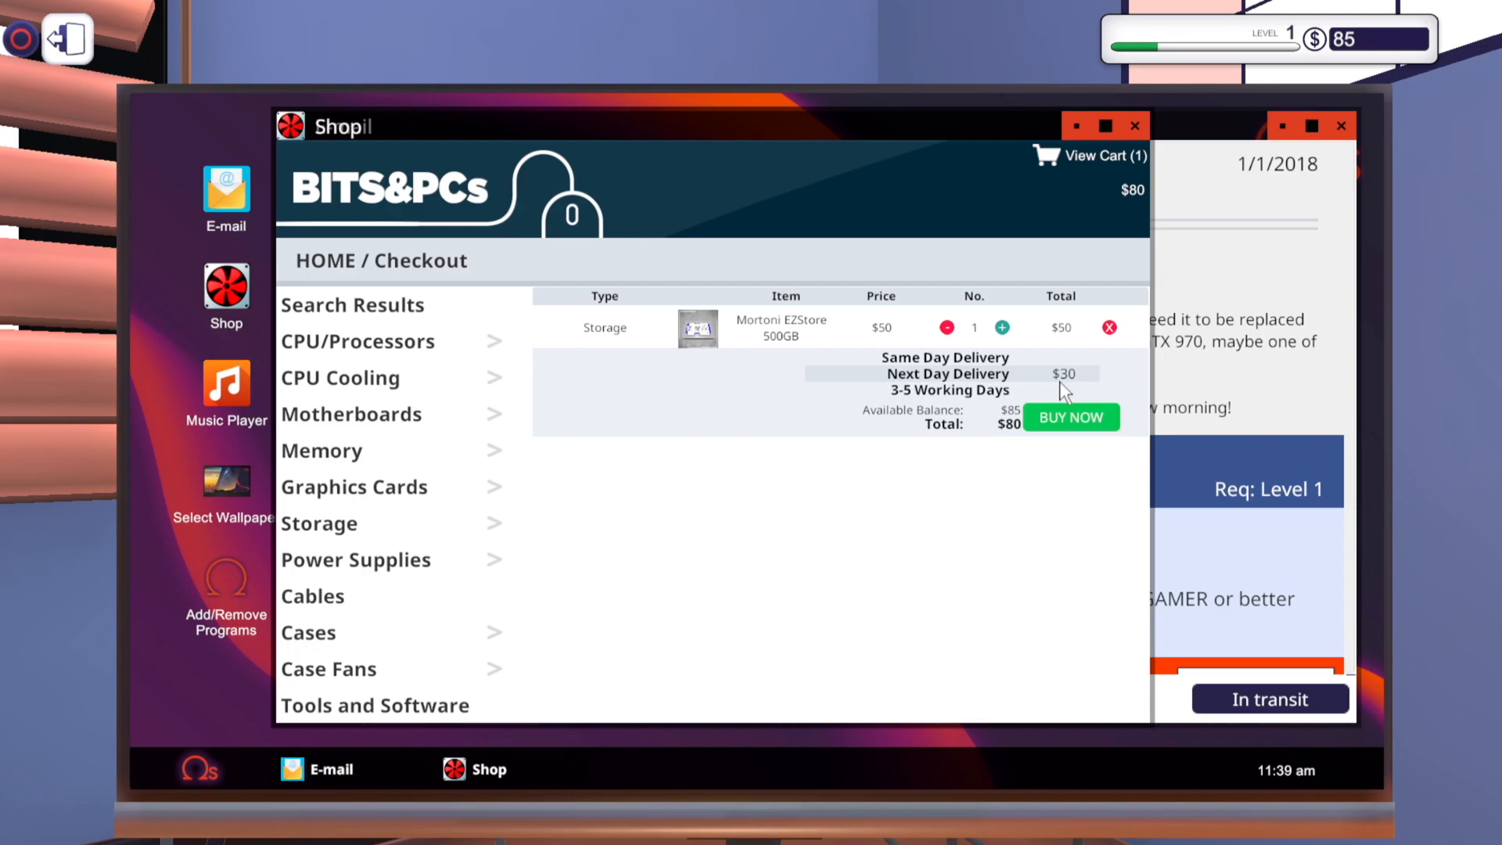
{"action": "mouse_move", "coordinate": [372, 376]}
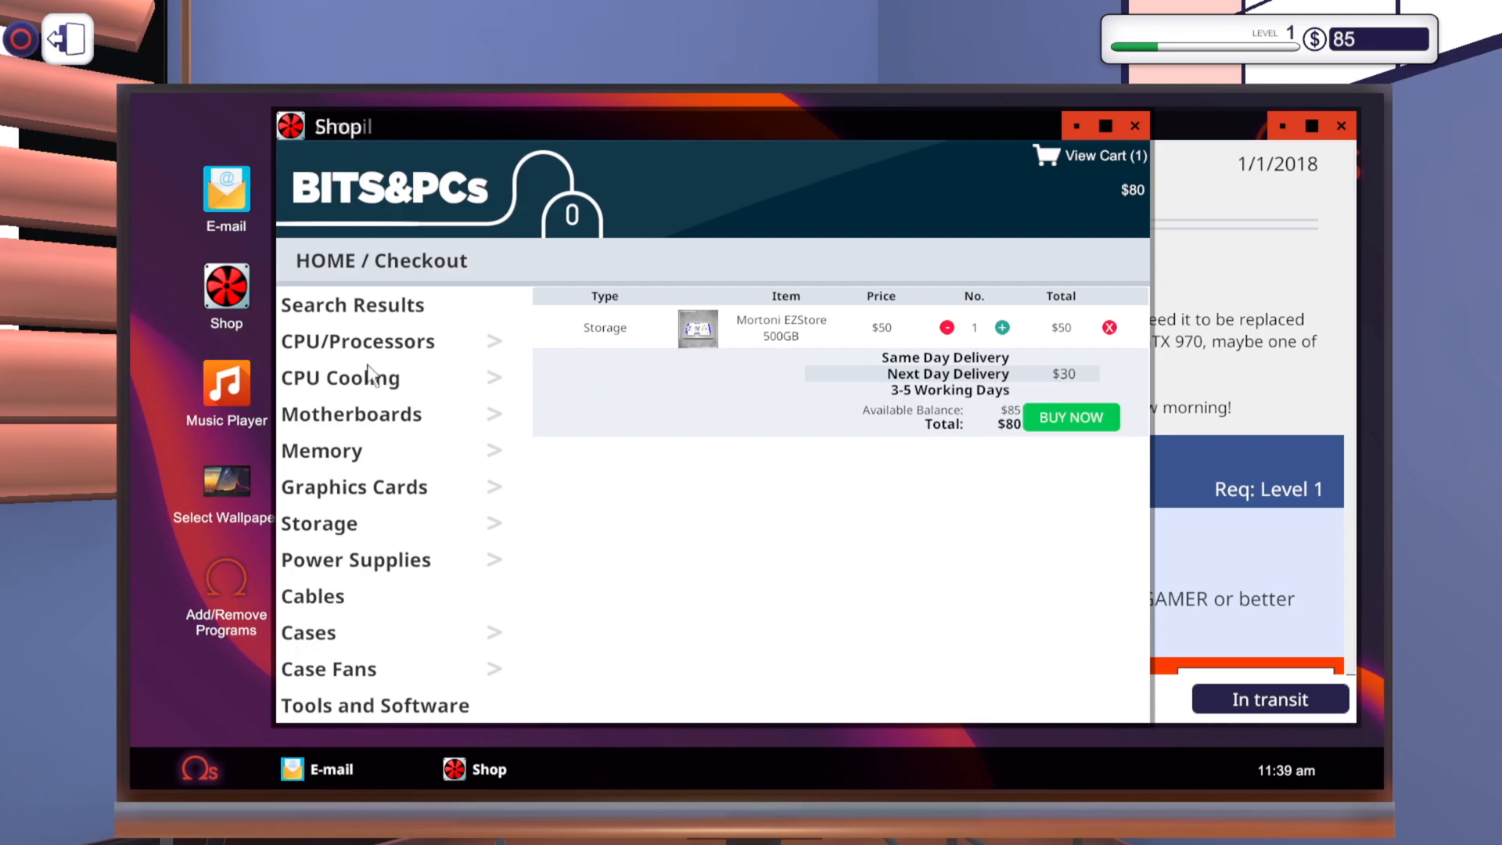
Browse Graphics Cards and search the shop for 970 to list the GTX 970 GAMER cards
{"action": "left_click", "coordinate": [354, 487]}
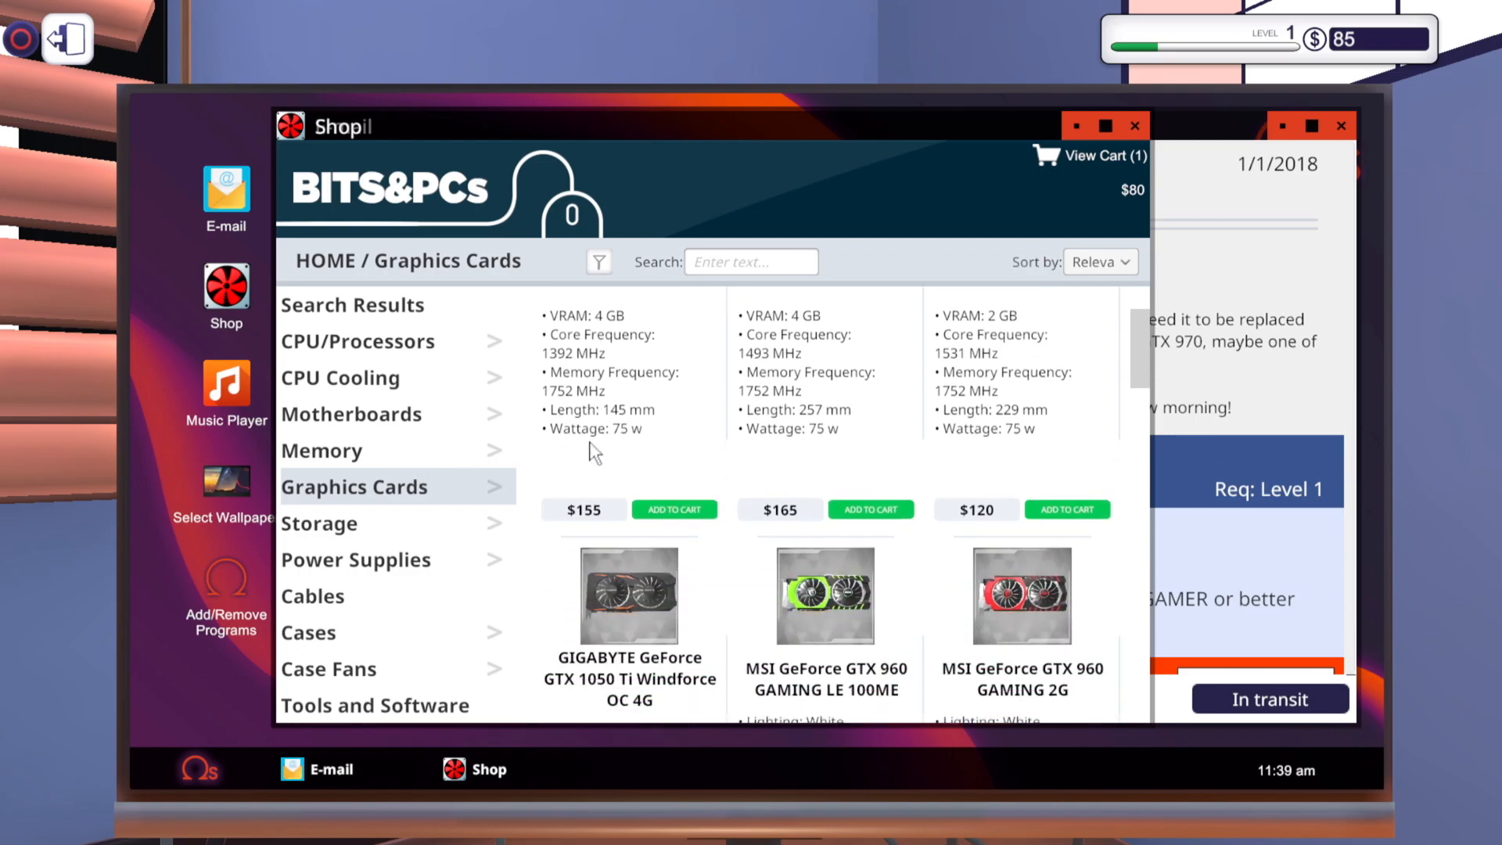
{"action": "scroll", "scroll_direction": "down", "scroll_amount": 3}
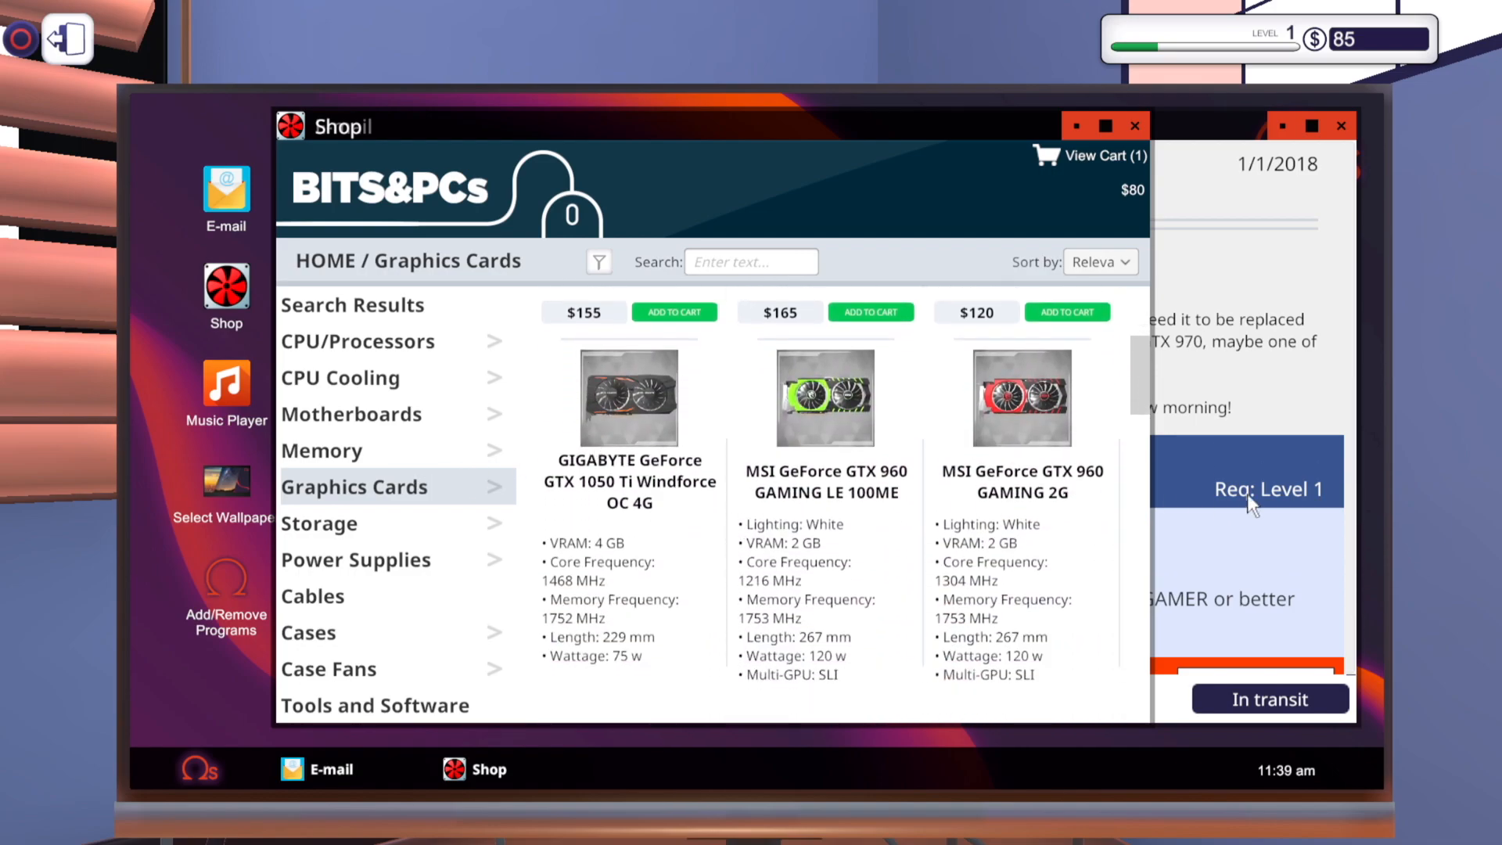
{"action": "mouse_move", "coordinate": [795, 158]}
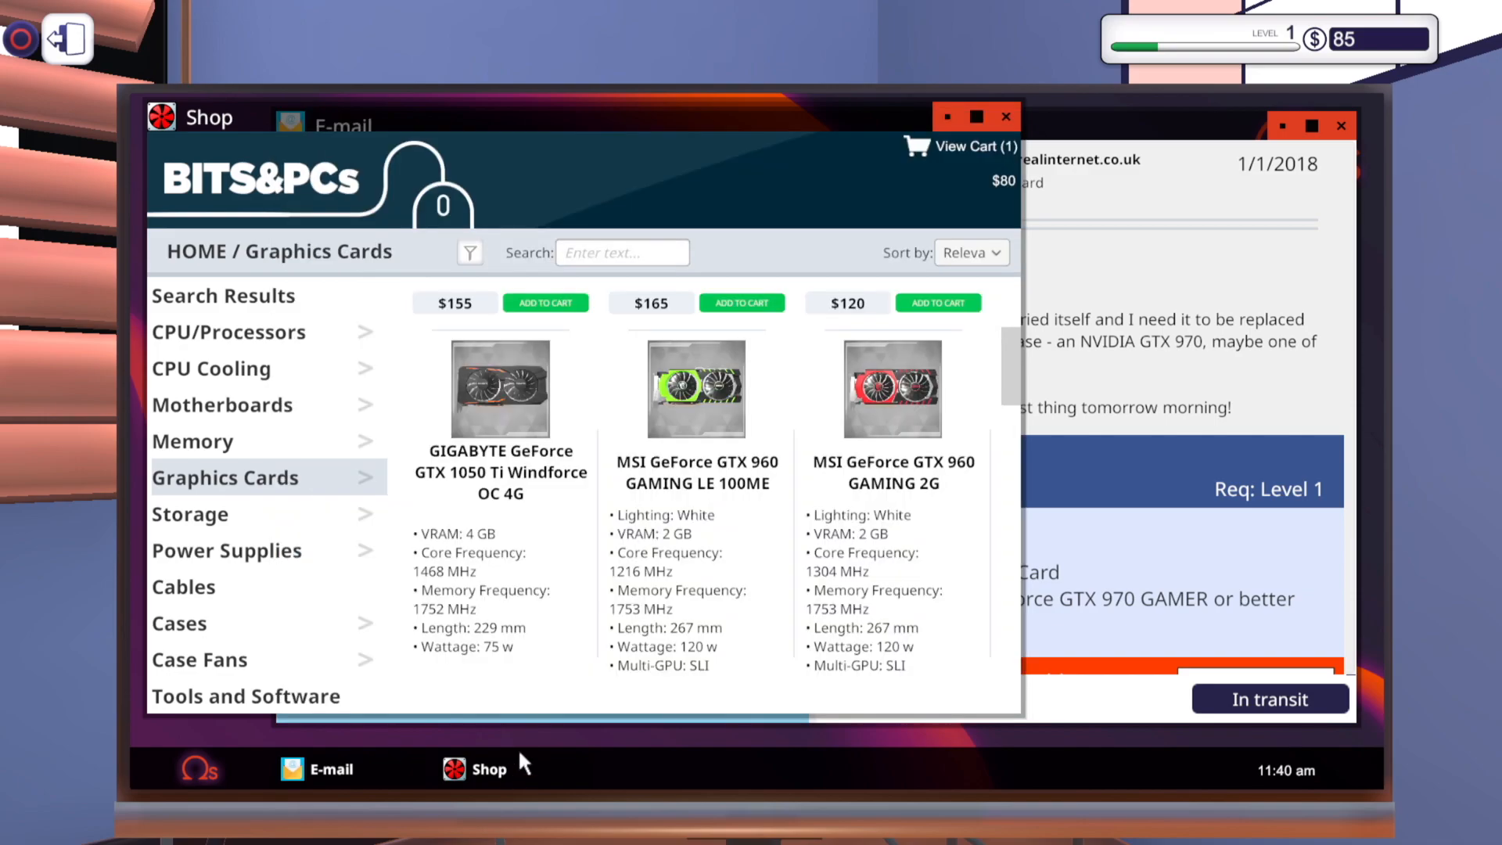
{"action": "scroll", "scroll_direction": "down", "scroll_amount": 3}
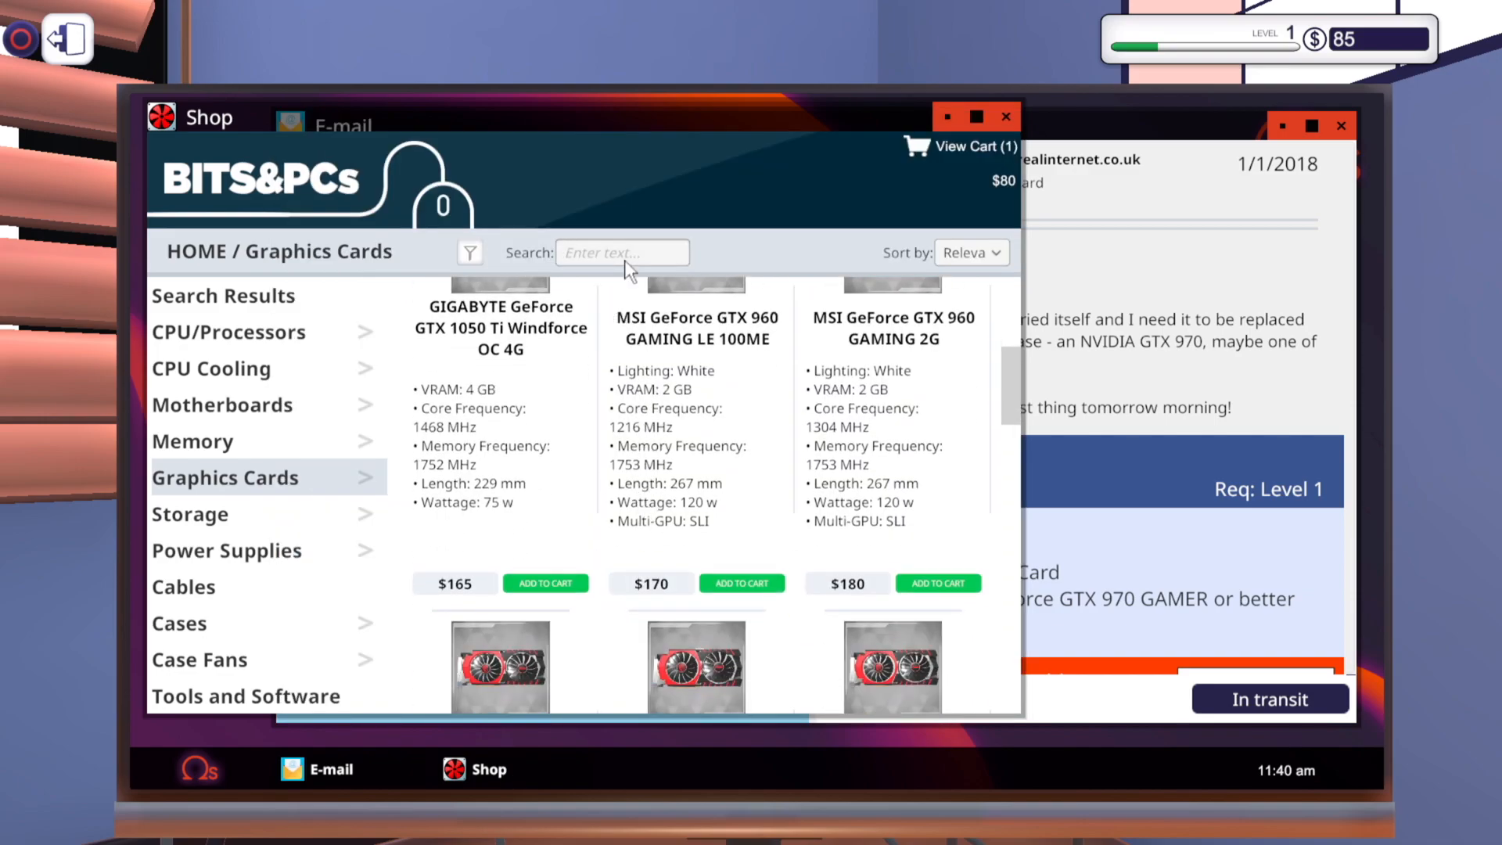
{"action": "type", "text": "970"}
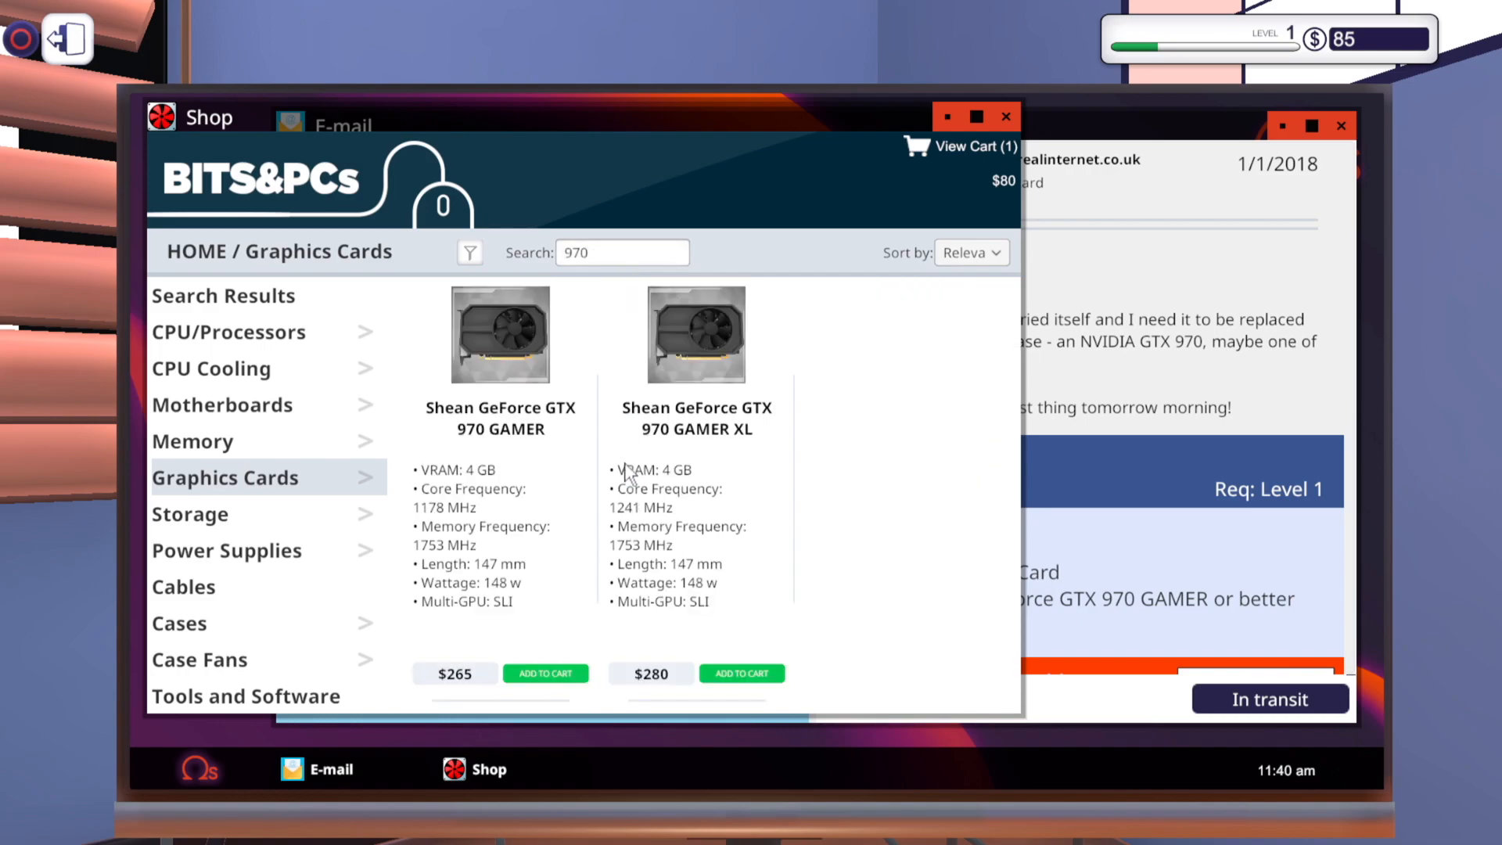
{"action": "mouse_move", "coordinate": [498, 610]}
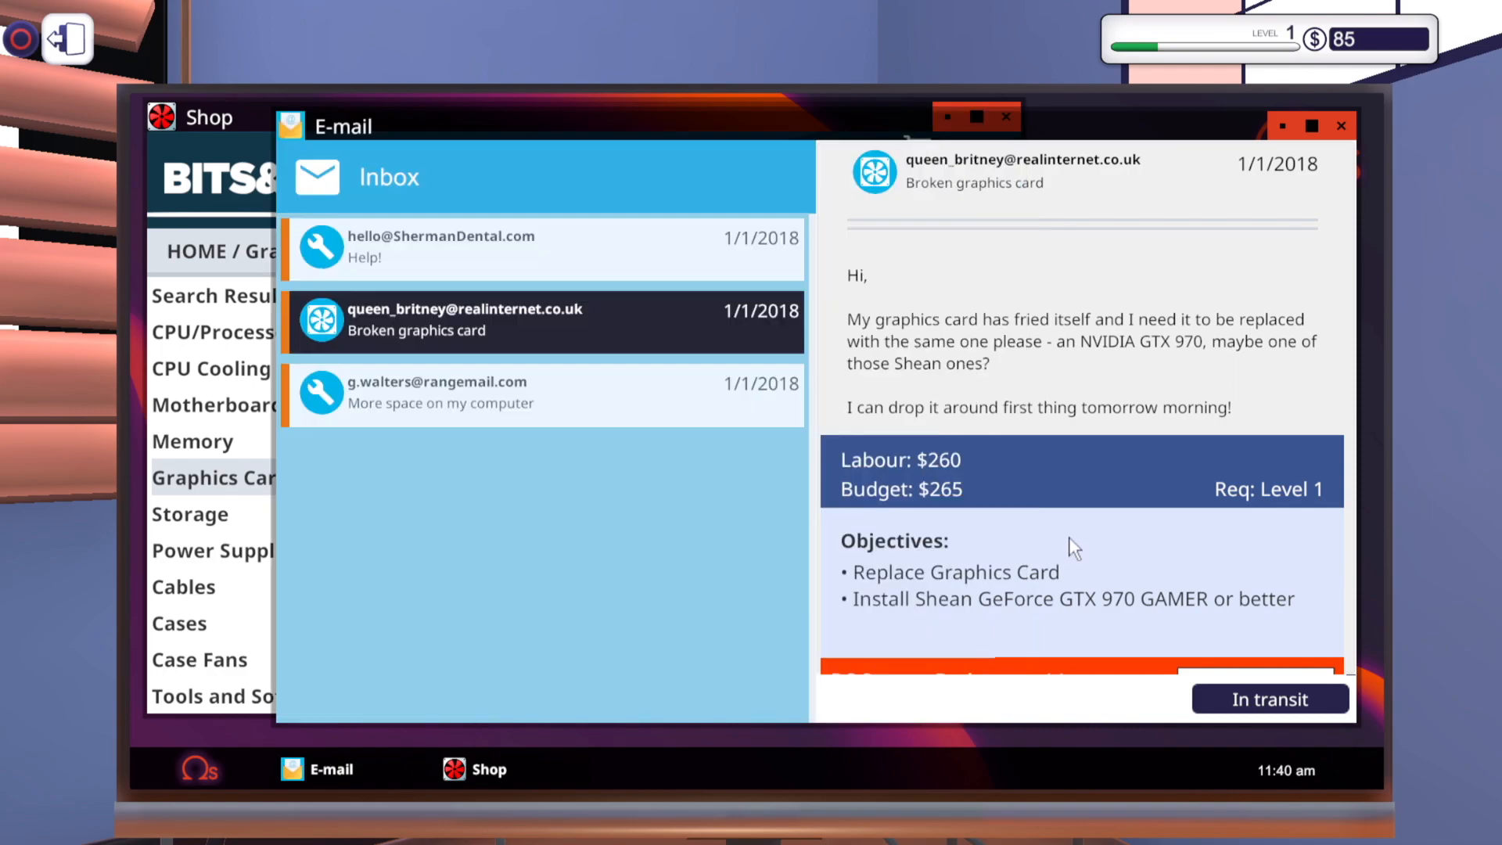
{"action": "mouse_move", "coordinate": [509, 784]}
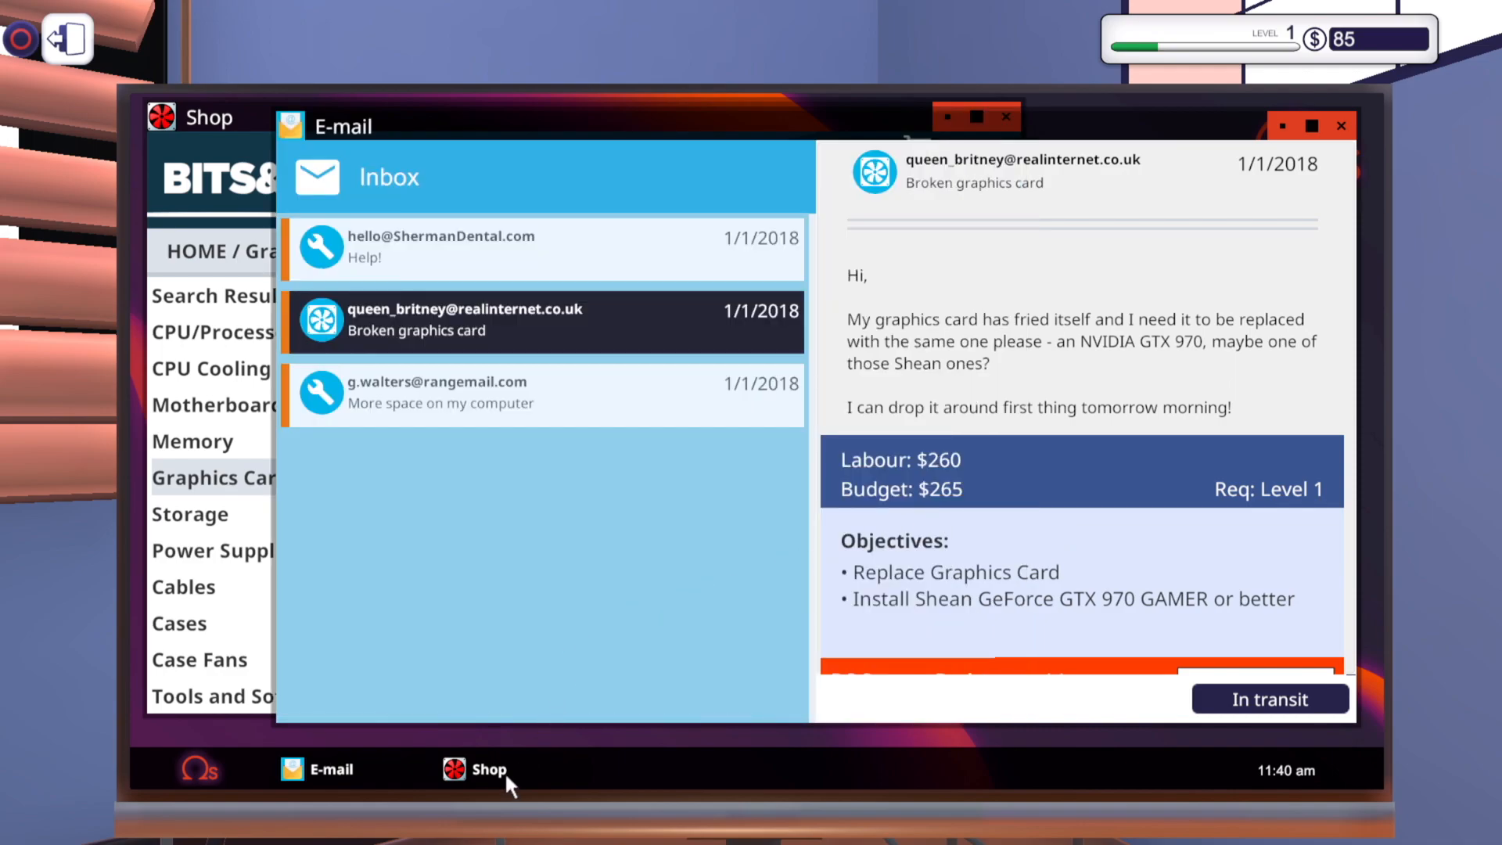
{"action": "left_click", "coordinate": [478, 770]}
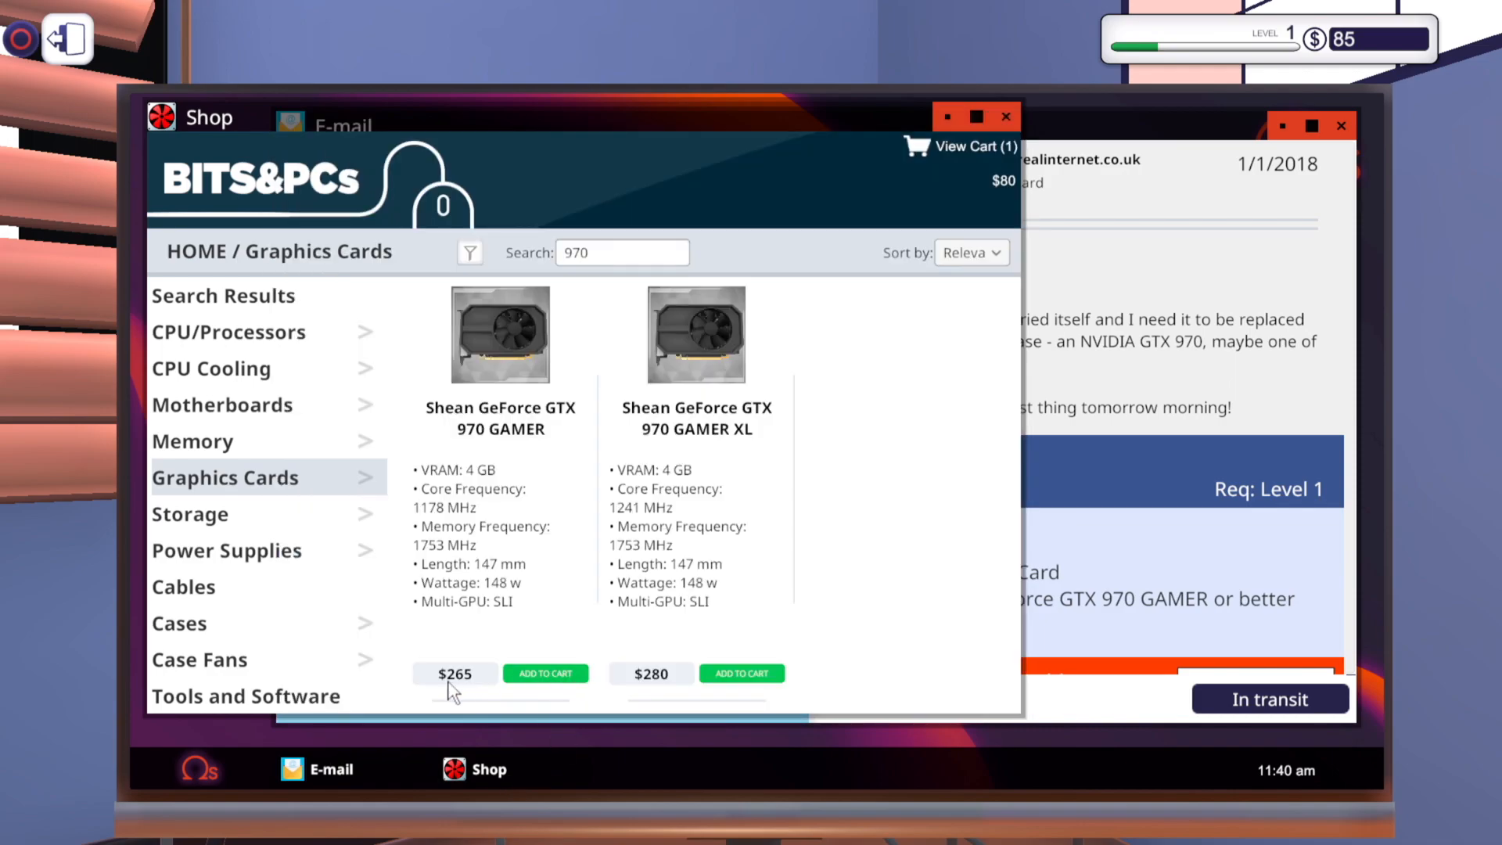
{"action": "mouse_move", "coordinate": [473, 707]}
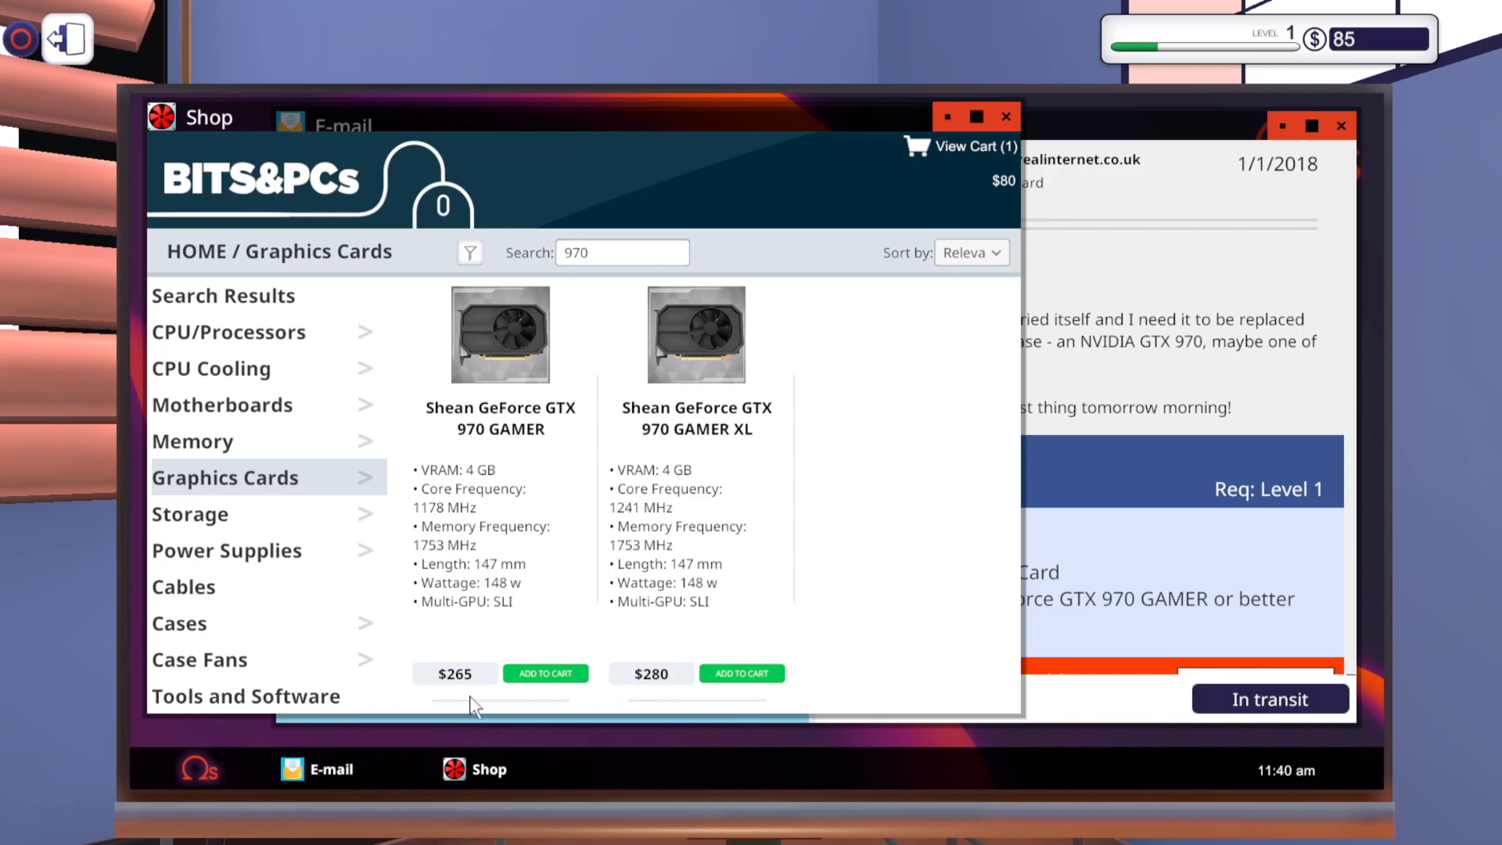
{"action": "mouse_move", "coordinate": [1178, 460]}
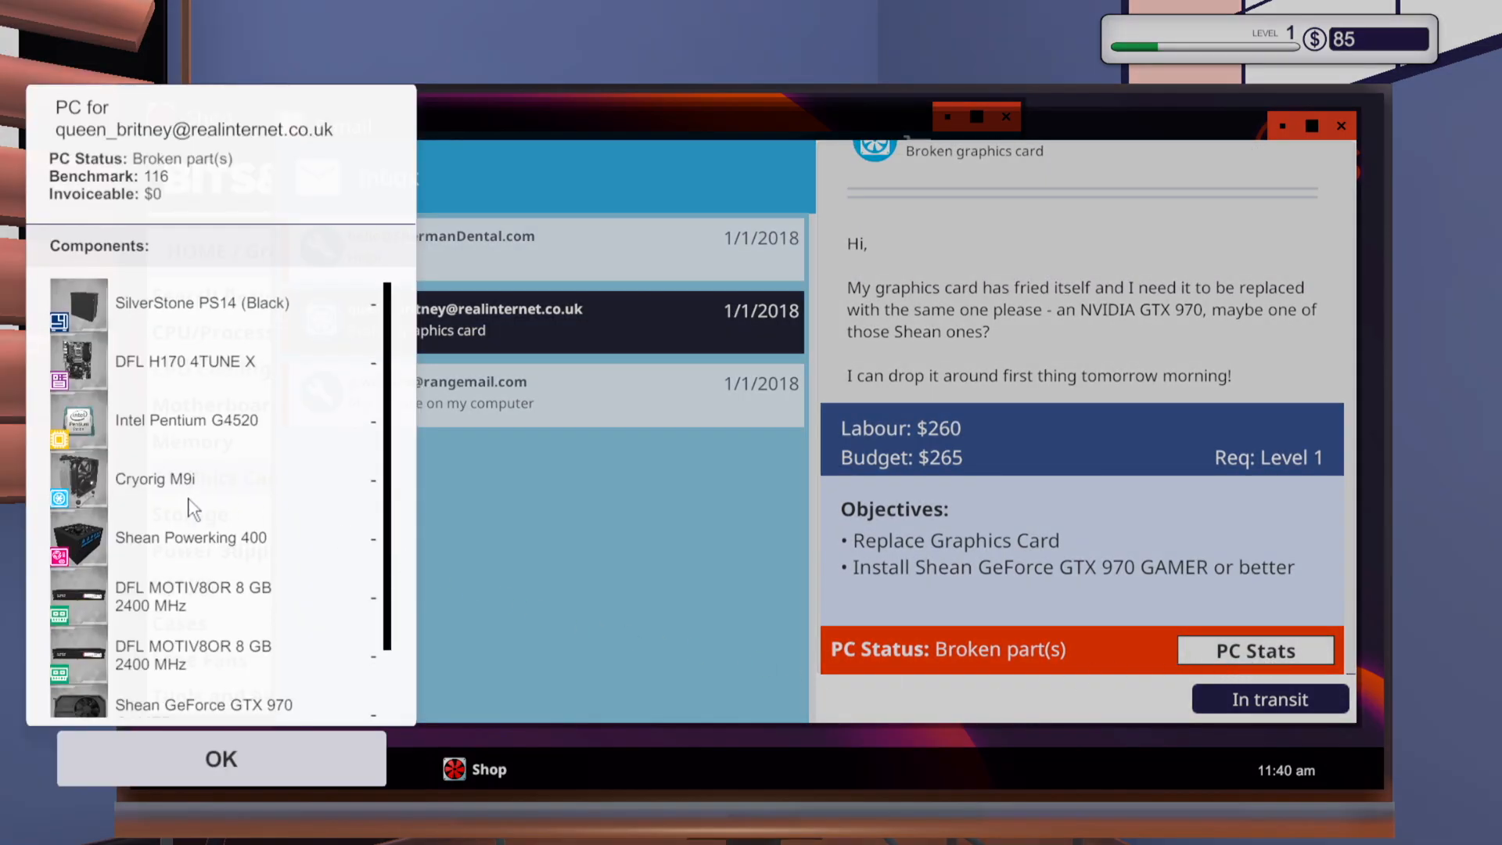
Close the customer PC's component details and add the Shean GeForce GTX 970 GAMER to the cart
{"action": "scroll", "scroll_direction": "down", "scroll_amount": 3}
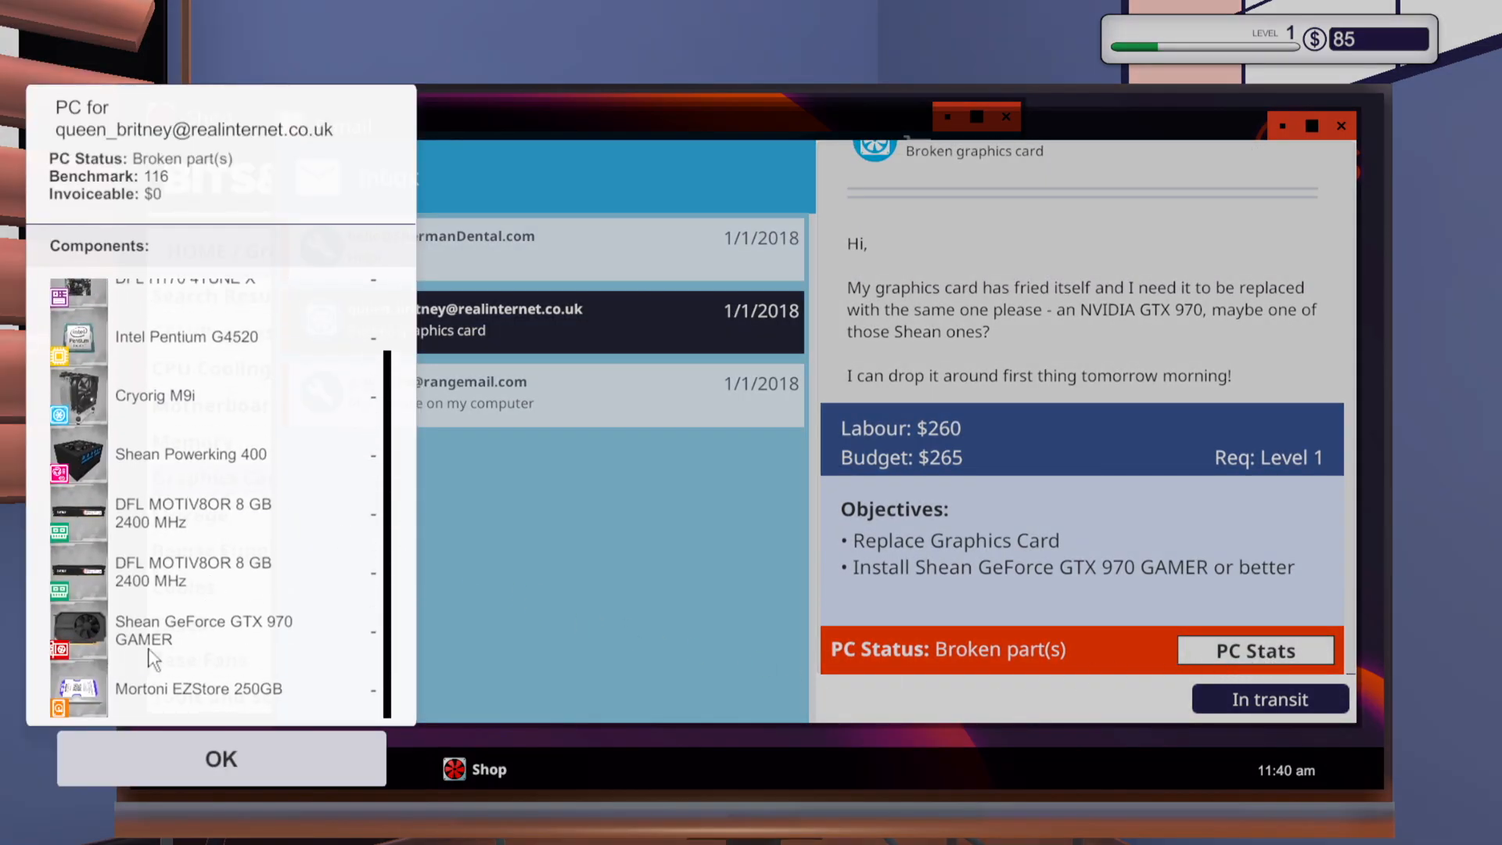
{"action": "left_click", "coordinate": [221, 758]}
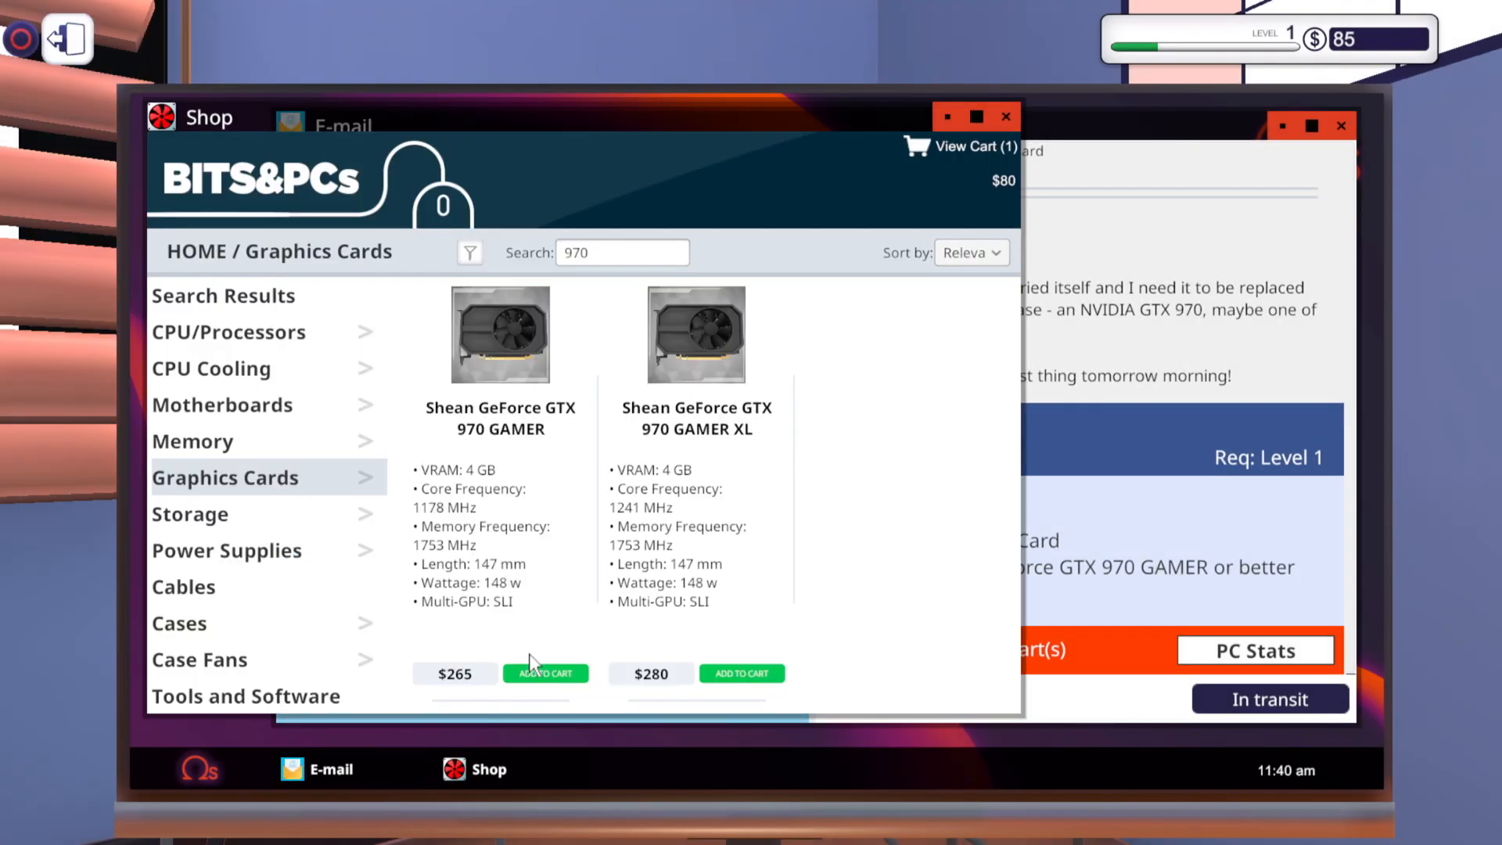
{"action": "left_click", "coordinate": [546, 672]}
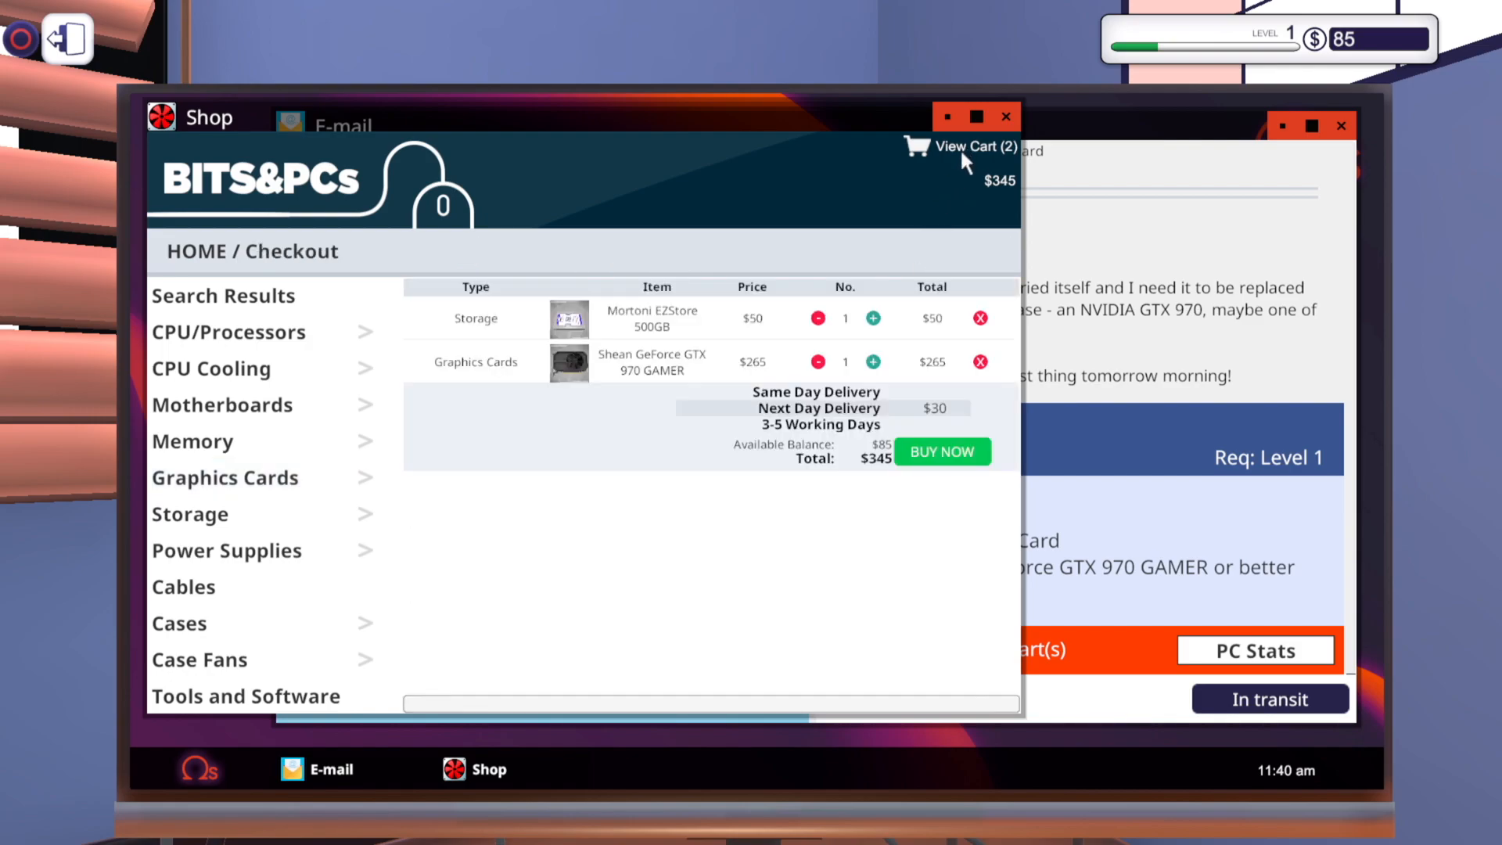
{"action": "mouse_move", "coordinate": [944, 402]}
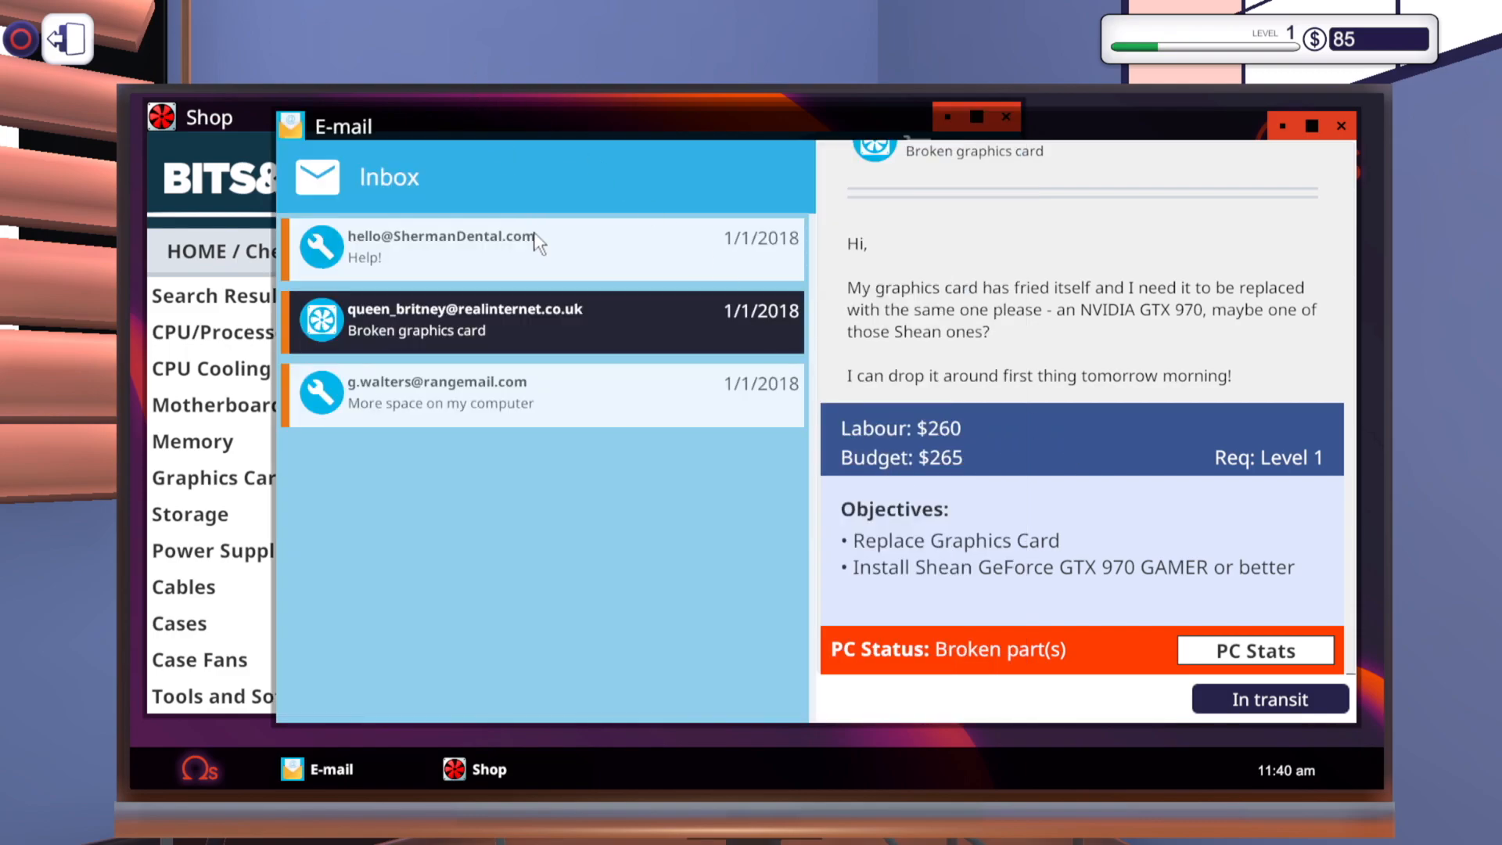
Accept Sherman Dental's Help! dusty PC cleaning job and return to the $345 checkout
{"action": "left_click", "coordinate": [441, 247]}
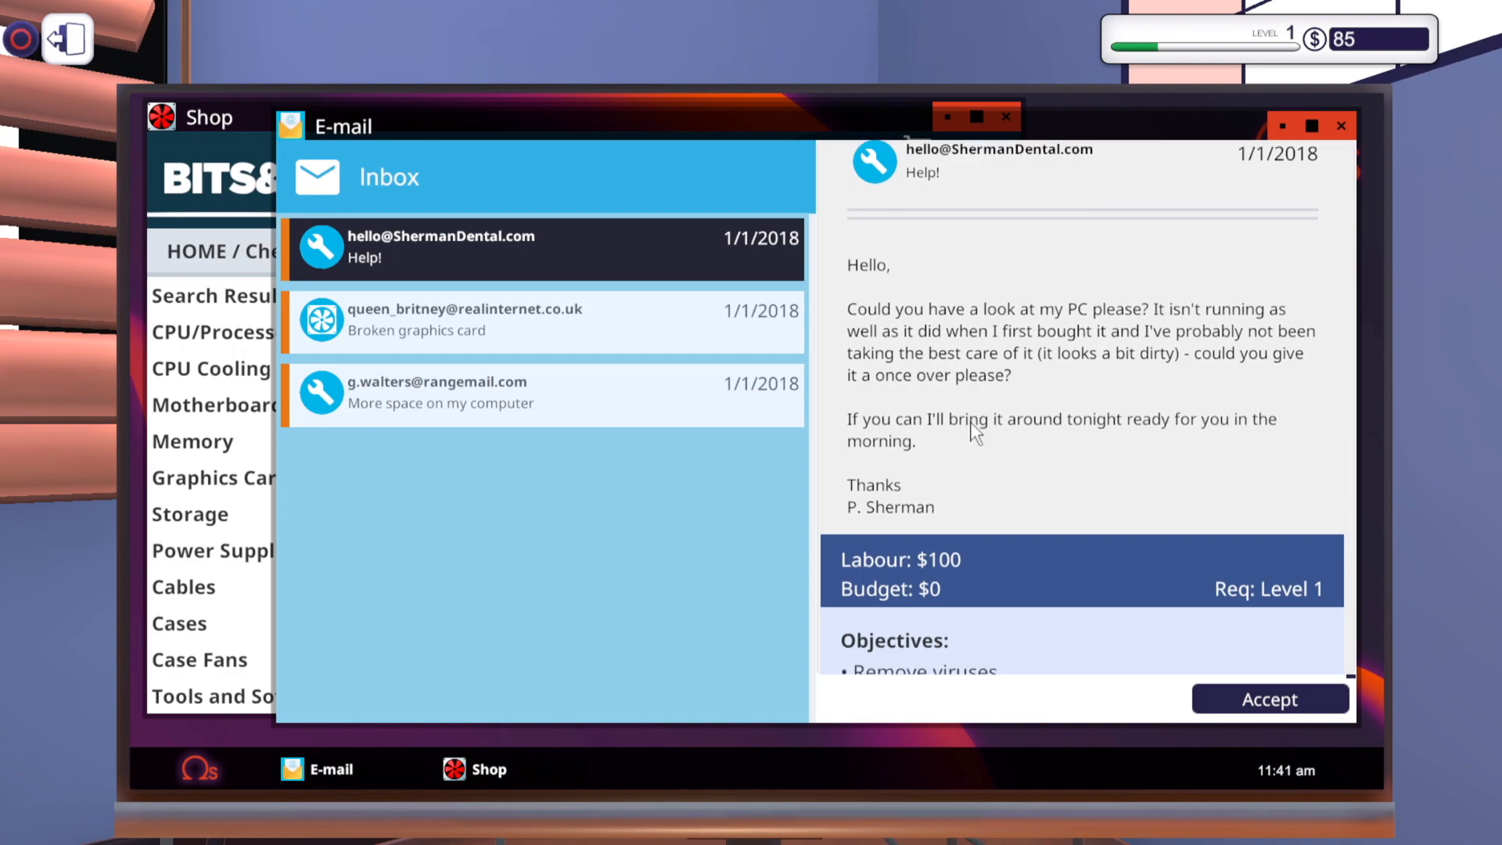
{"action": "scroll", "scroll_direction": "down", "scroll_amount": 3}
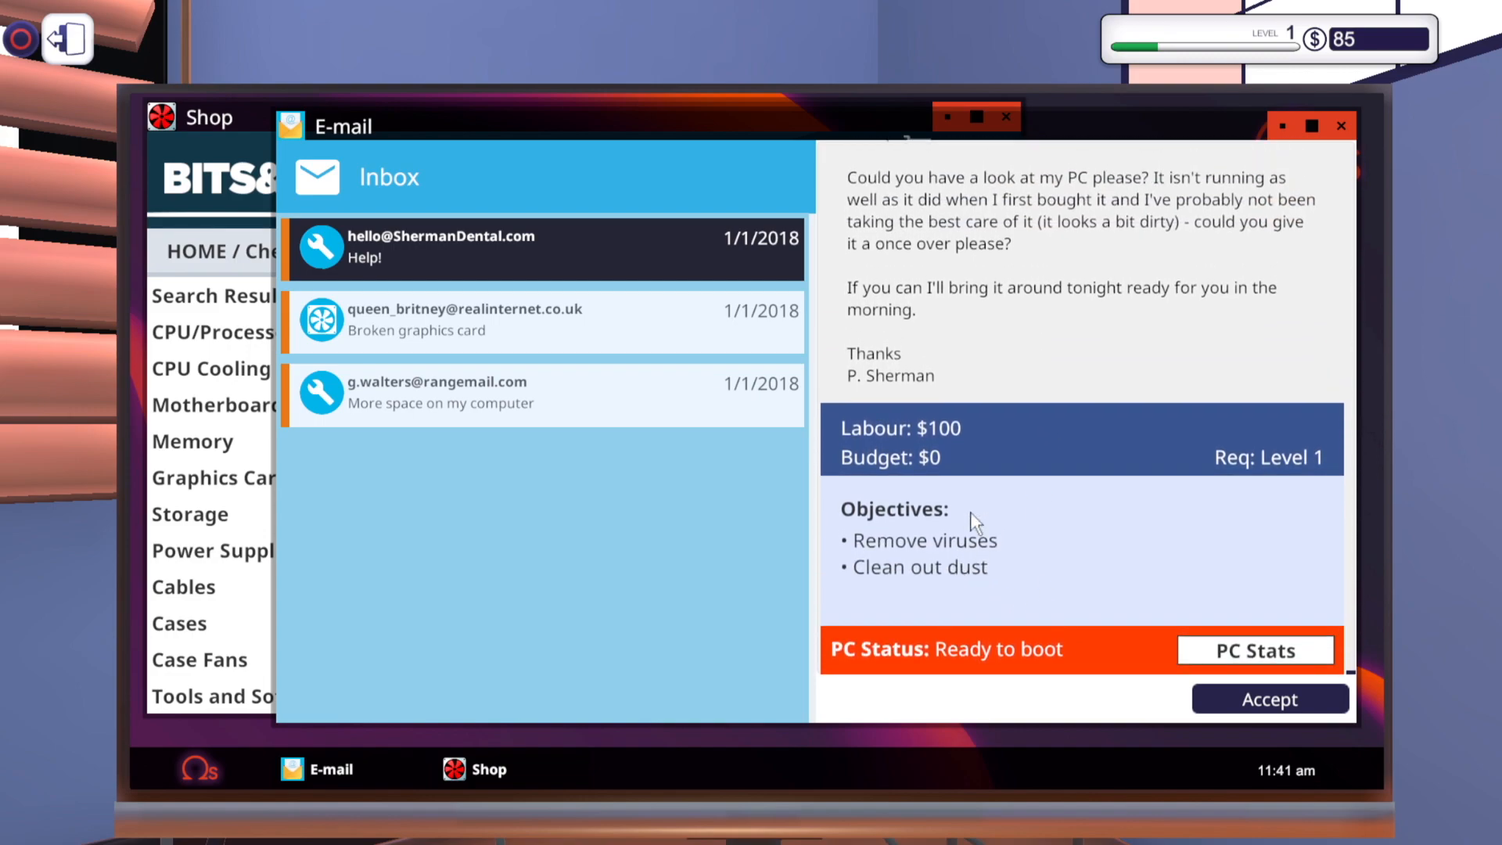
{"action": "mouse_move", "coordinate": [899, 650]}
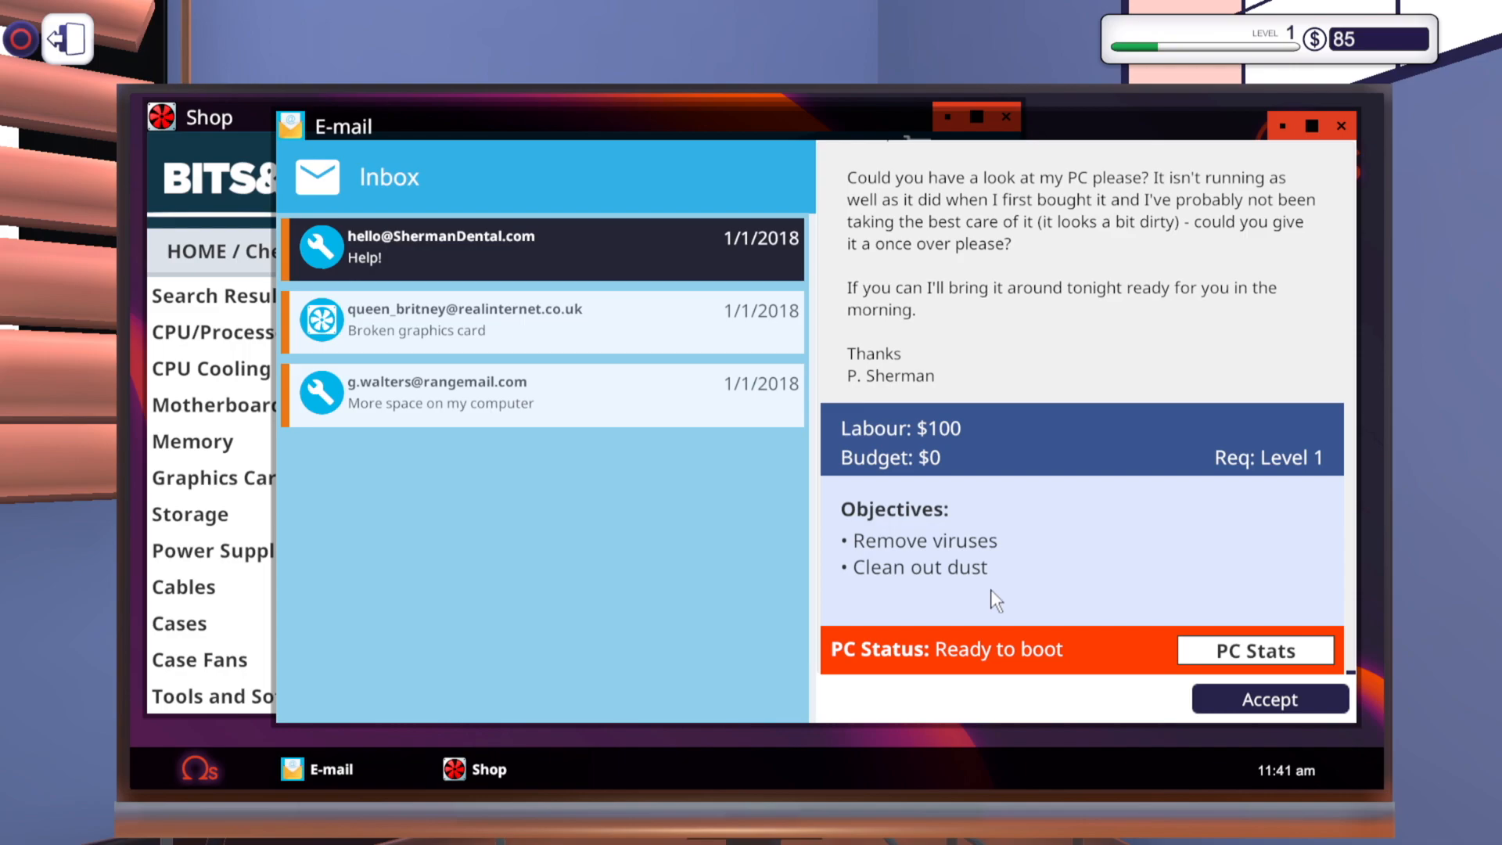
{"action": "left_click", "coordinate": [1269, 699]}
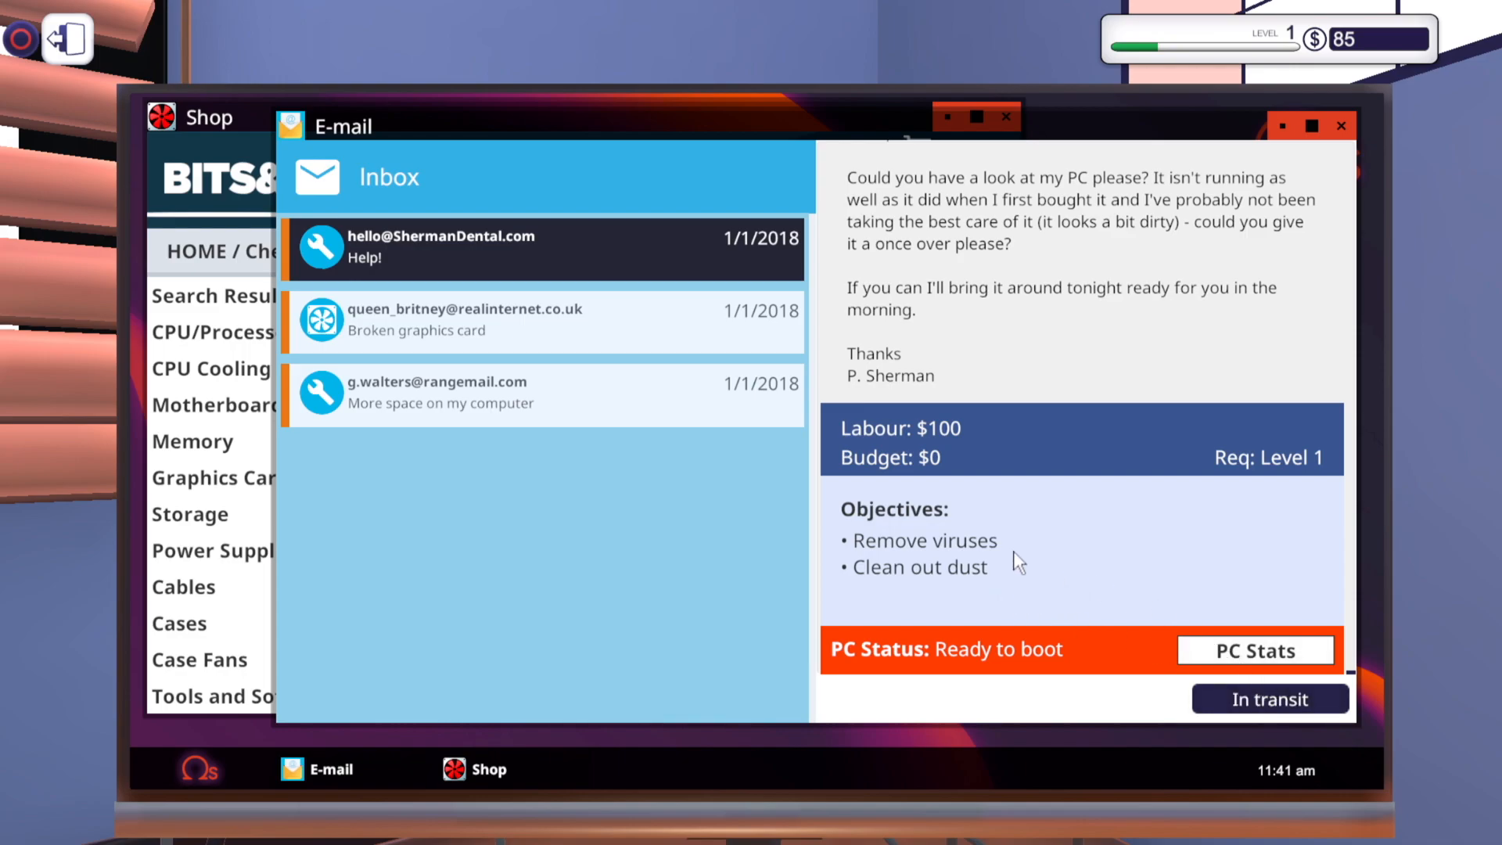
{"action": "mouse_move", "coordinate": [846, 410]}
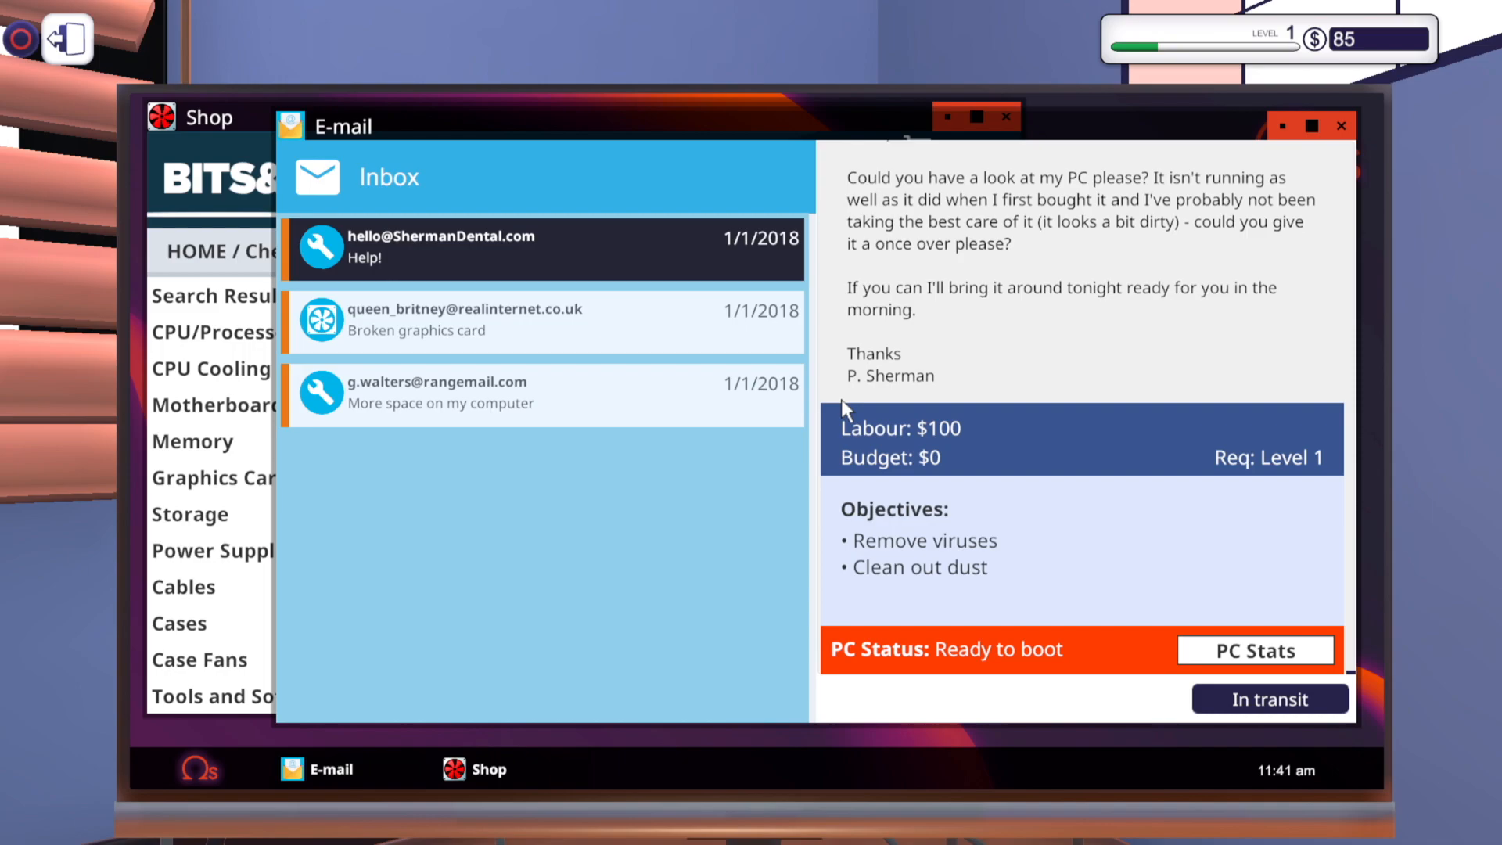
{"action": "mouse_move", "coordinate": [678, 406]}
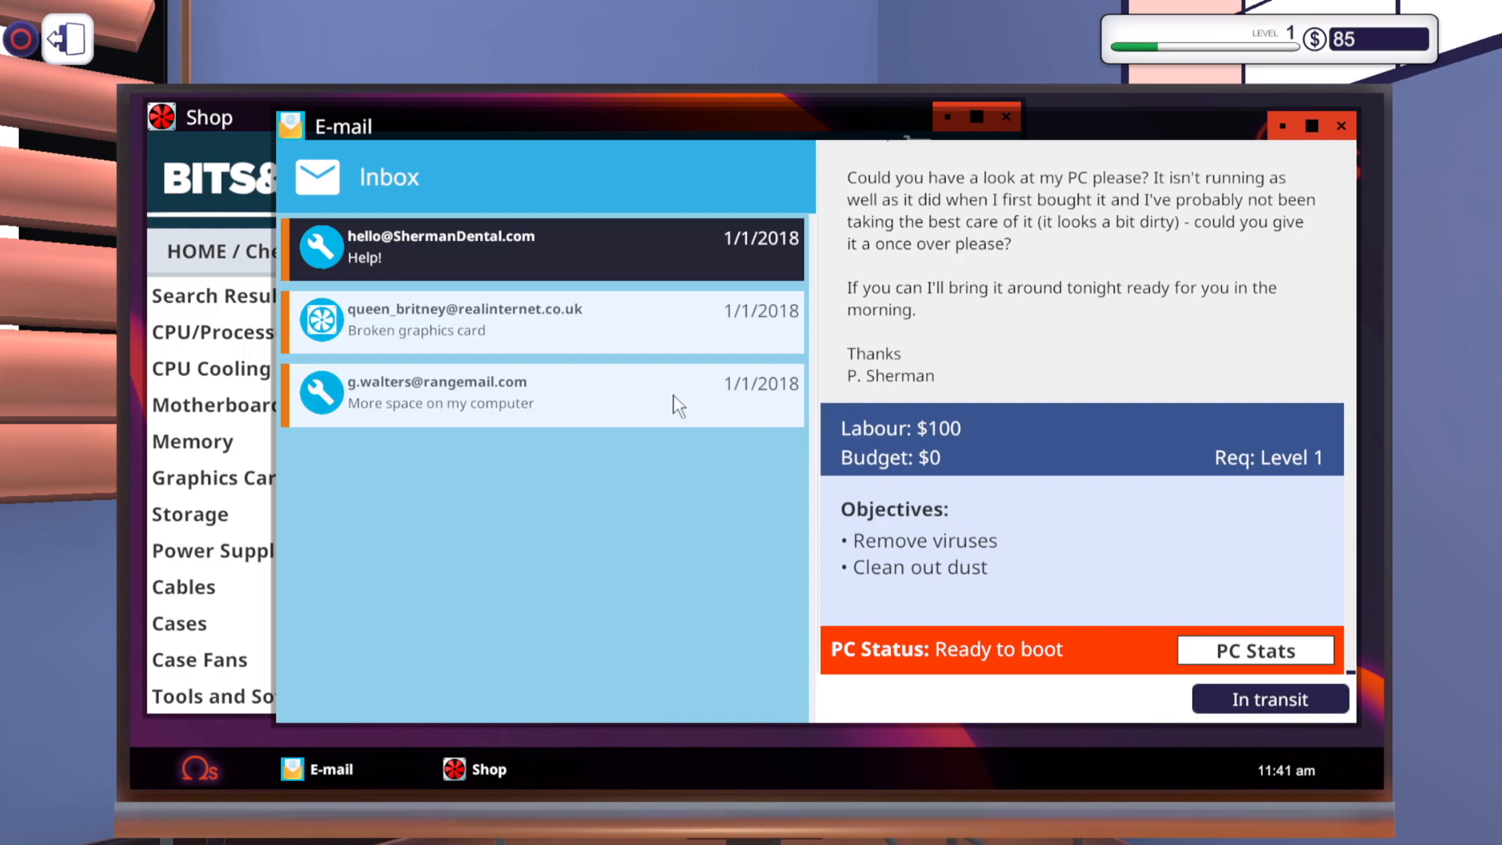
{"action": "left_click", "coordinate": [543, 393]}
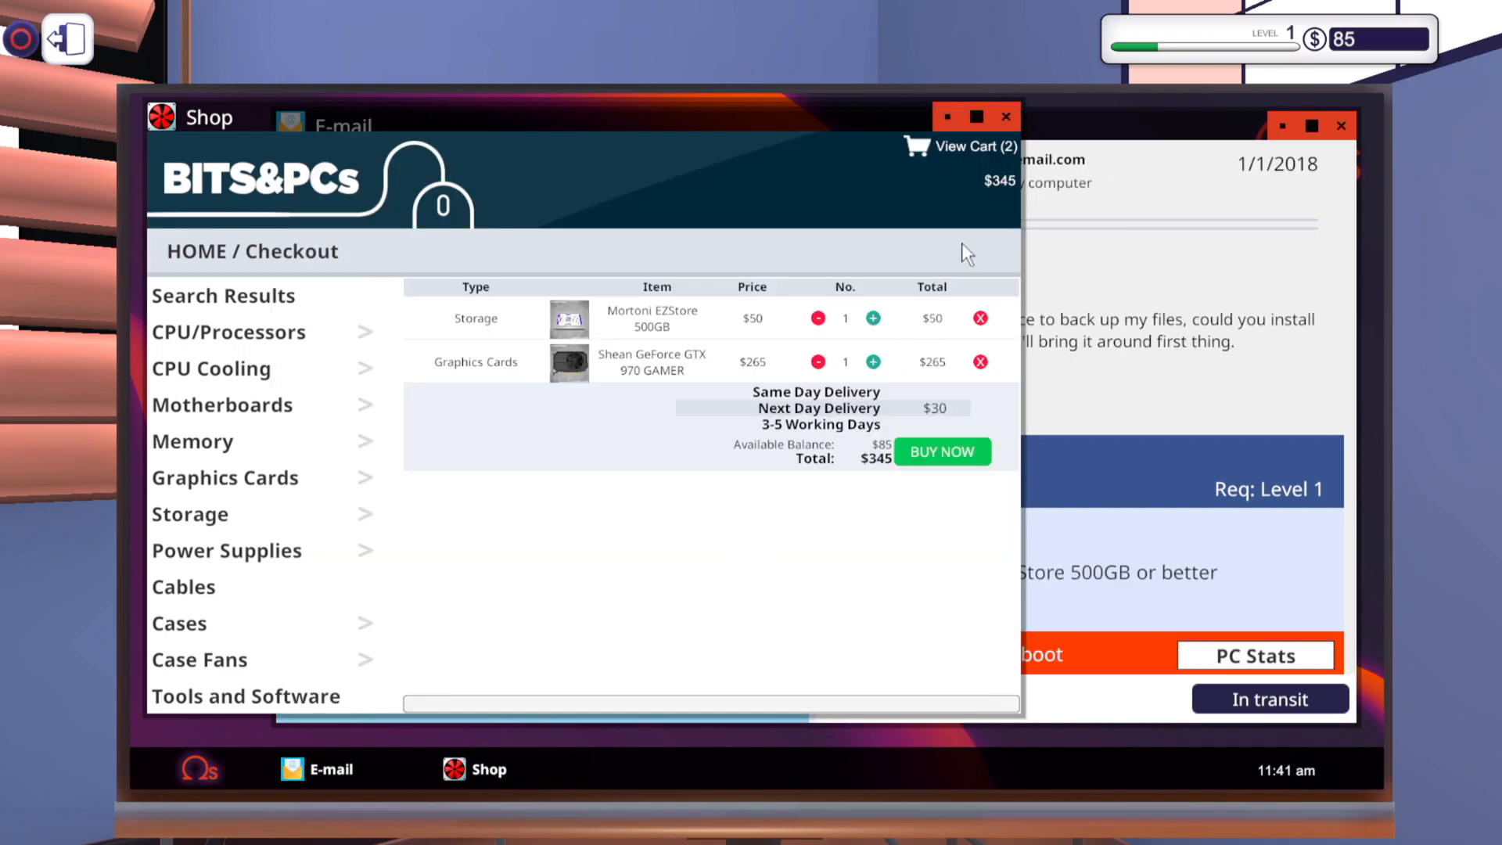
{"action": "mouse_move", "coordinate": [1427, 47]}
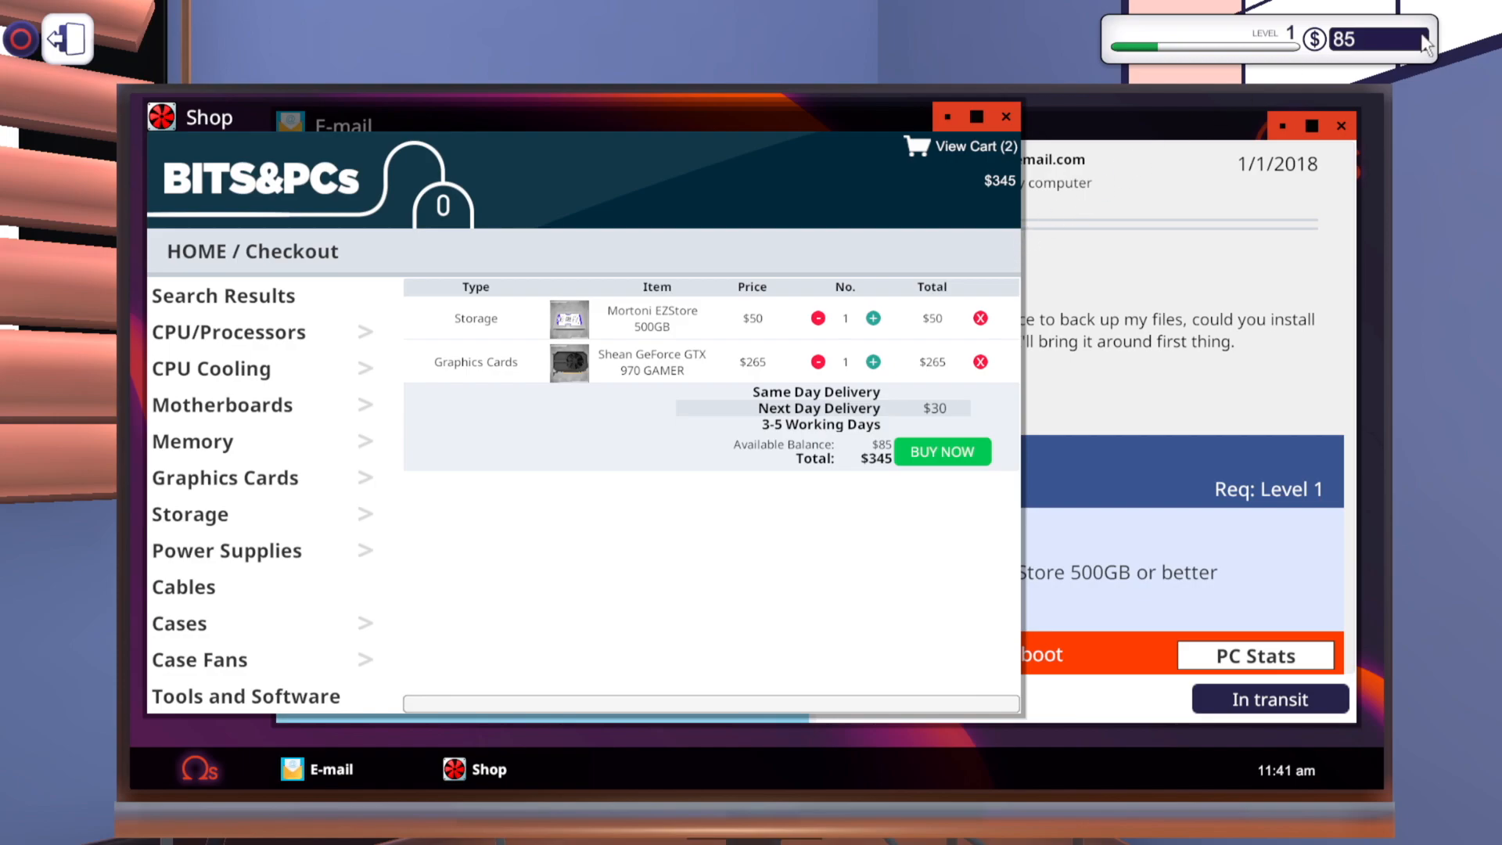
Buy the $345 parts order for tomorrow and discard the MegaCorp overdraft e-mail
{"action": "left_click", "coordinate": [942, 451]}
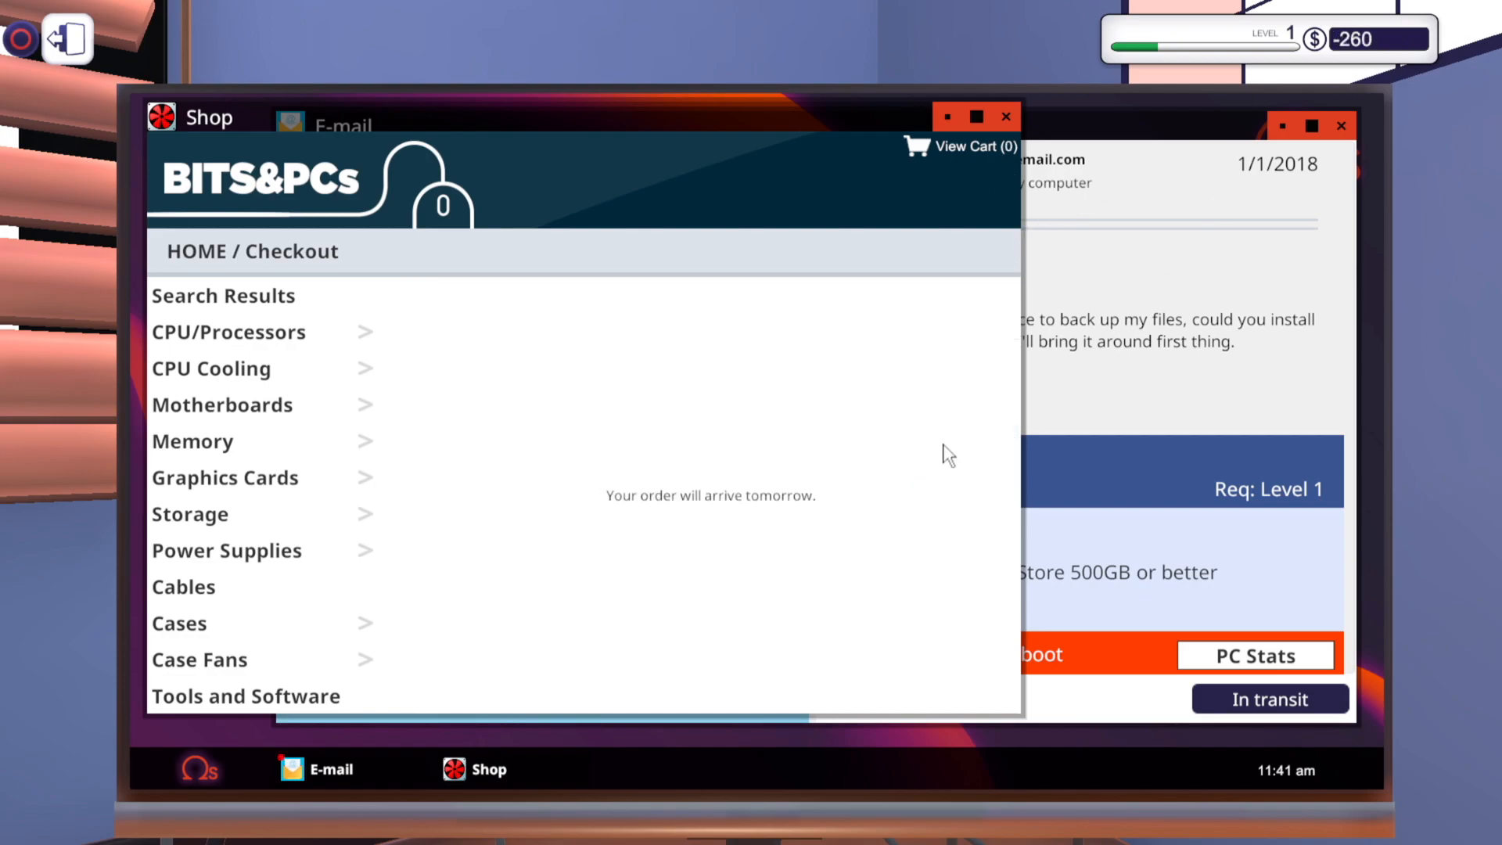
{"action": "left_click", "coordinate": [336, 125]}
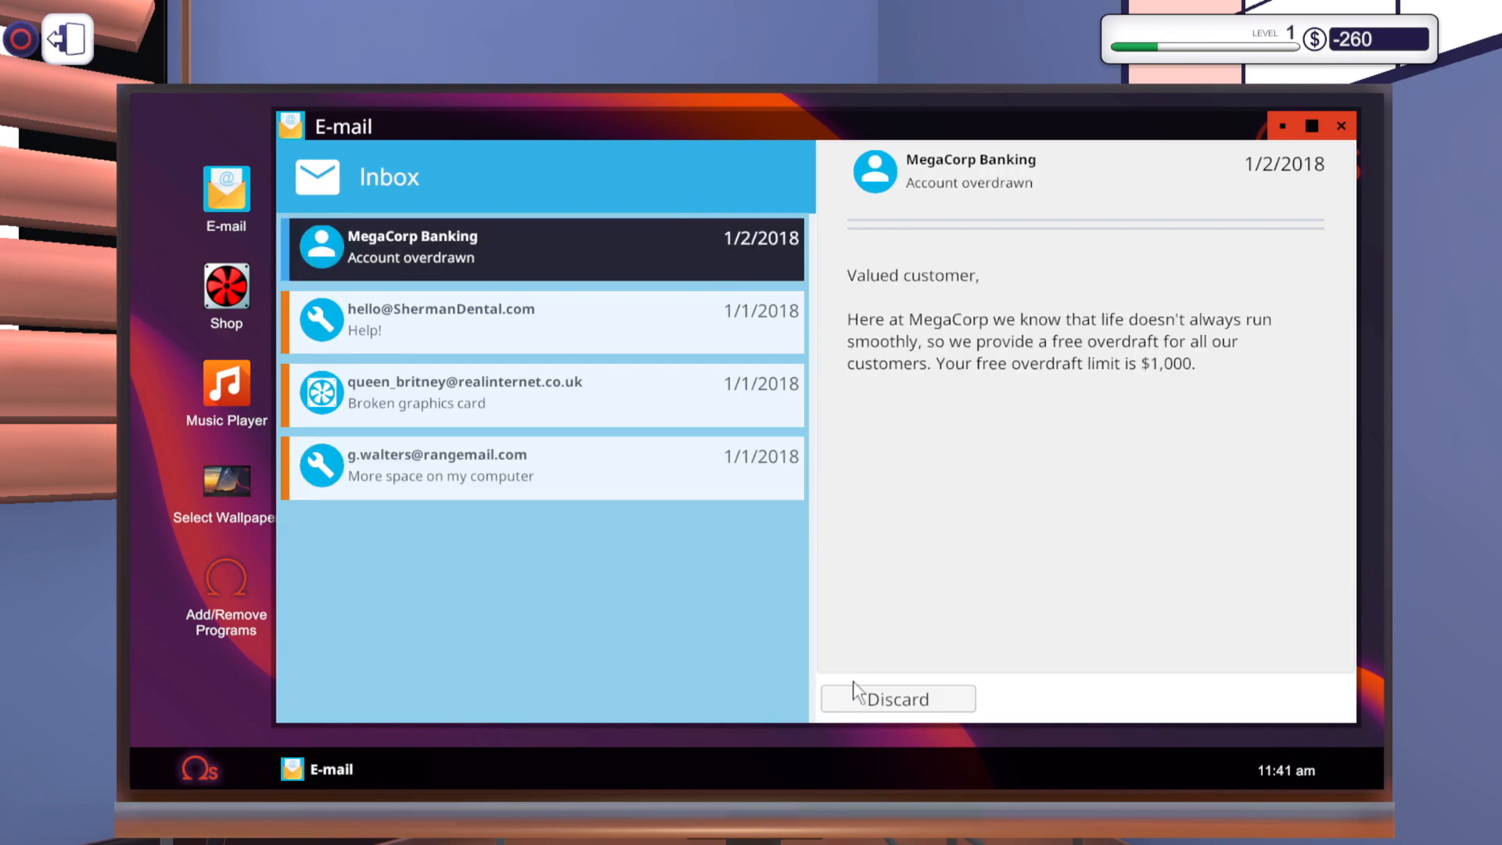
{"action": "mouse_move", "coordinate": [1170, 394]}
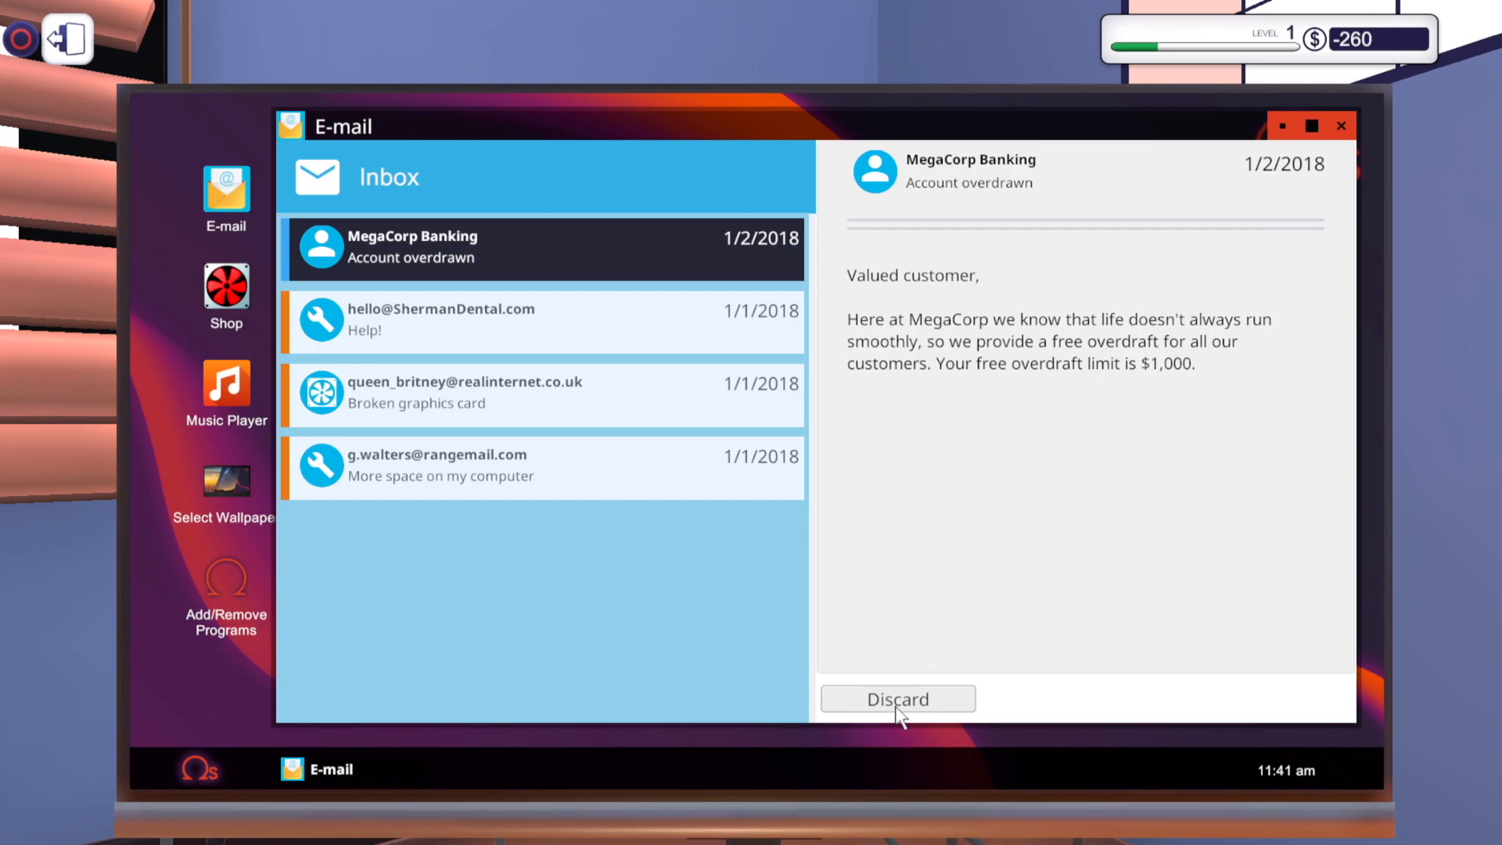
{"action": "left_click", "coordinate": [897, 697]}
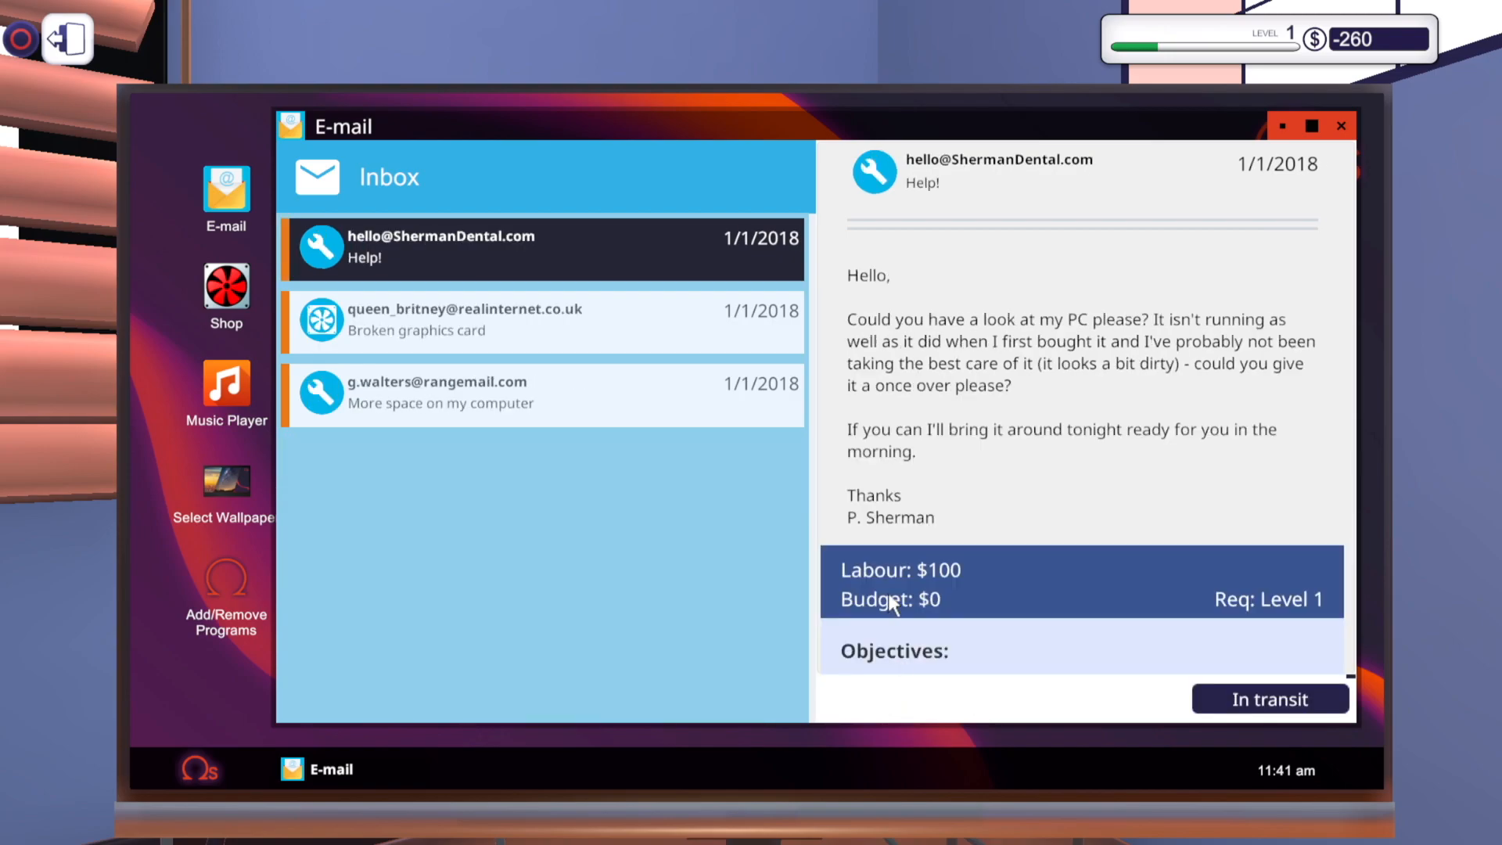
{"action": "mouse_move", "coordinate": [757, 330]}
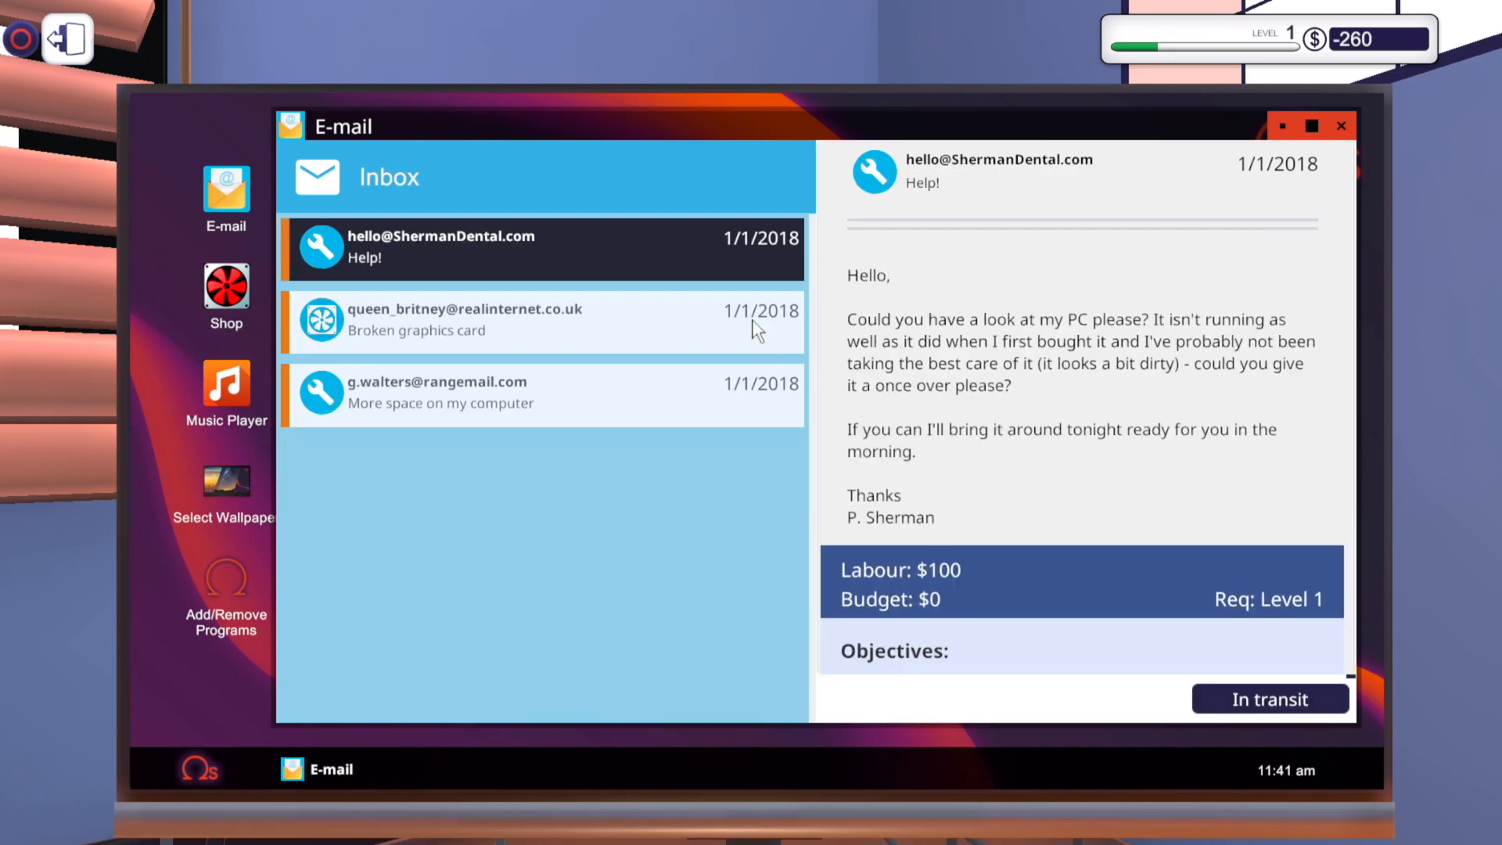
{"action": "left_click", "coordinate": [542, 320]}
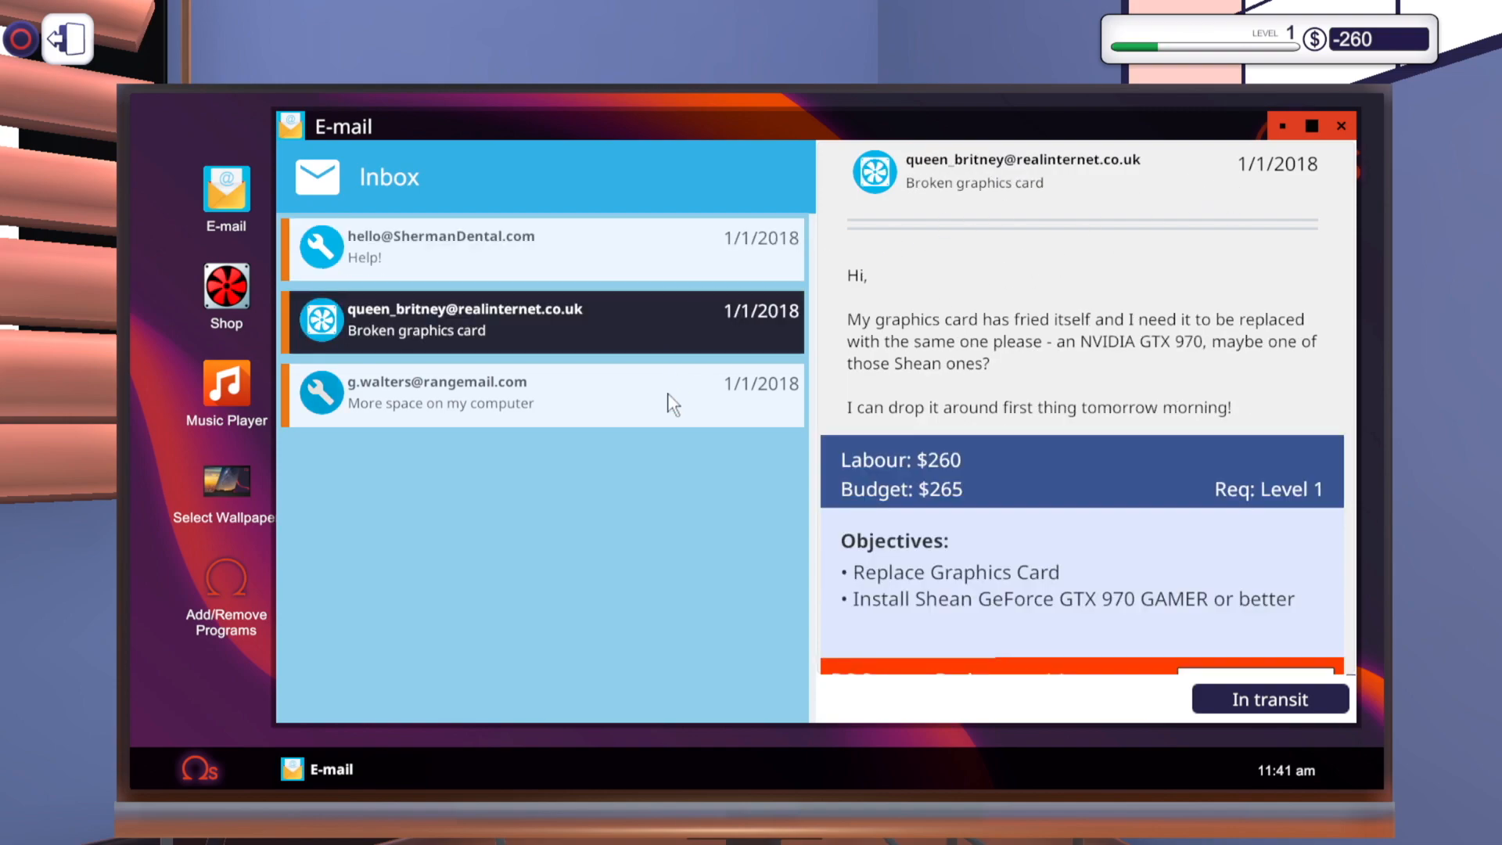
{"action": "mouse_move", "coordinate": [781, 218]}
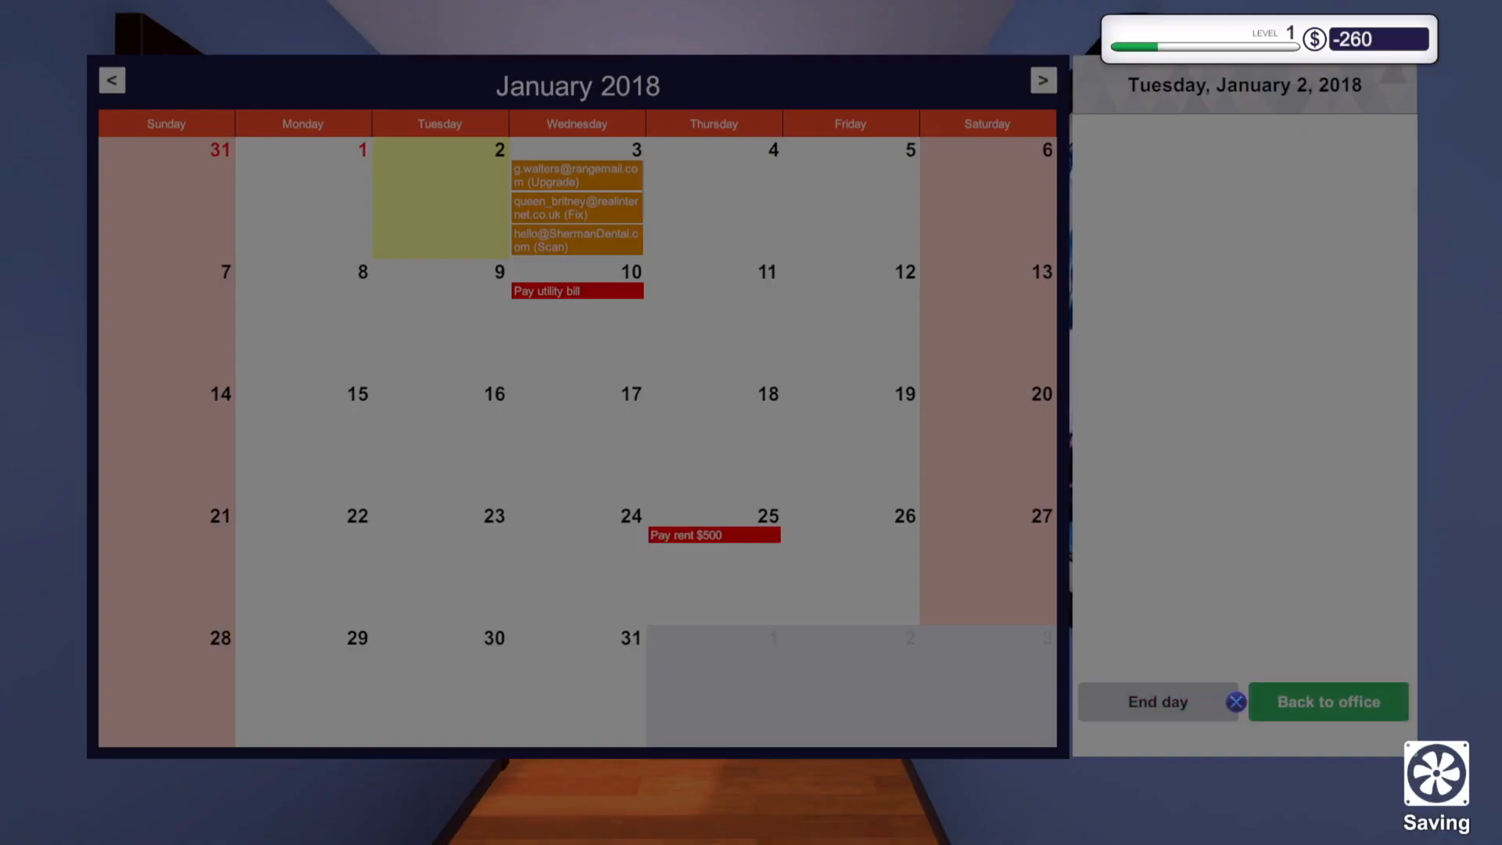
End the day and dismiss the January 2 and parts-arrival notices
{"action": "left_click", "coordinate": [1328, 701]}
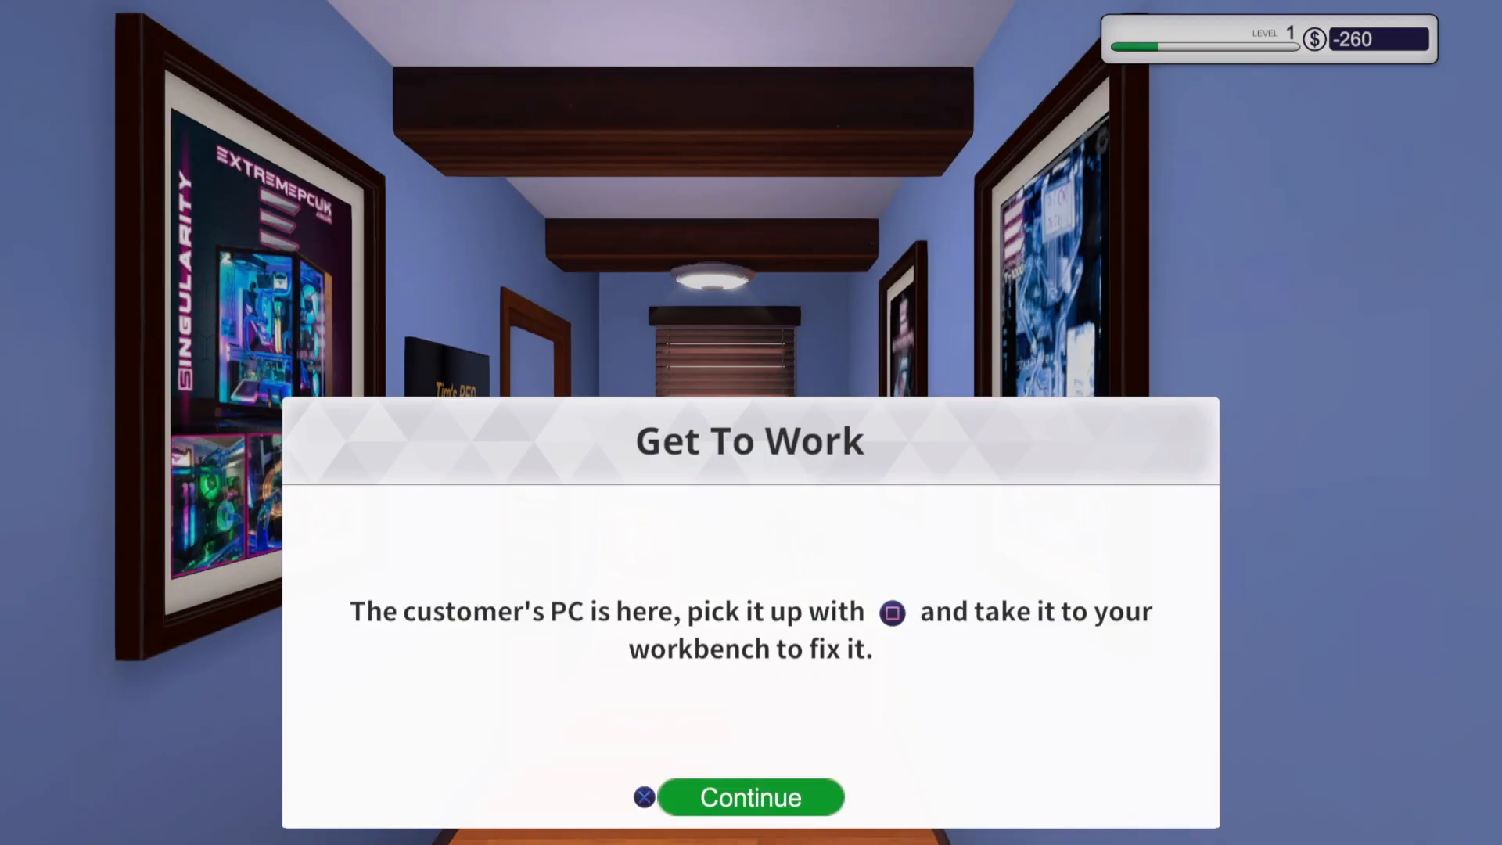
{"action": "left_click", "coordinate": [750, 796]}
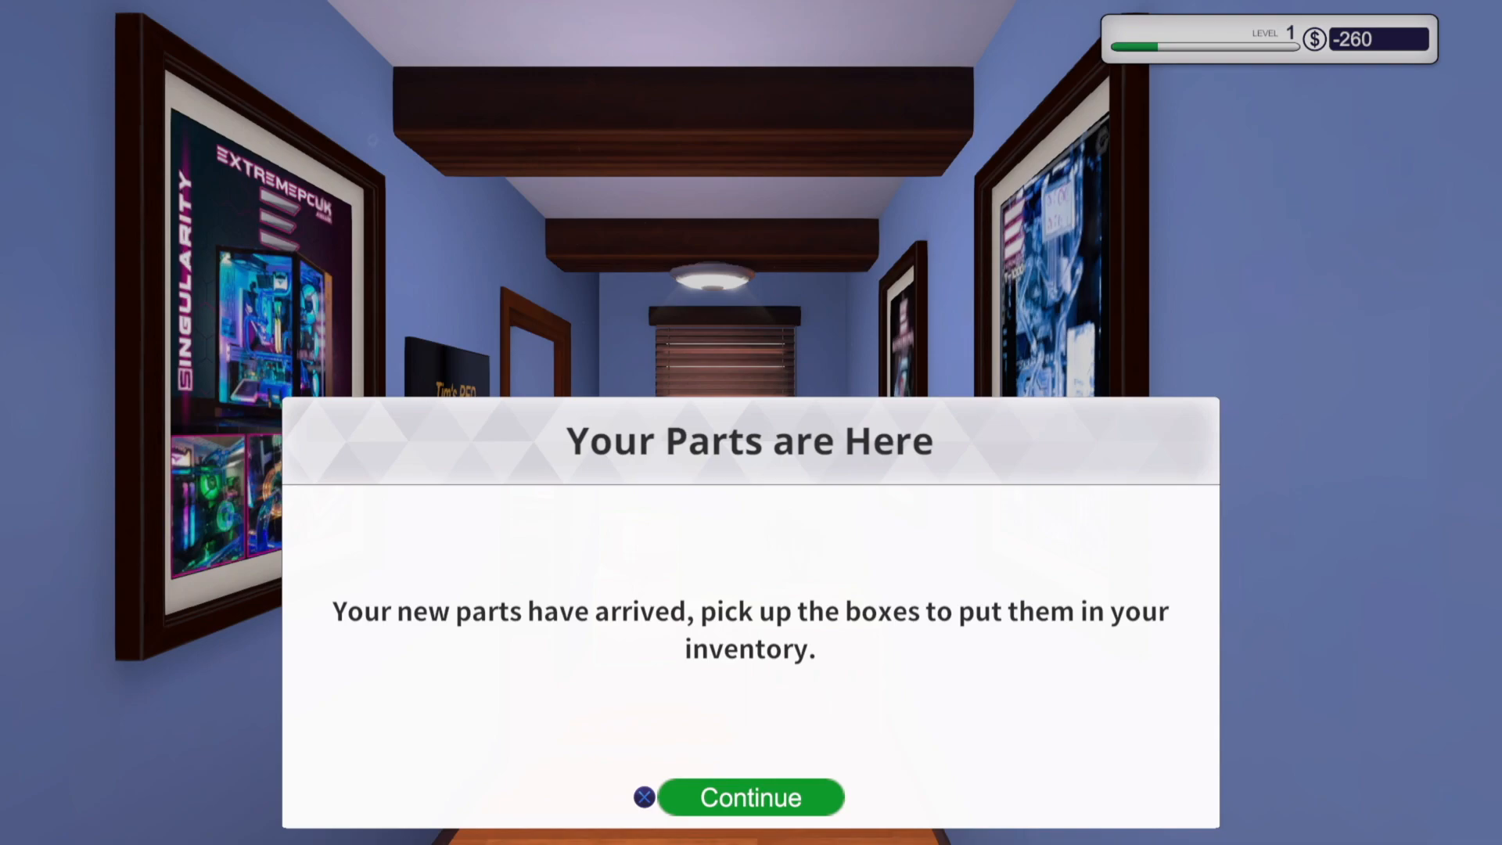
{"action": "left_click", "coordinate": [751, 797]}
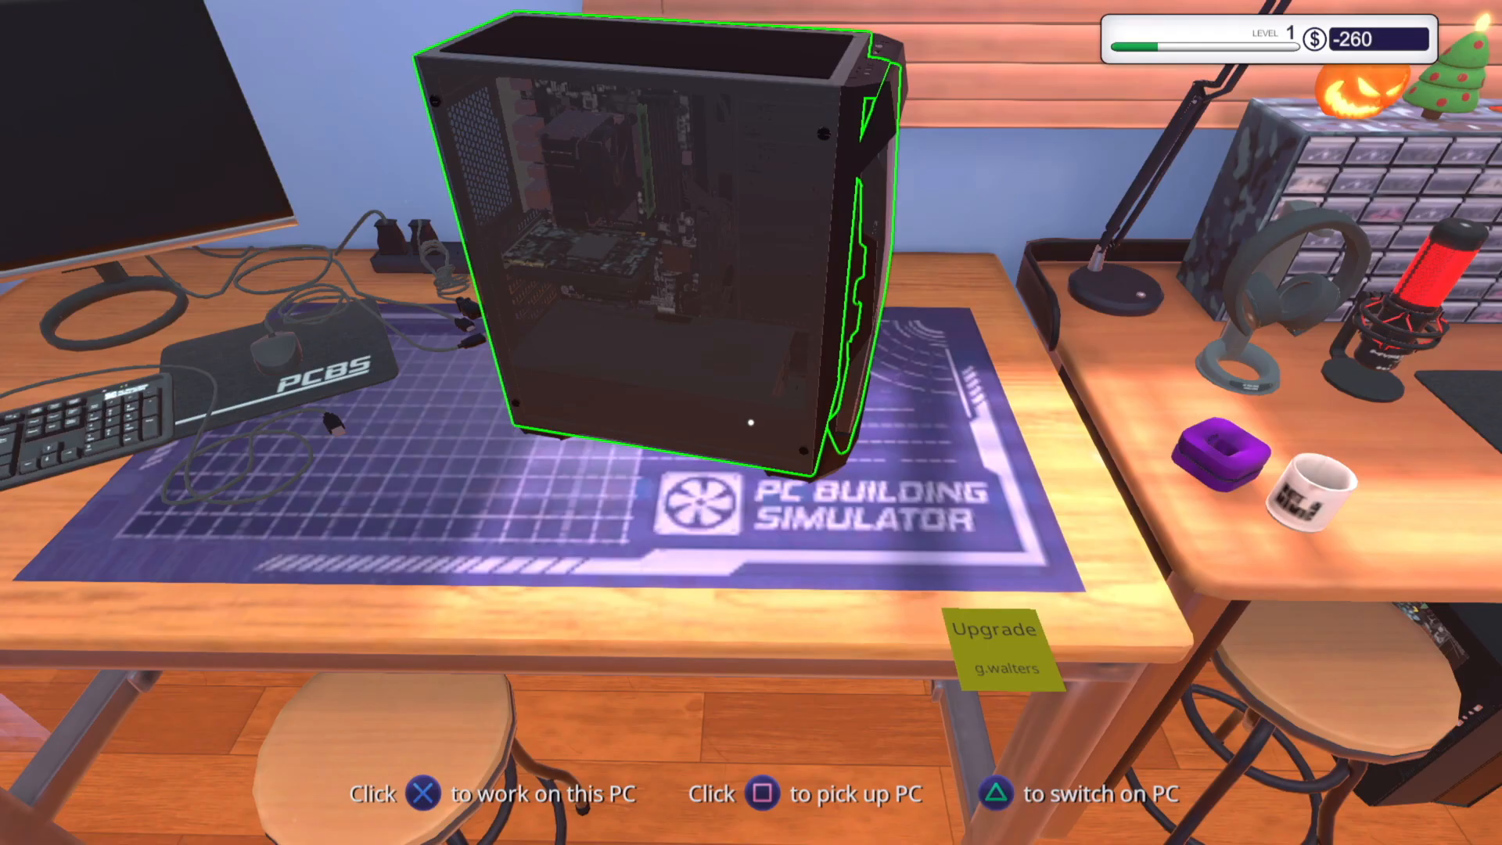
Enter work mode on g.walters' upgrade PC to see its boot and HDD install objectives
{"action": "left_click", "coordinate": [422, 794]}
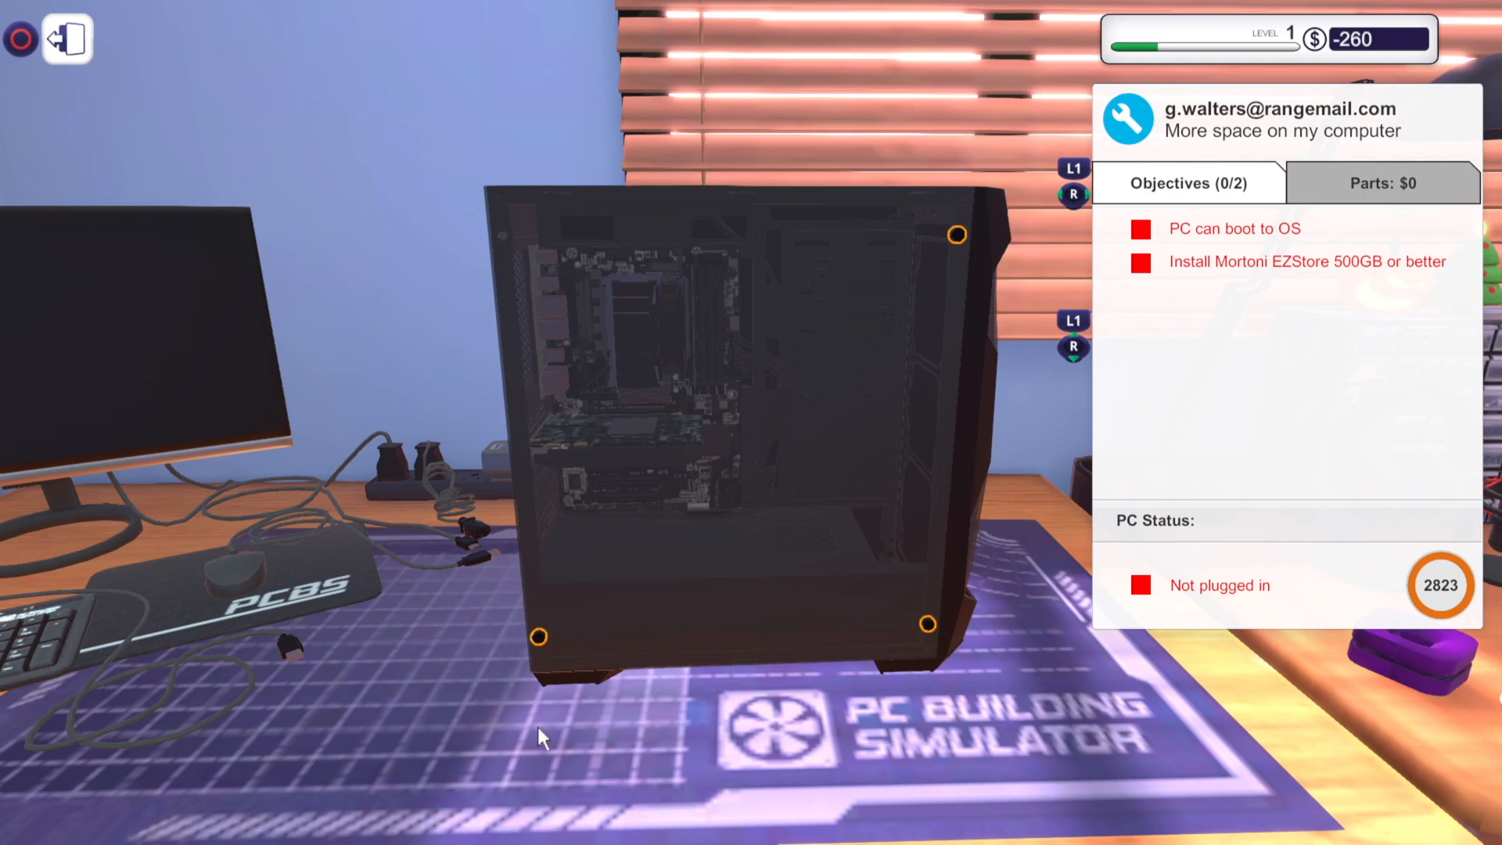
{"action": "mouse_move", "coordinate": [542, 628]}
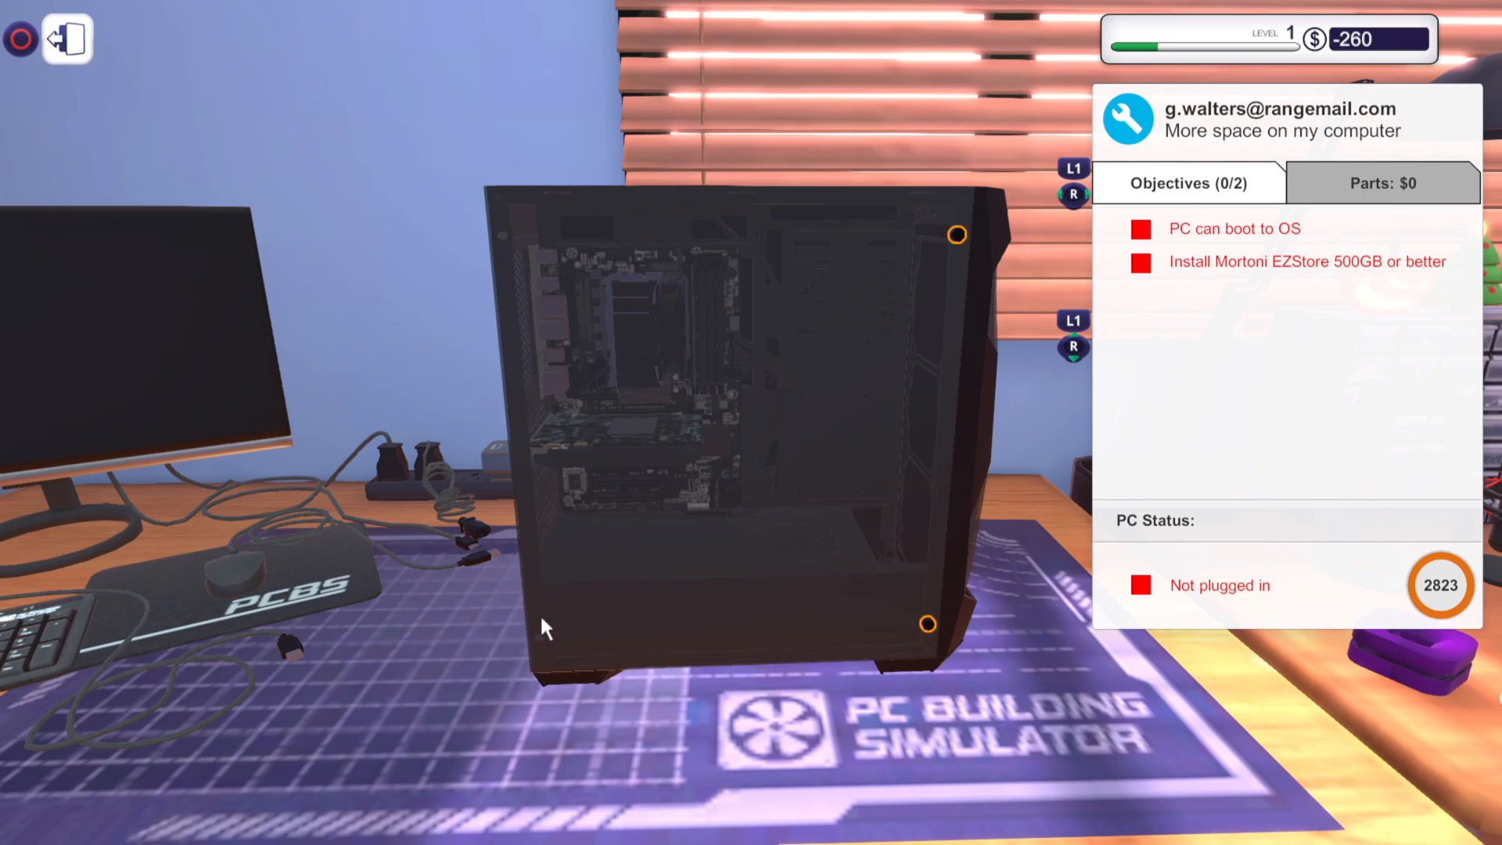
{"action": "mouse_move", "coordinate": [965, 428]}
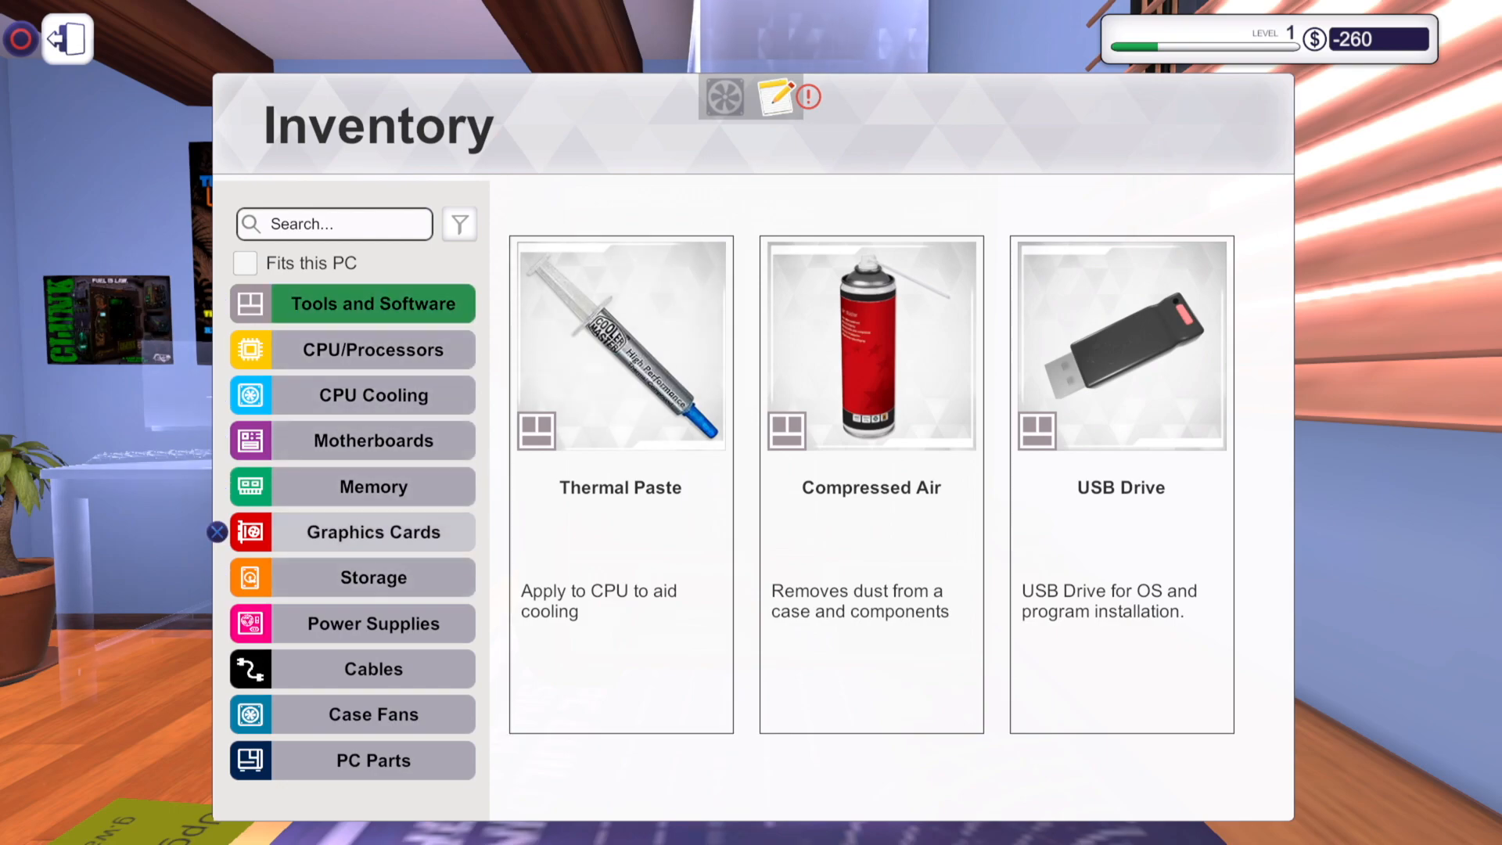
Install the Mortoni EZStore 500GB drive in g.walters' lower drive cage
{"action": "left_click", "coordinate": [372, 576]}
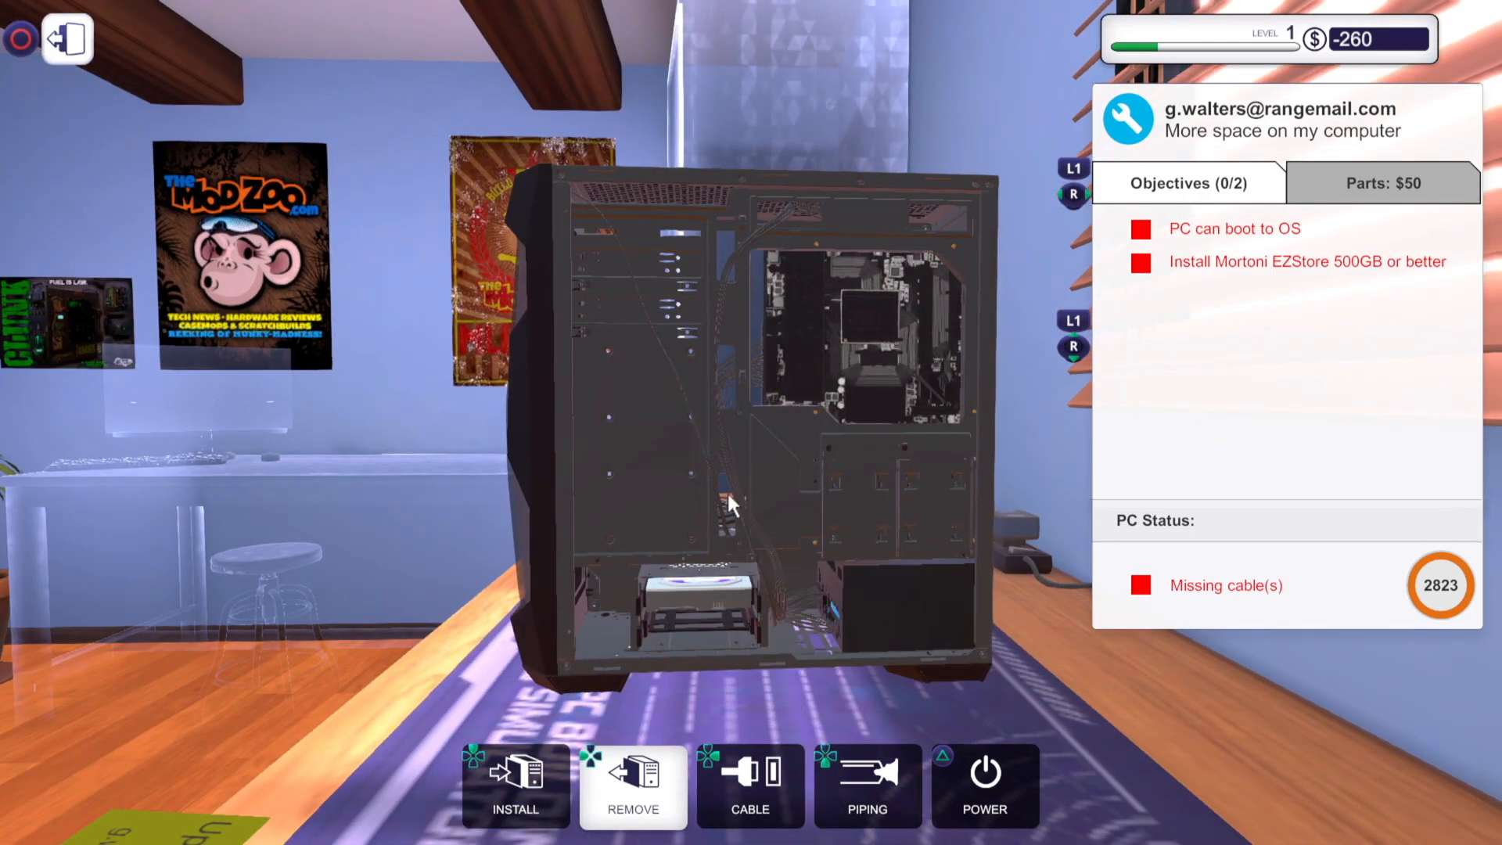
{"action": "mouse_move", "coordinate": [795, 550]}
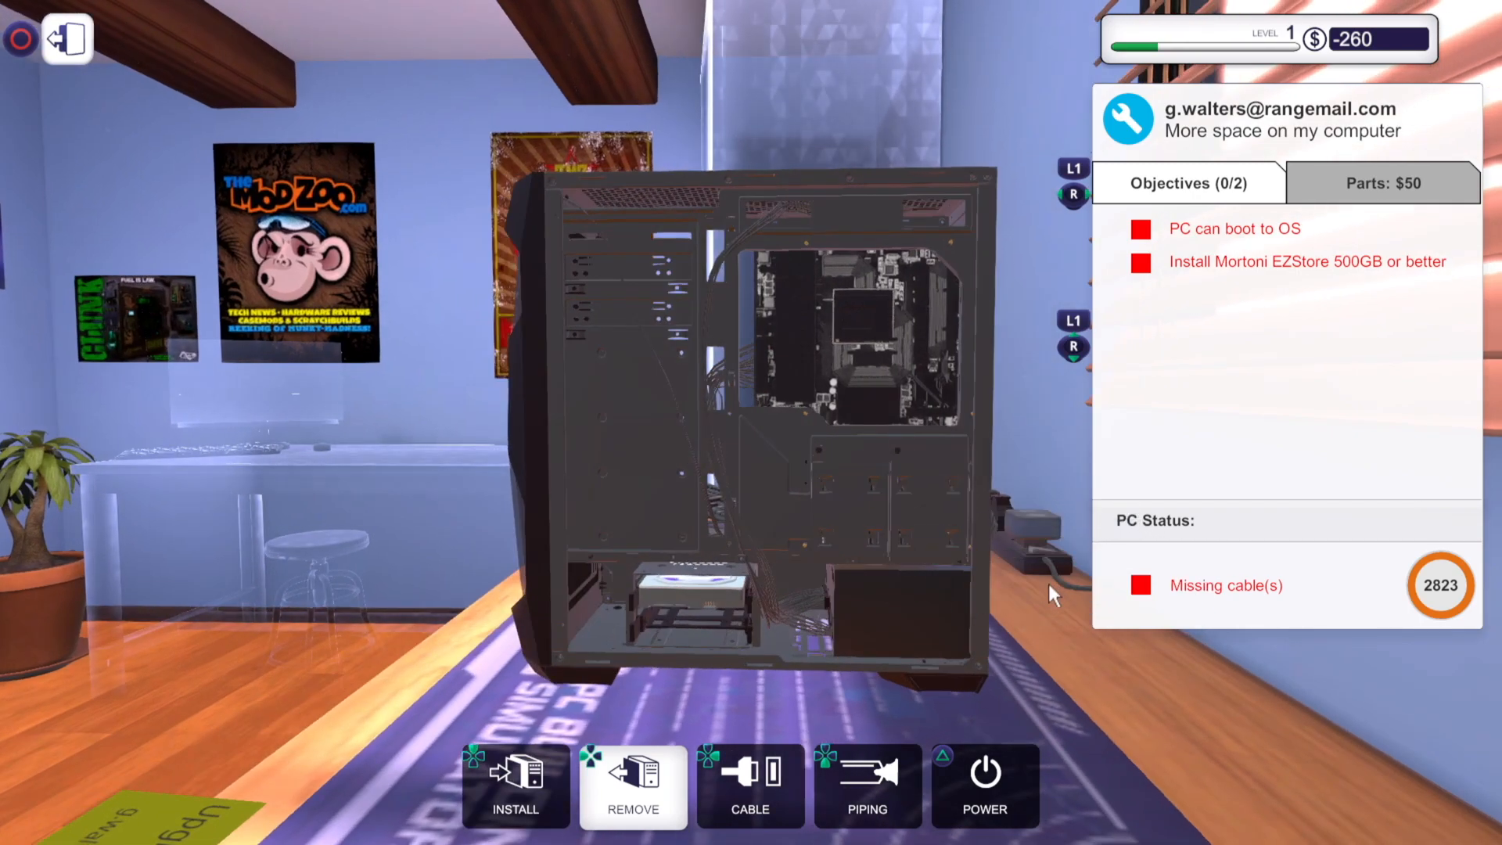
{"action": "left_click", "coordinate": [750, 786]}
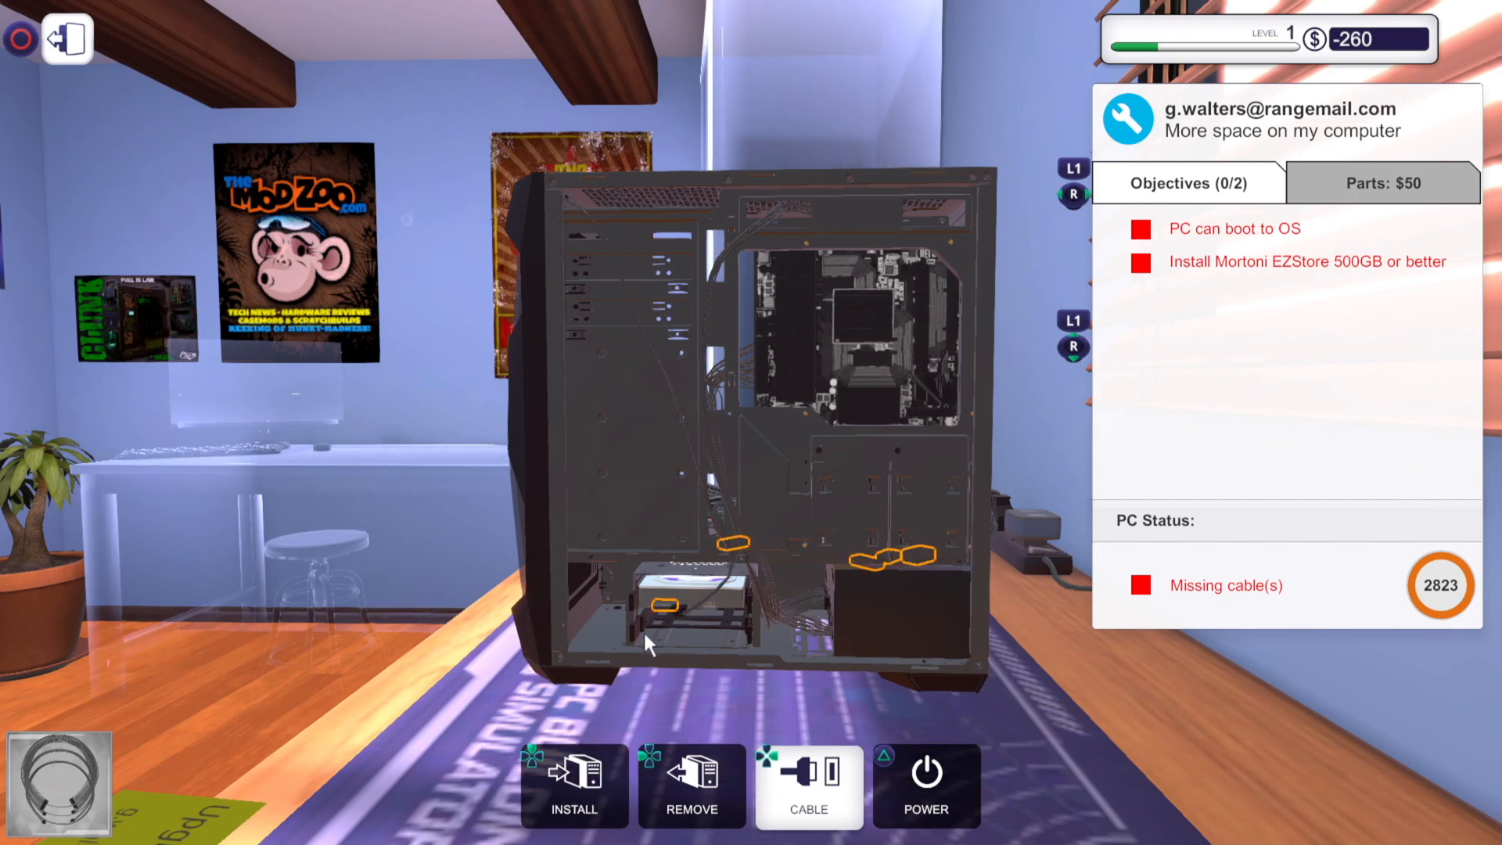
{"action": "mouse_move", "coordinate": [840, 610]}
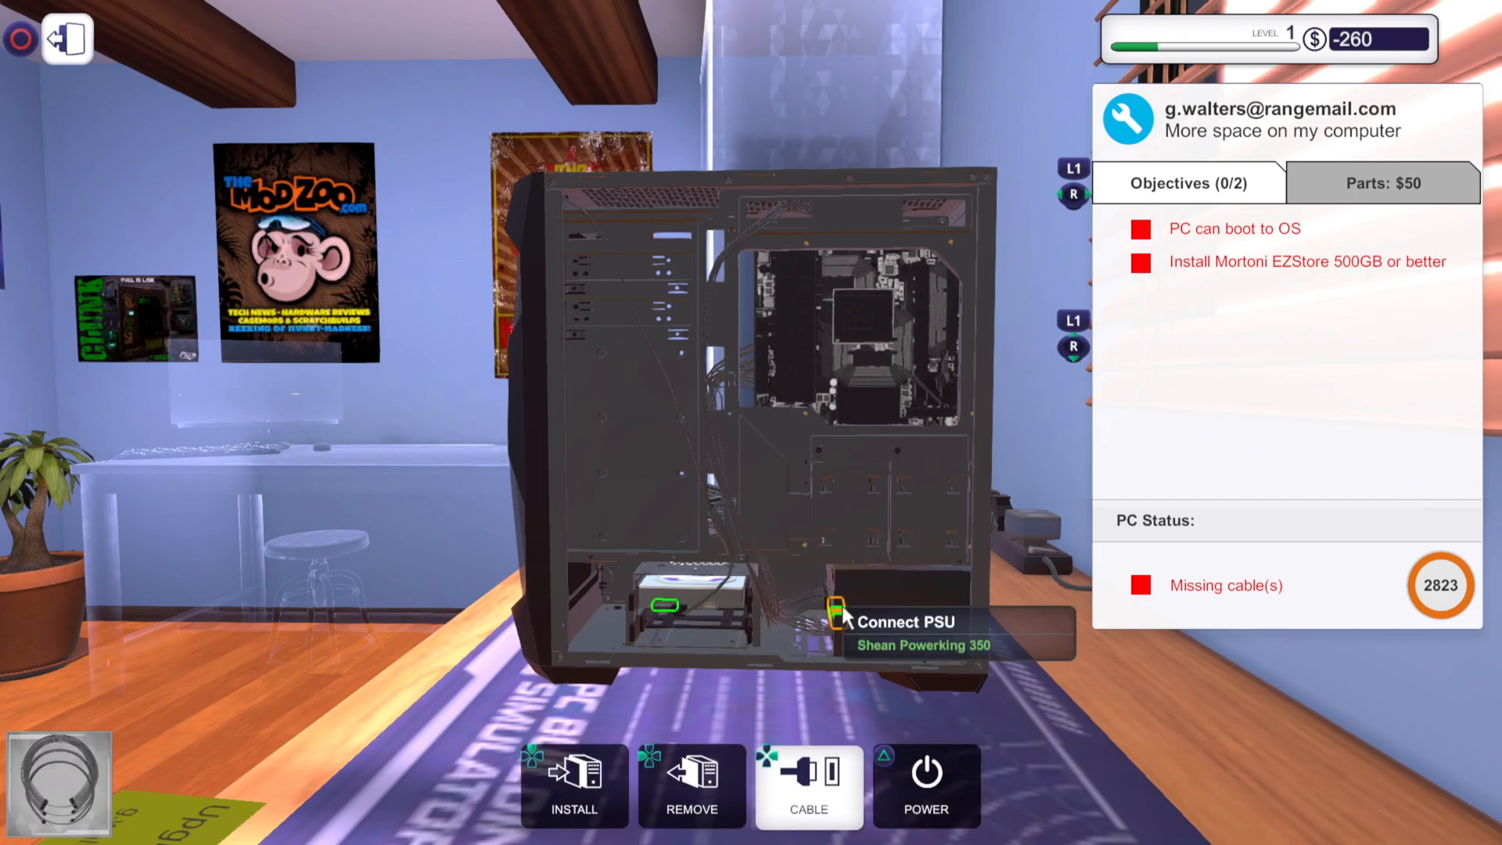
Cable the 500GB drive to the power supply, completing the drive objective
{"action": "left_click", "coordinate": [841, 609]}
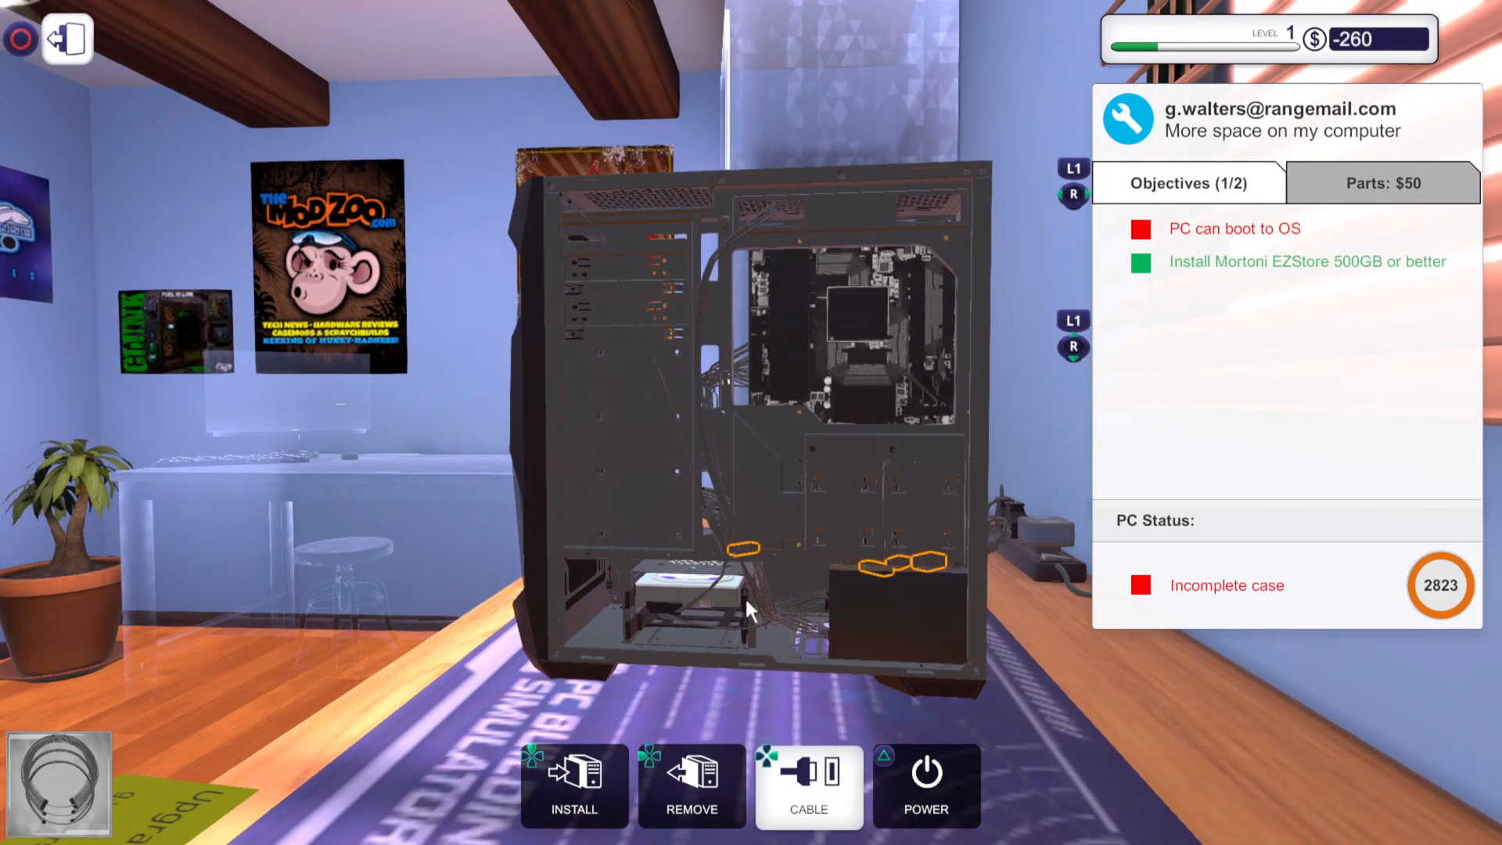
{"action": "left_click", "coordinate": [574, 785]}
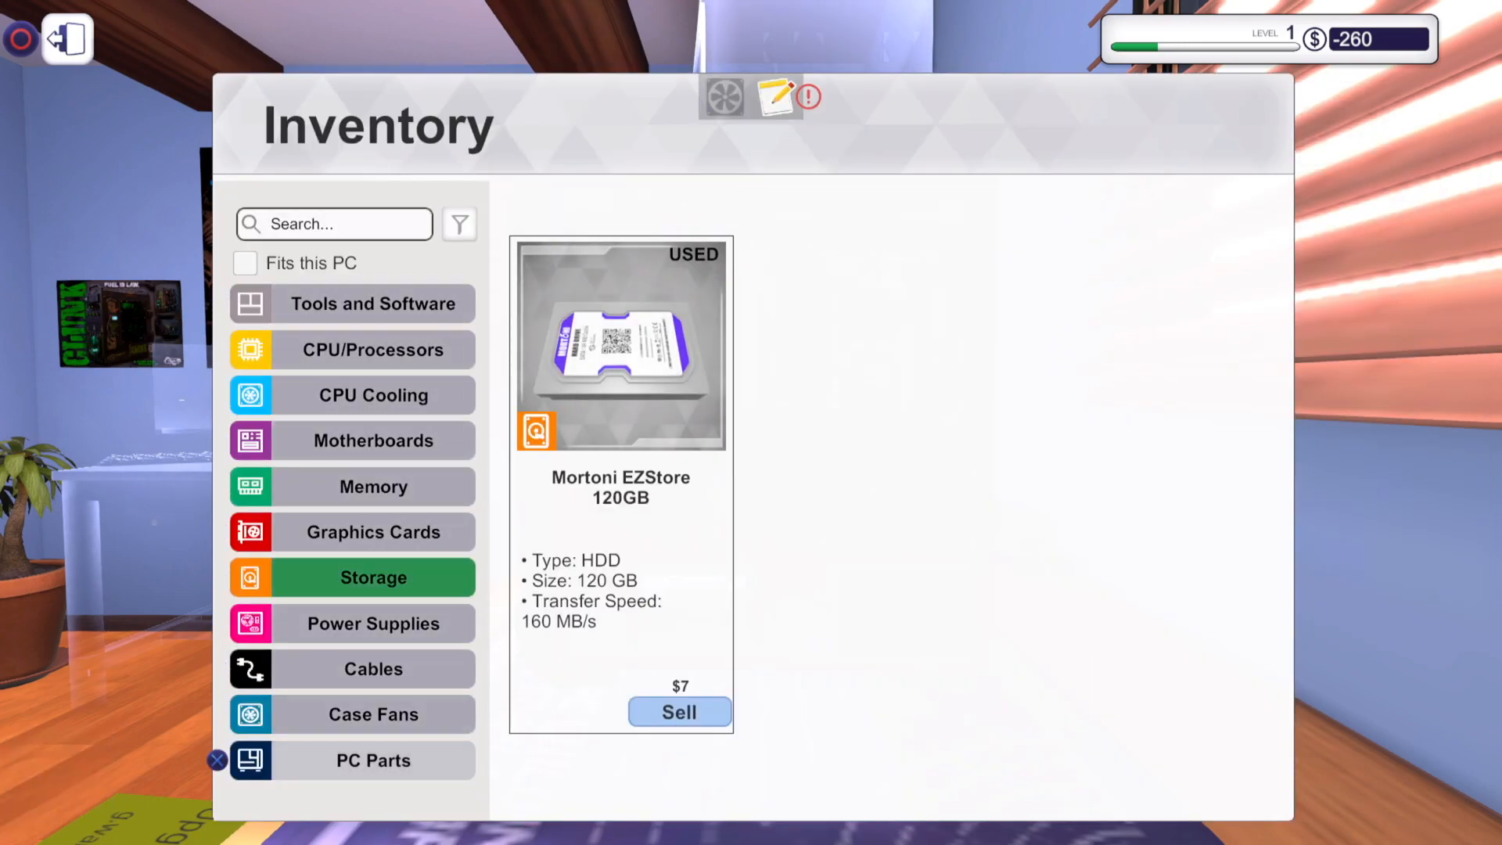
Refit the side panel on g.walters' upgraded PC and check its status
{"action": "left_click", "coordinate": [372, 759]}
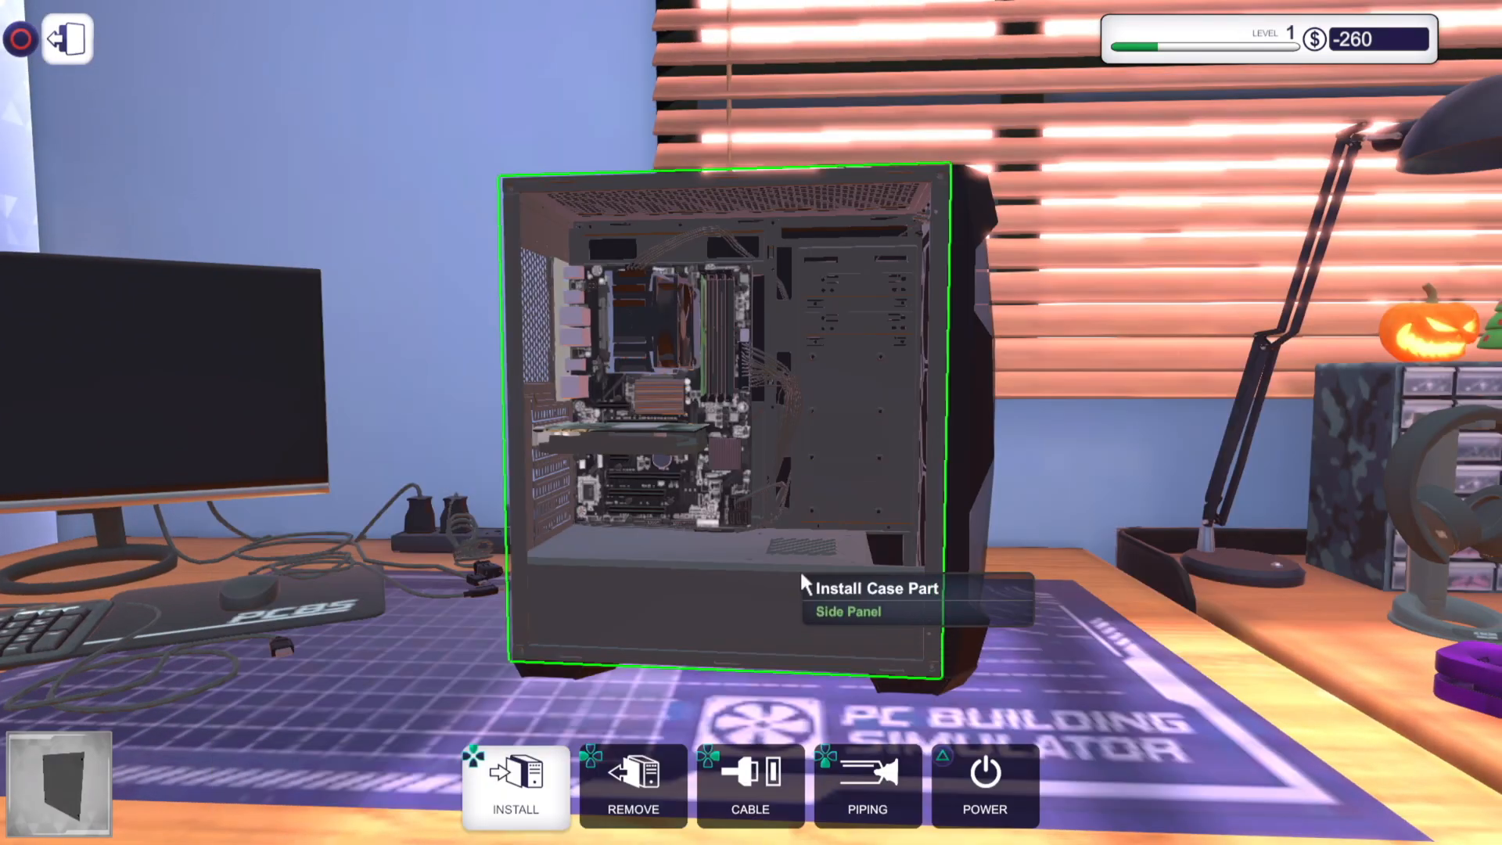
{"action": "left_click", "coordinate": [846, 611]}
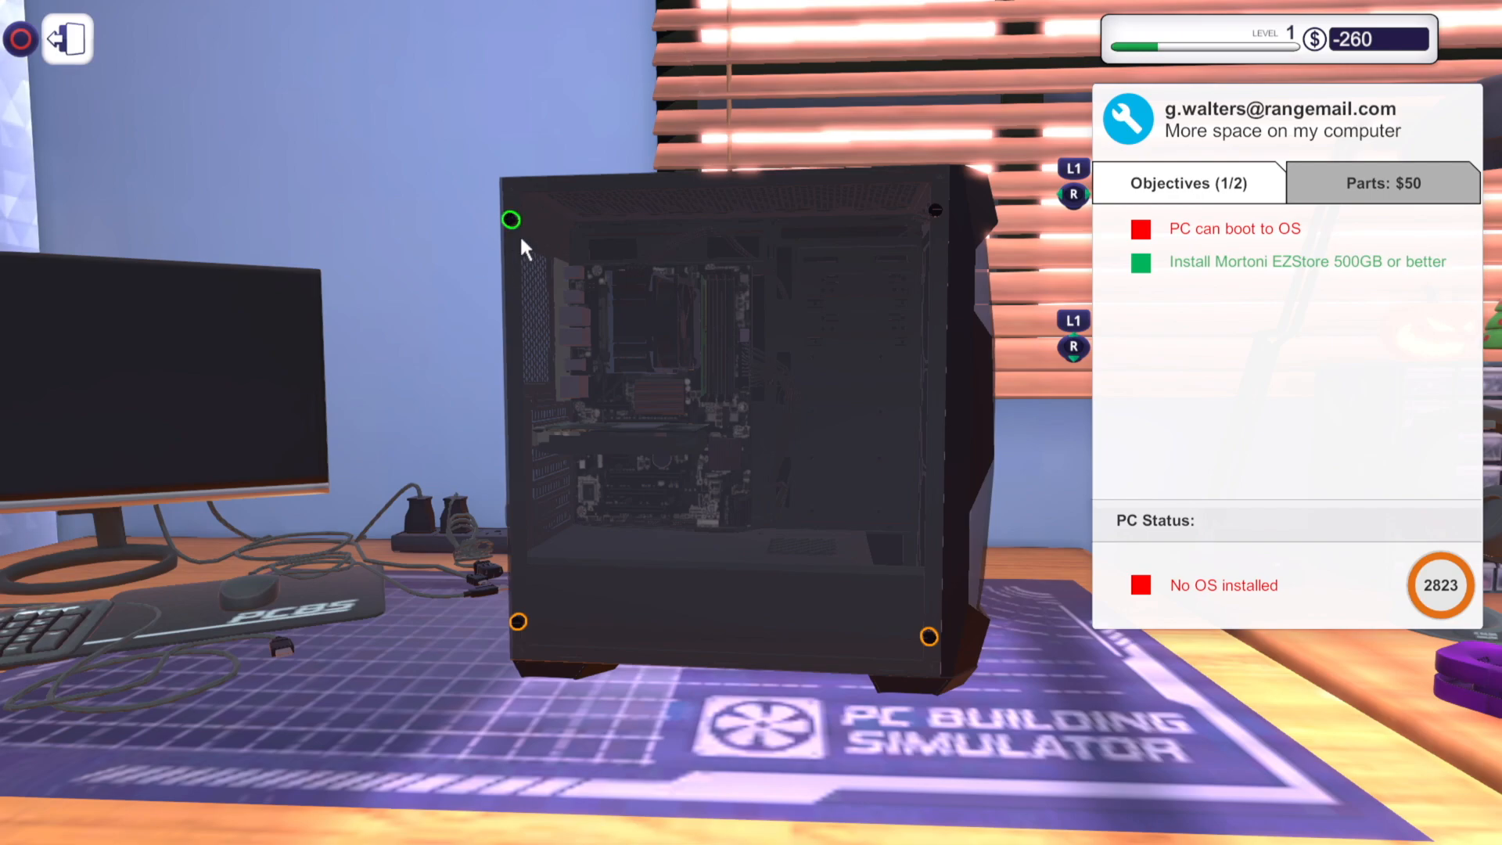
{"action": "mouse_move", "coordinate": [516, 621]}
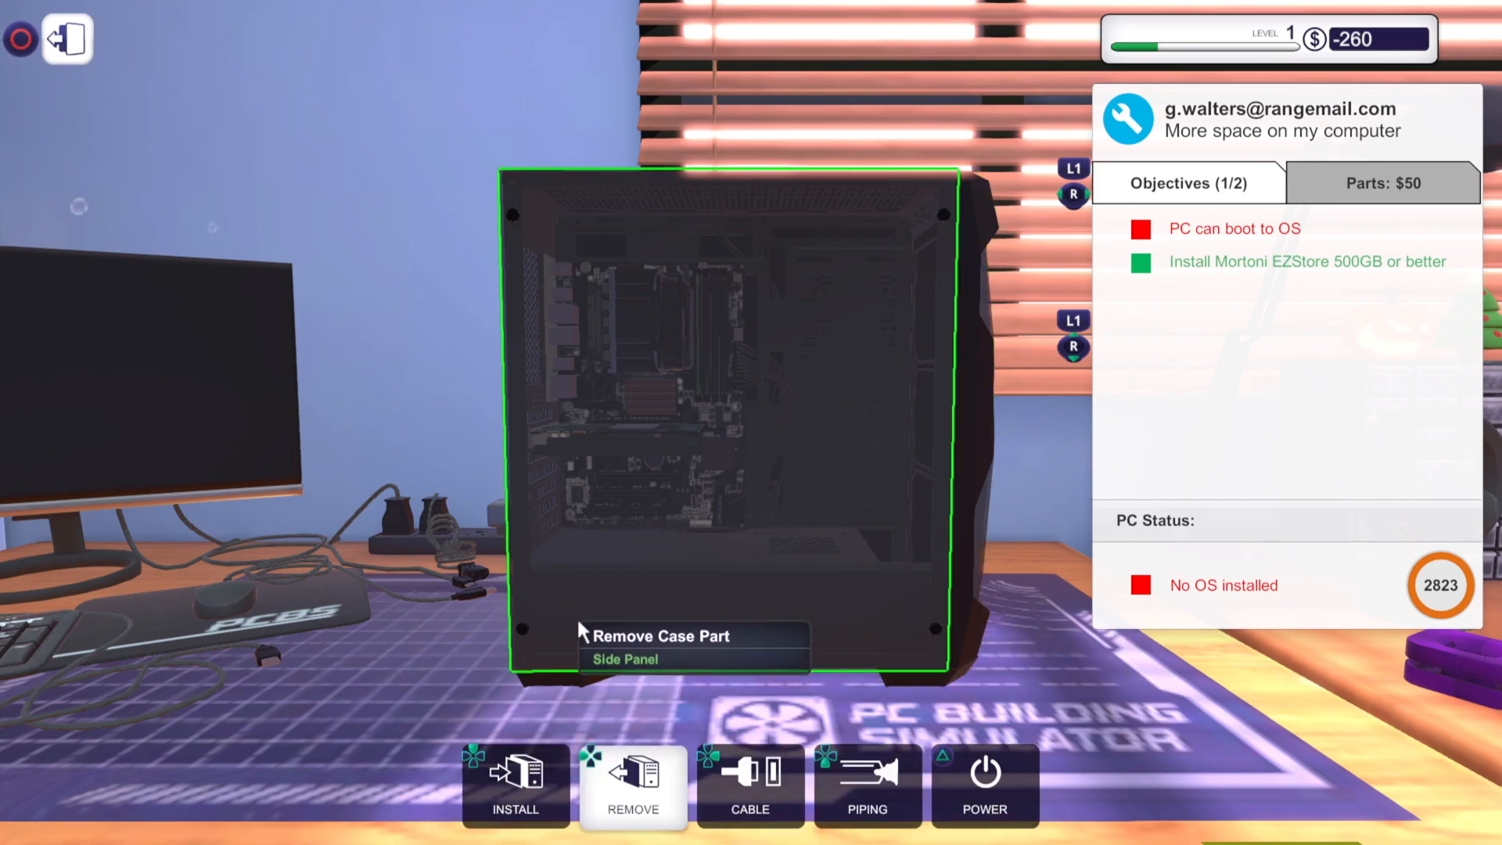
{"action": "left_click", "coordinate": [749, 785]}
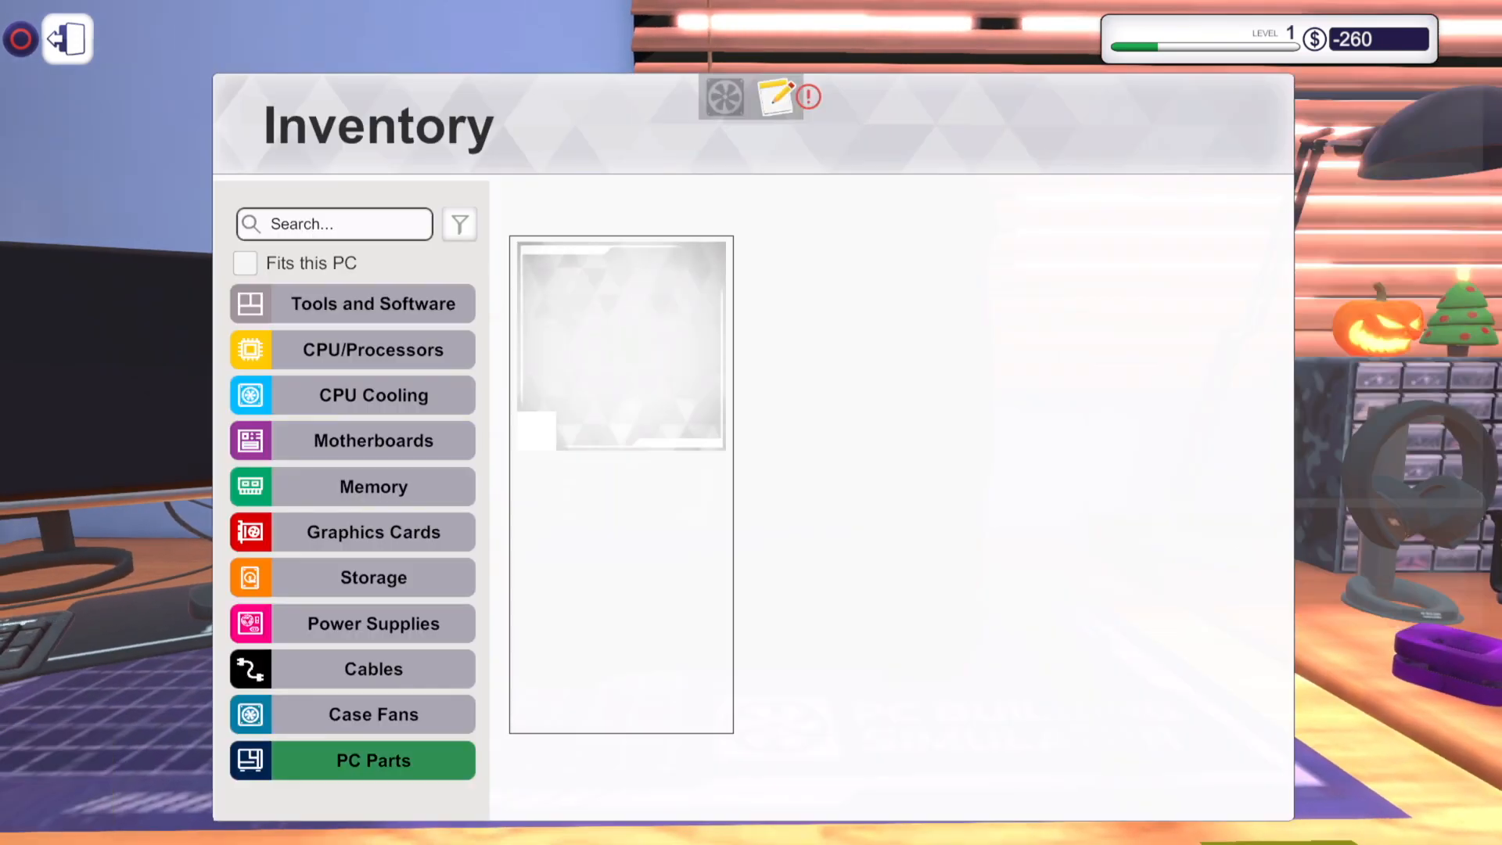
{"action": "left_click", "coordinate": [620, 345]}
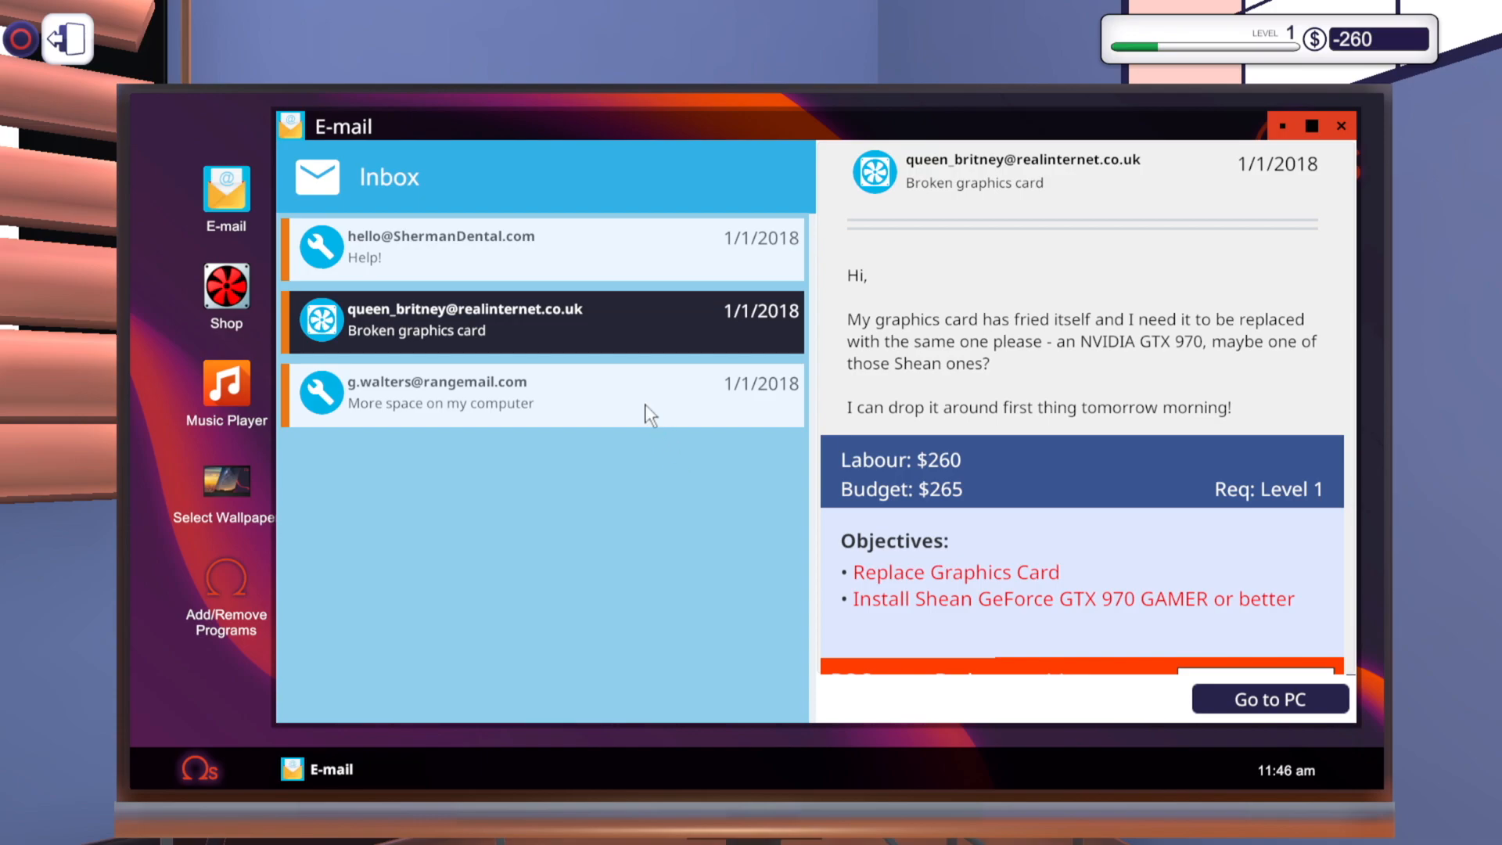
Collect $330 for the 'More space' job and open the 'Broken graphics card' email
{"action": "left_click", "coordinate": [441, 393]}
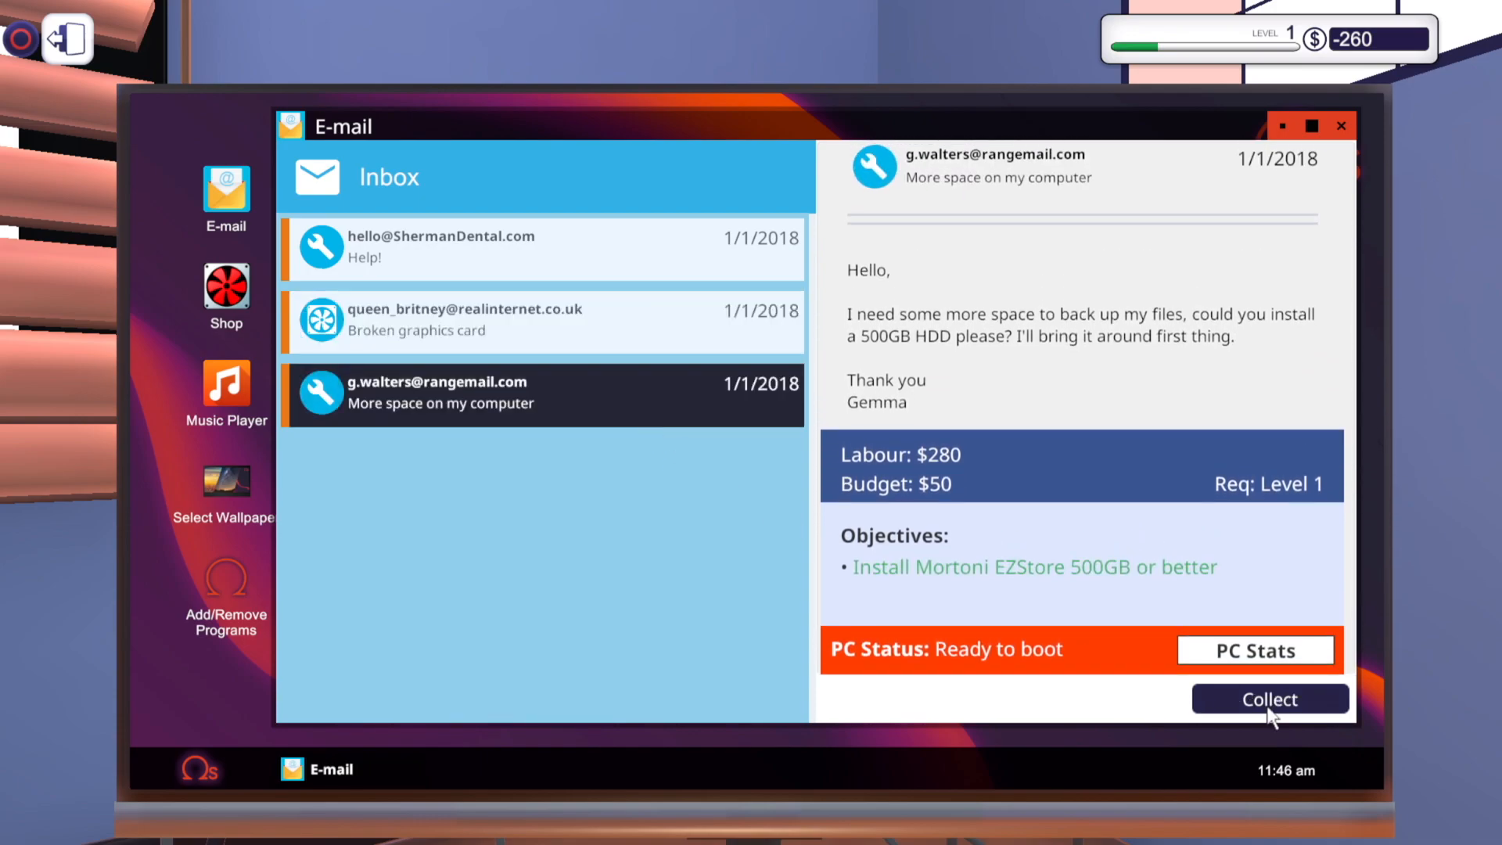
{"action": "left_click", "coordinate": [1268, 697]}
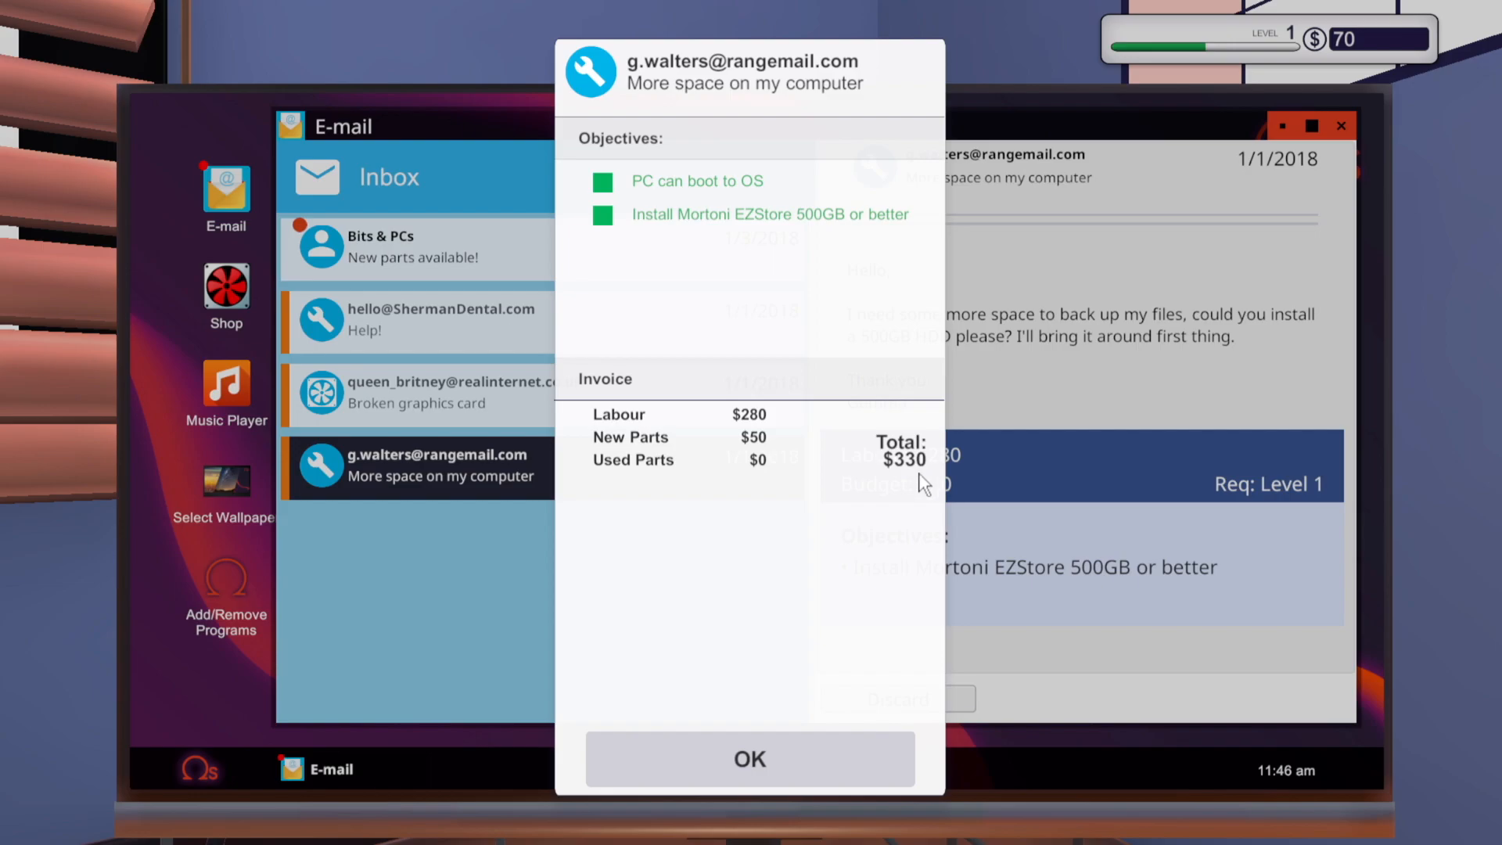
{"action": "mouse_move", "coordinate": [1122, 308]}
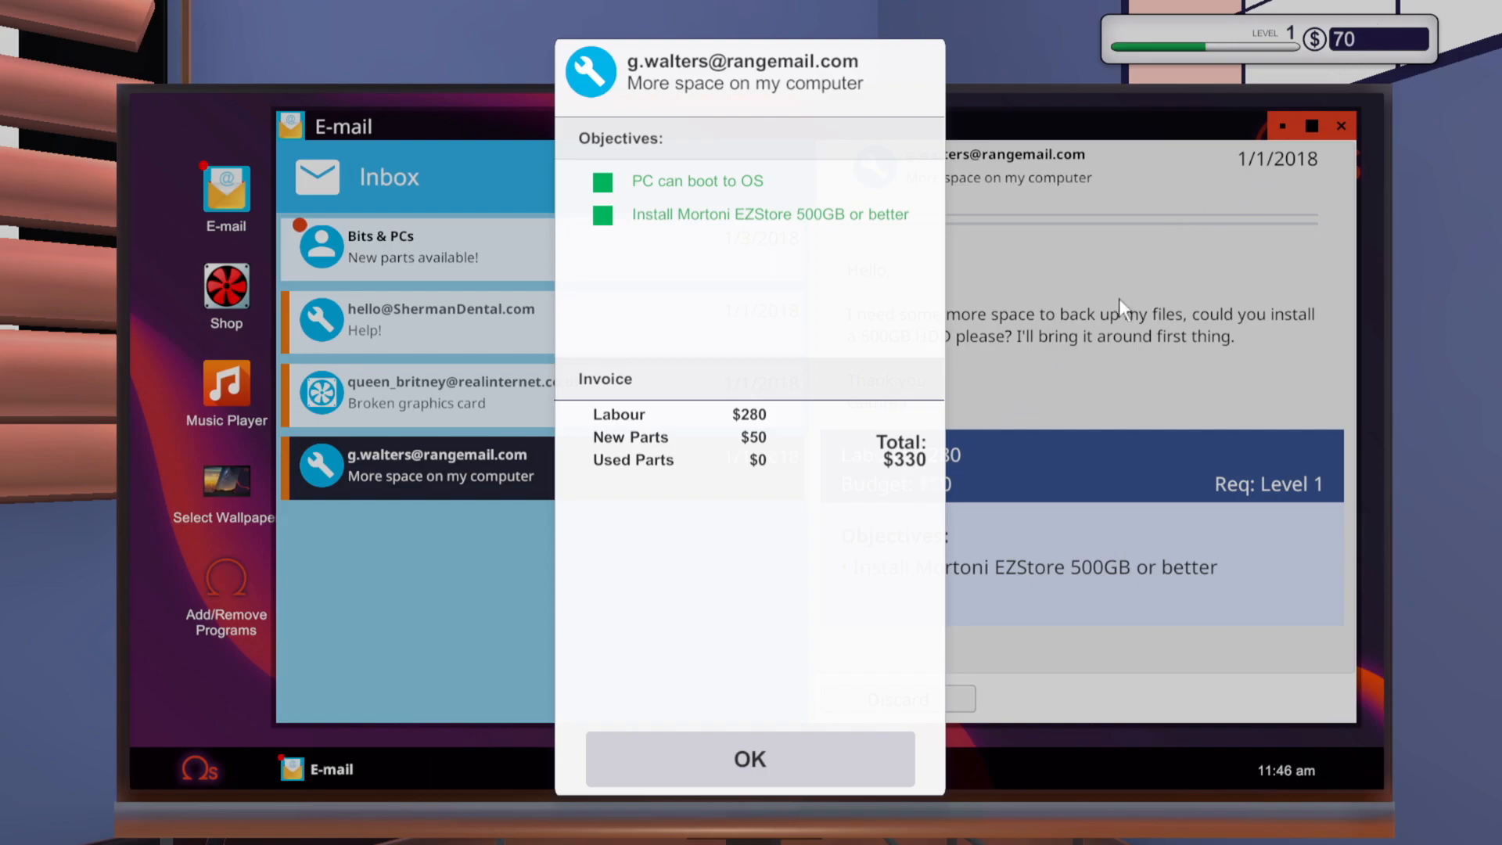
{"action": "left_click", "coordinate": [749, 759]}
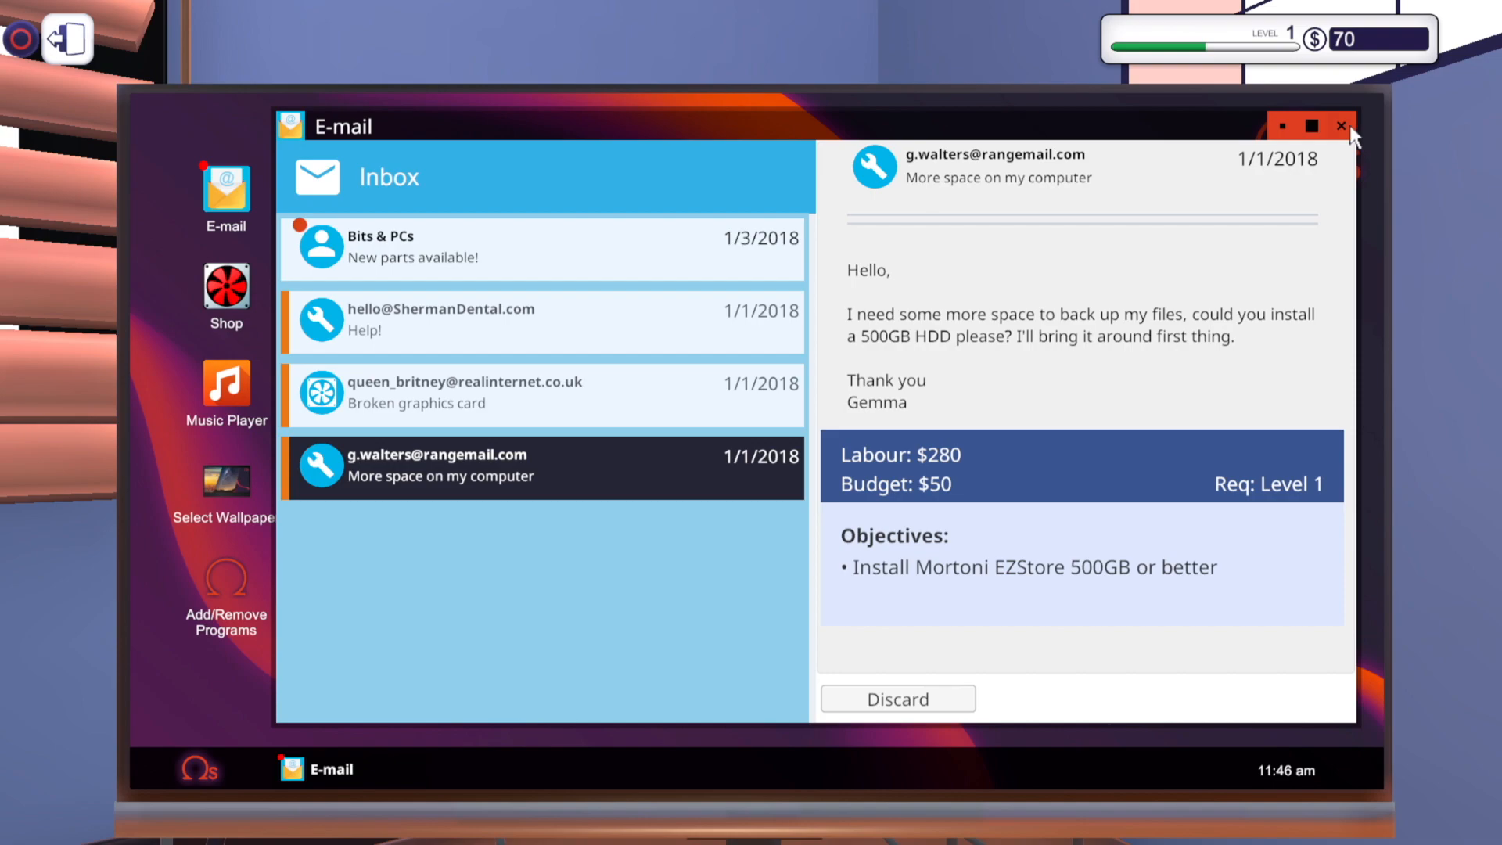
{"action": "mouse_move", "coordinate": [1188, 369]}
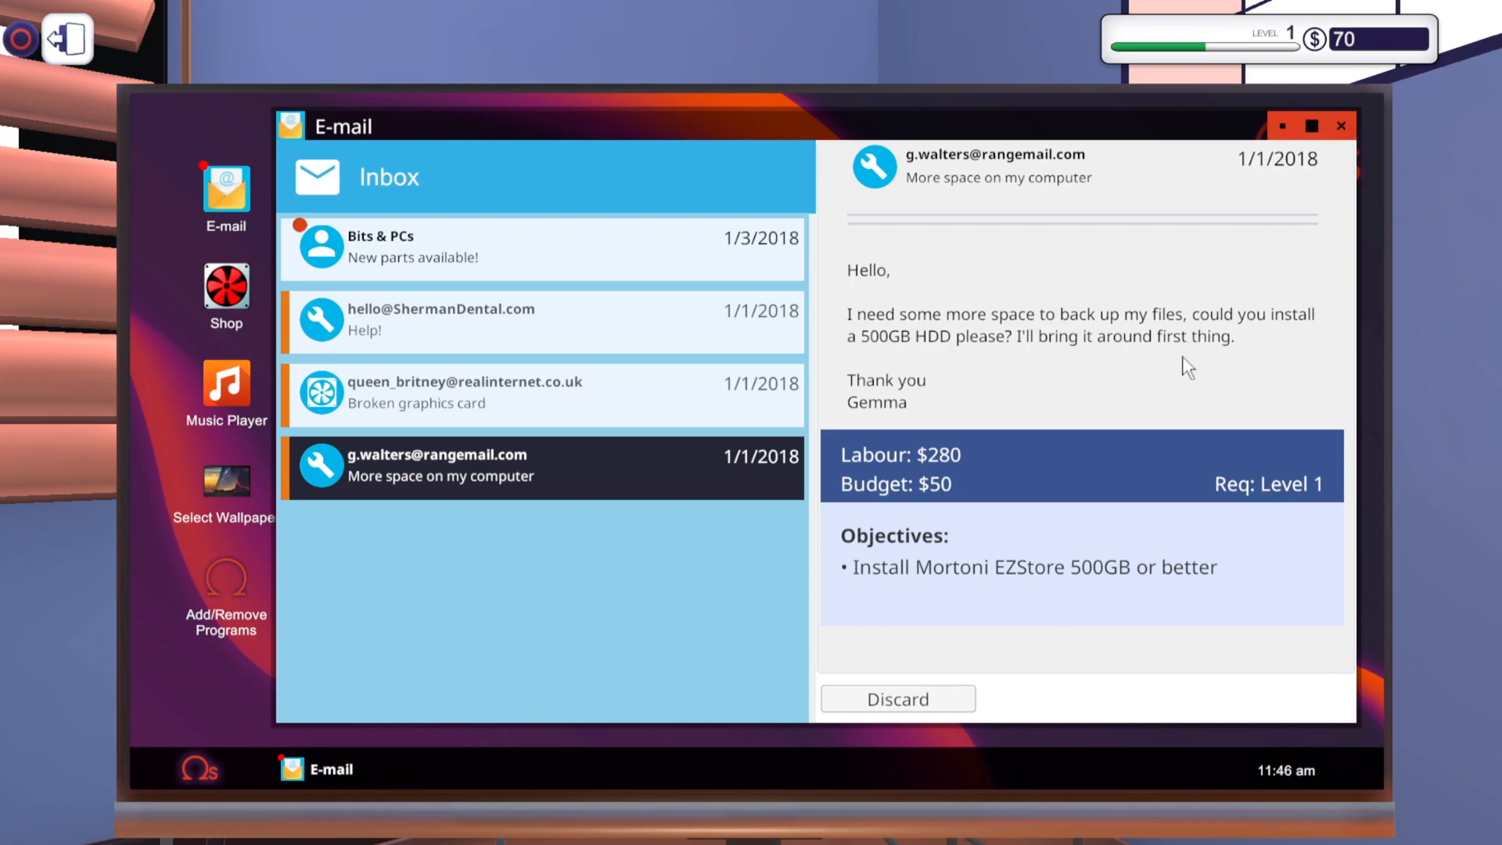
{"action": "left_click", "coordinate": [467, 392]}
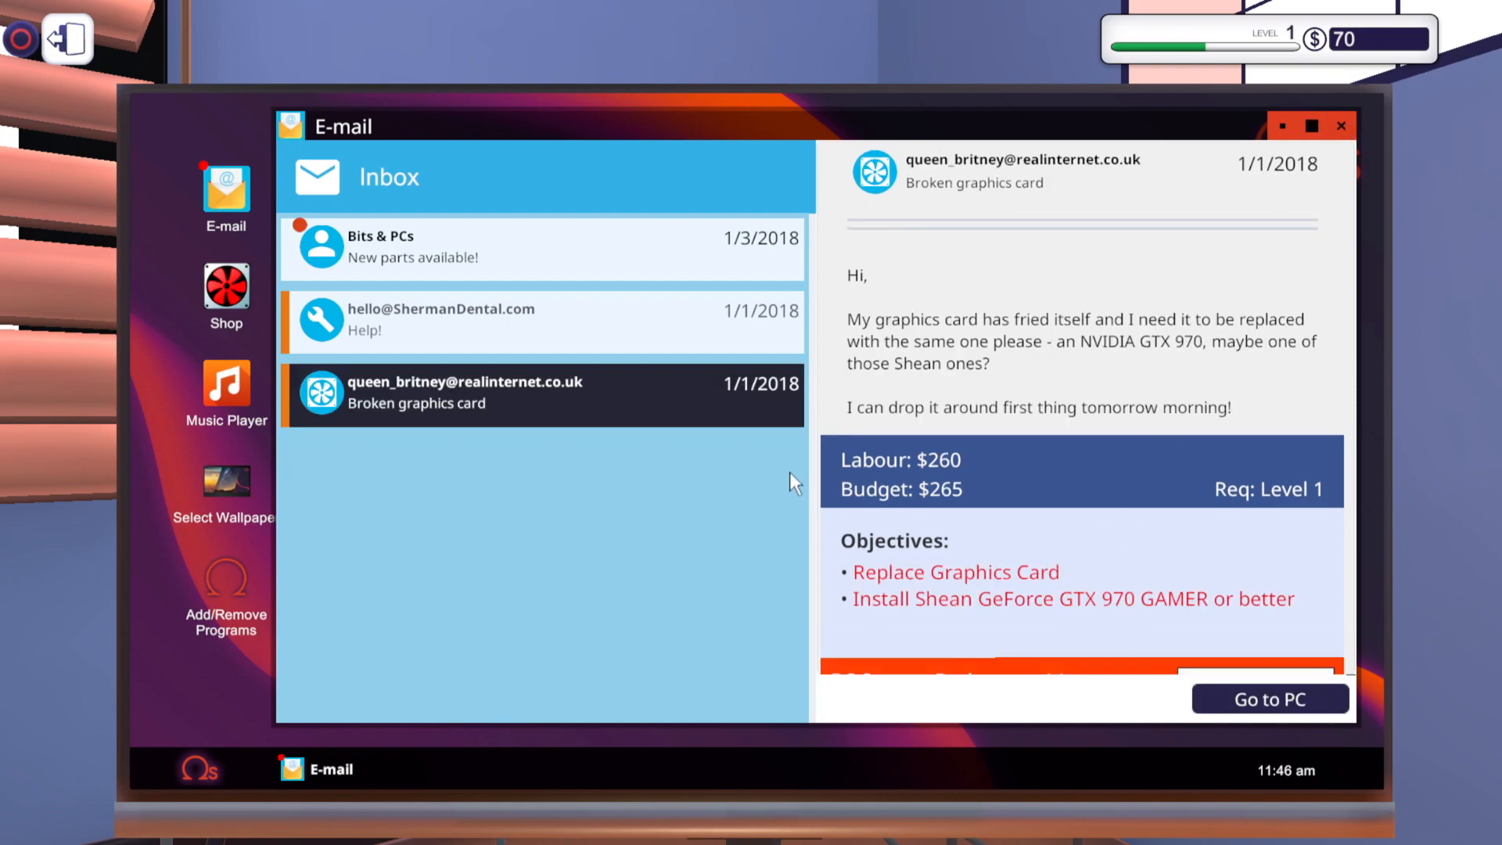
Fetch Queen_britney's PC and set it on the workbench
{"action": "left_click", "coordinate": [1268, 699]}
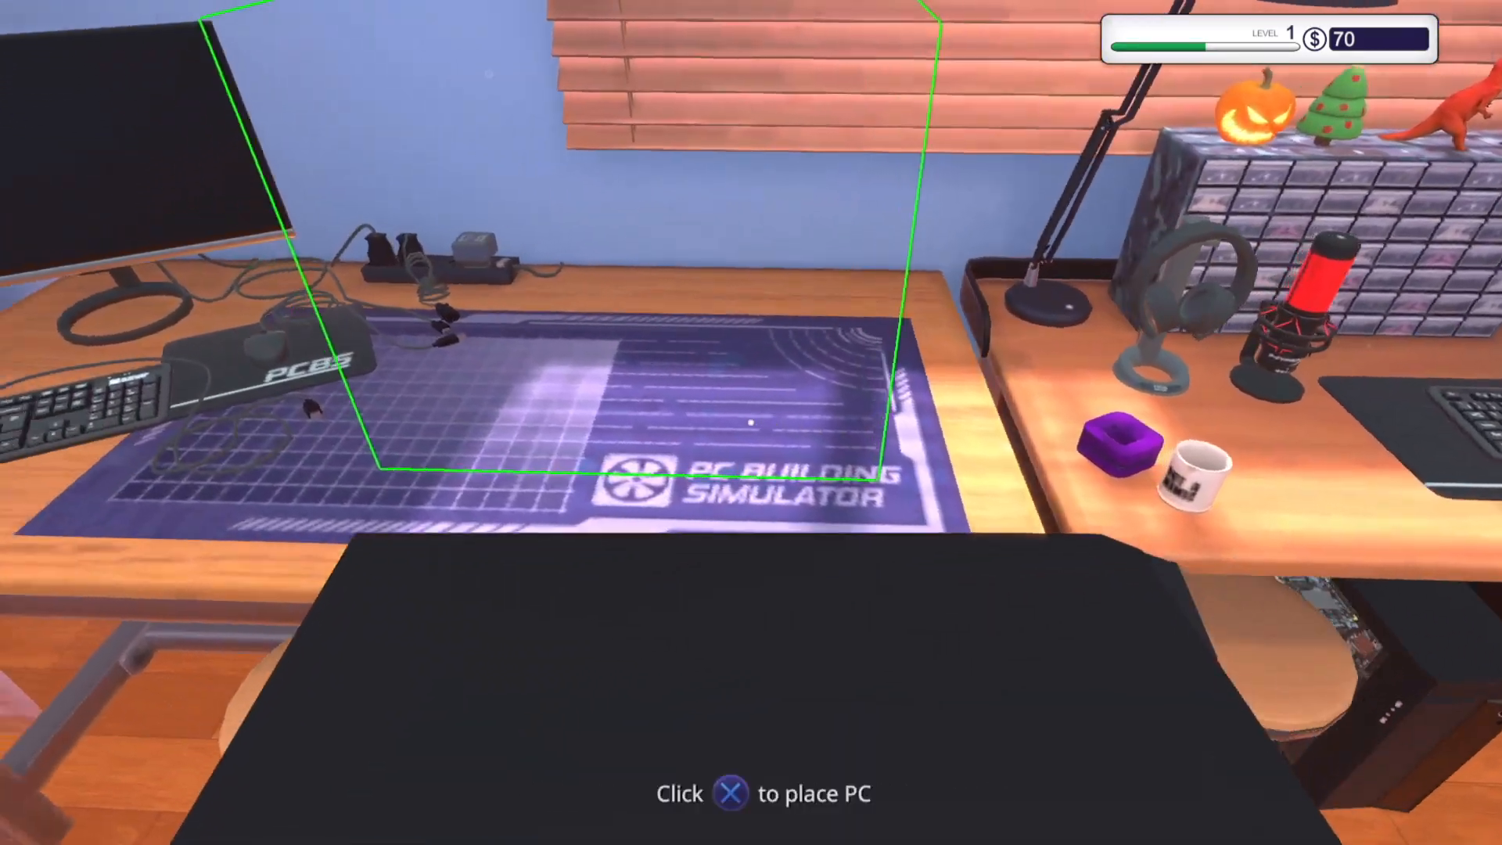
{"action": "left_click", "coordinate": [751, 423]}
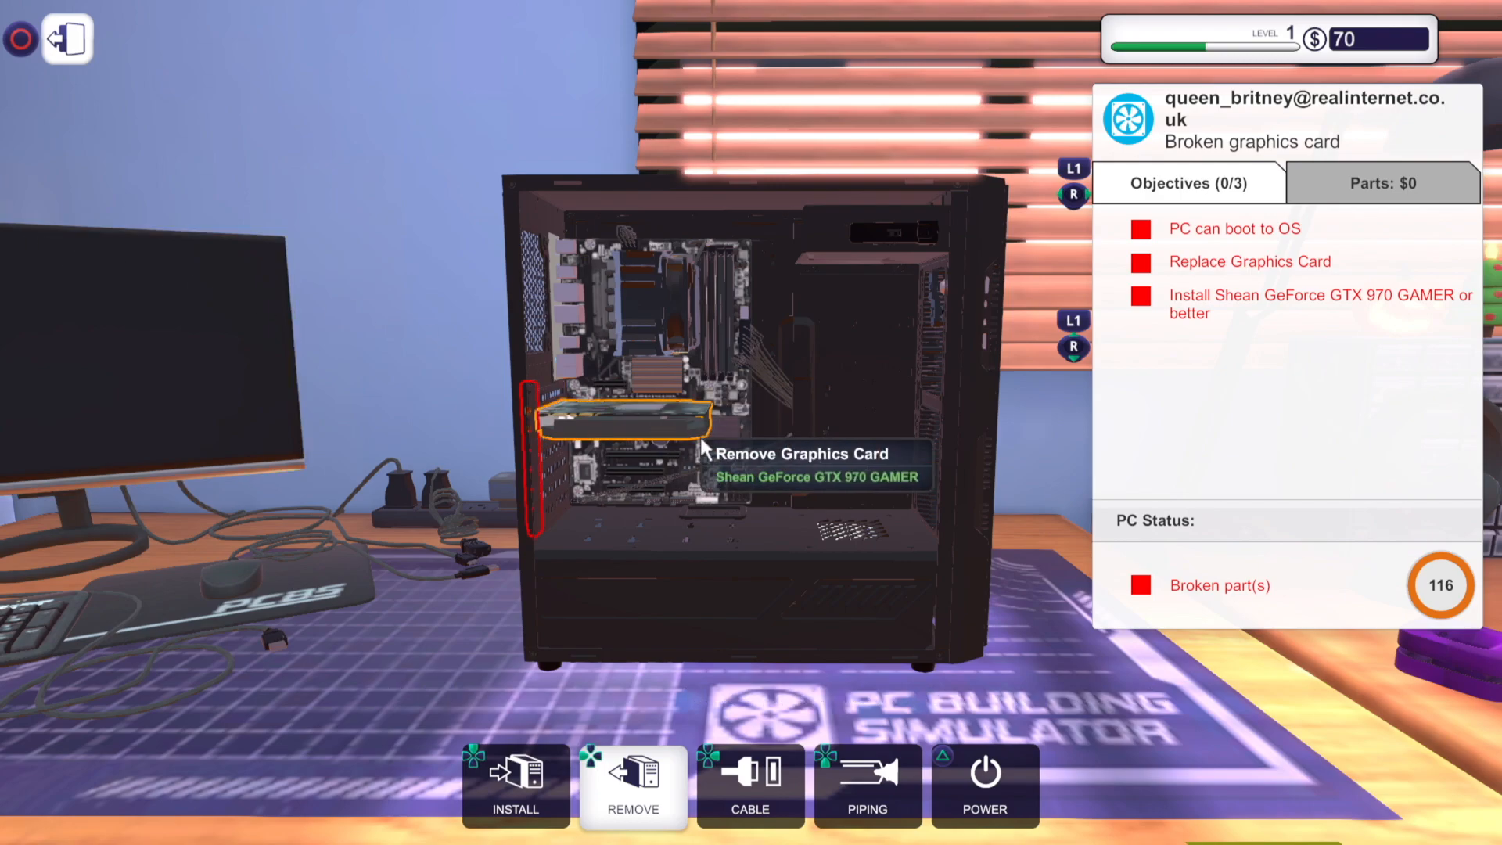
{"action": "mouse_move", "coordinate": [675, 427]}
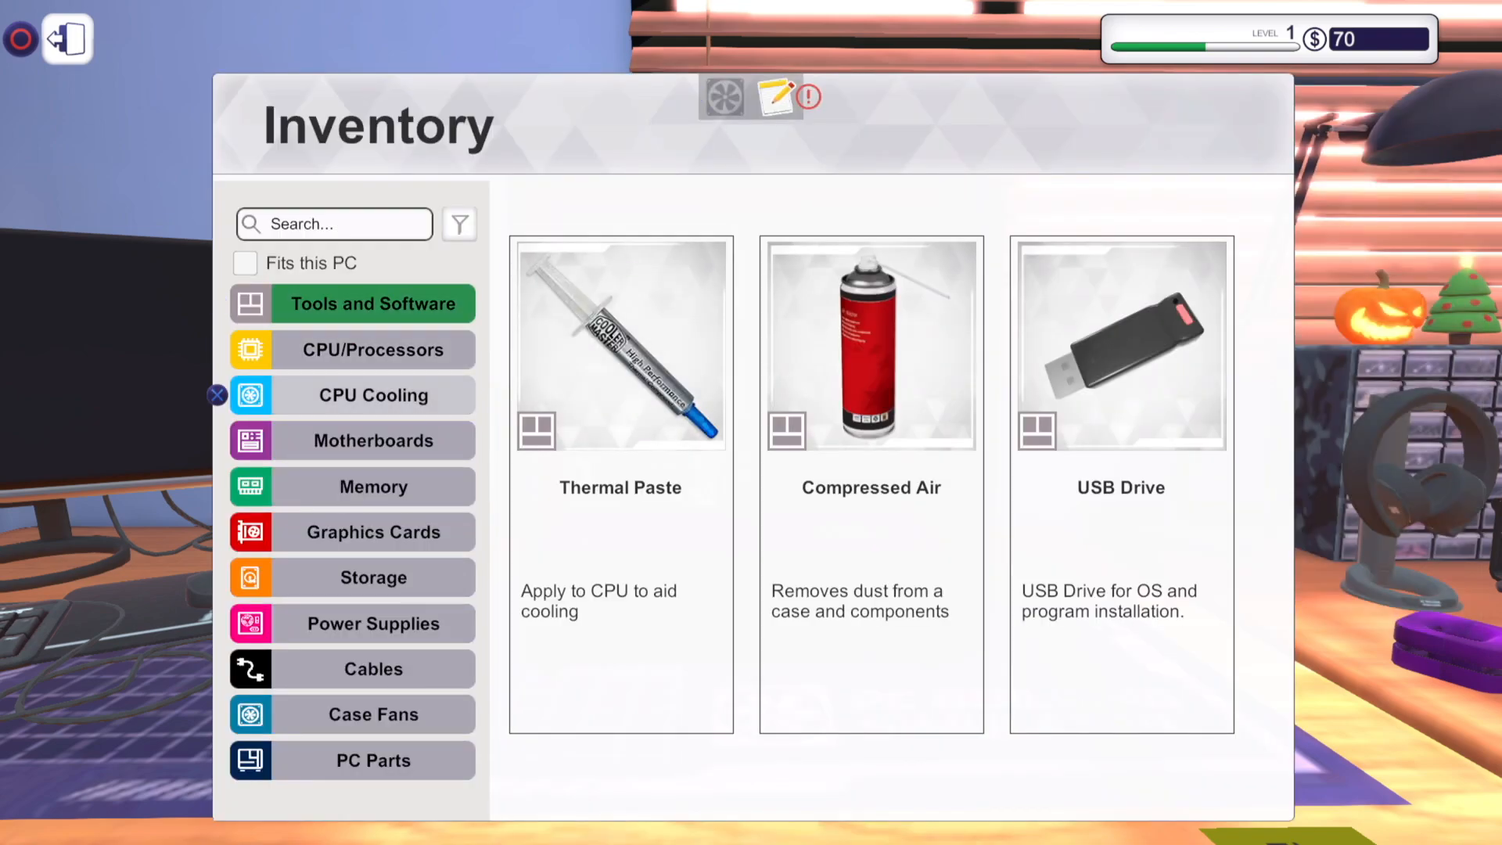
Sell the broken used GTX 970 from Graphics Cards inventory for $8
{"action": "left_click", "coordinate": [372, 533]}
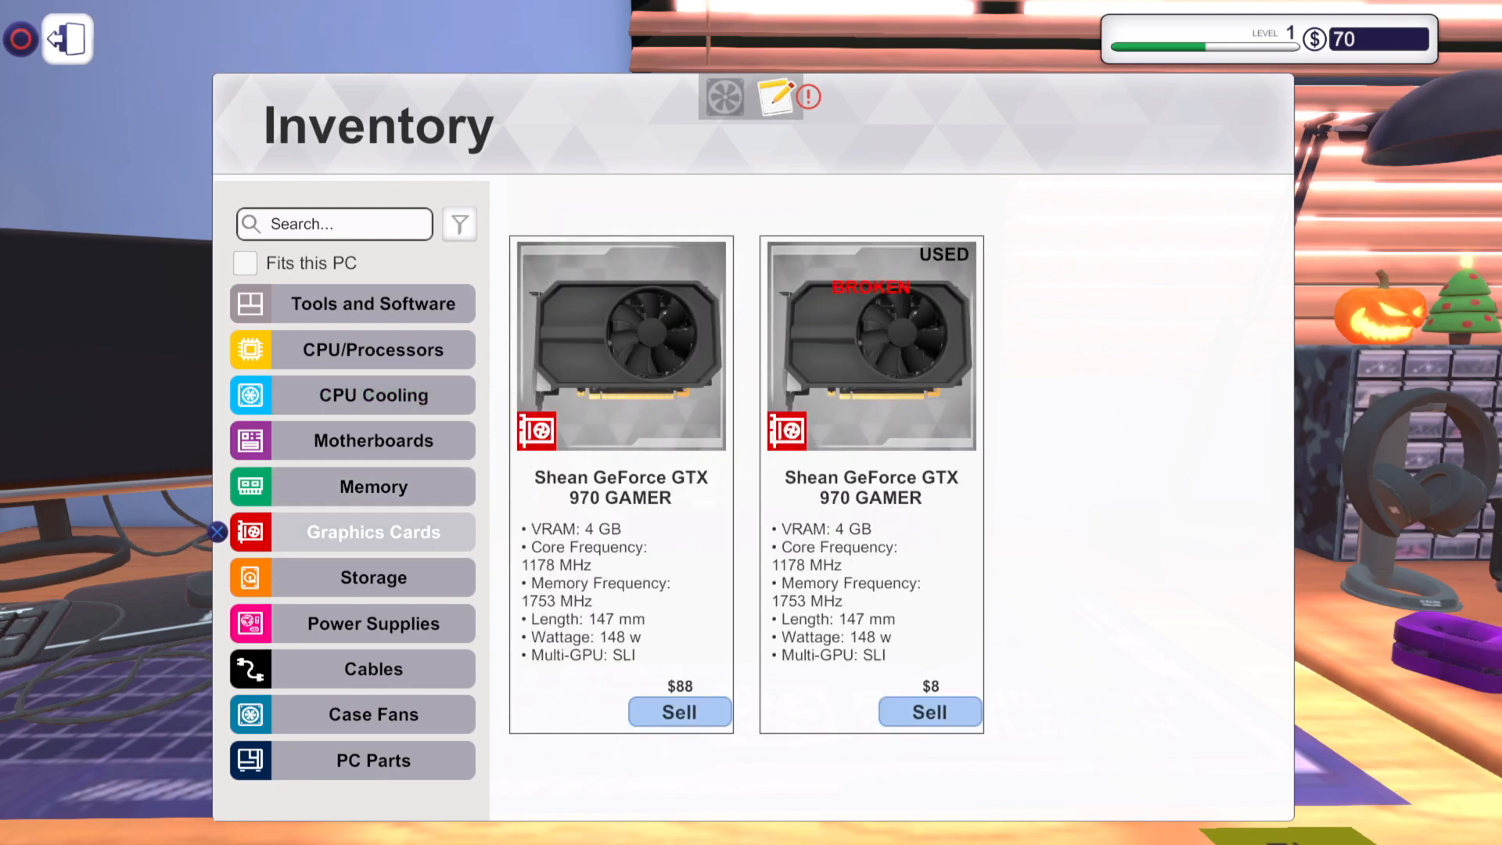
{"action": "left_click", "coordinate": [870, 345]}
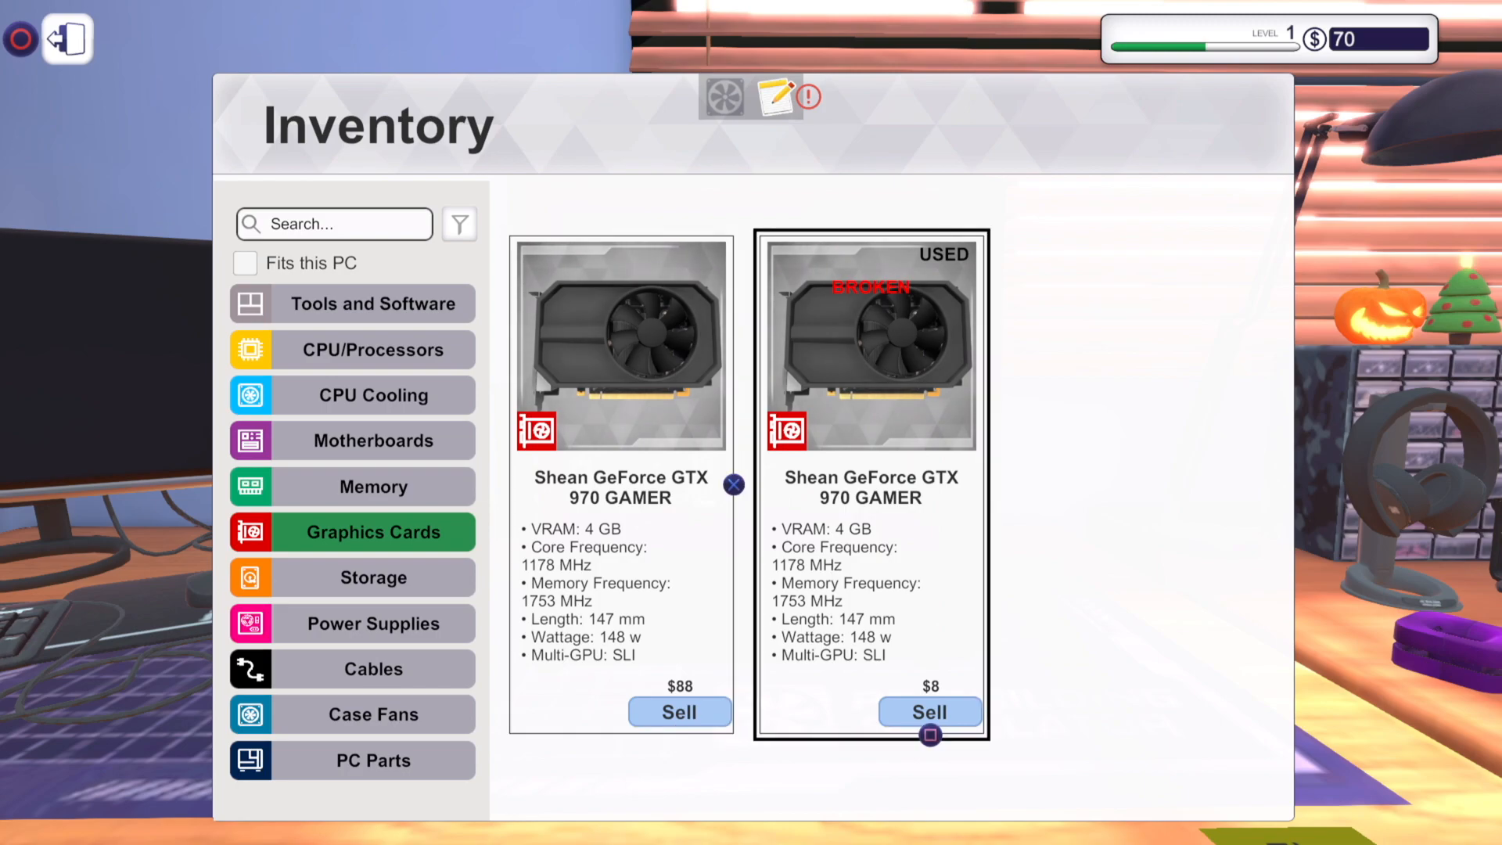
{"action": "left_click", "coordinate": [927, 712]}
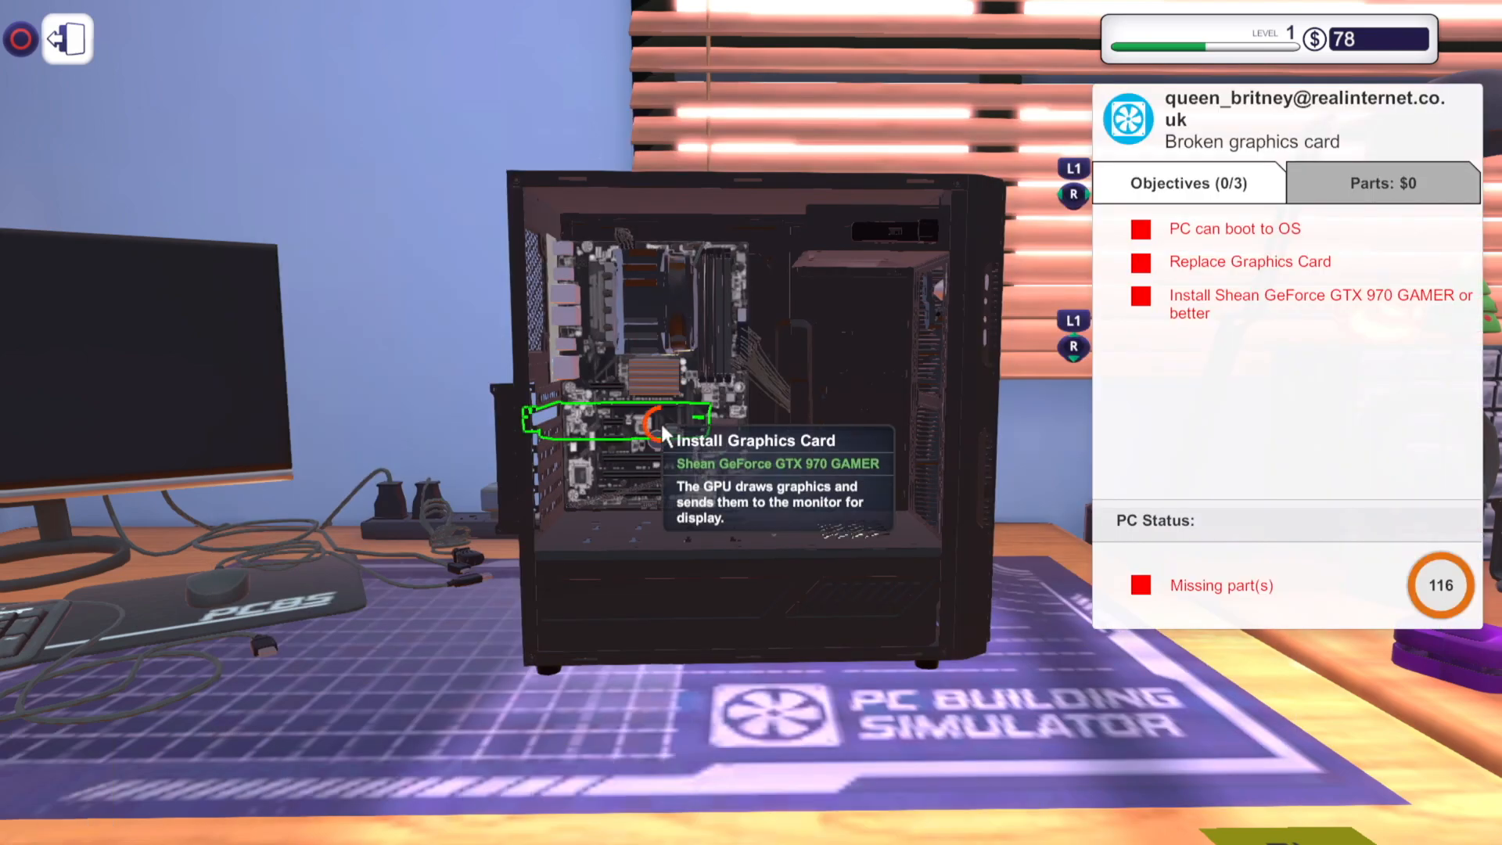
Install the new Shean GTX 970 and PCI cover, refit the panel, and plug in power
{"action": "left_click", "coordinate": [652, 427]}
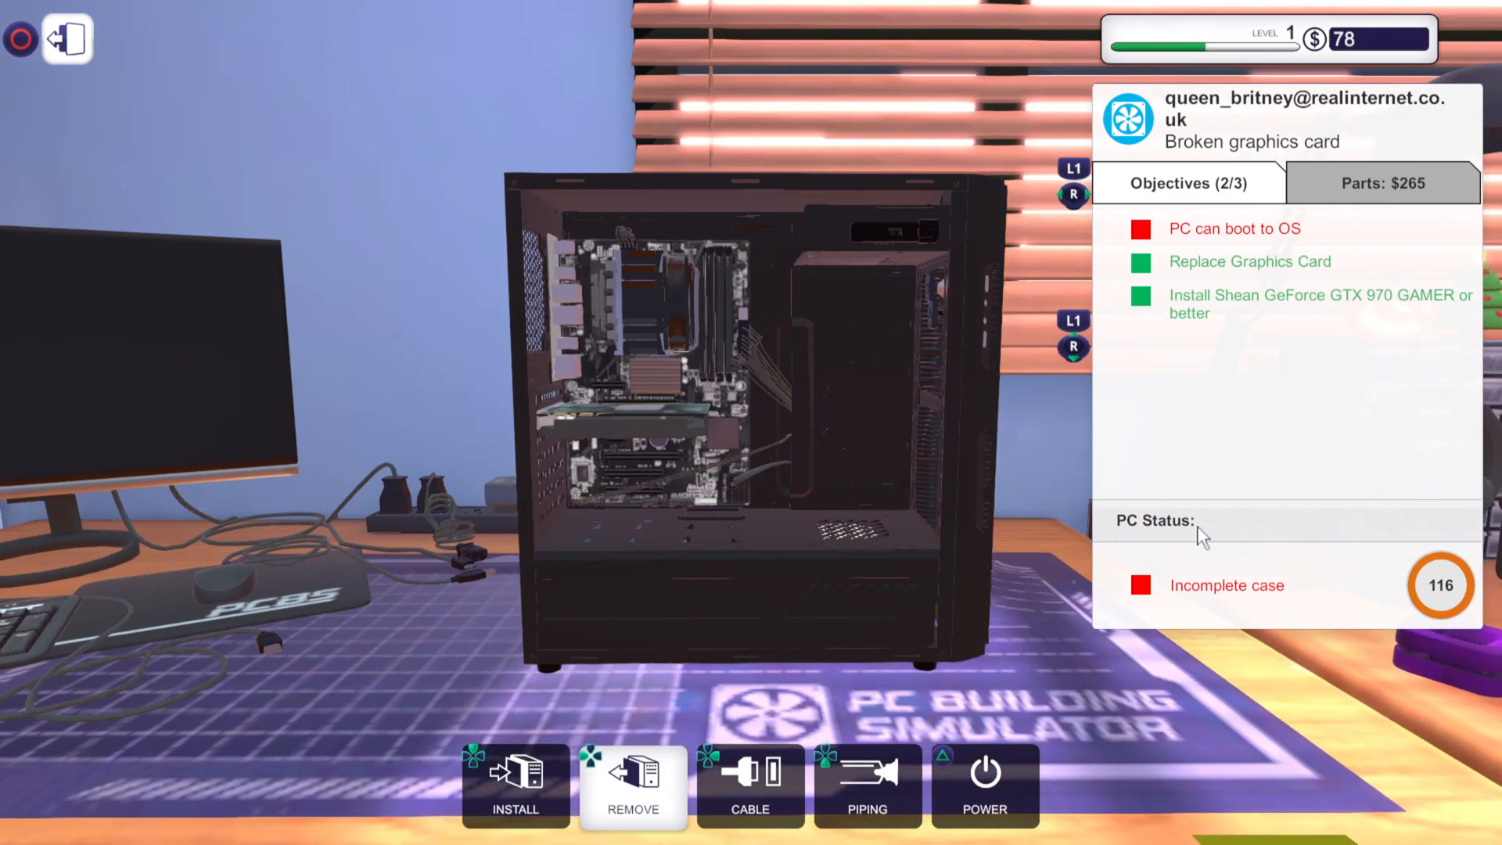
{"action": "mouse_move", "coordinate": [937, 479]}
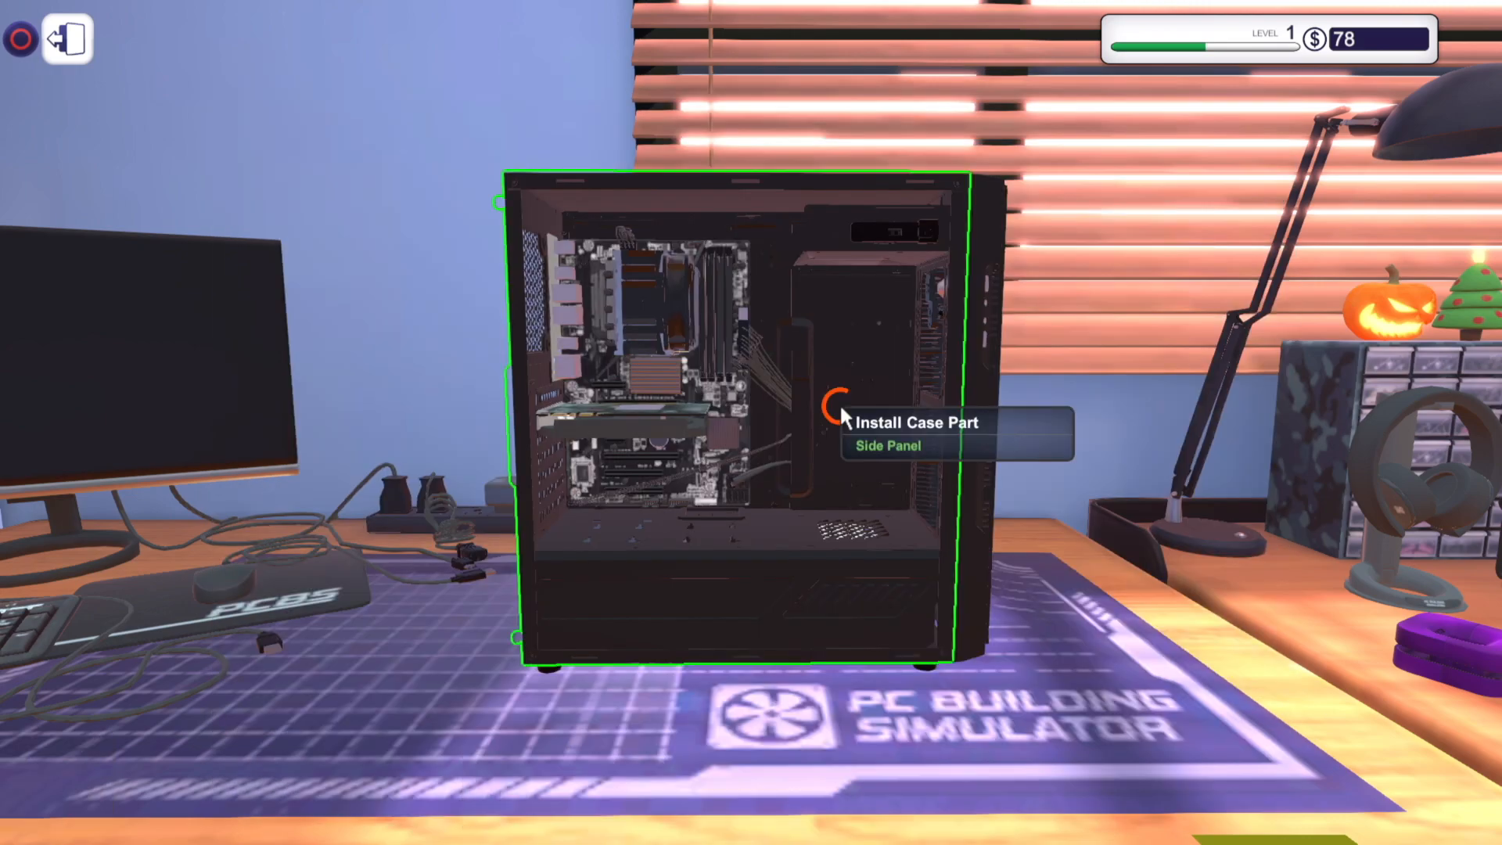
{"action": "left_click", "coordinate": [887, 445]}
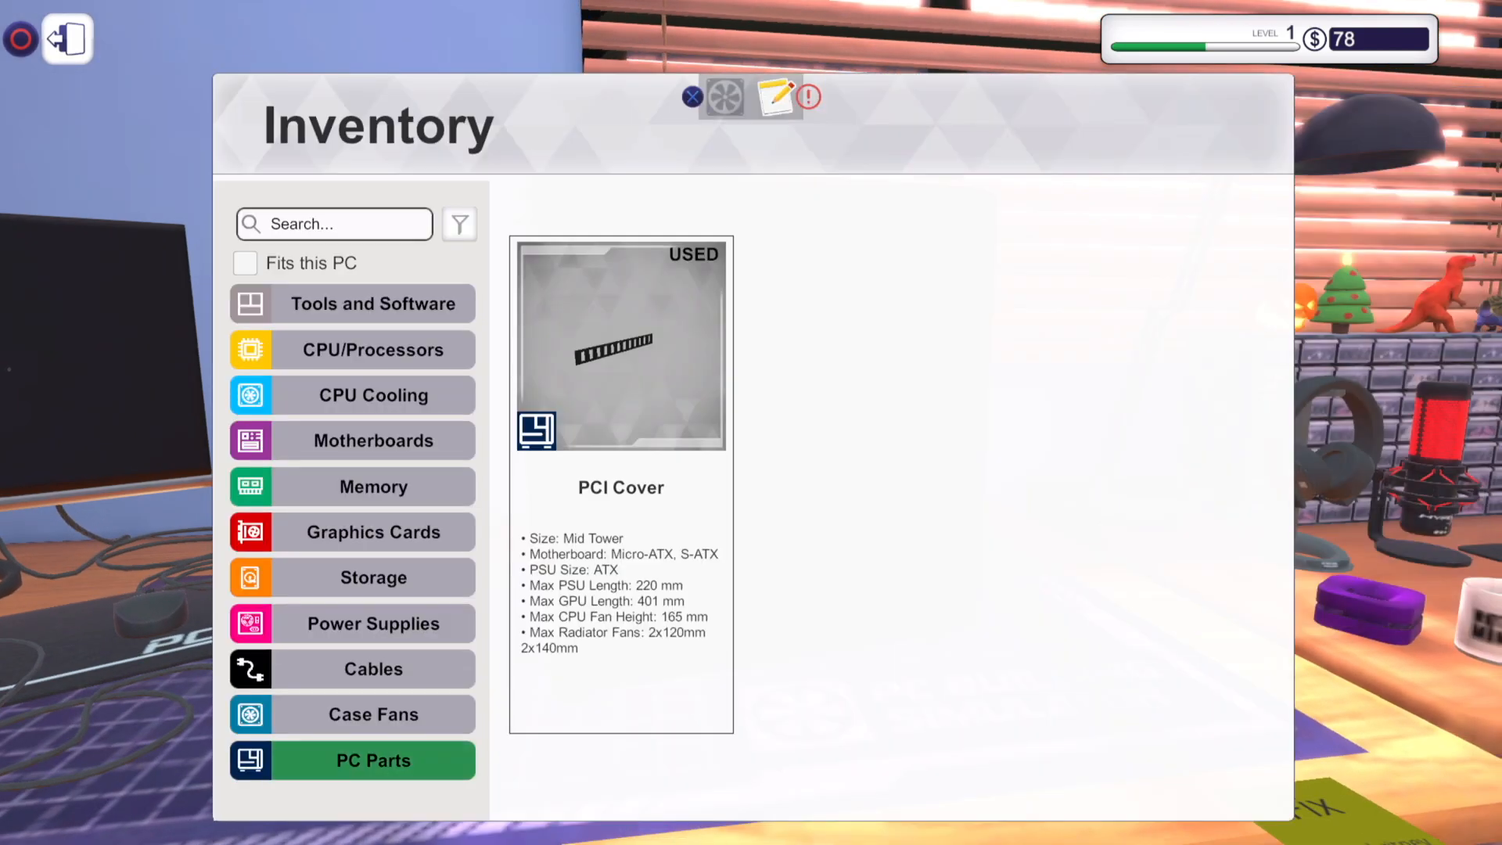
{"action": "left_click", "coordinate": [692, 98]}
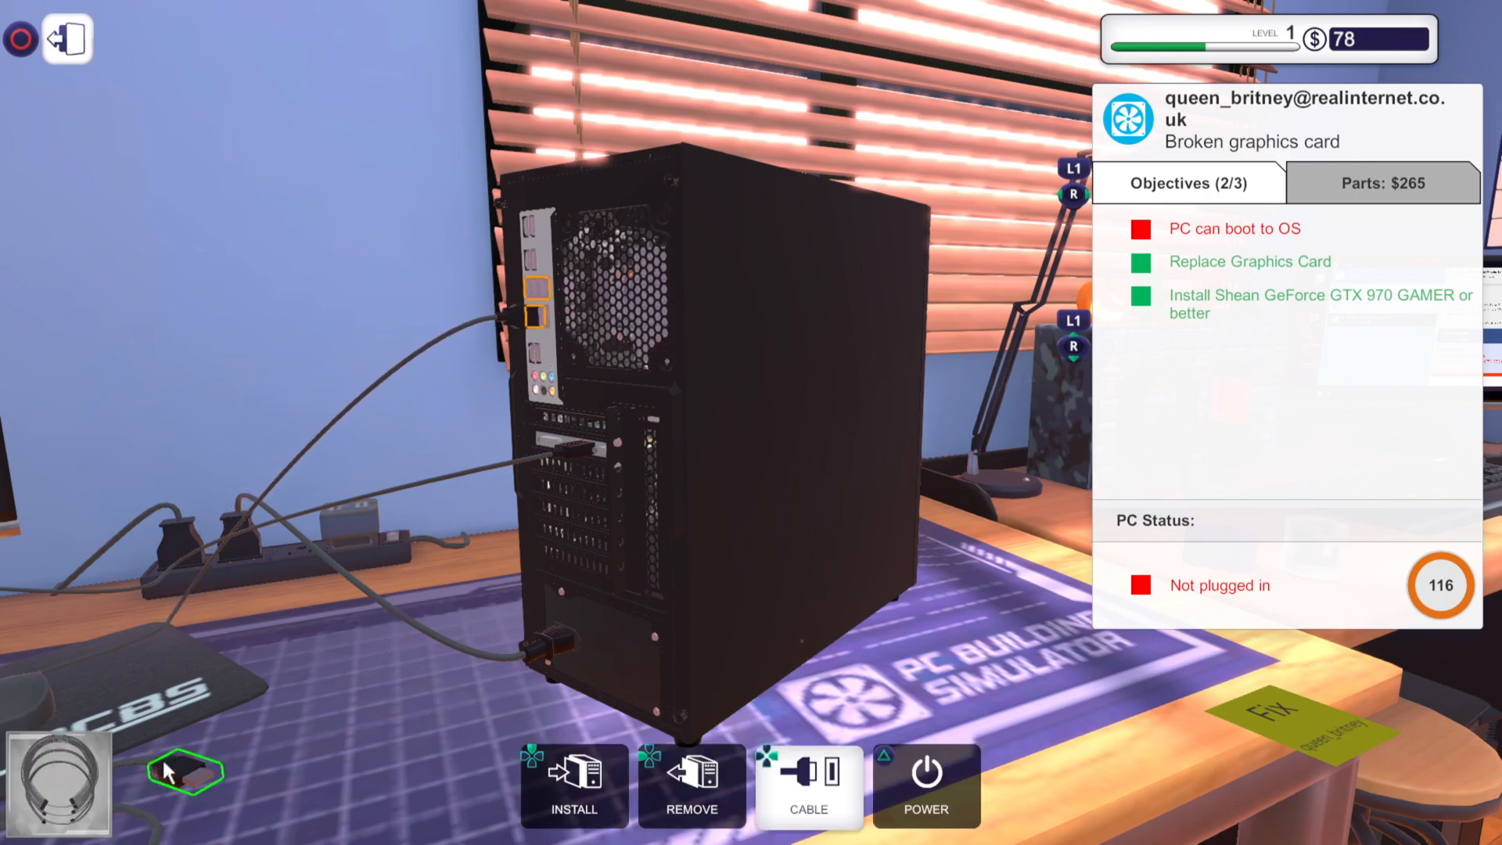
{"action": "left_click", "coordinate": [541, 321]}
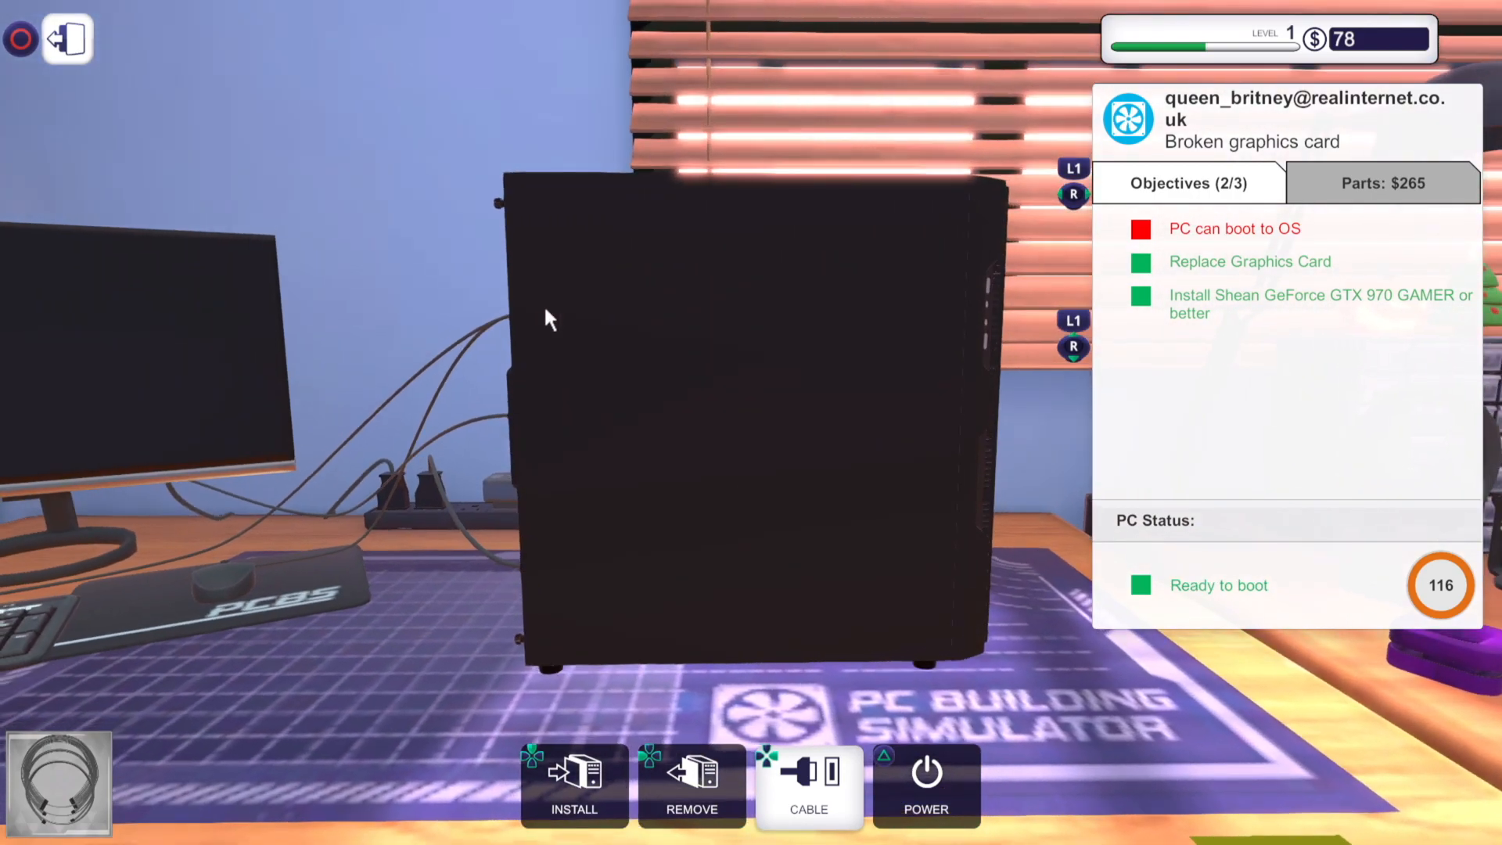
{"action": "left_click", "coordinate": [925, 780]}
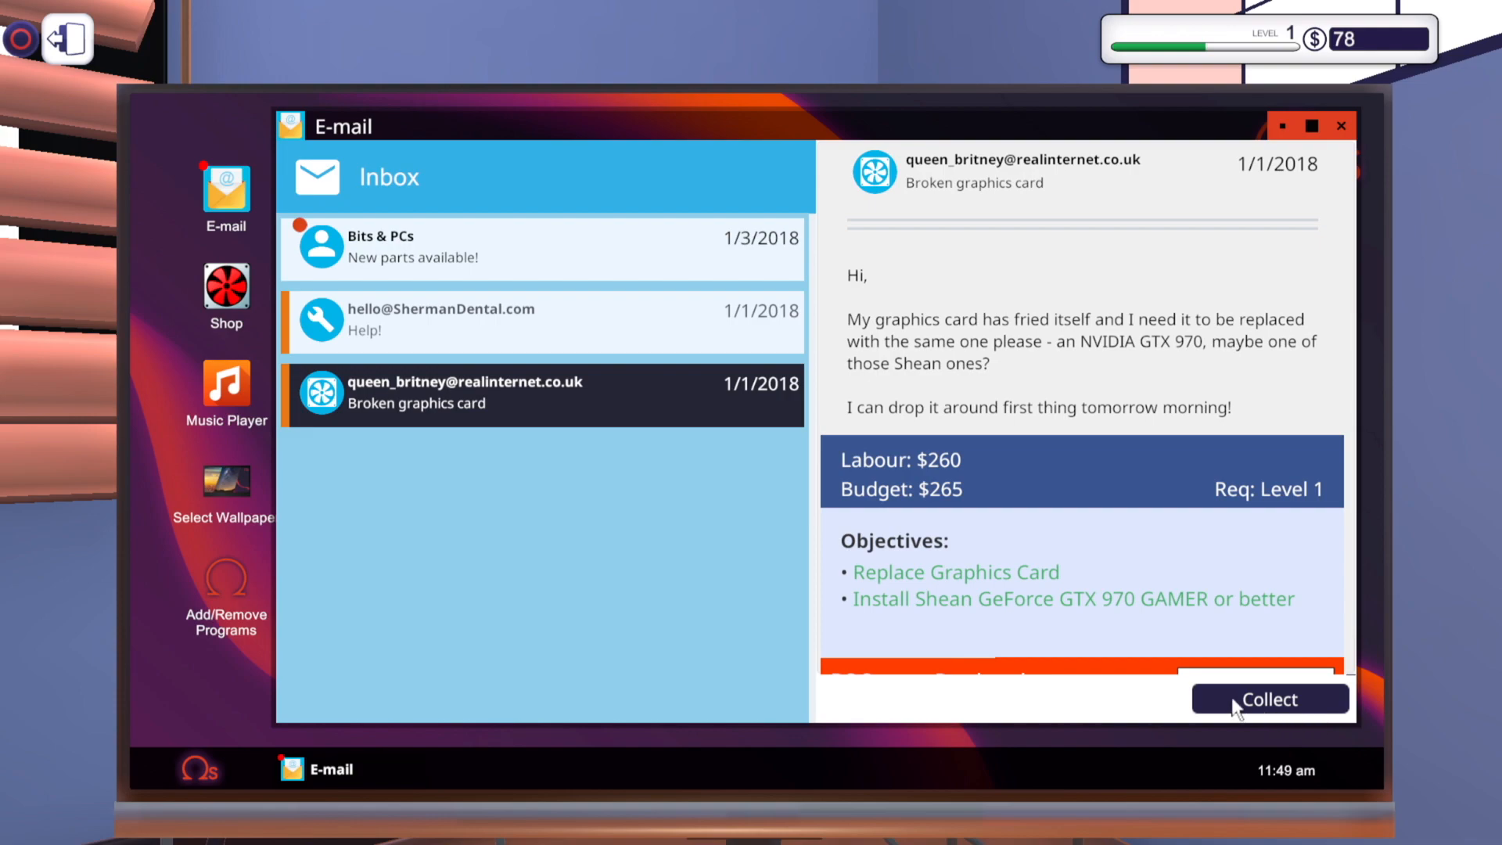
{"action": "mouse_move", "coordinate": [1267, 709]}
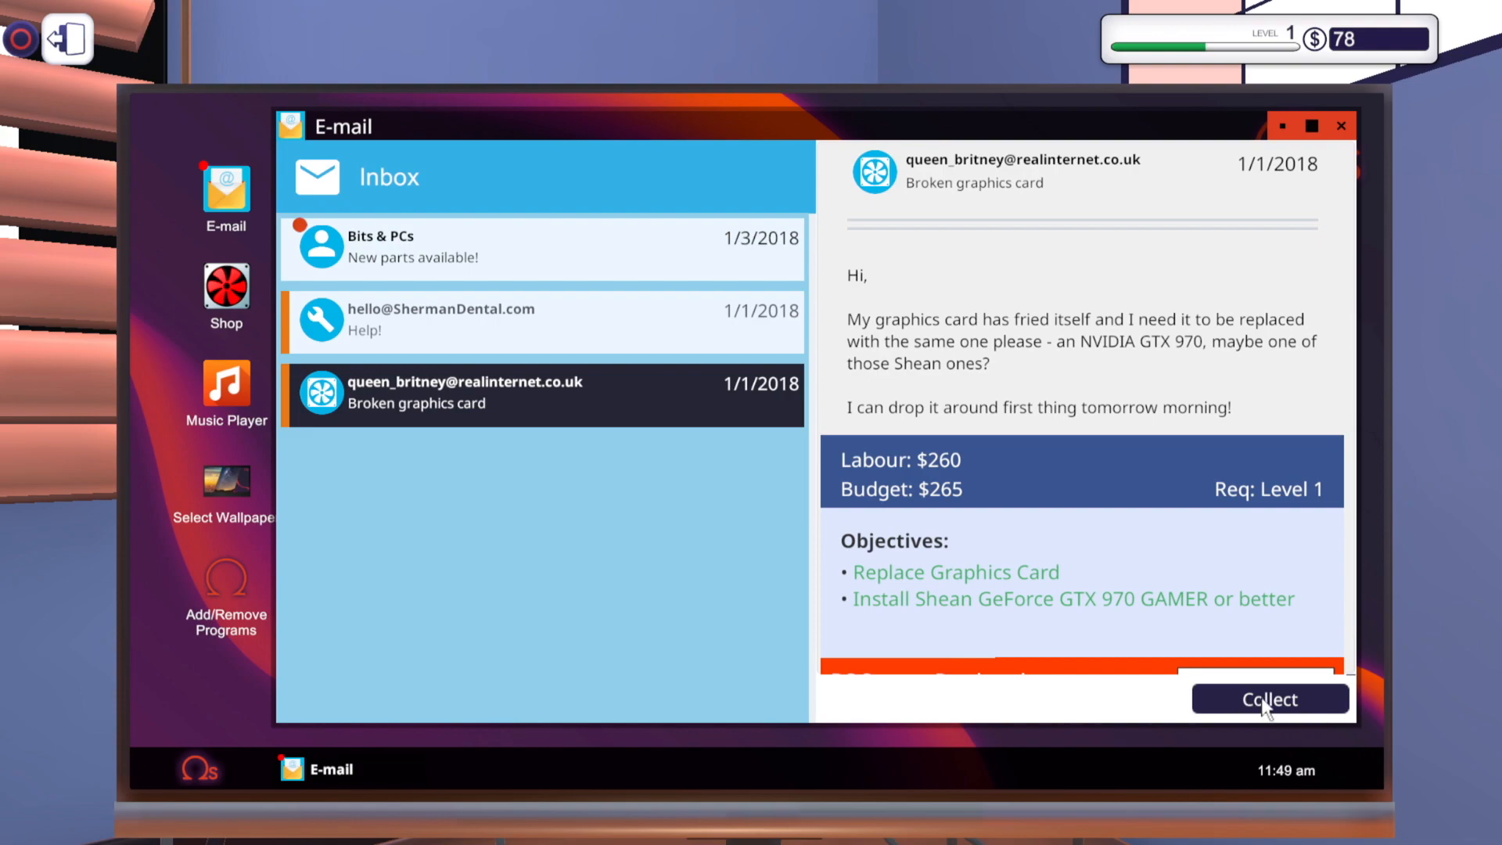
{"action": "mouse_move", "coordinate": [661, 291]}
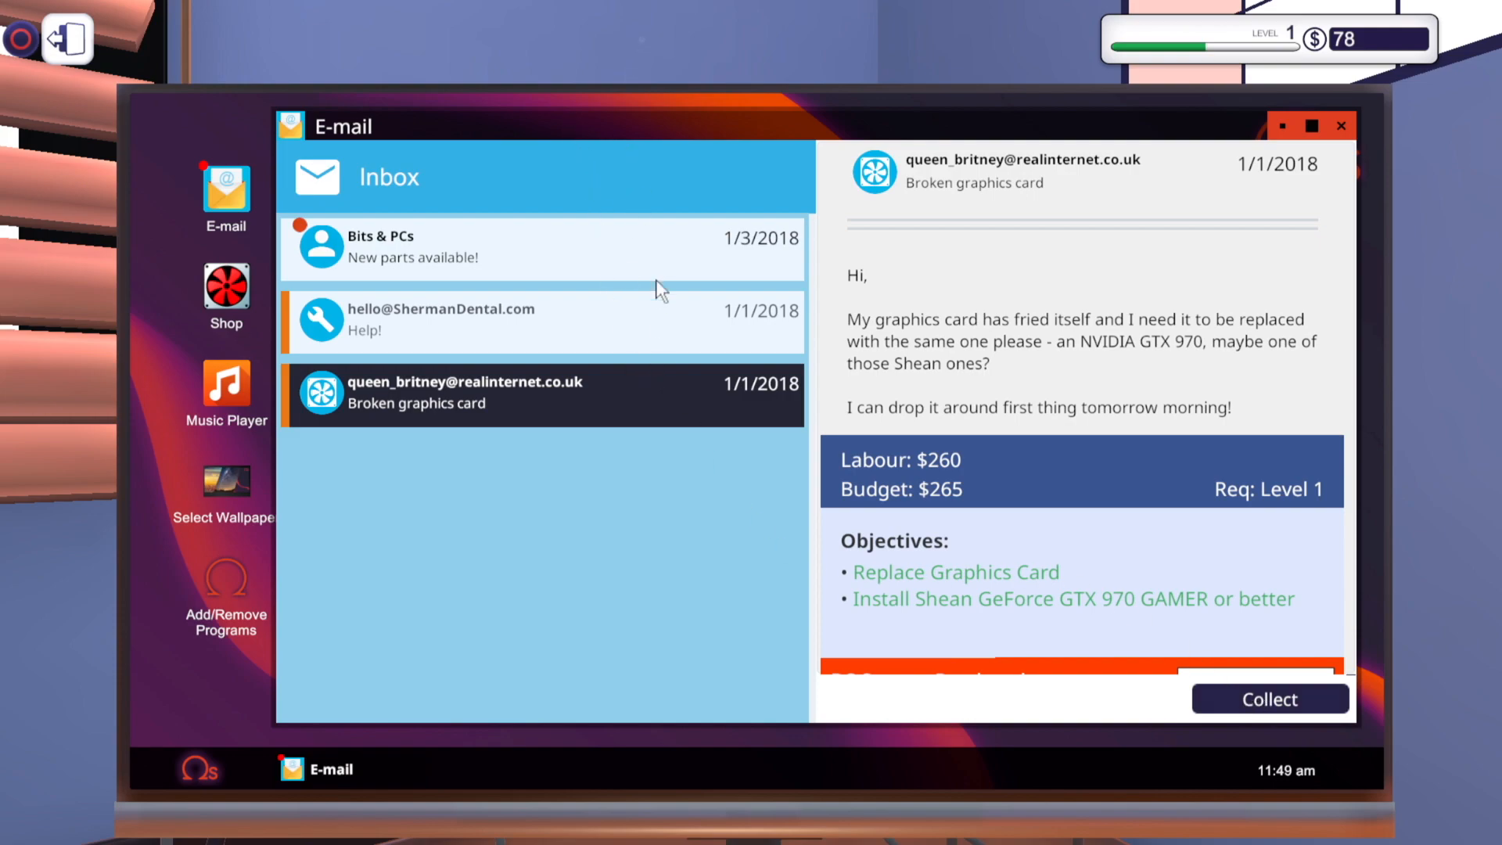
{"action": "mouse_move", "coordinate": [1064, 432]}
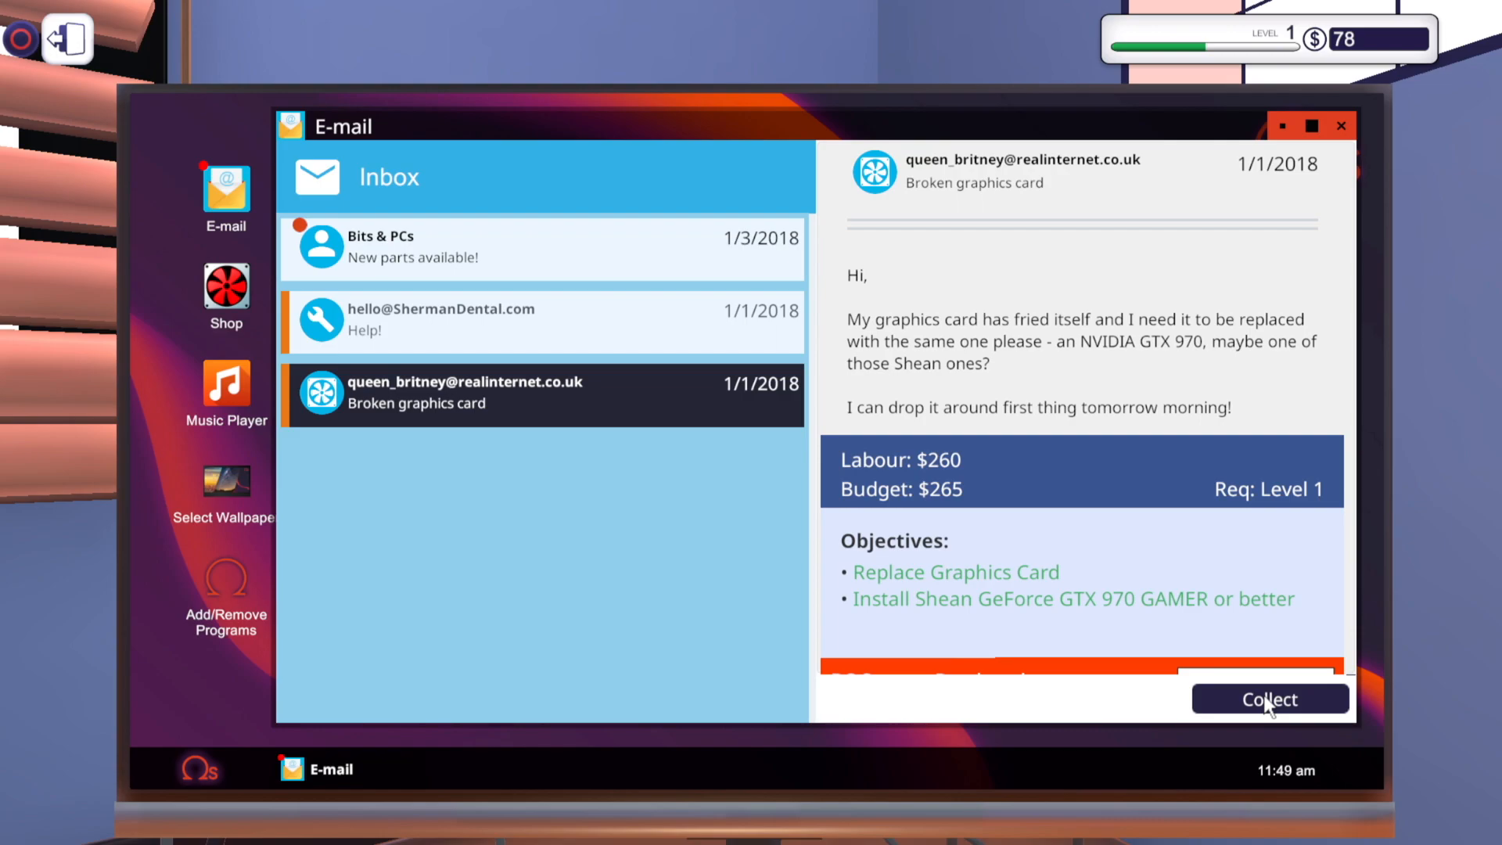
Collect $525 for the graphics card job, raising the balance to $603
{"action": "left_click", "coordinate": [1269, 699]}
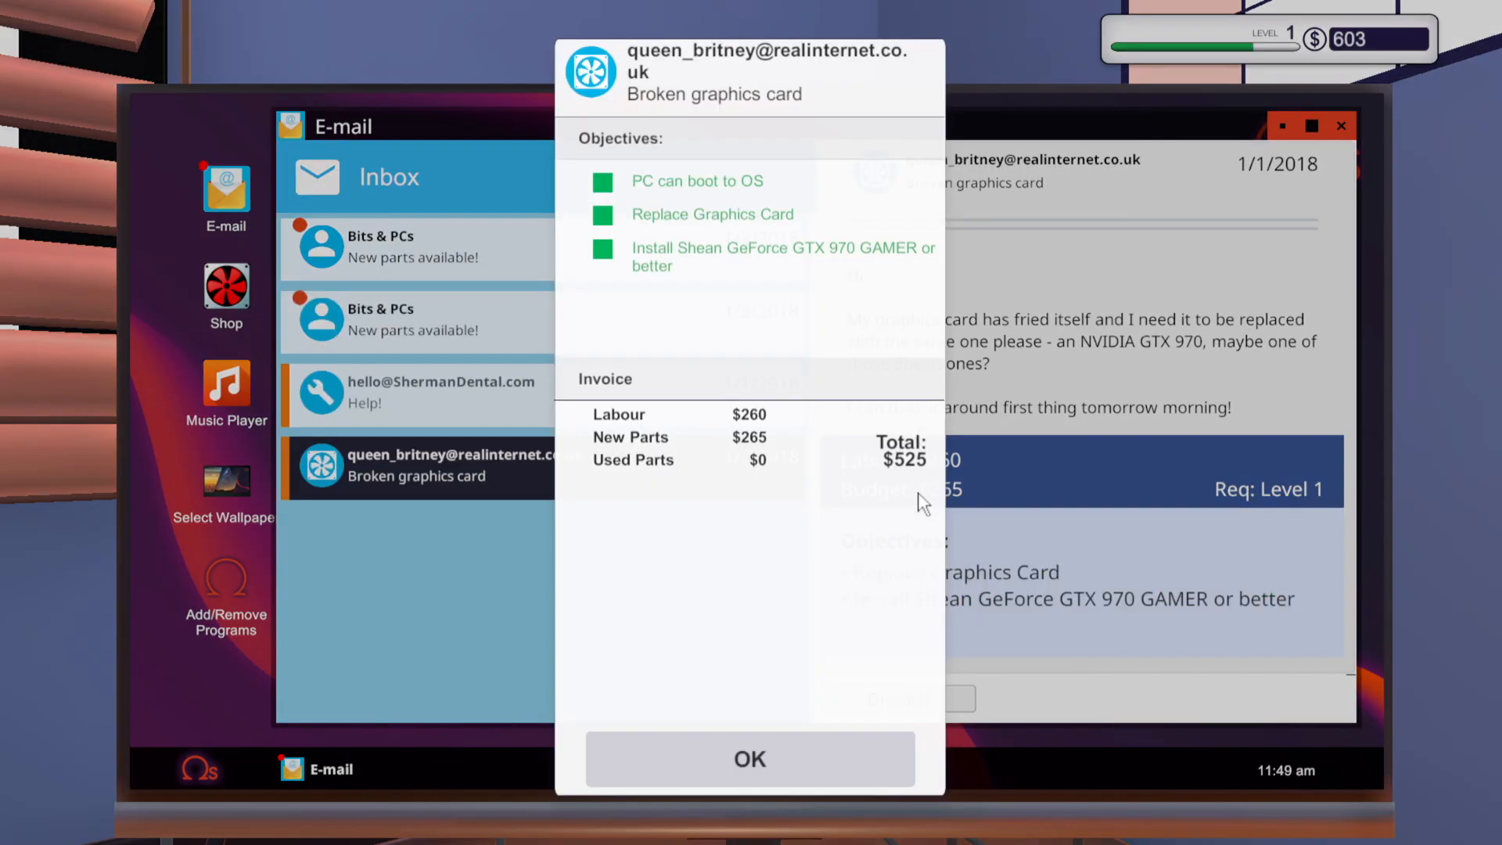
{"action": "mouse_move", "coordinate": [769, 426]}
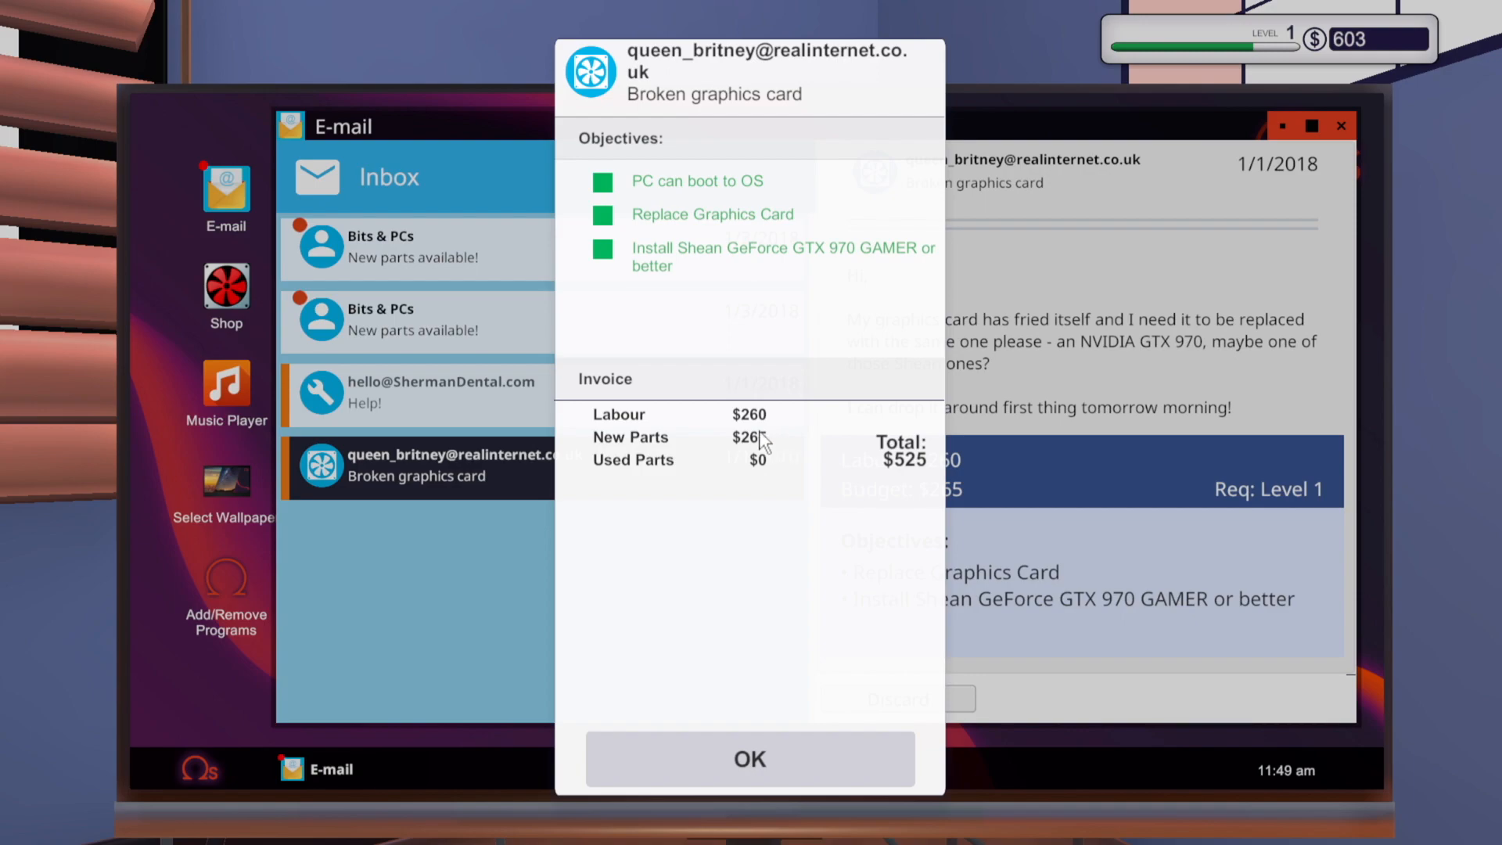
{"action": "mouse_move", "coordinate": [765, 441]}
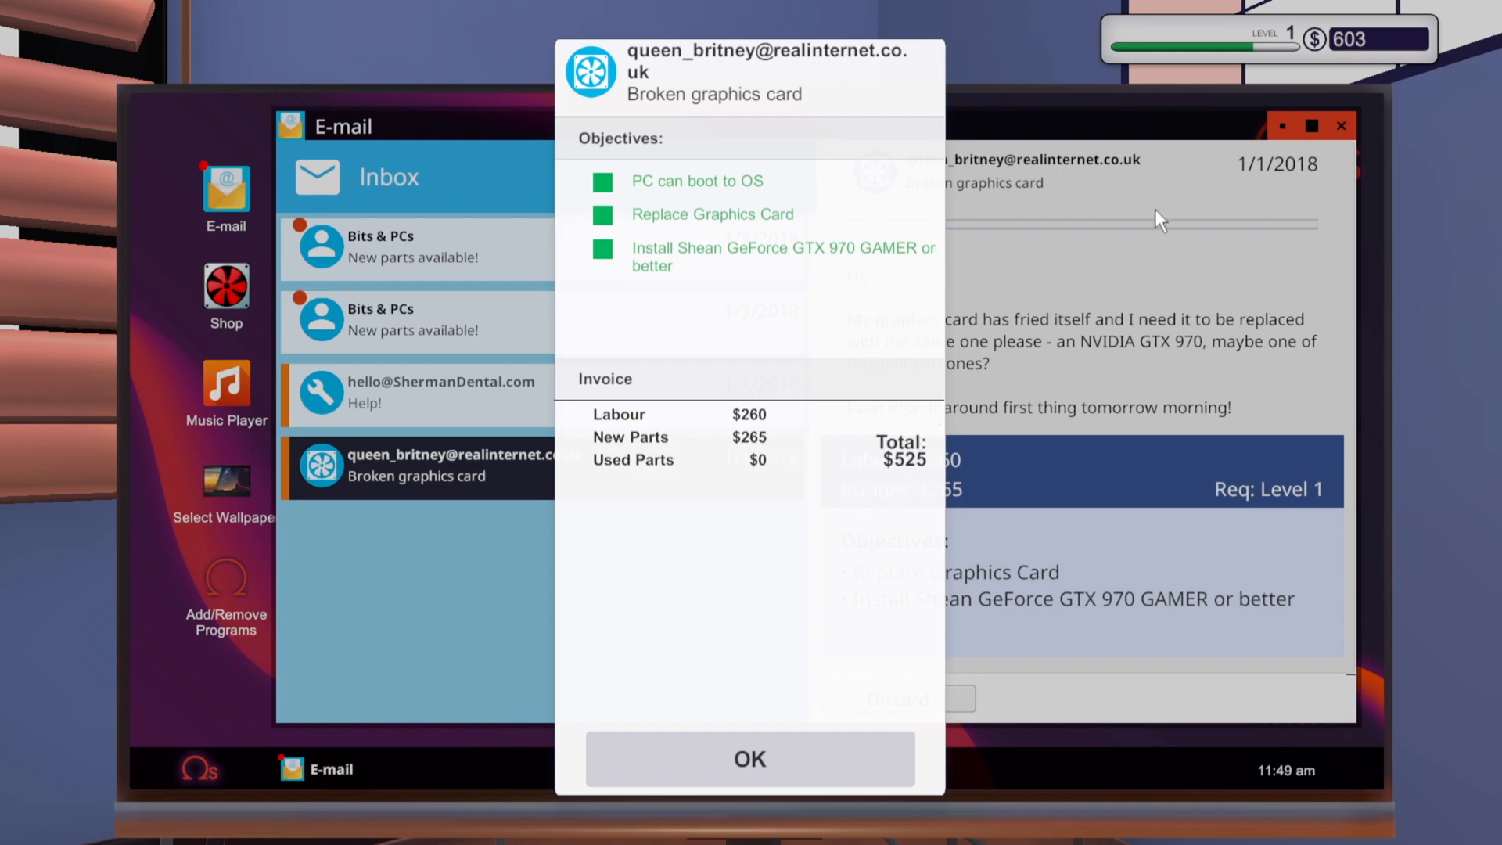
{"action": "left_click", "coordinate": [749, 758]}
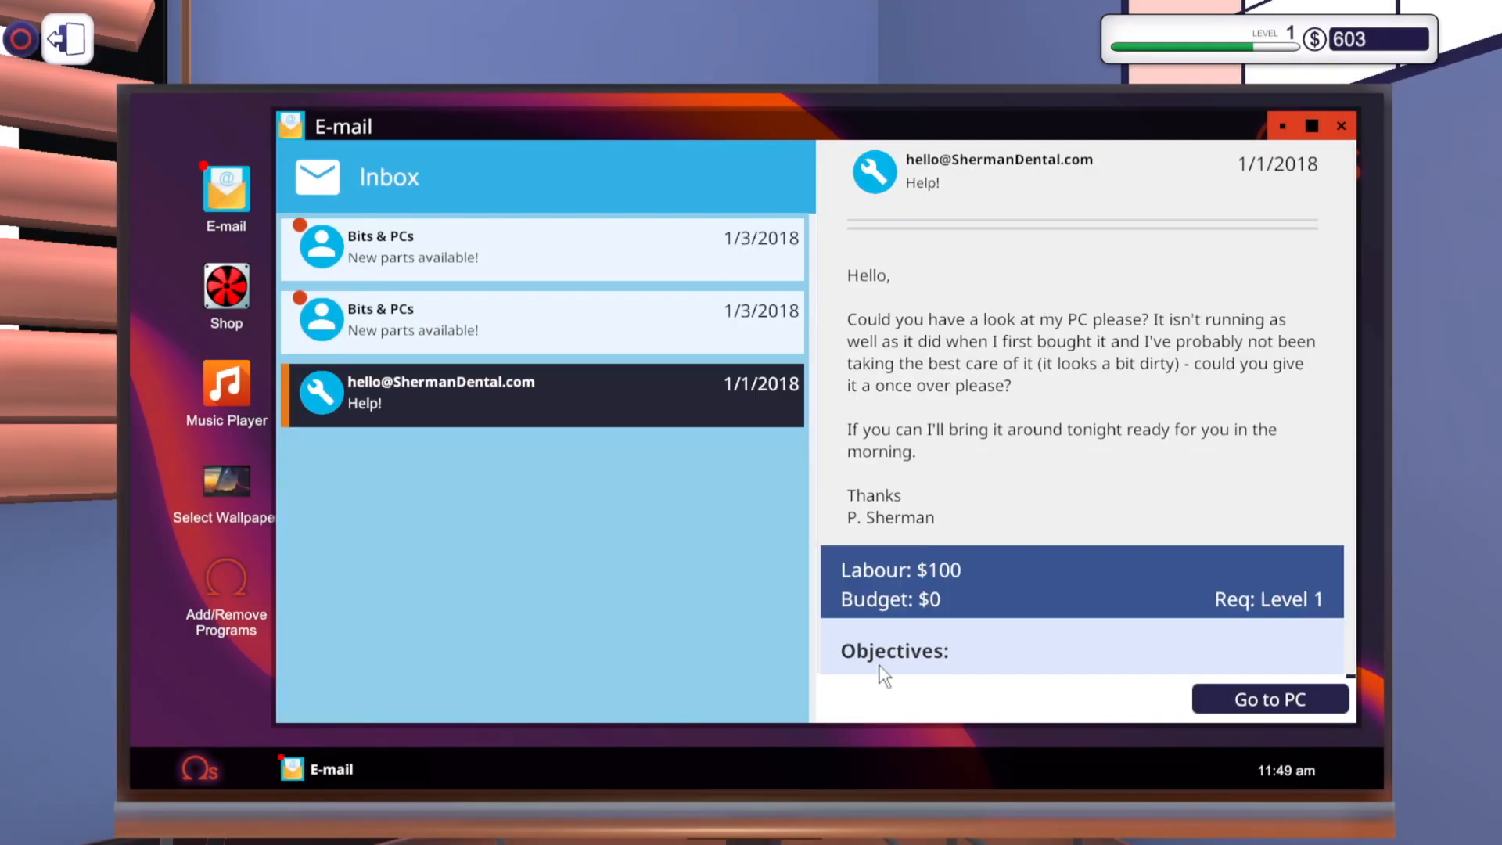
{"action": "mouse_move", "coordinate": [1070, 524]}
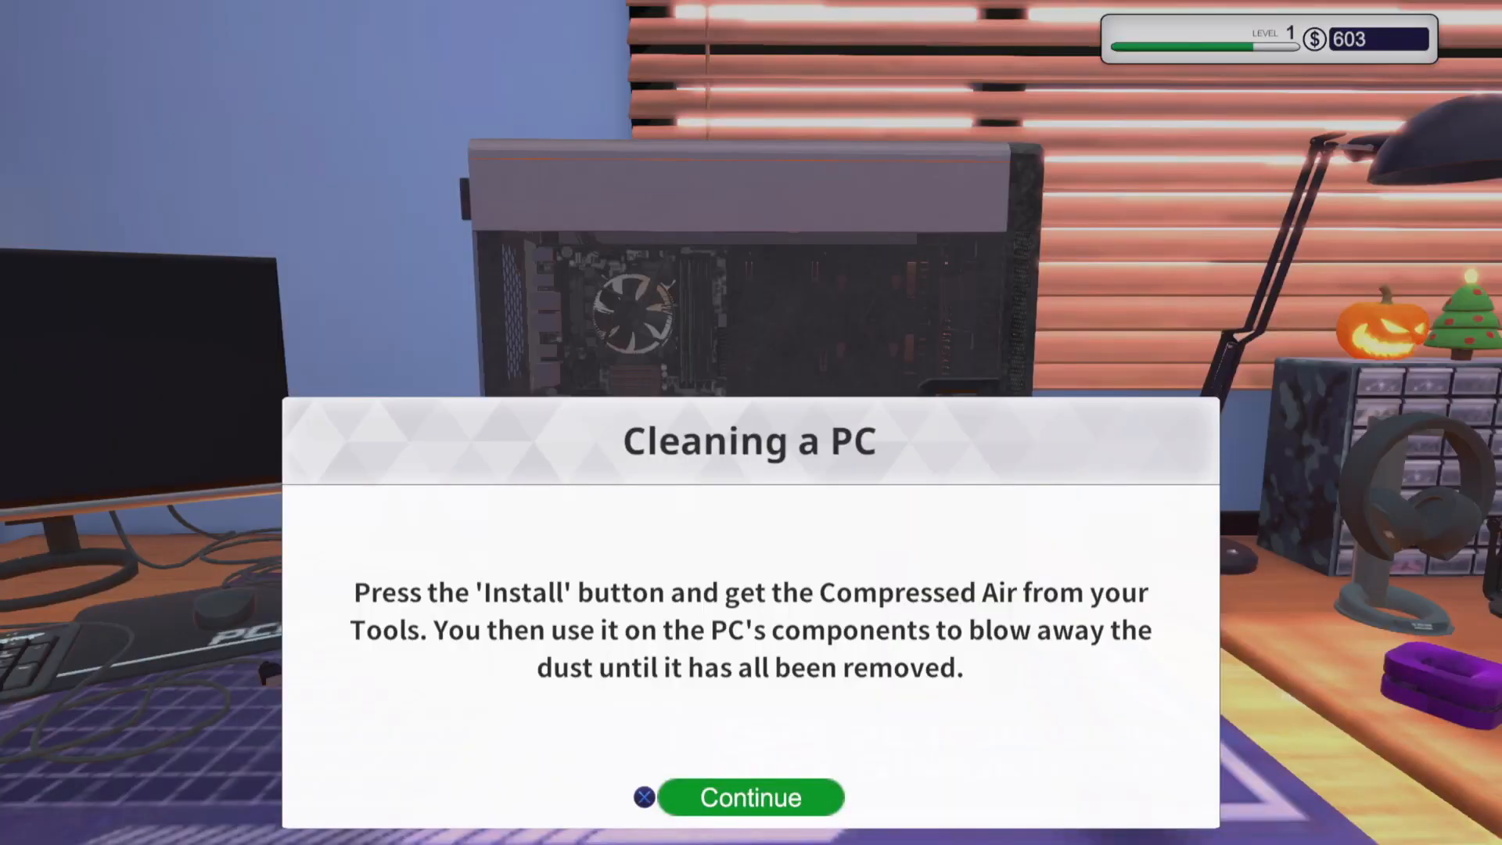
Blow the dust out of the Sherman Dental PC with Compressed Air
{"action": "left_click", "coordinate": [751, 797]}
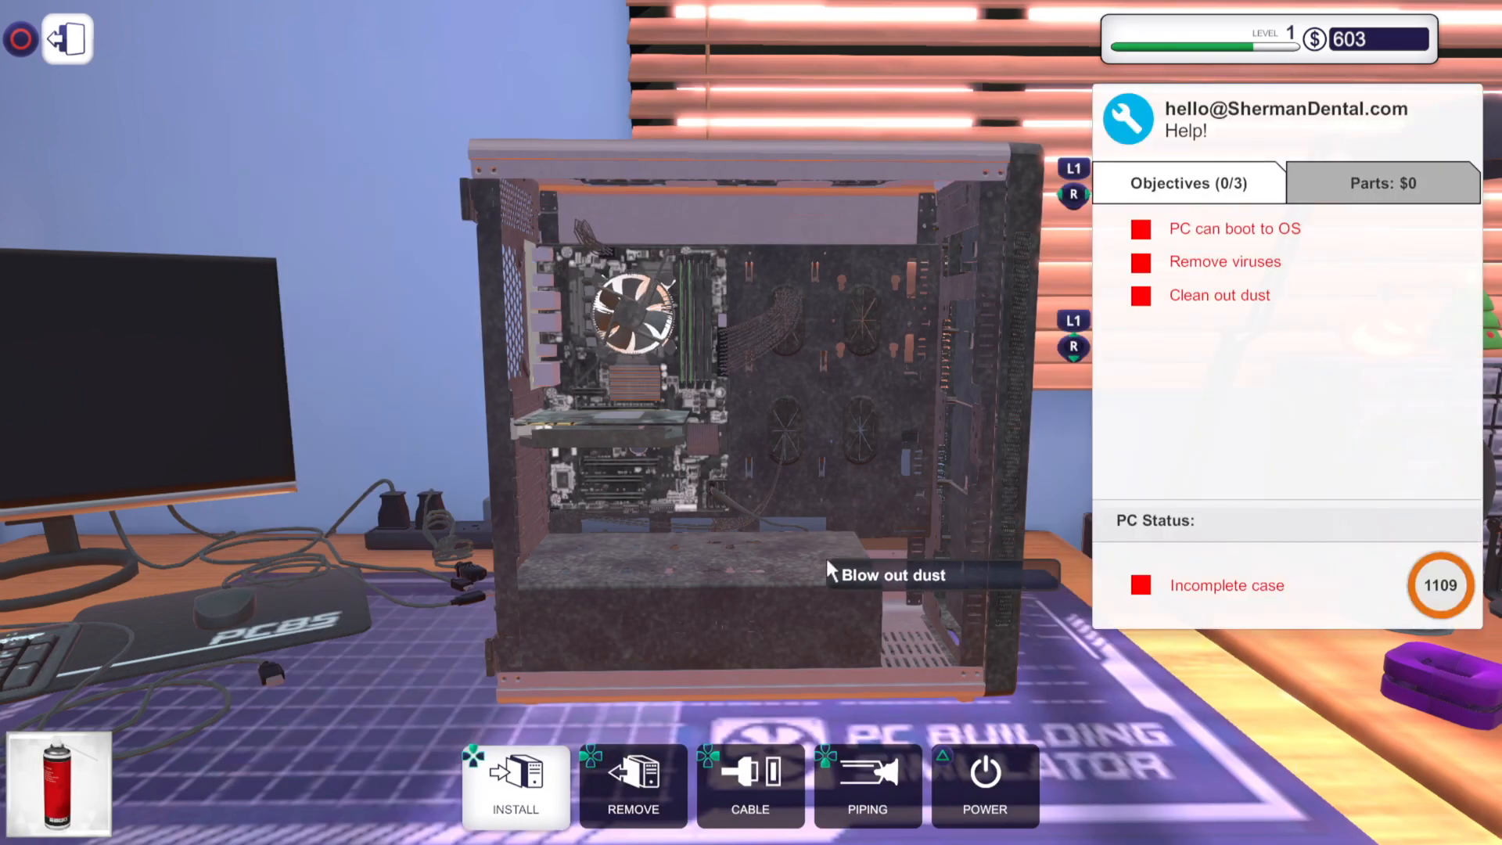
{"action": "mouse_move", "coordinate": [629, 632]}
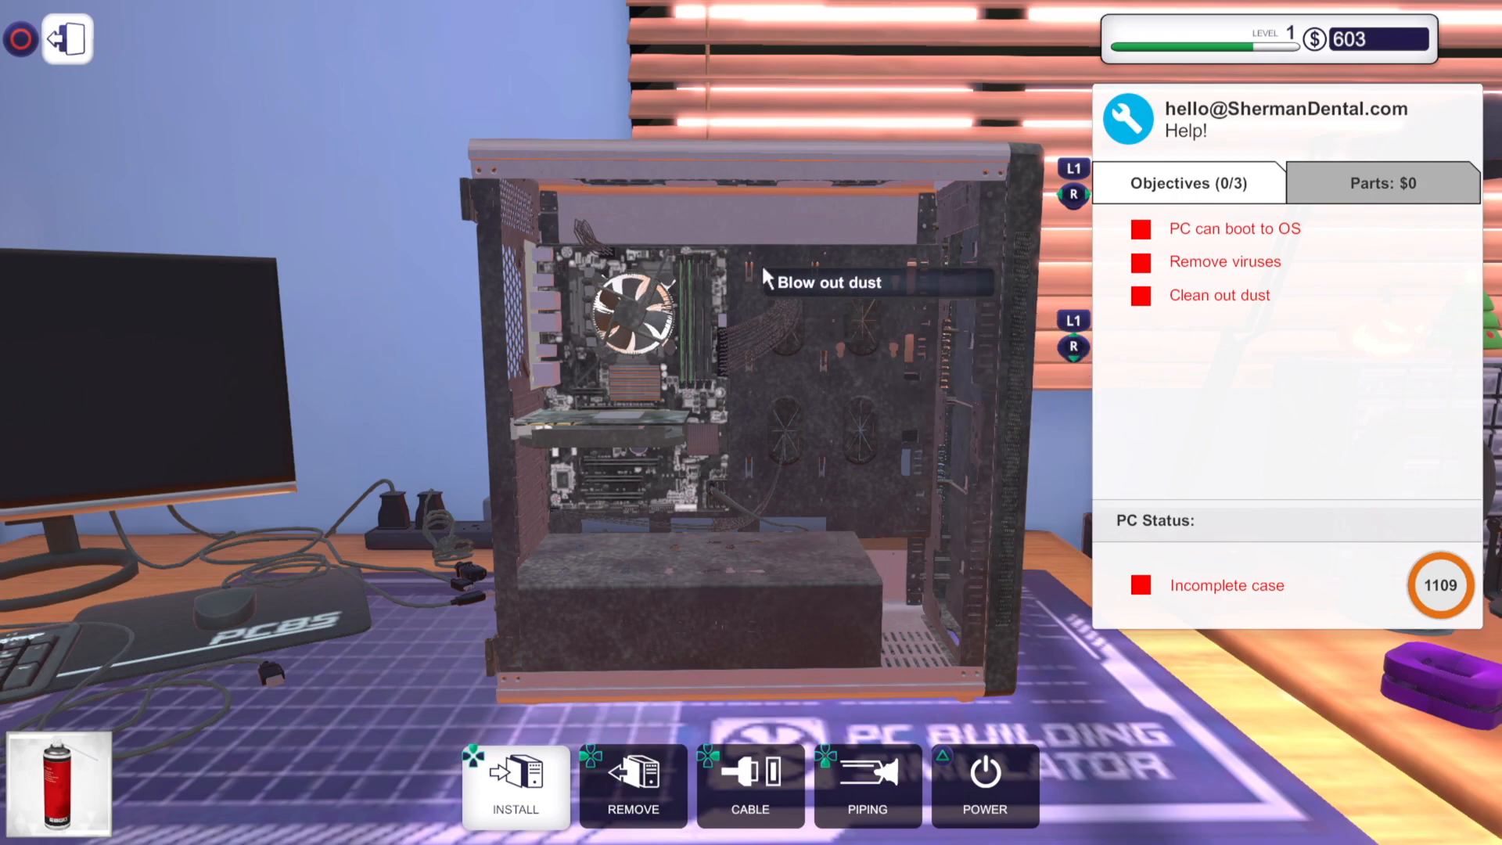
{"action": "mouse_move", "coordinate": [599, 477]}
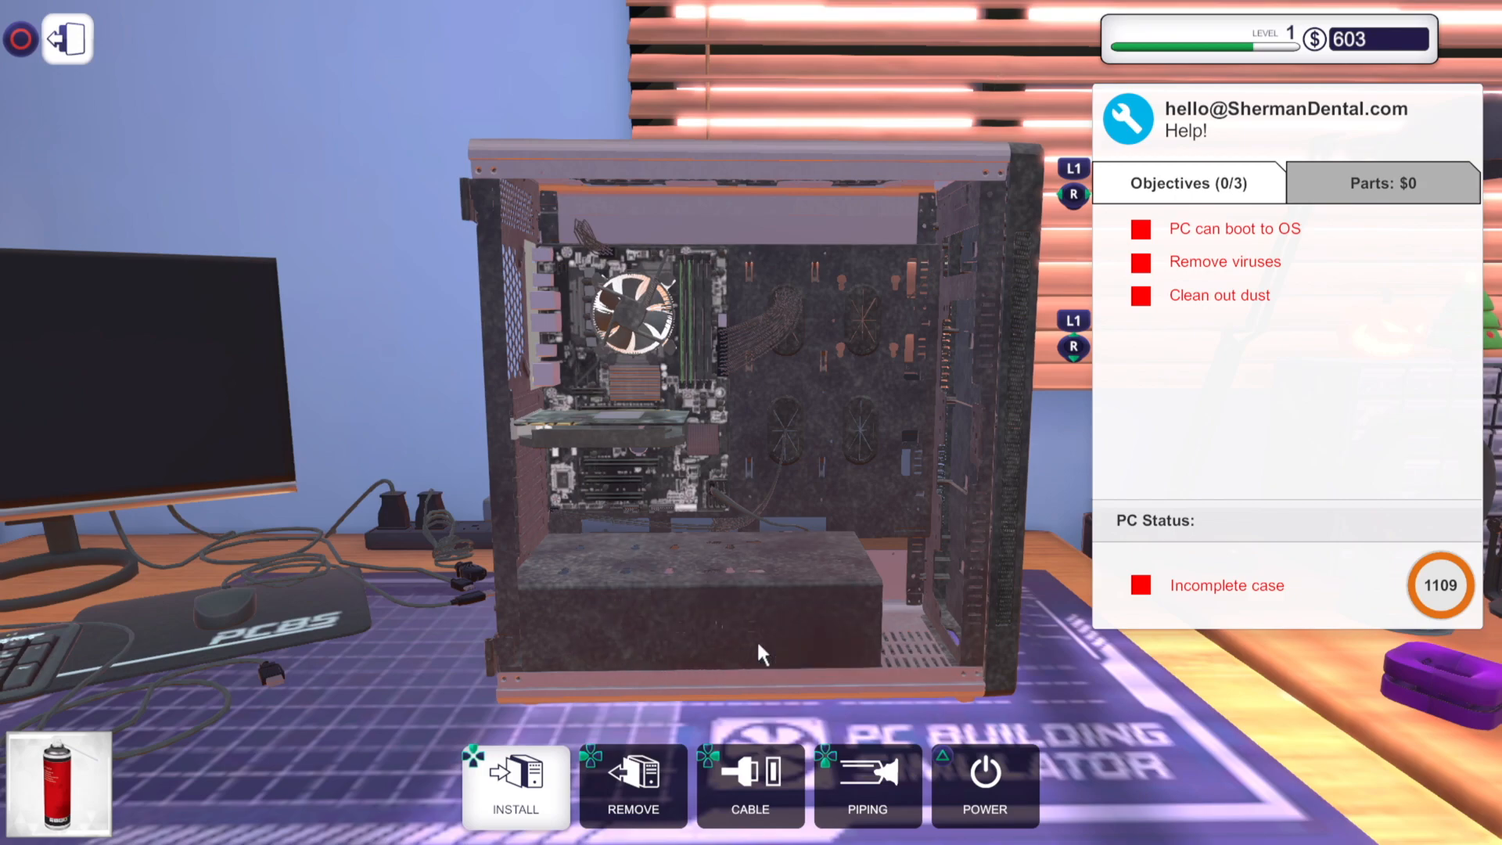
{"action": "mouse_move", "coordinate": [692, 333]}
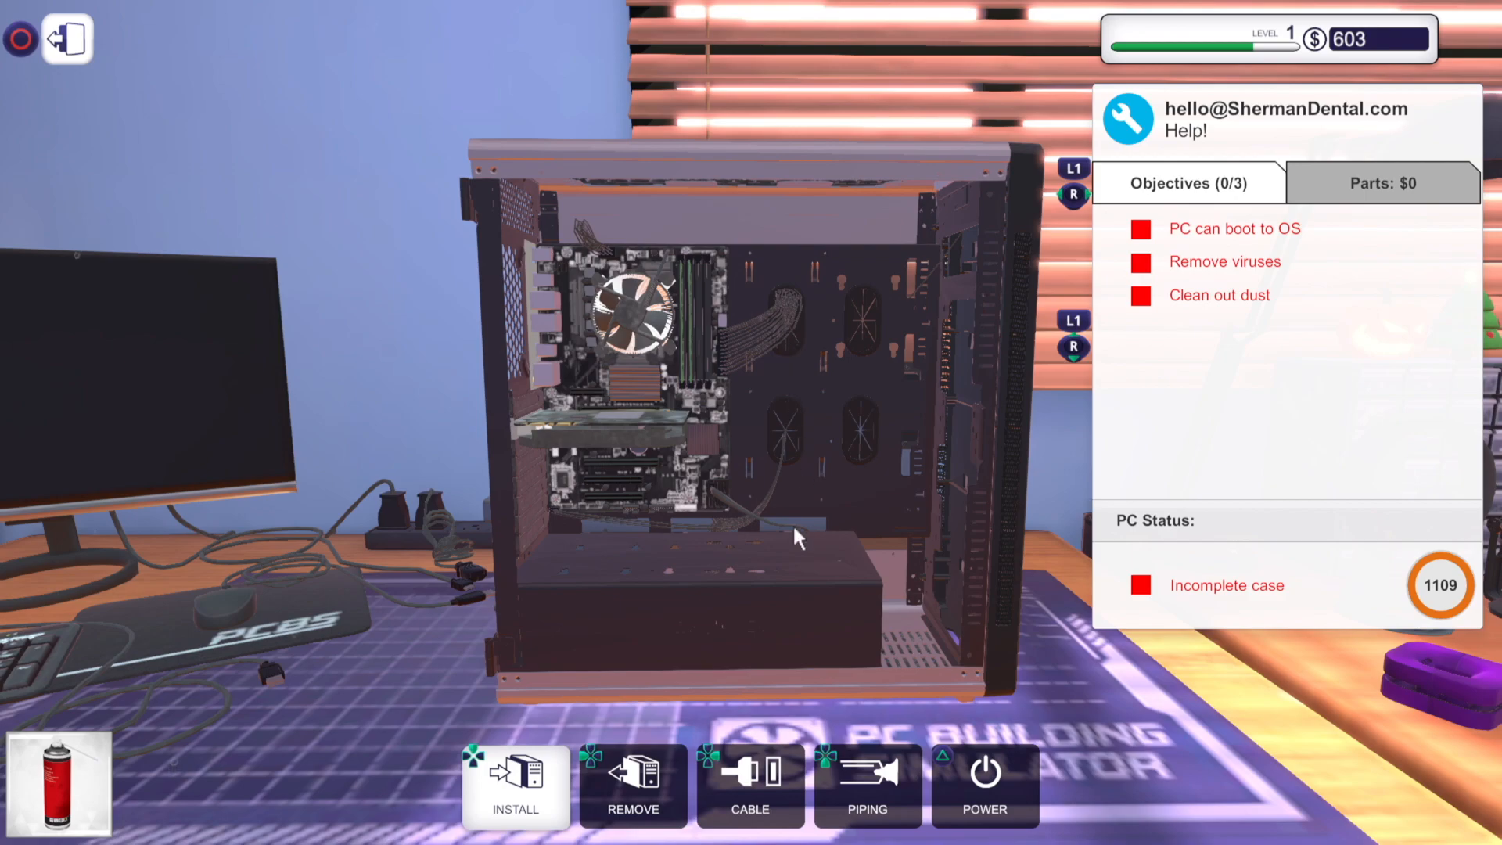
{"action": "mouse_move", "coordinate": [772, 185]}
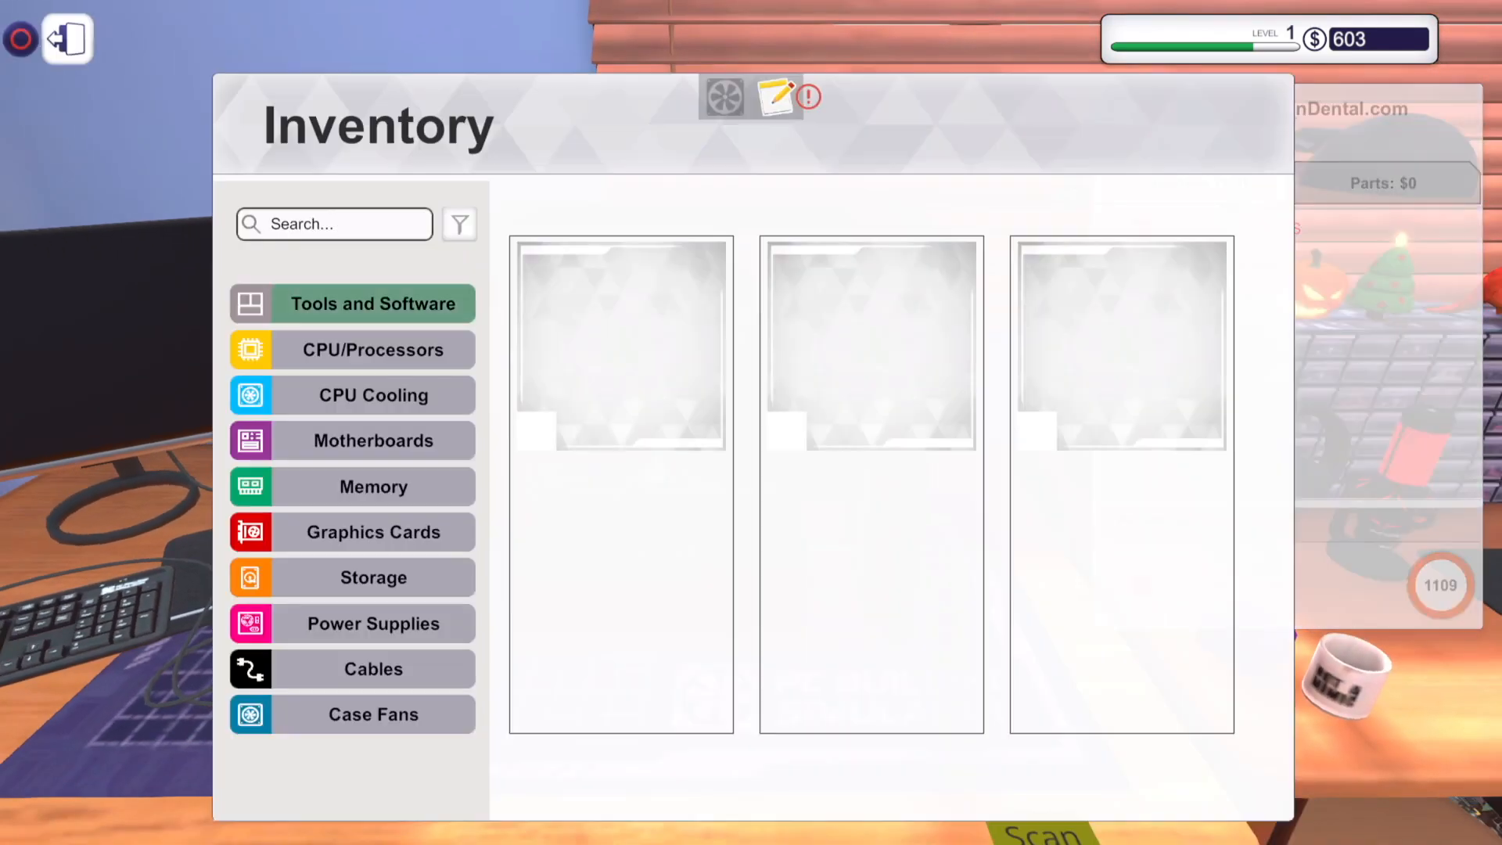
{"action": "left_click", "coordinate": [372, 303]}
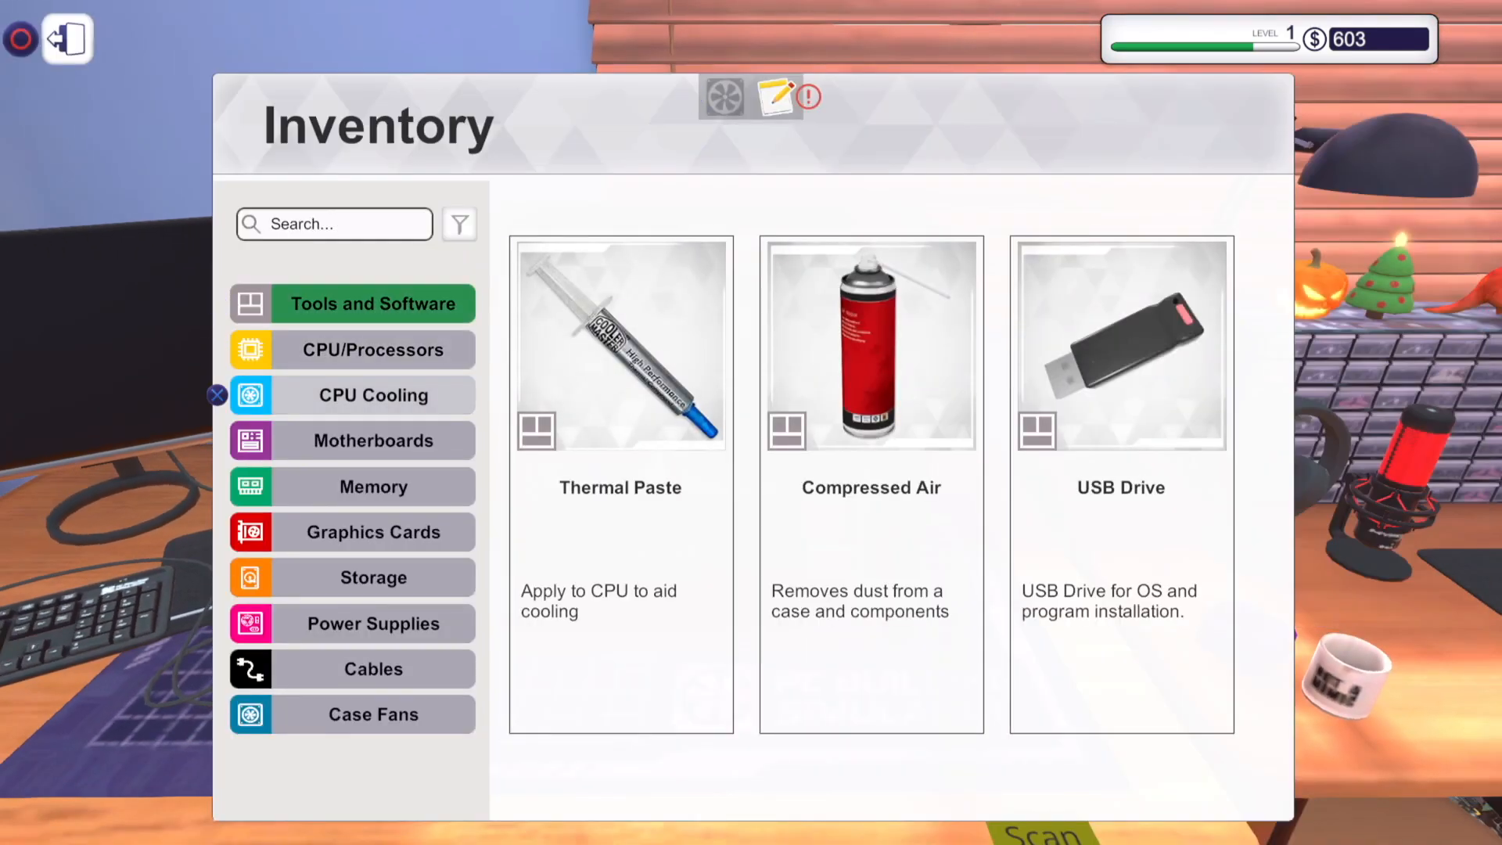
{"action": "left_click", "coordinate": [373, 714]}
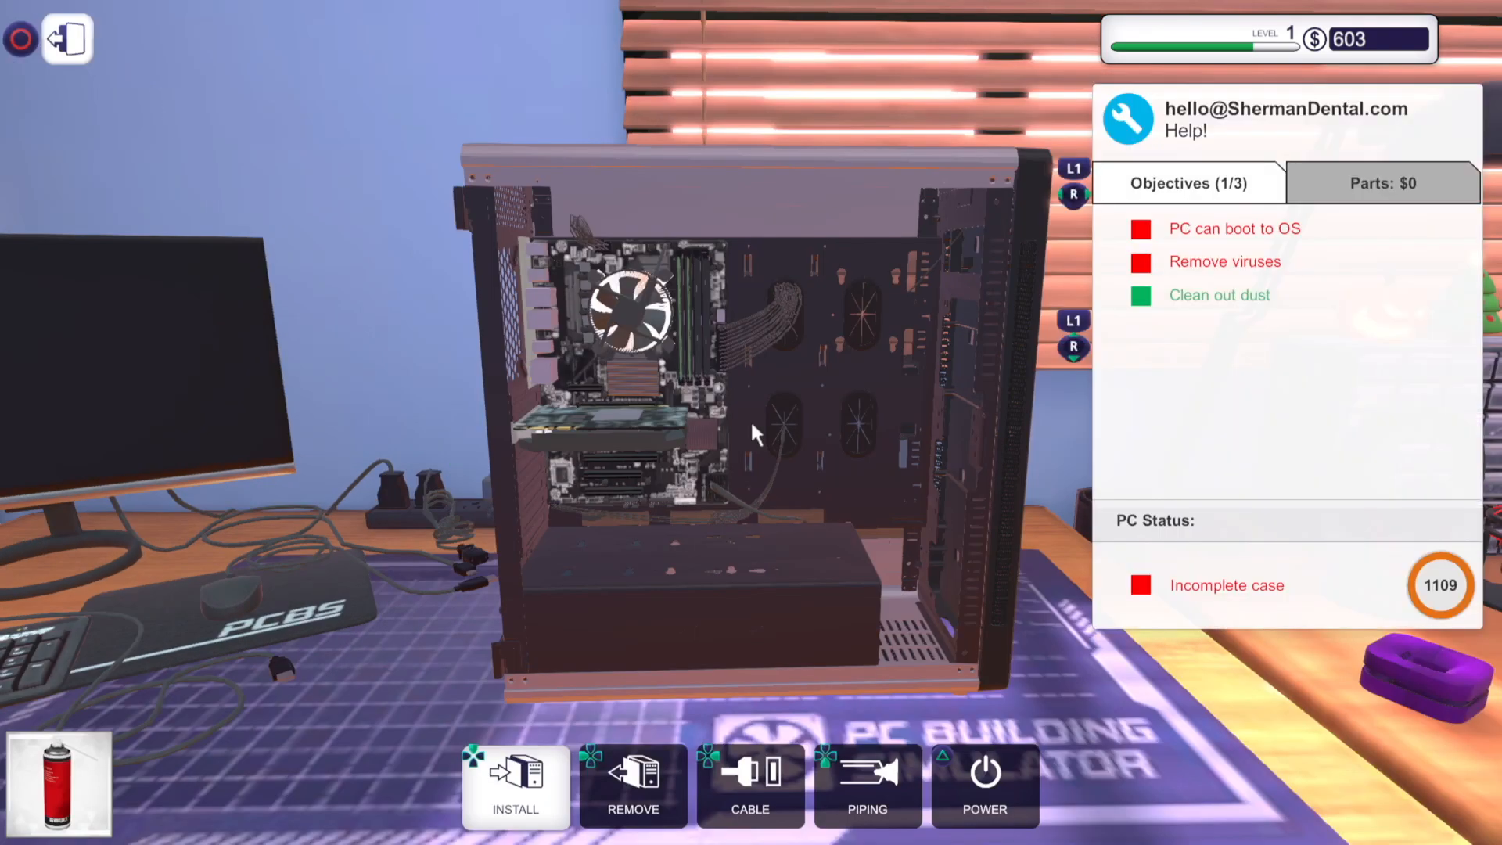
{"action": "left_click", "coordinate": [516, 786]}
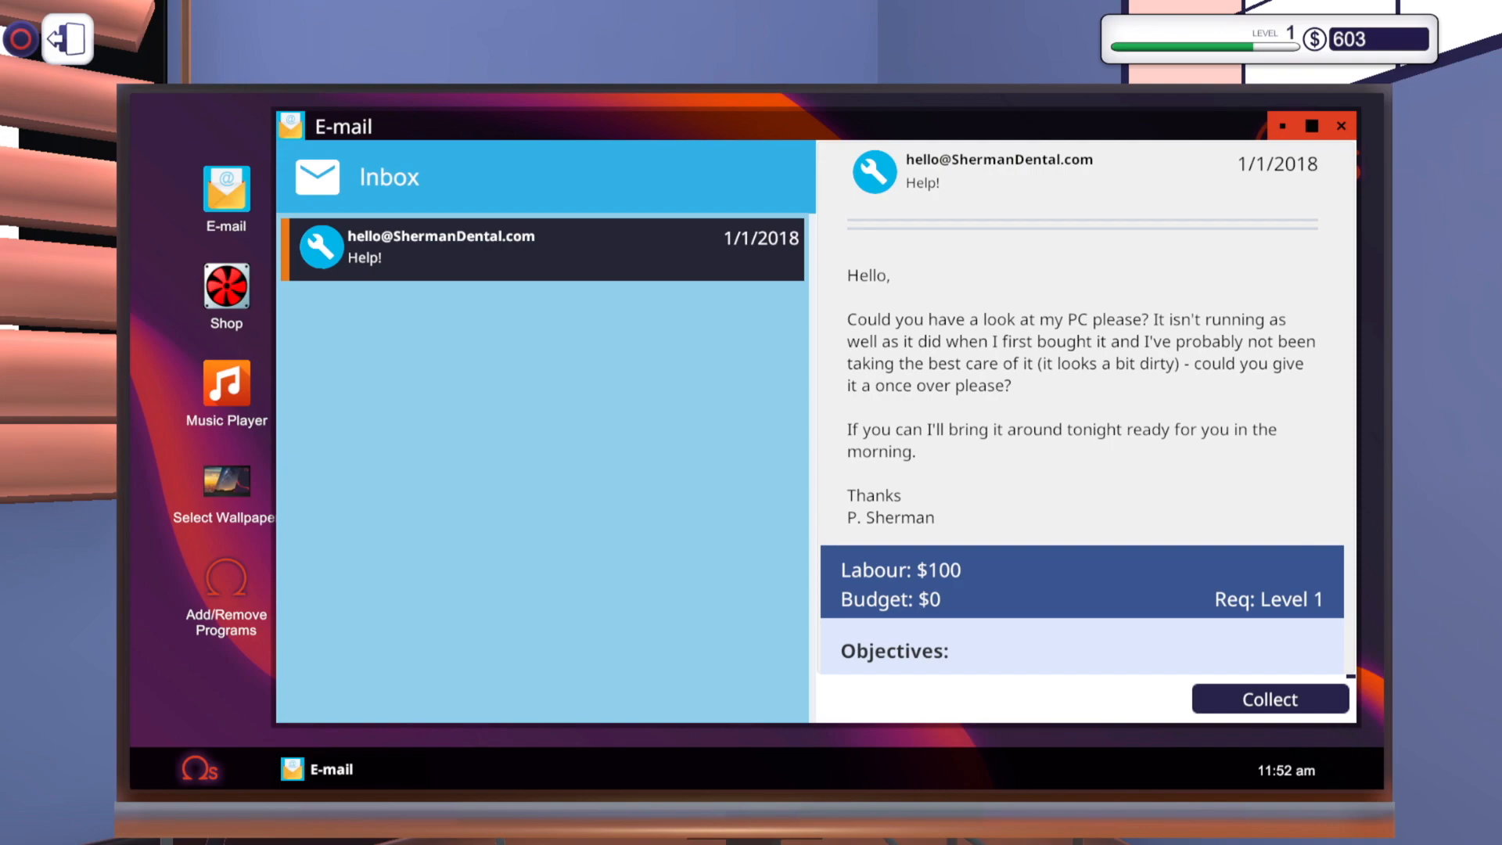
{"action": "mouse_move", "coordinate": [1174, 644]}
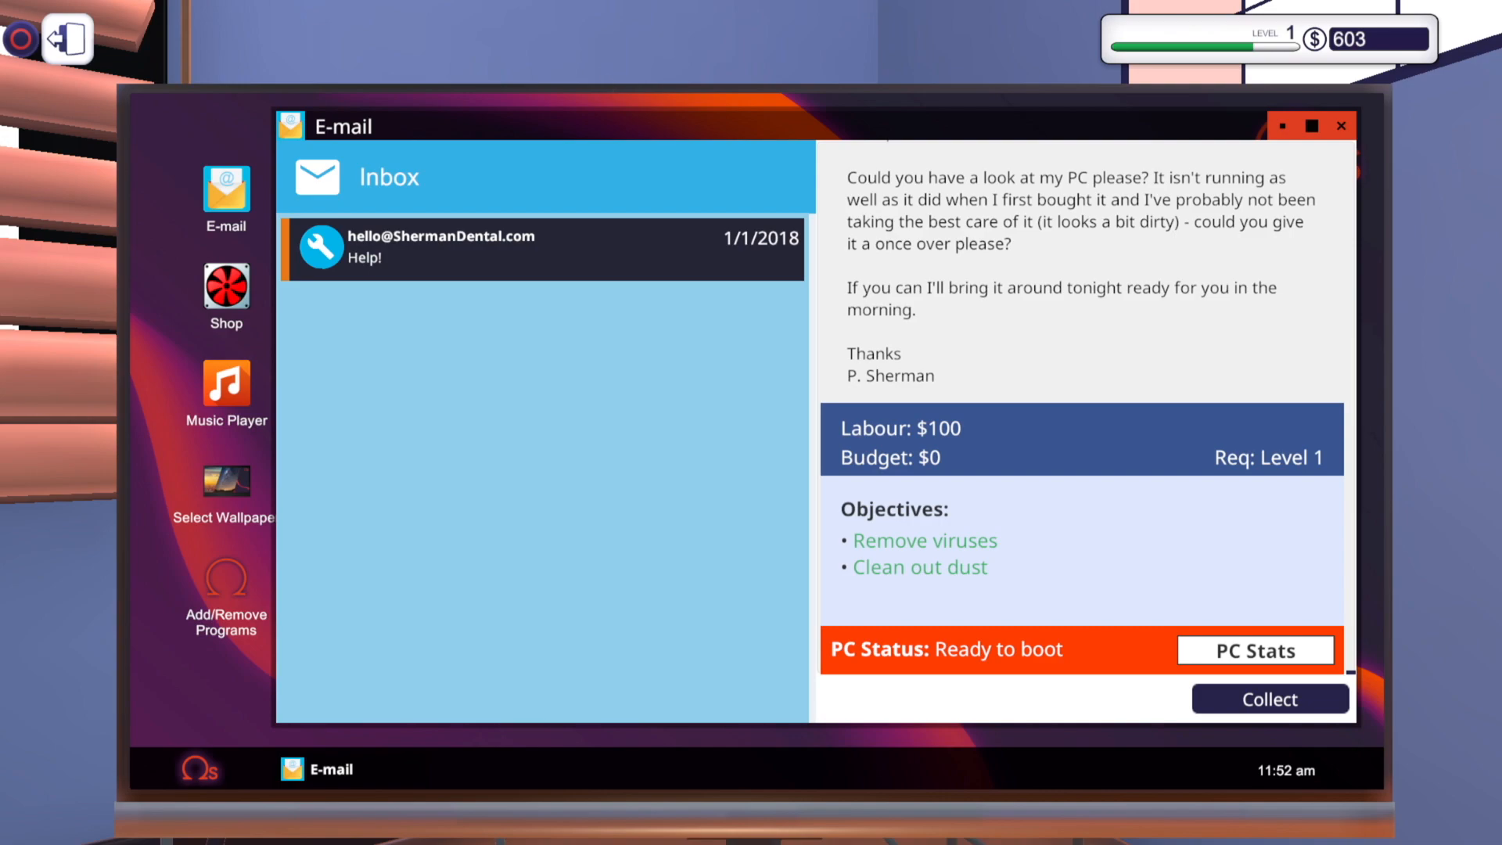
{"action": "mouse_move", "coordinate": [961, 749]}
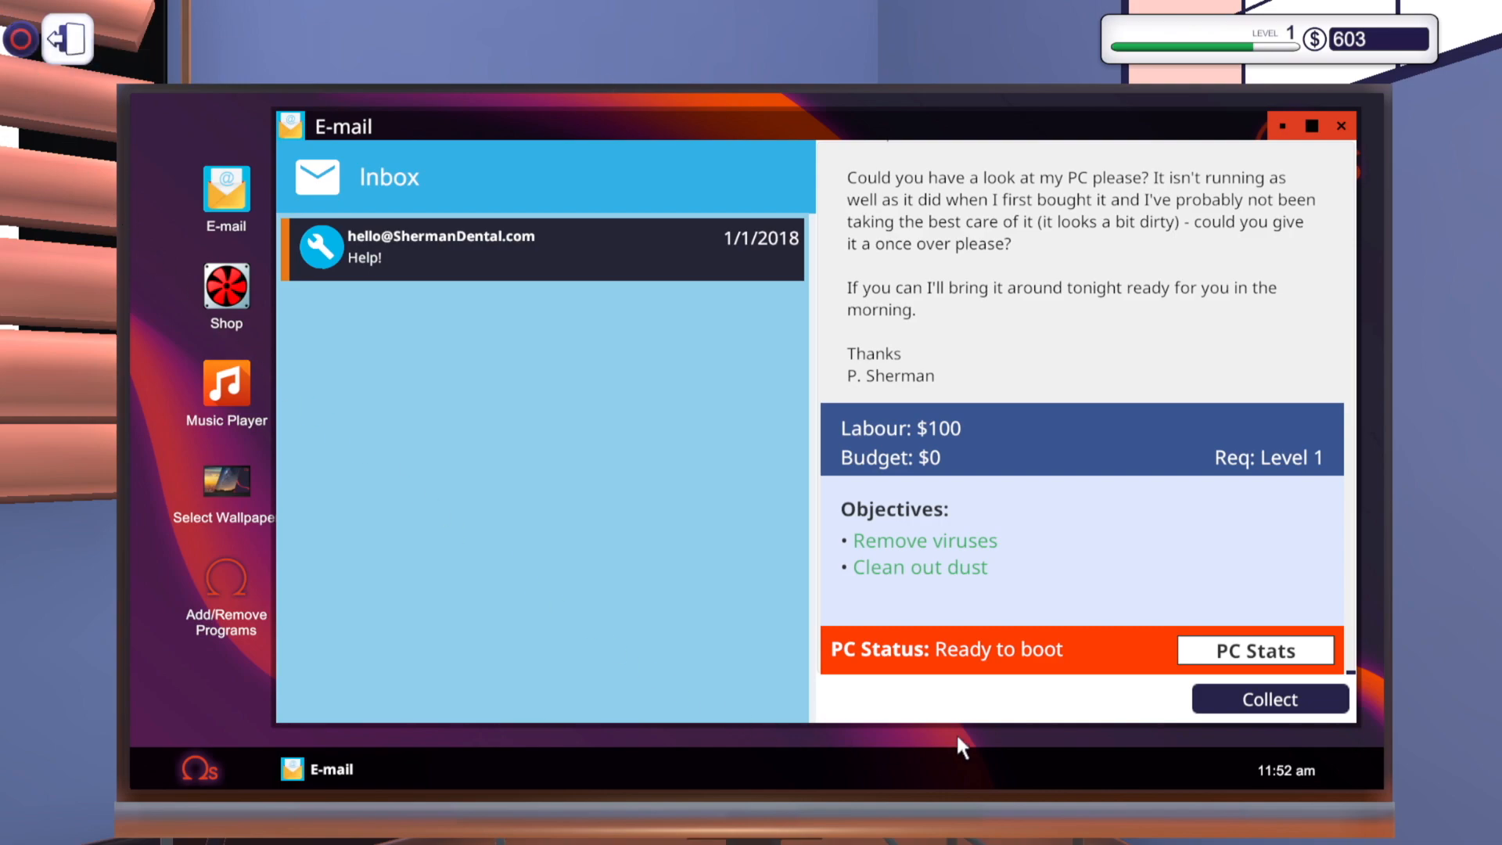
{"action": "mouse_move", "coordinate": [1024, 673]}
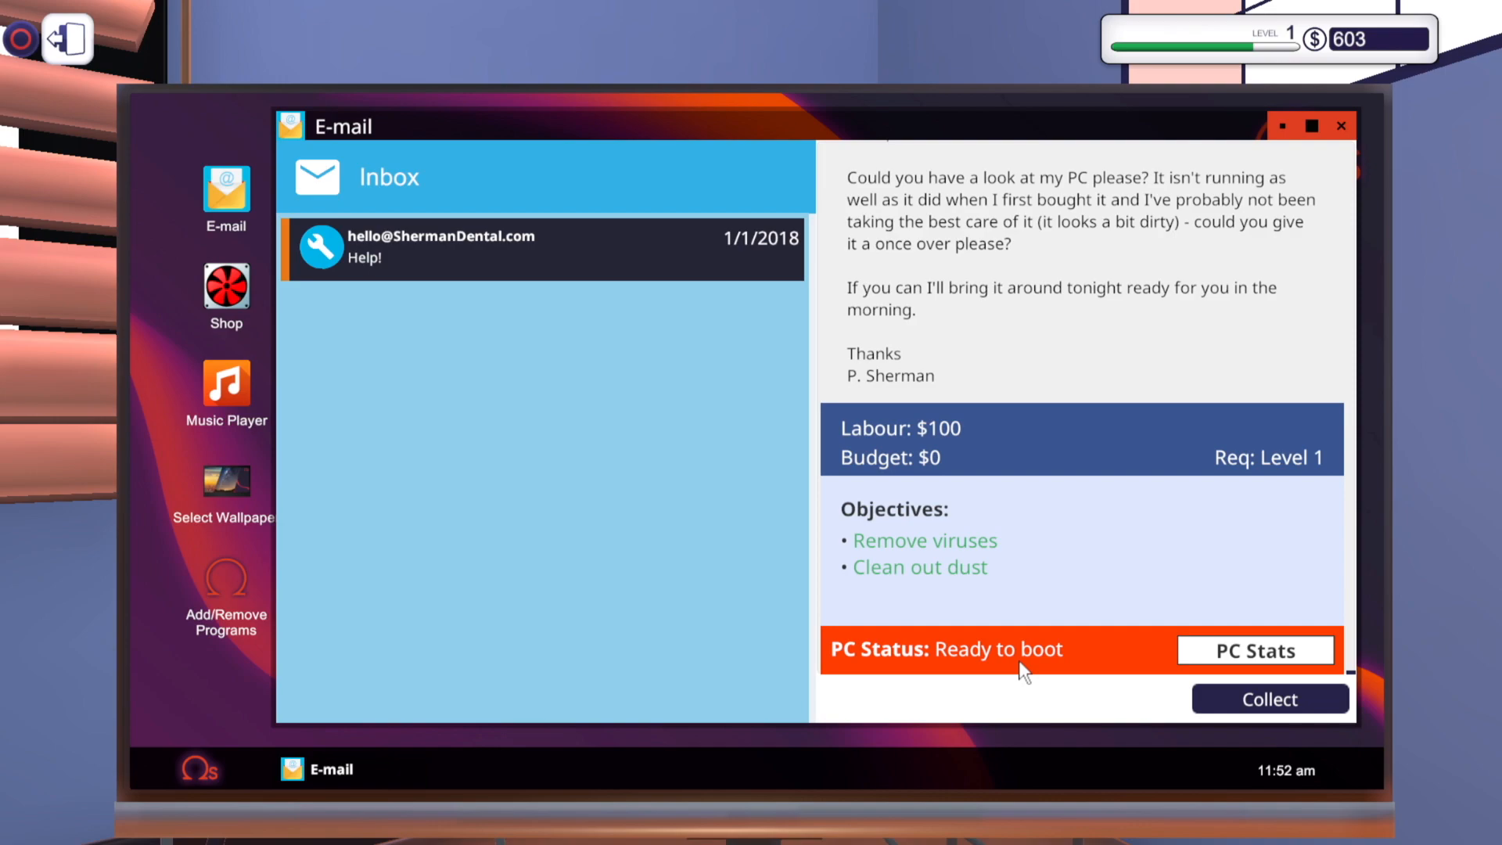
{"action": "mouse_move", "coordinate": [1087, 676]}
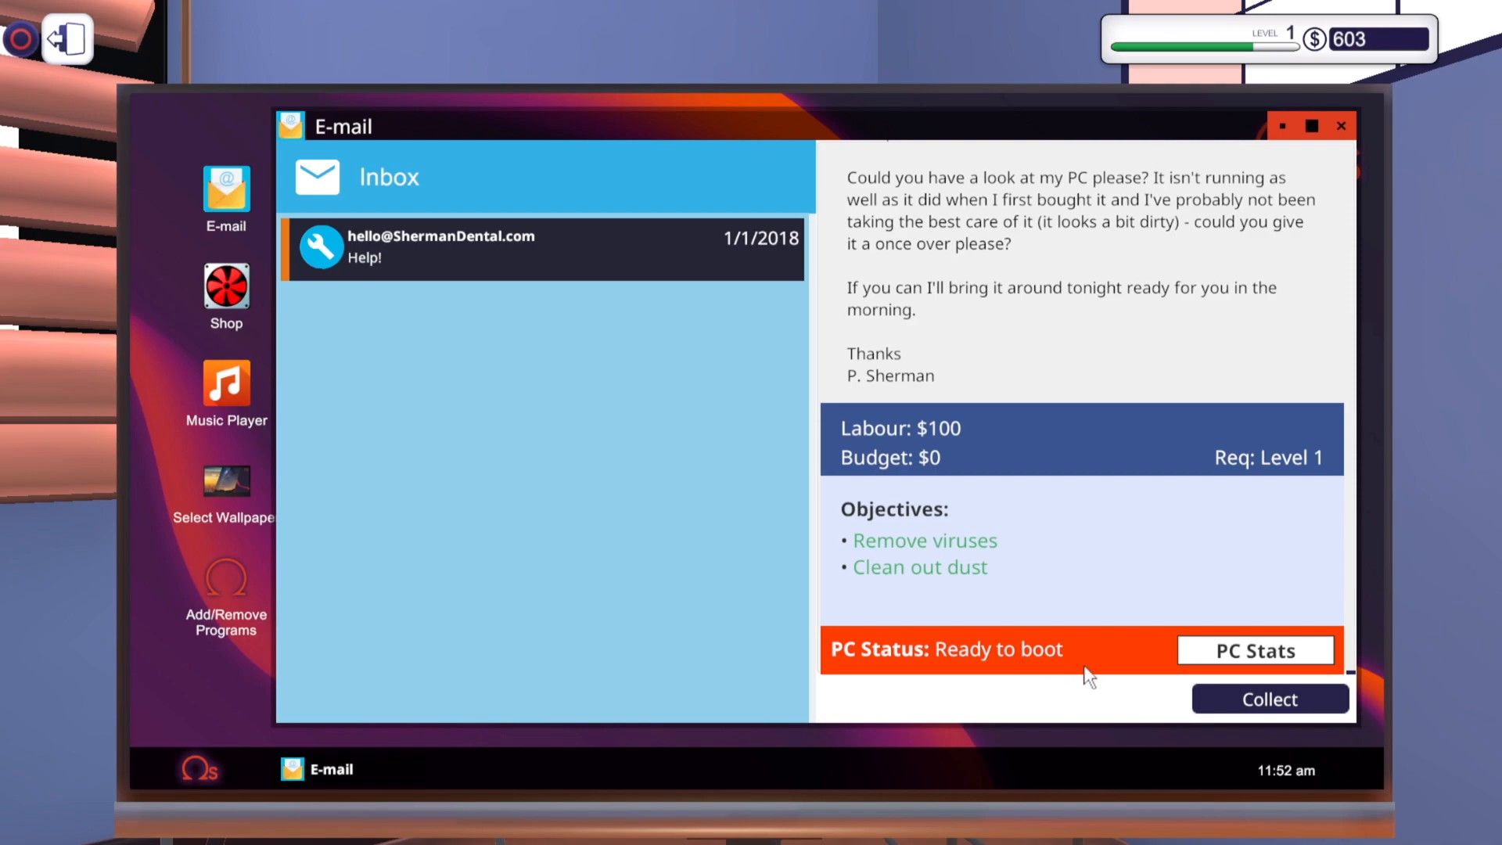
{"action": "mouse_move", "coordinate": [46, 29]}
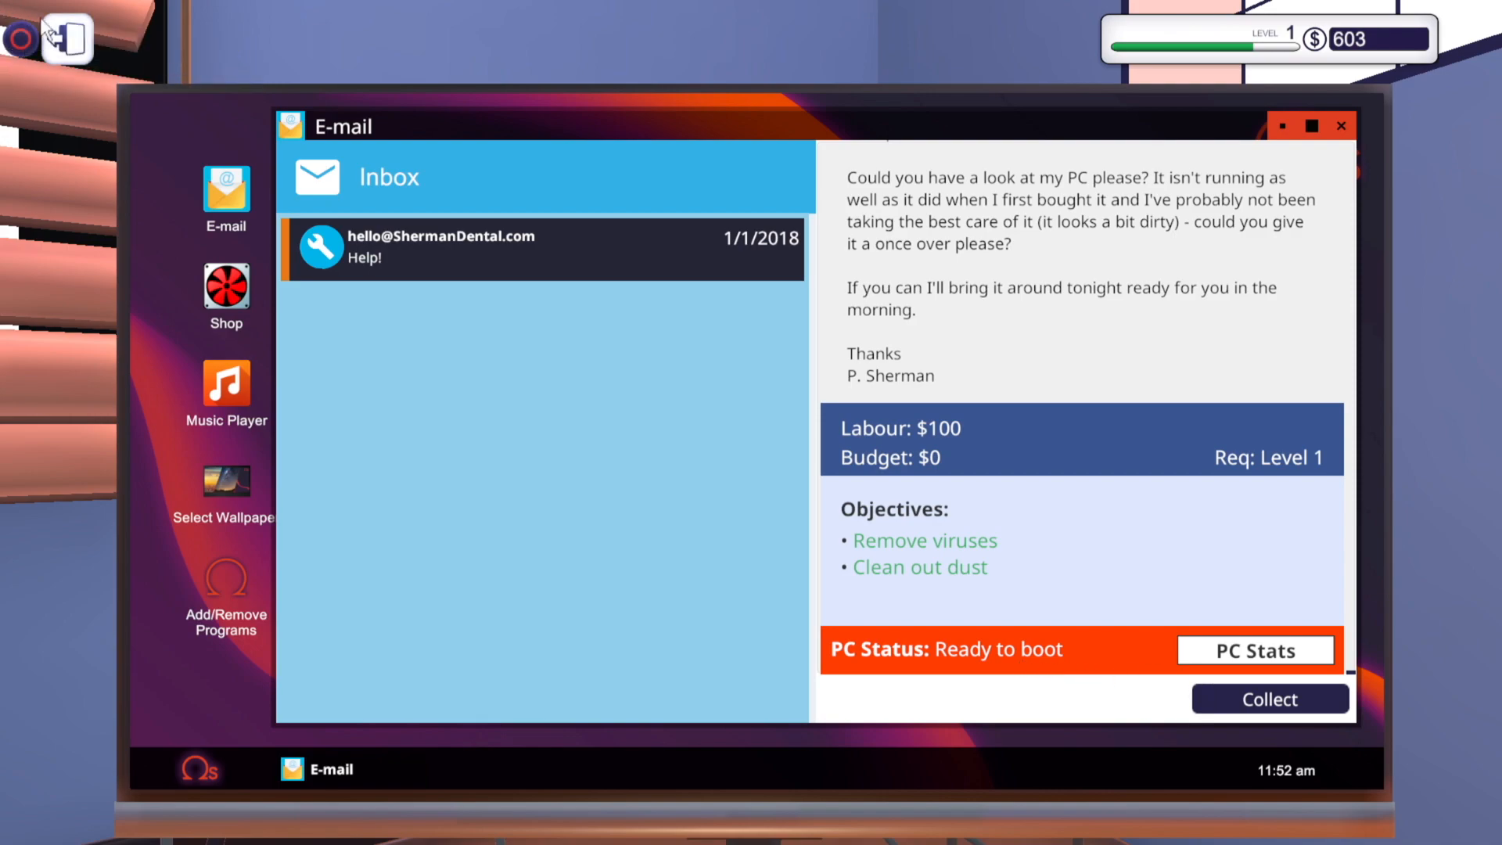
{"action": "mouse_move", "coordinate": [48, 29]}
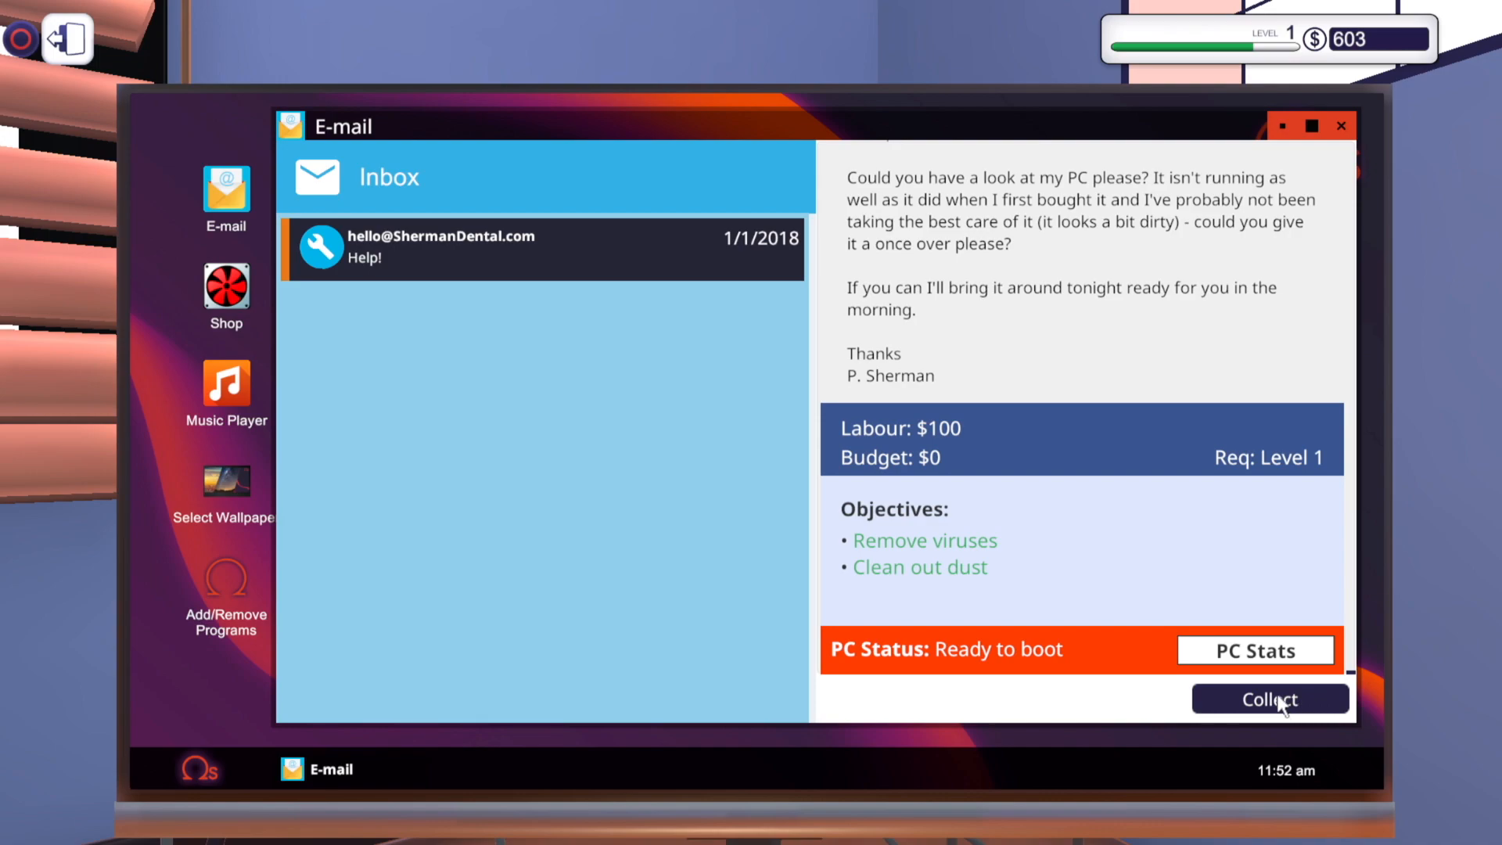
Collect $100 for the Sherman Dental job and leave the computer
{"action": "left_click", "coordinate": [1271, 697]}
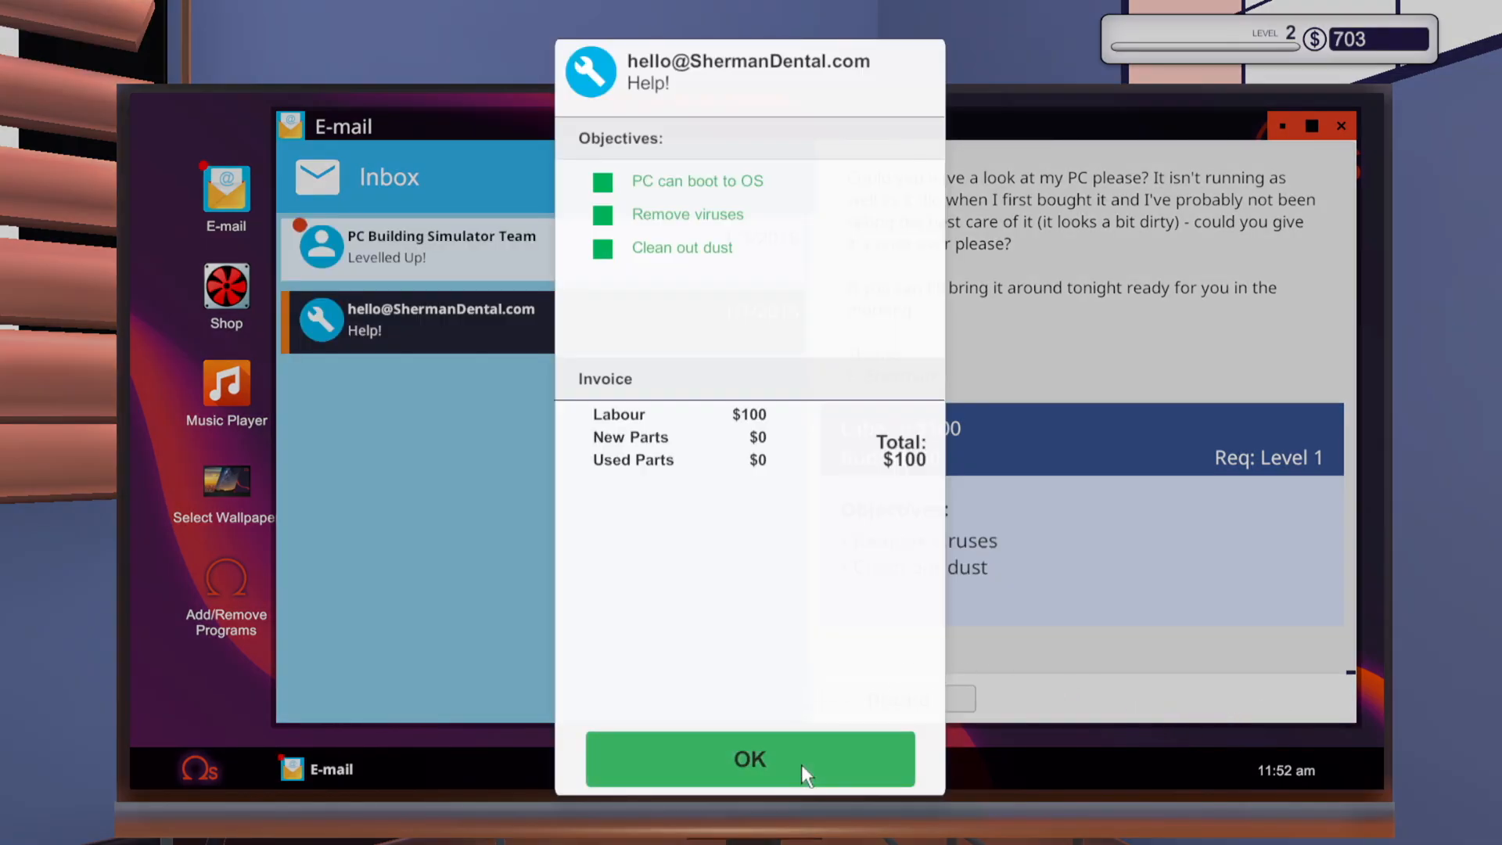
{"action": "left_click", "coordinate": [749, 759]}
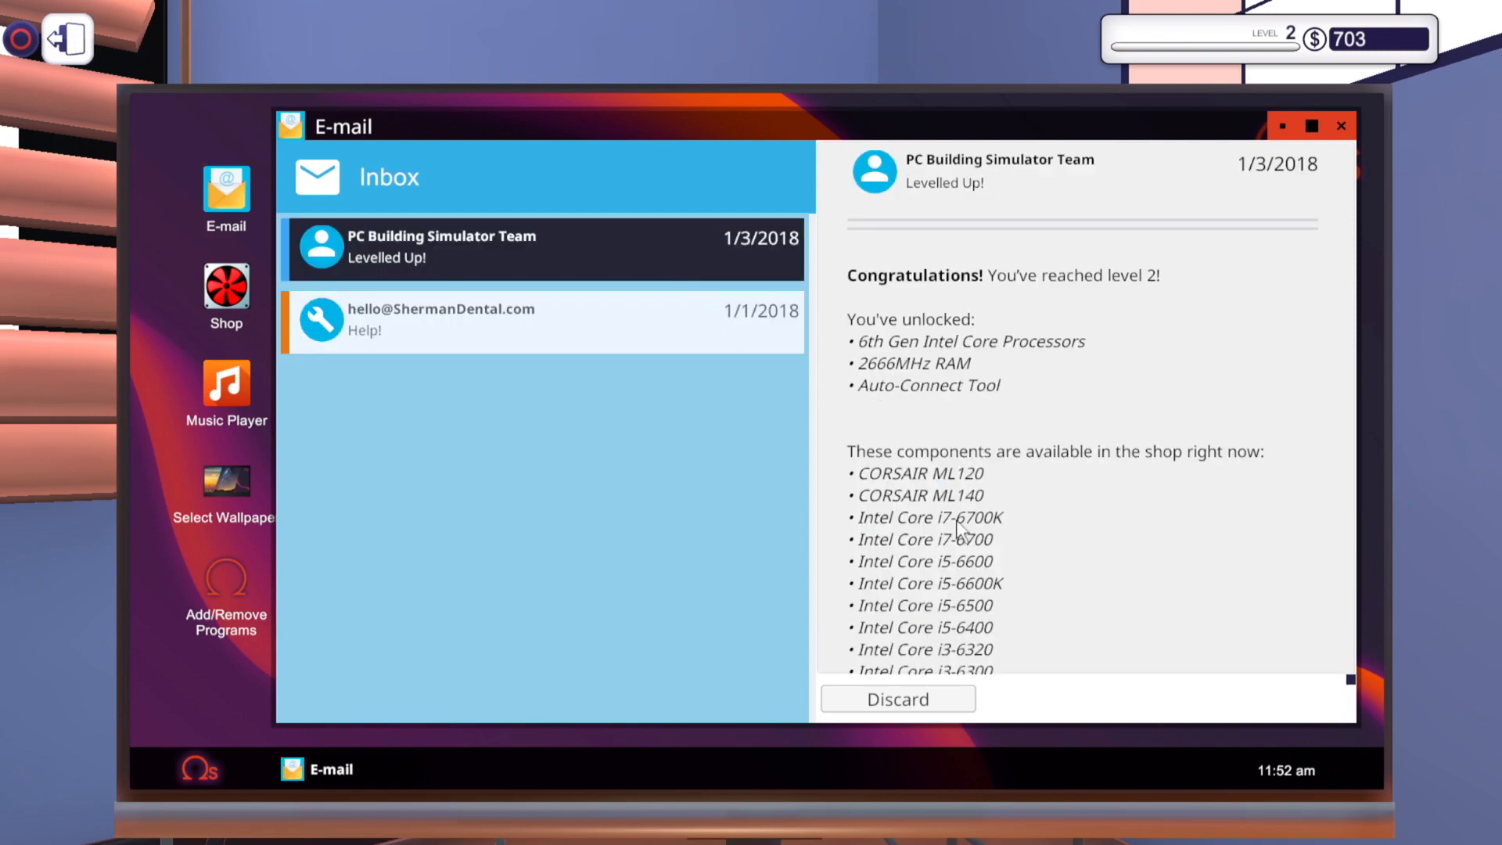
{"action": "left_click", "coordinate": [541, 321]}
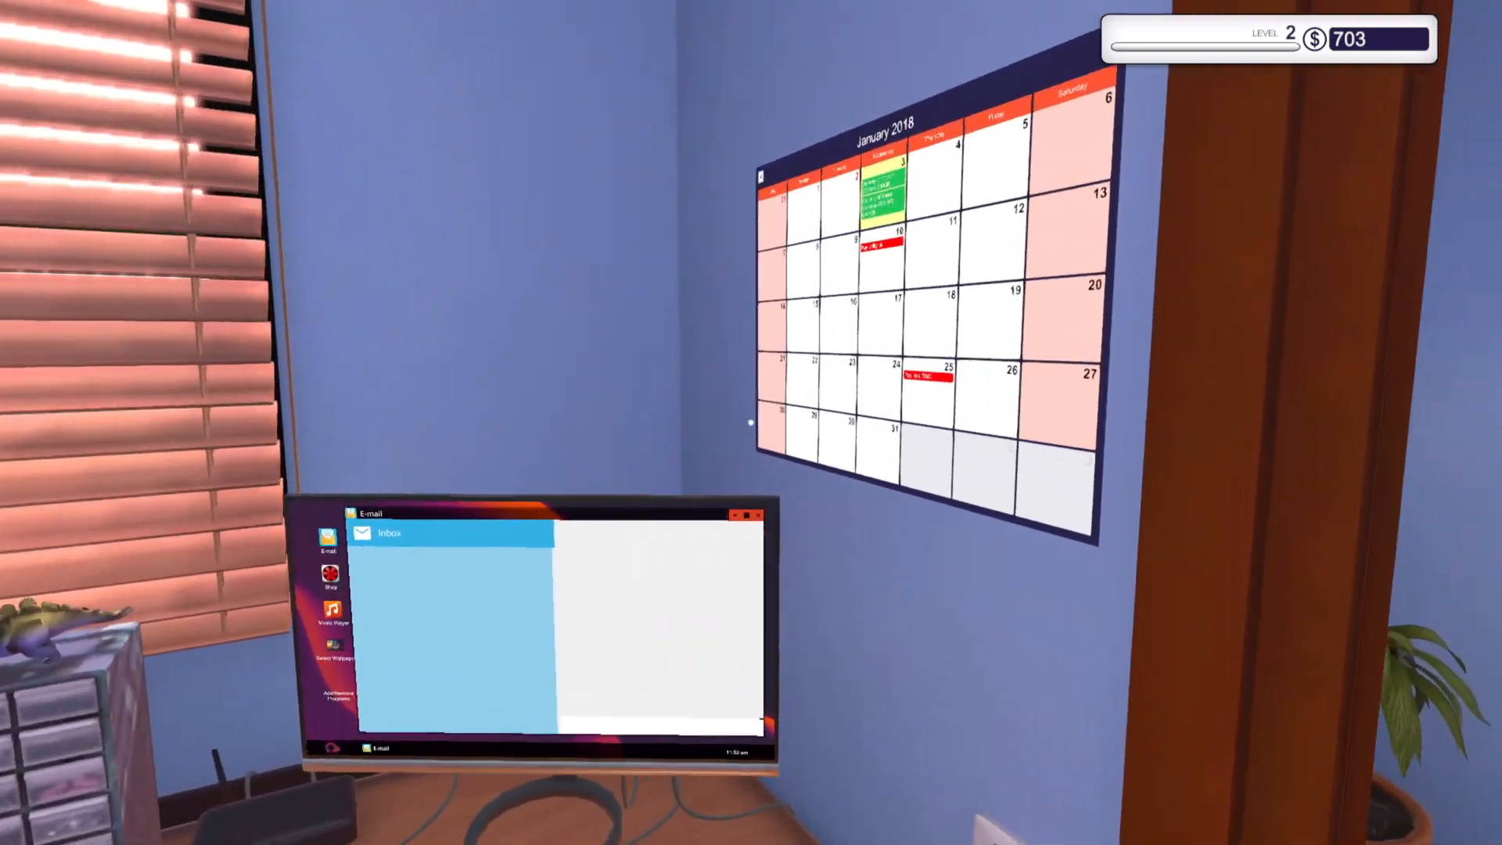
{"action": "mouse_move", "coordinate": [751, 422]}
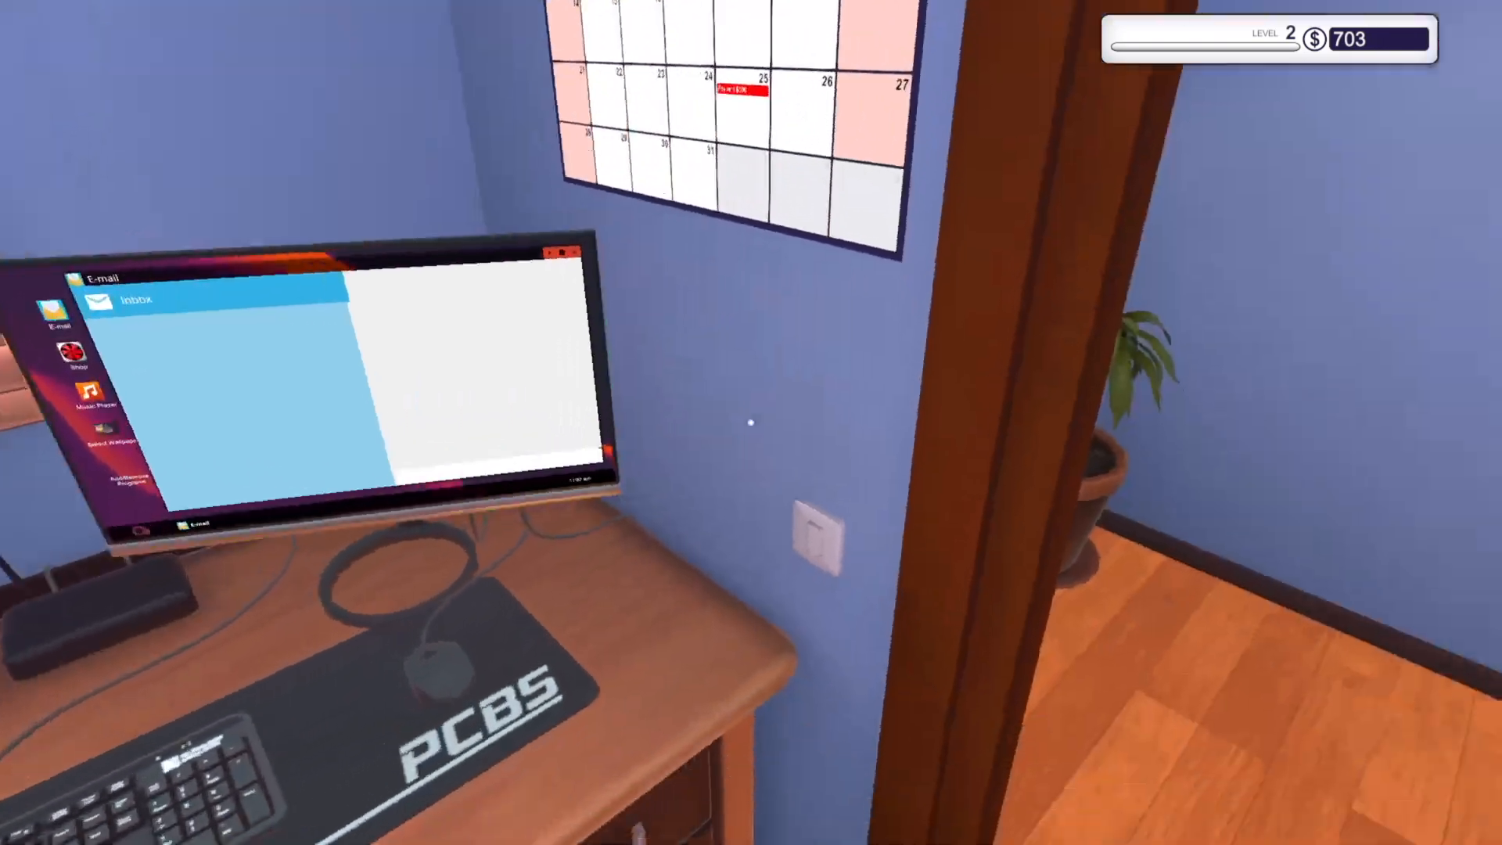